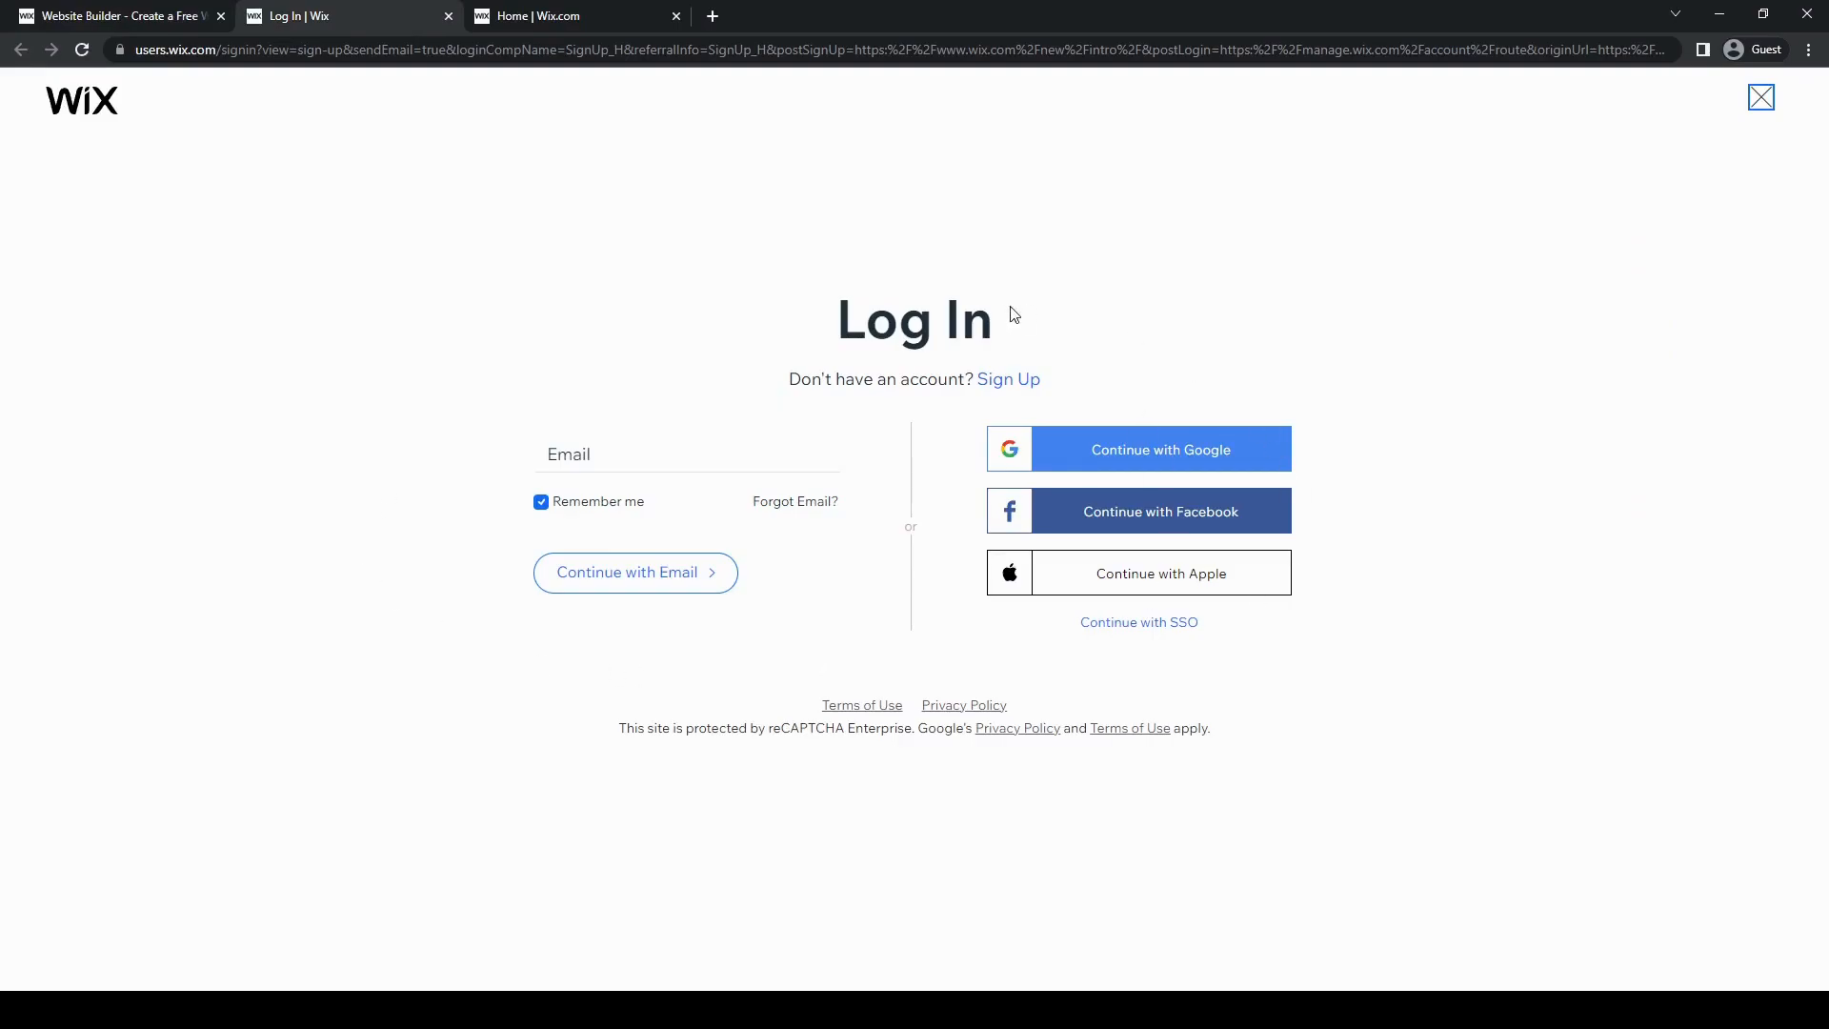
pyautogui.moveTo(869, 476)
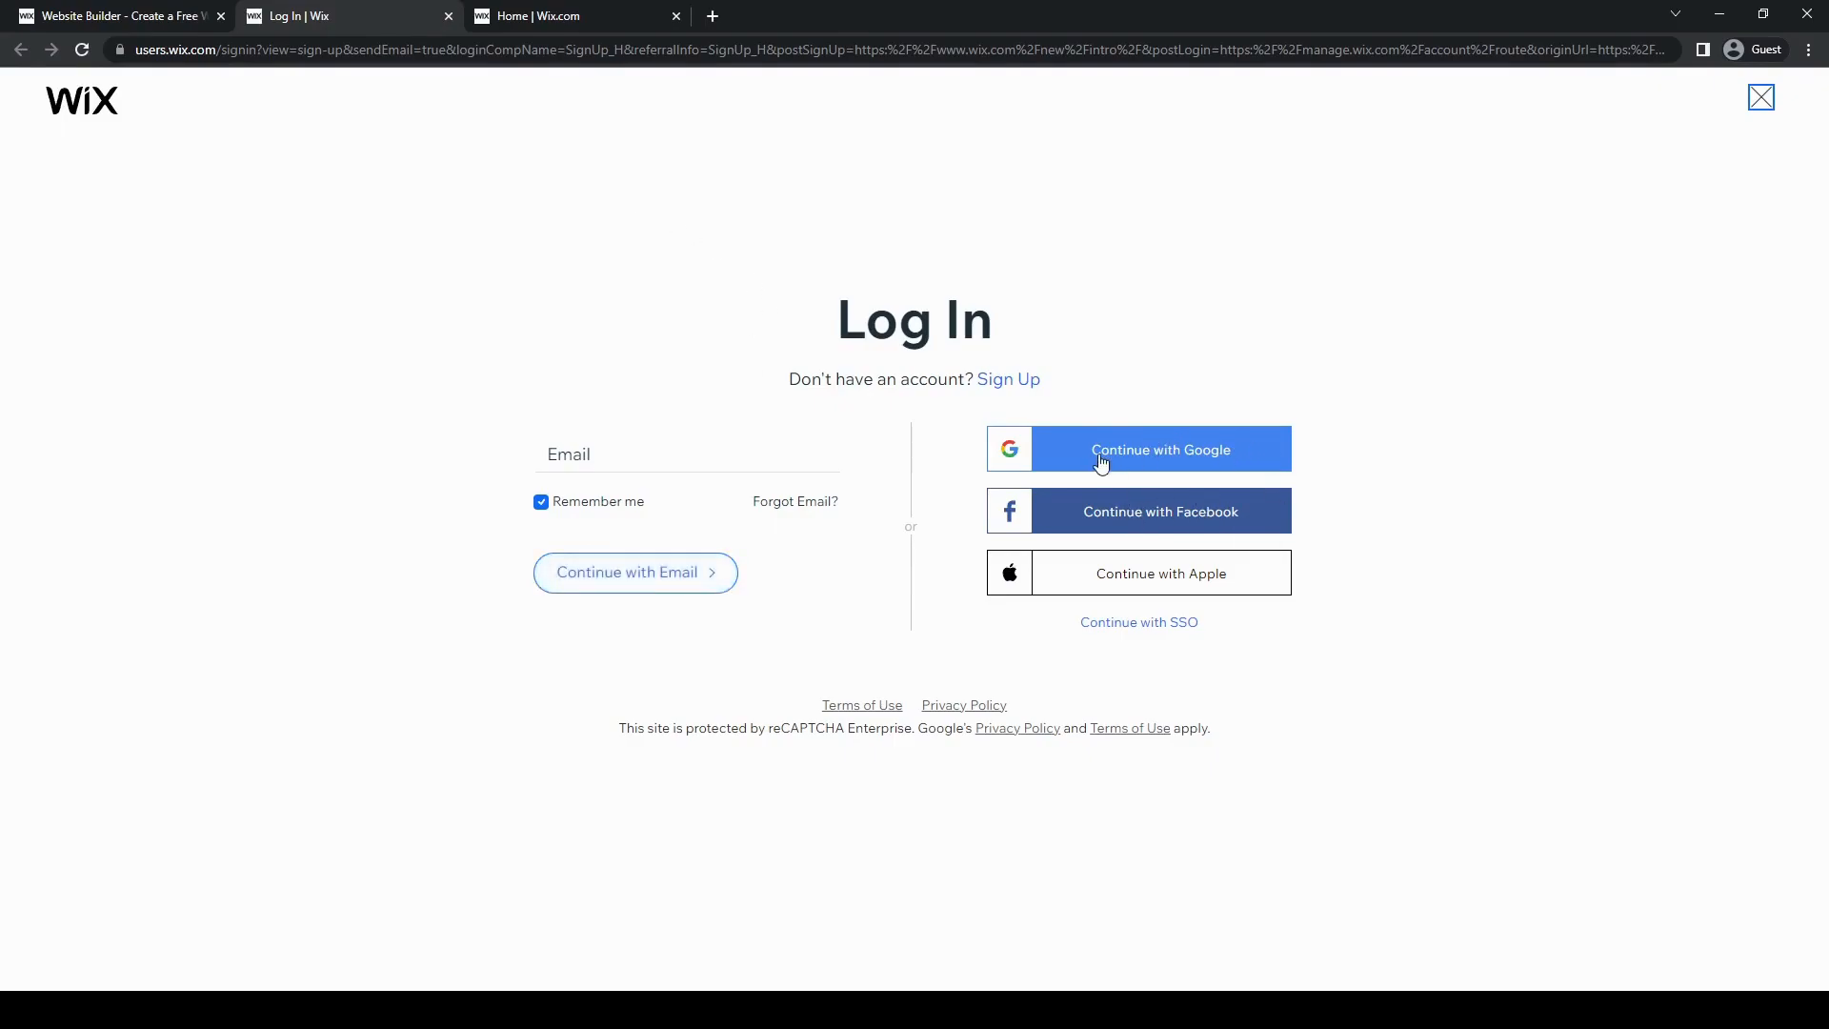
pyautogui.moveTo(1348, 38)
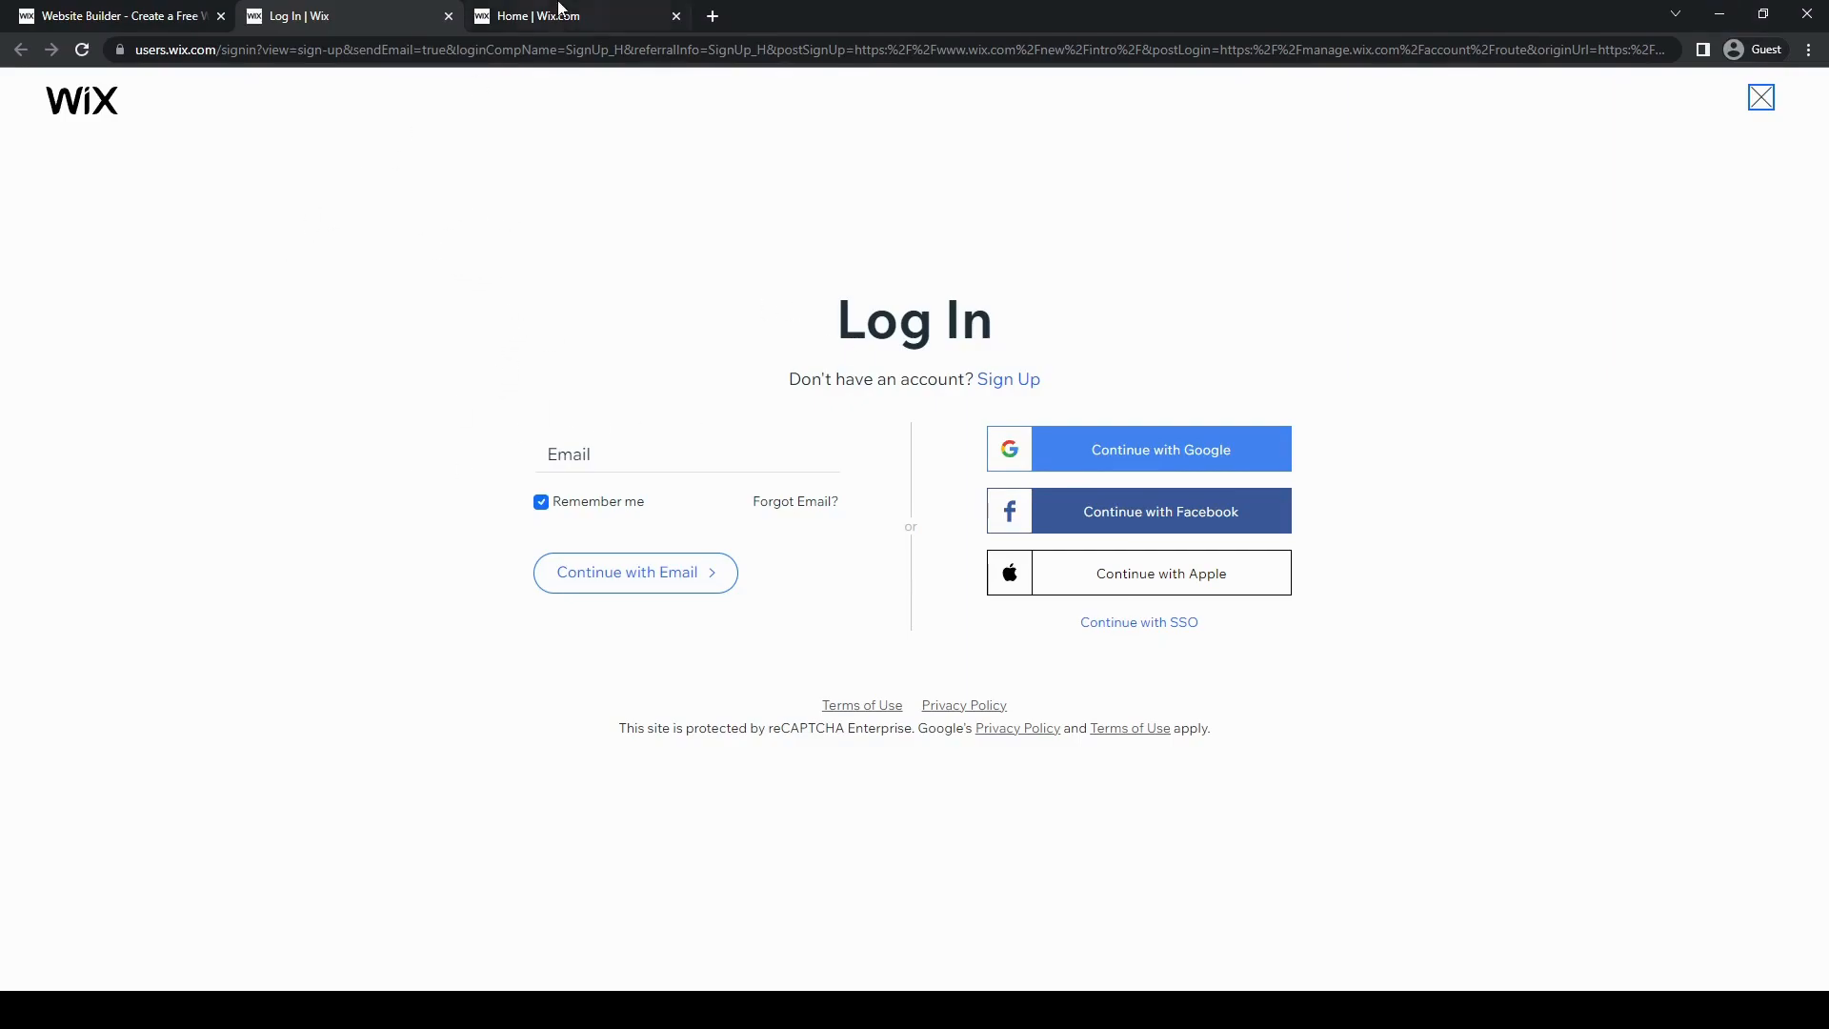
pyautogui.moveTo(560, 23)
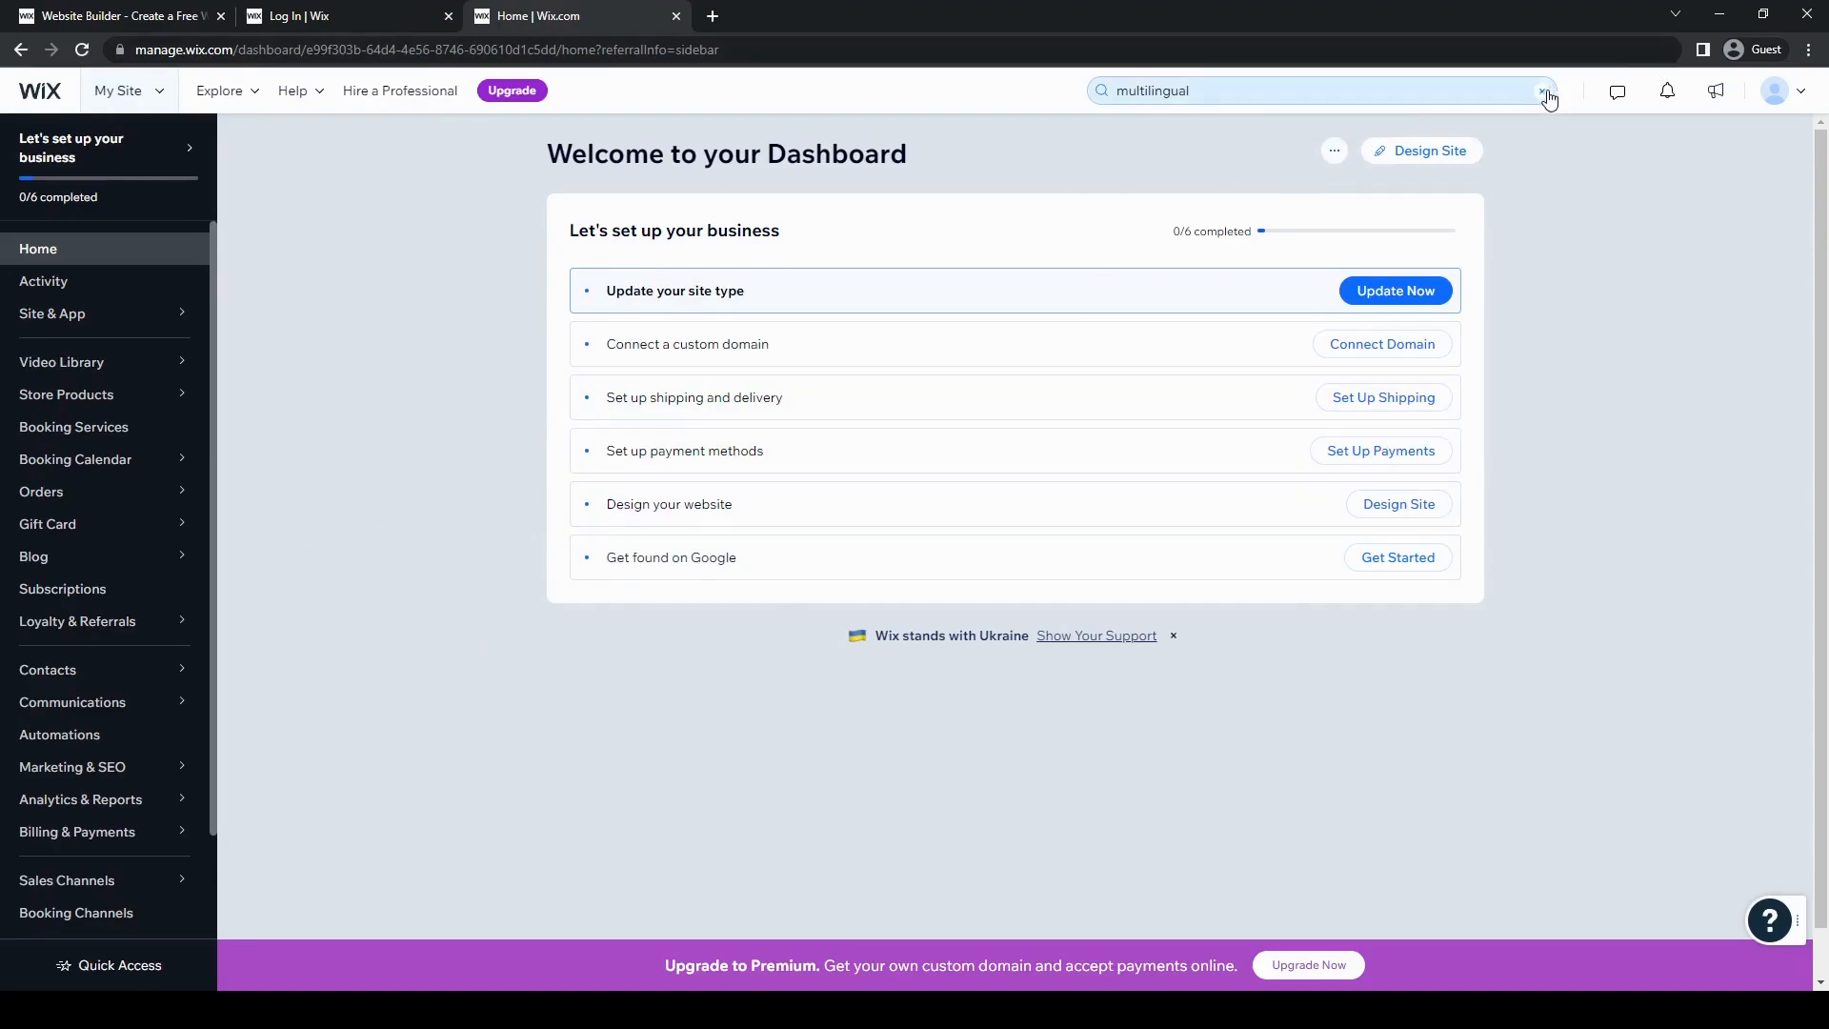
# Search the dashboard for 'multilingual' and open the Wix Multilingual app page
pyautogui.click(1545, 89)
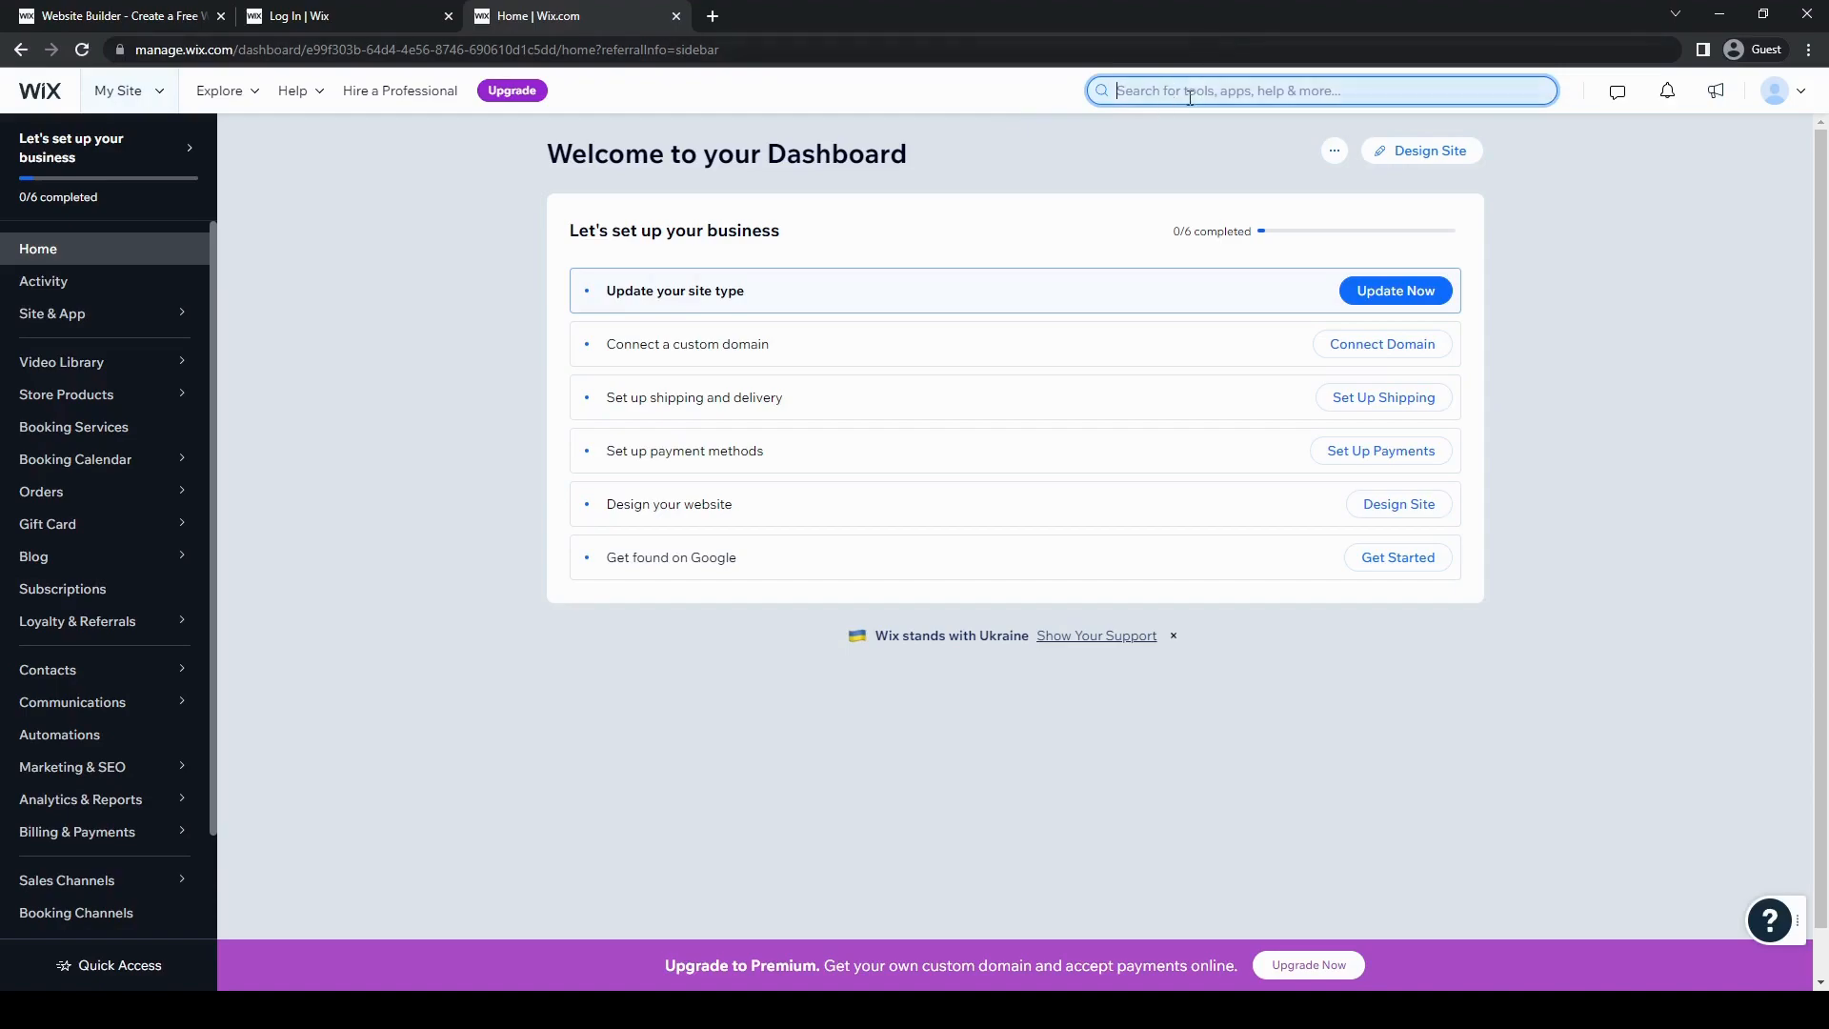
pyautogui.moveTo(1198, 116)
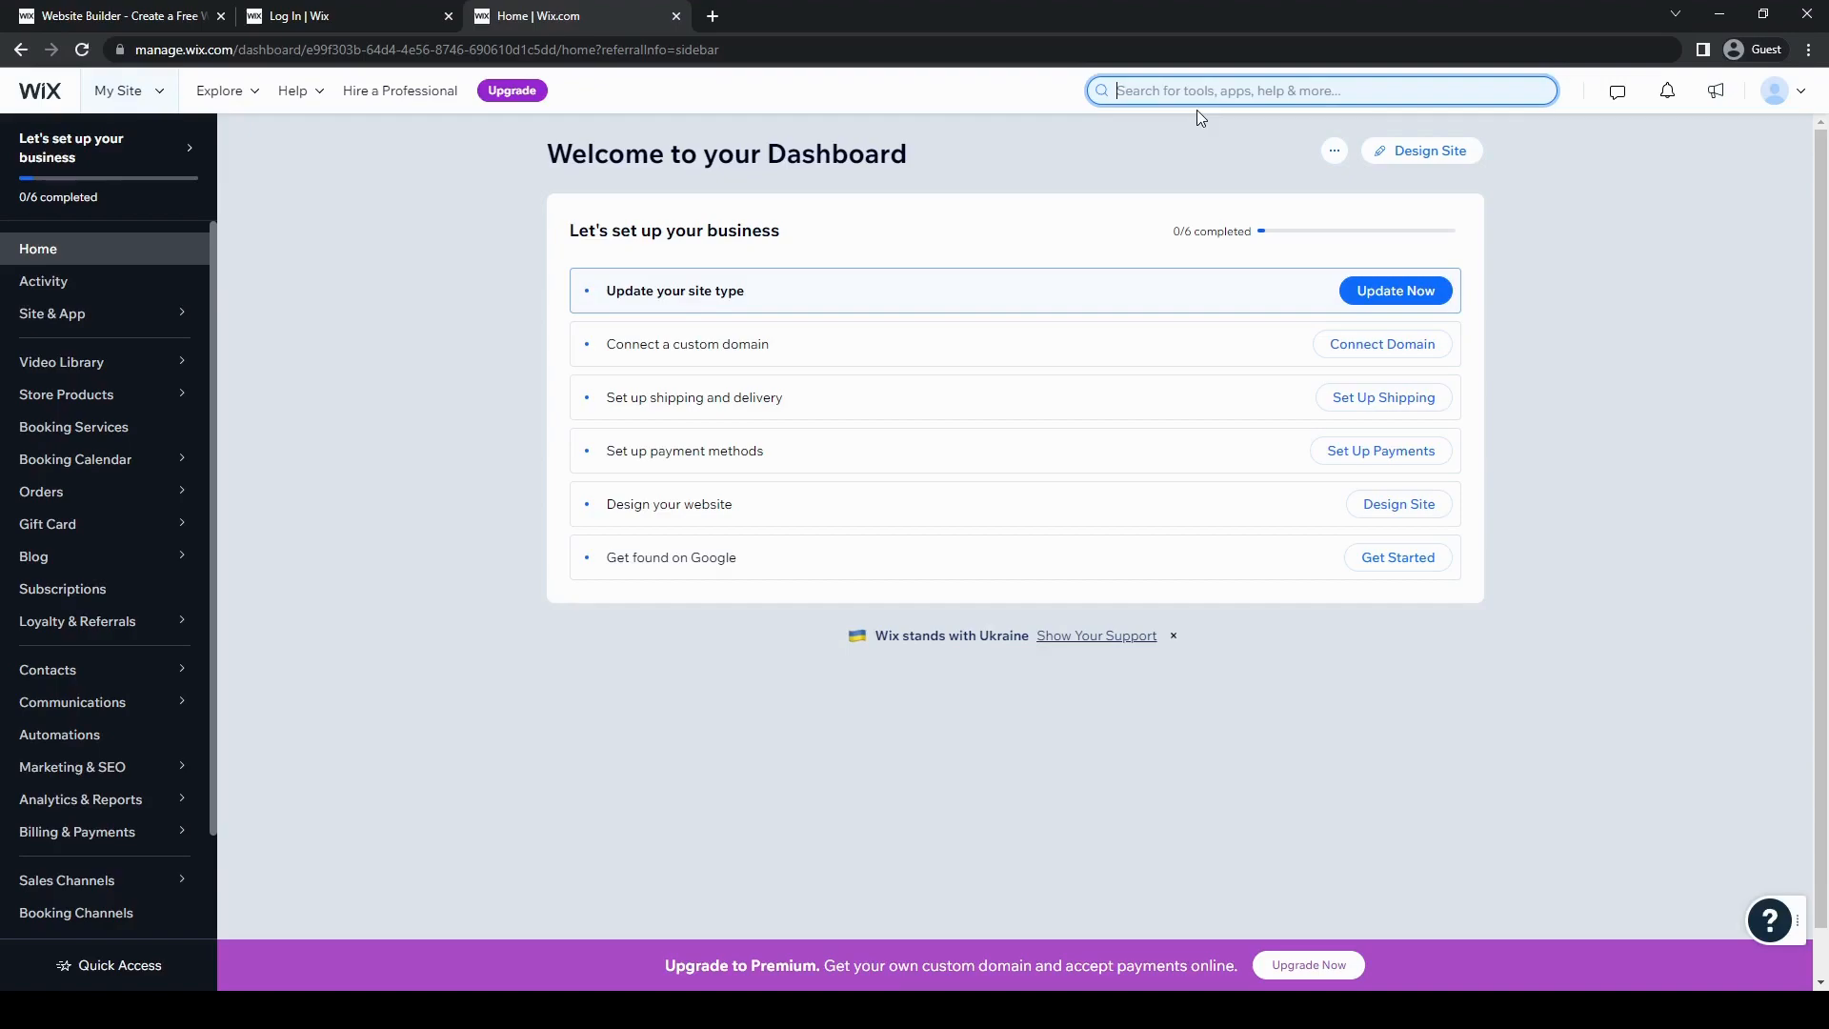
pyautogui.write('multilingual')
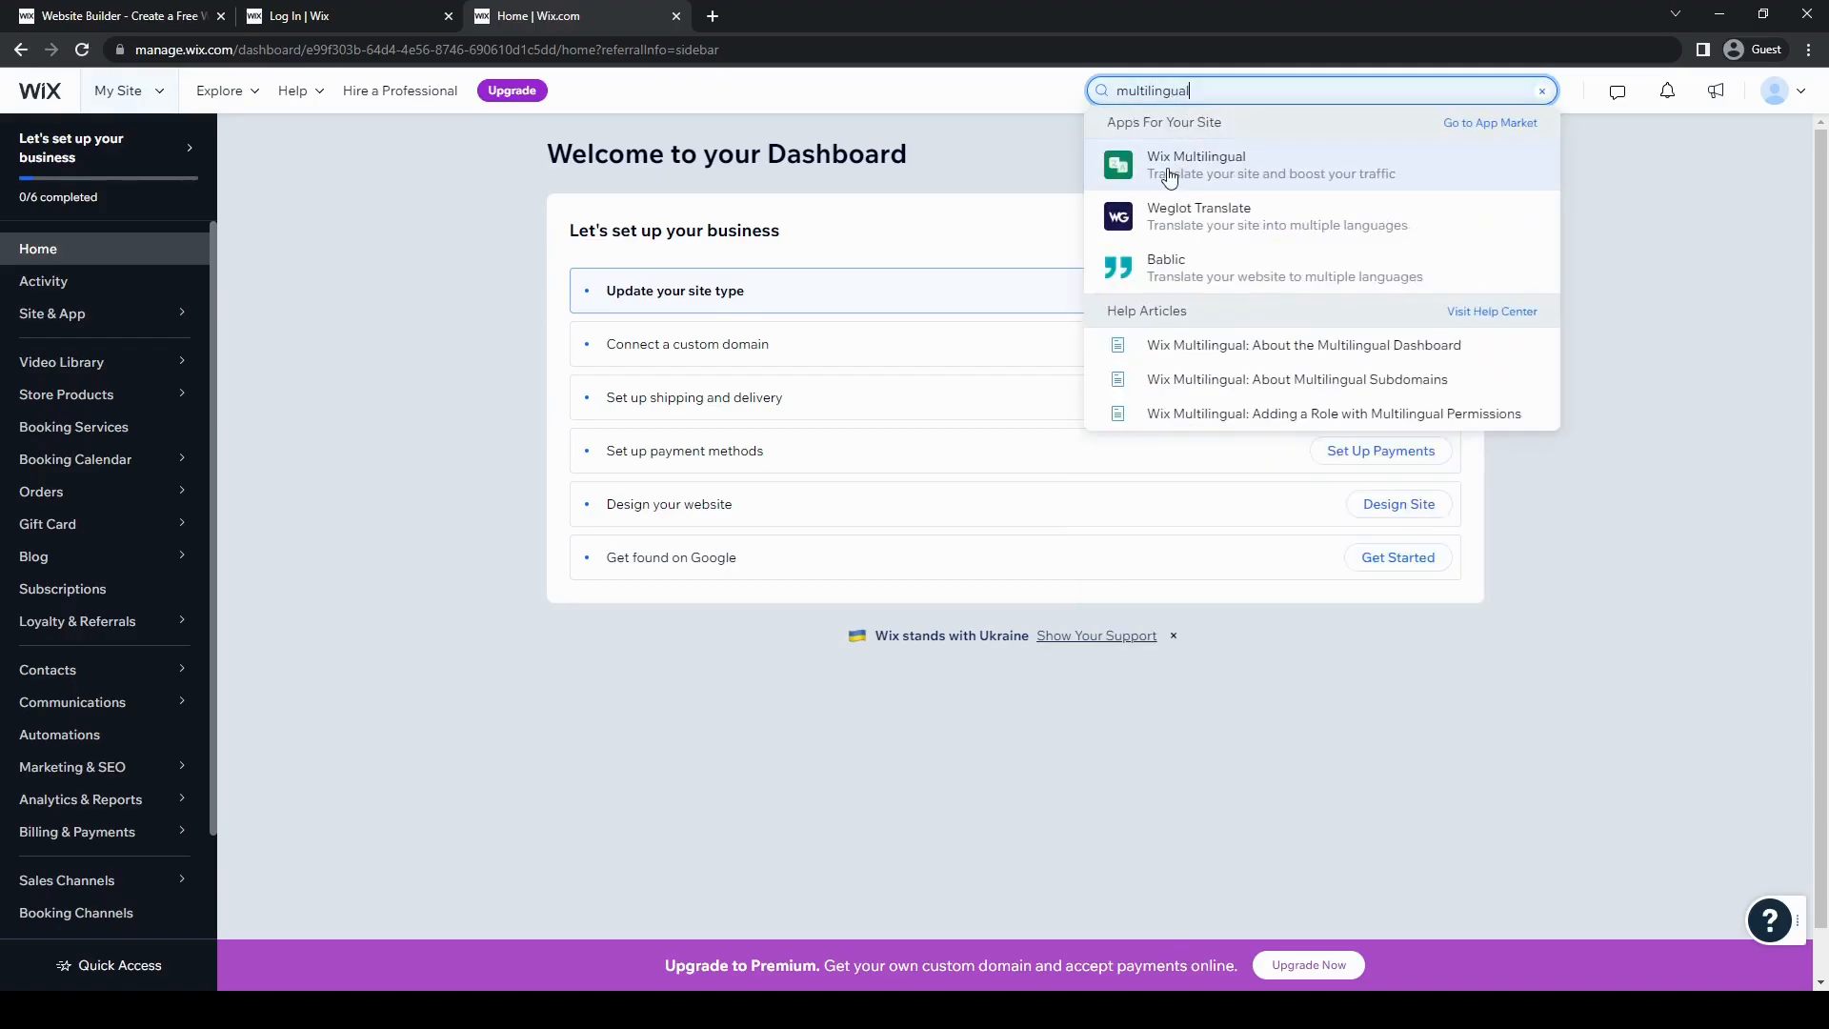
pyautogui.moveTo(1257, 194)
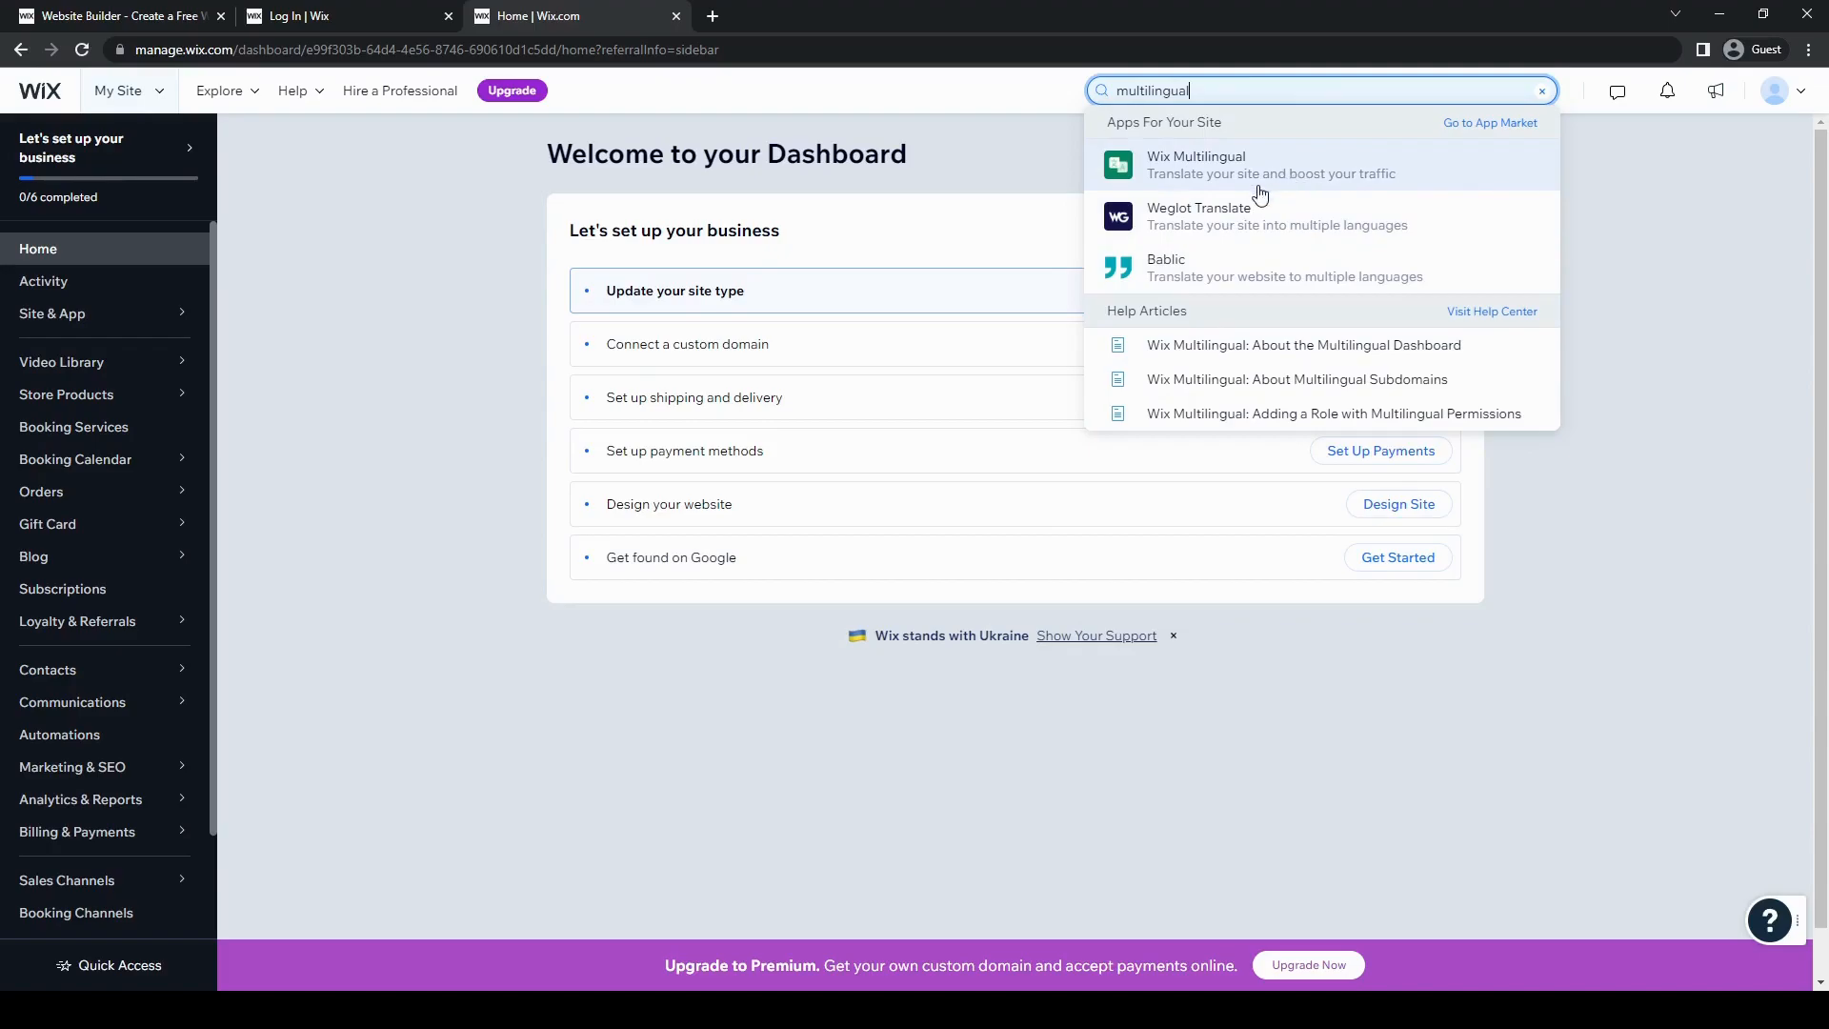
pyautogui.moveTo(1265, 186)
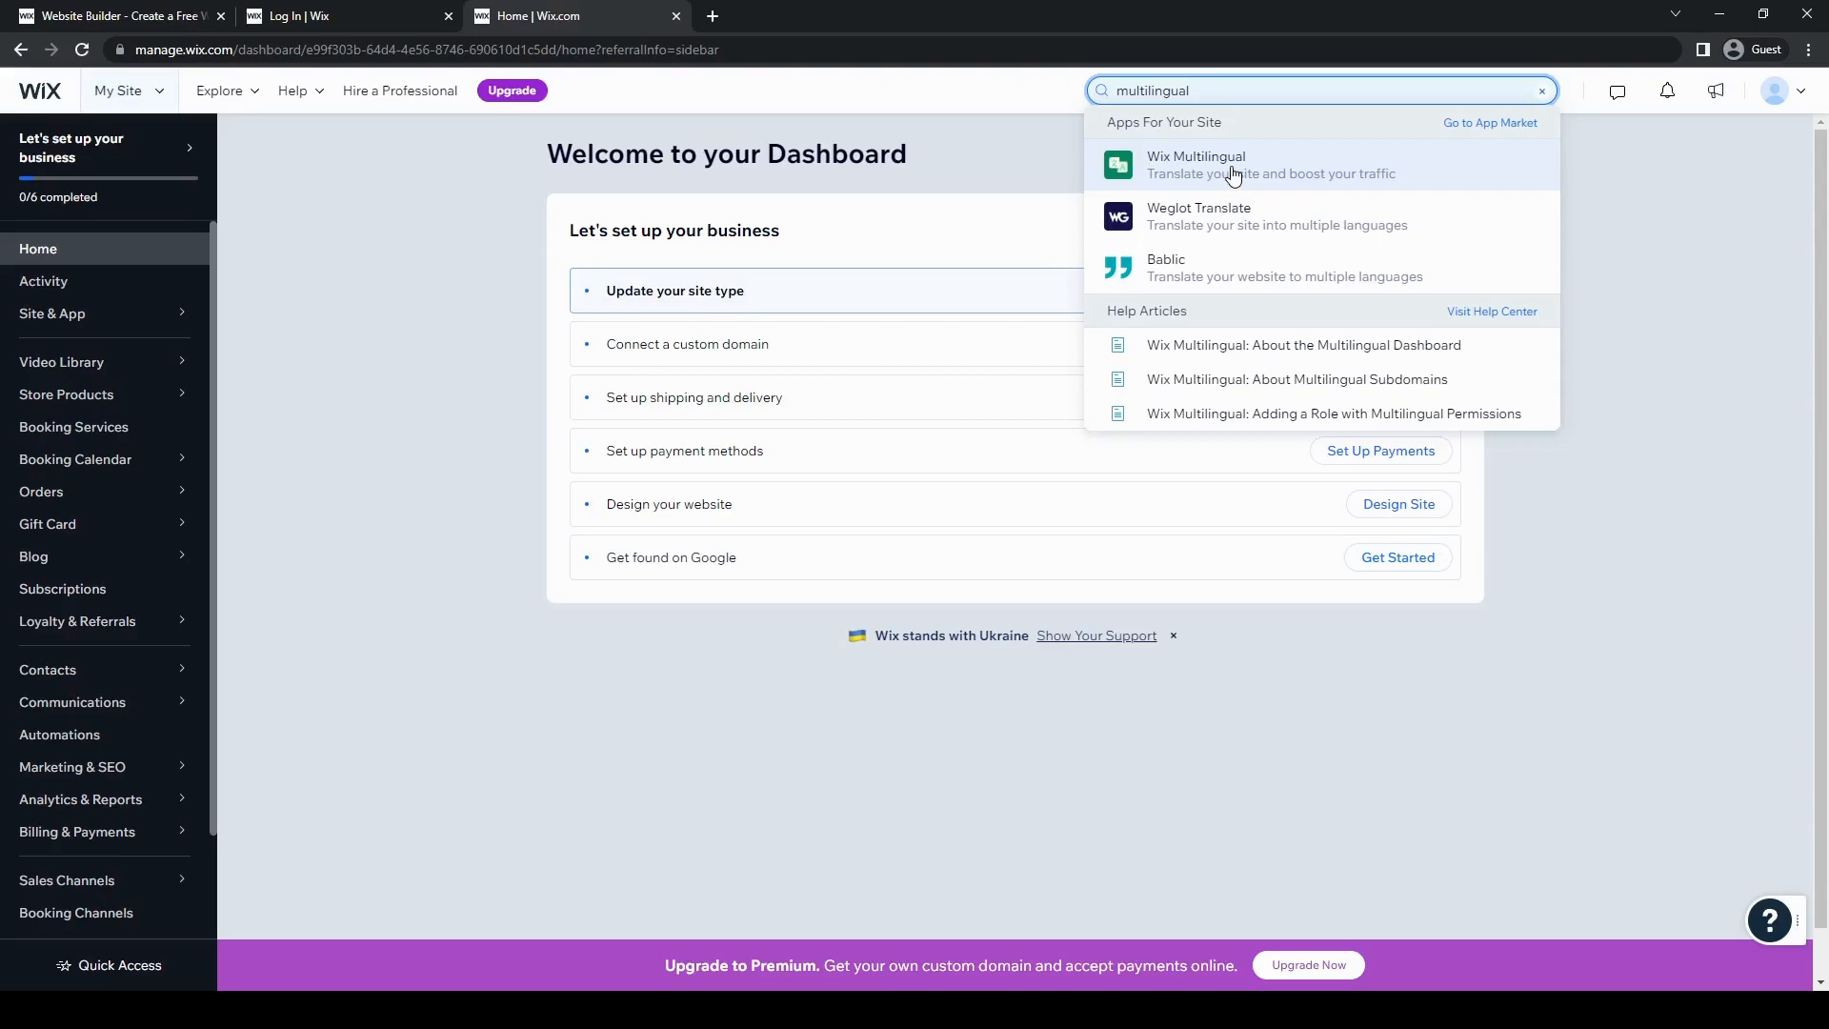
pyautogui.click(1196, 164)
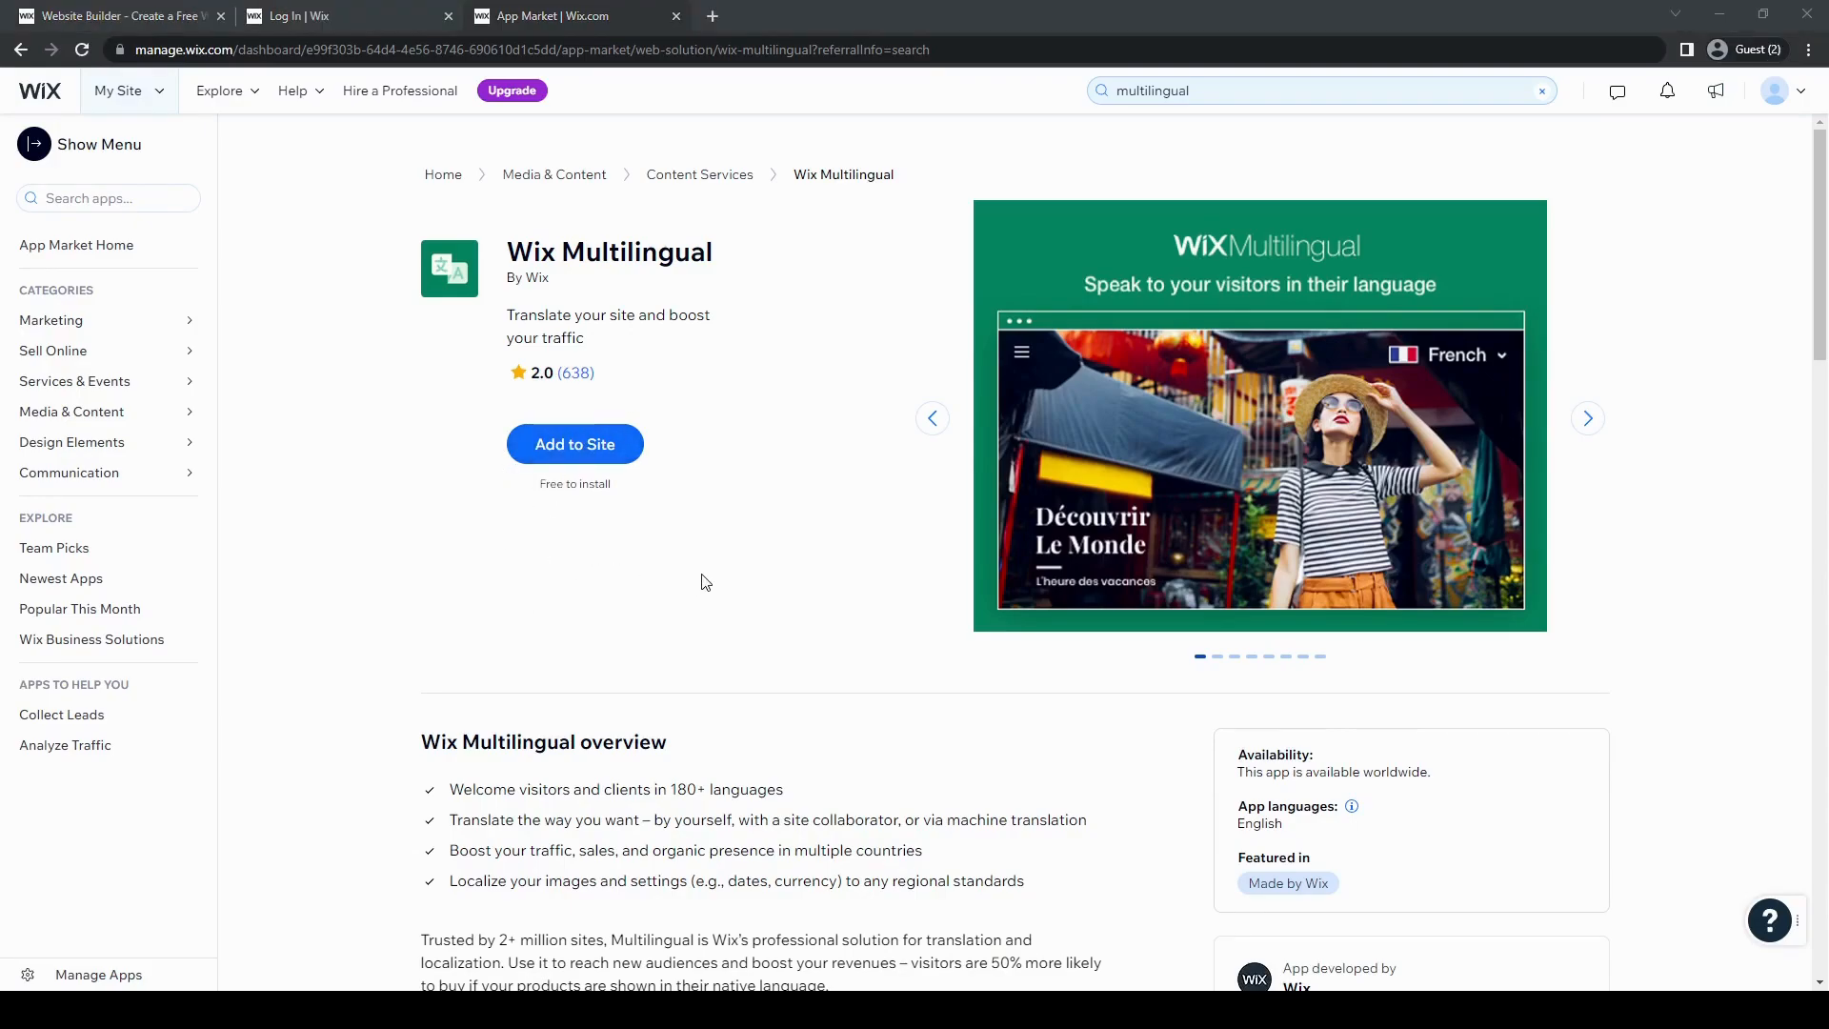
# Add Wix Multilingual to the site and review its overview down the page
pyautogui.click(573, 443)
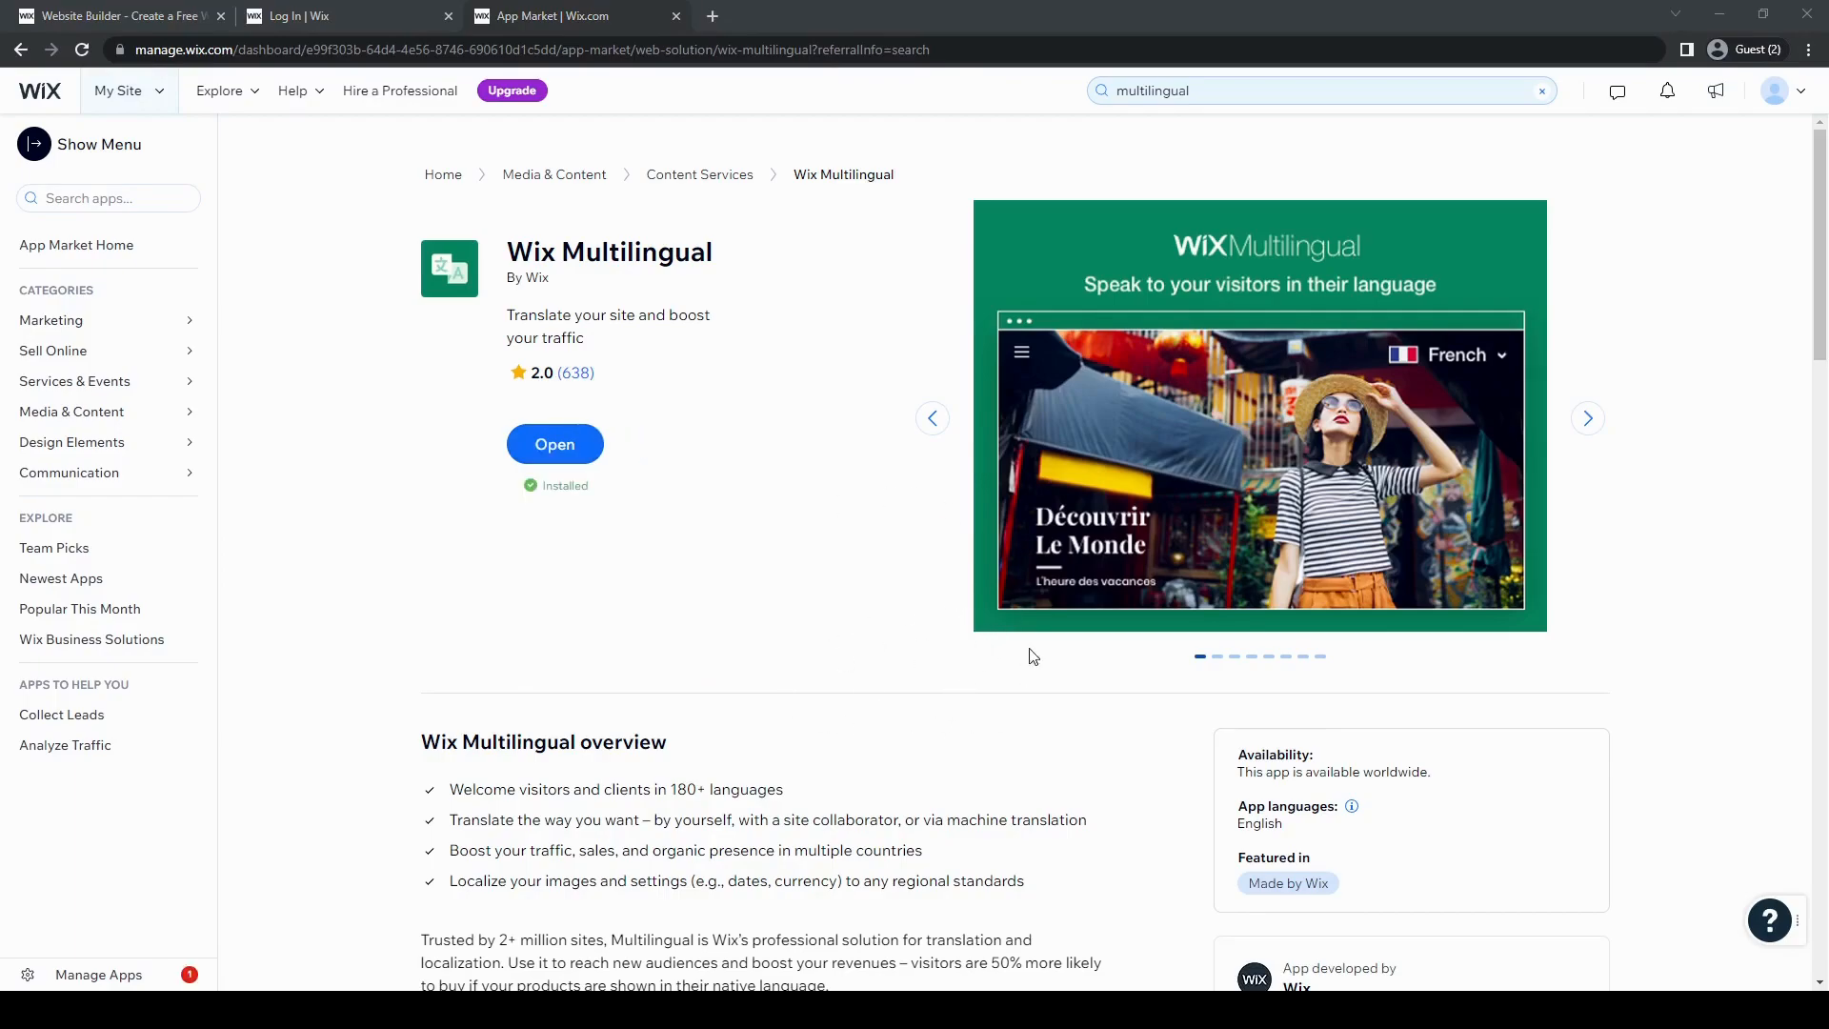
pyautogui.moveTo(926, 635)
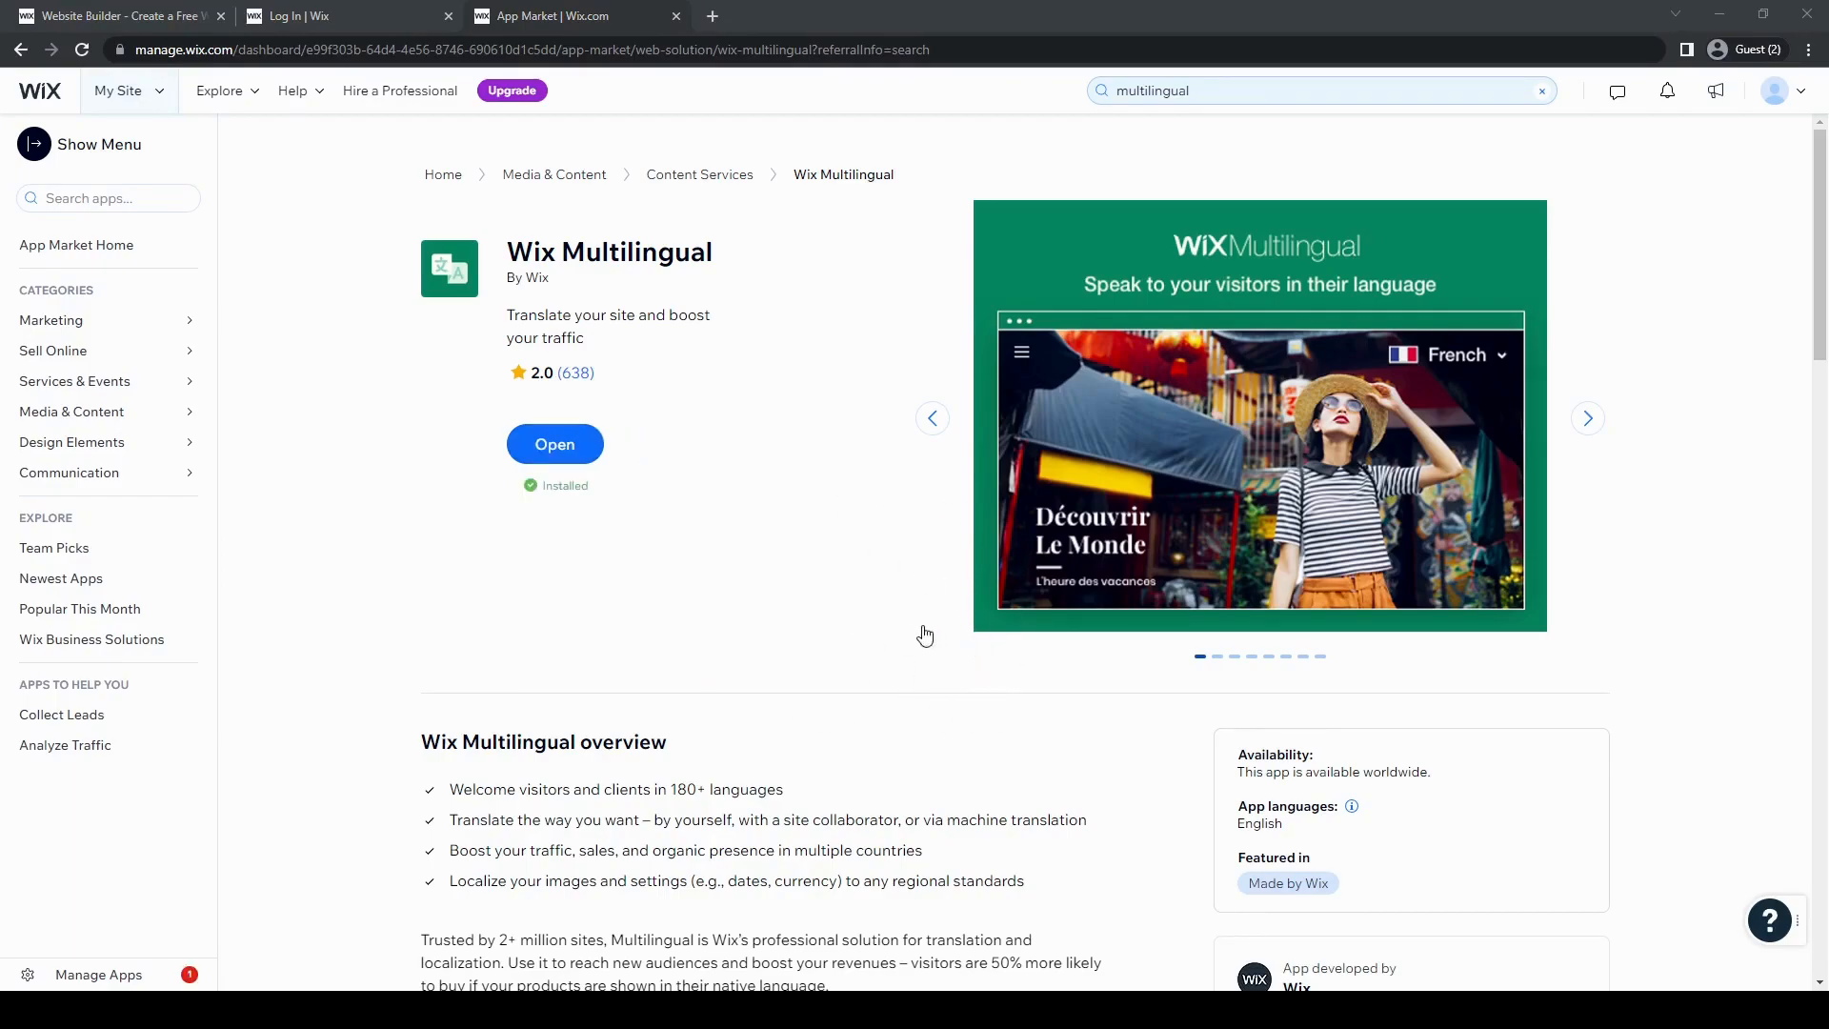
pyautogui.moveTo(956, 646)
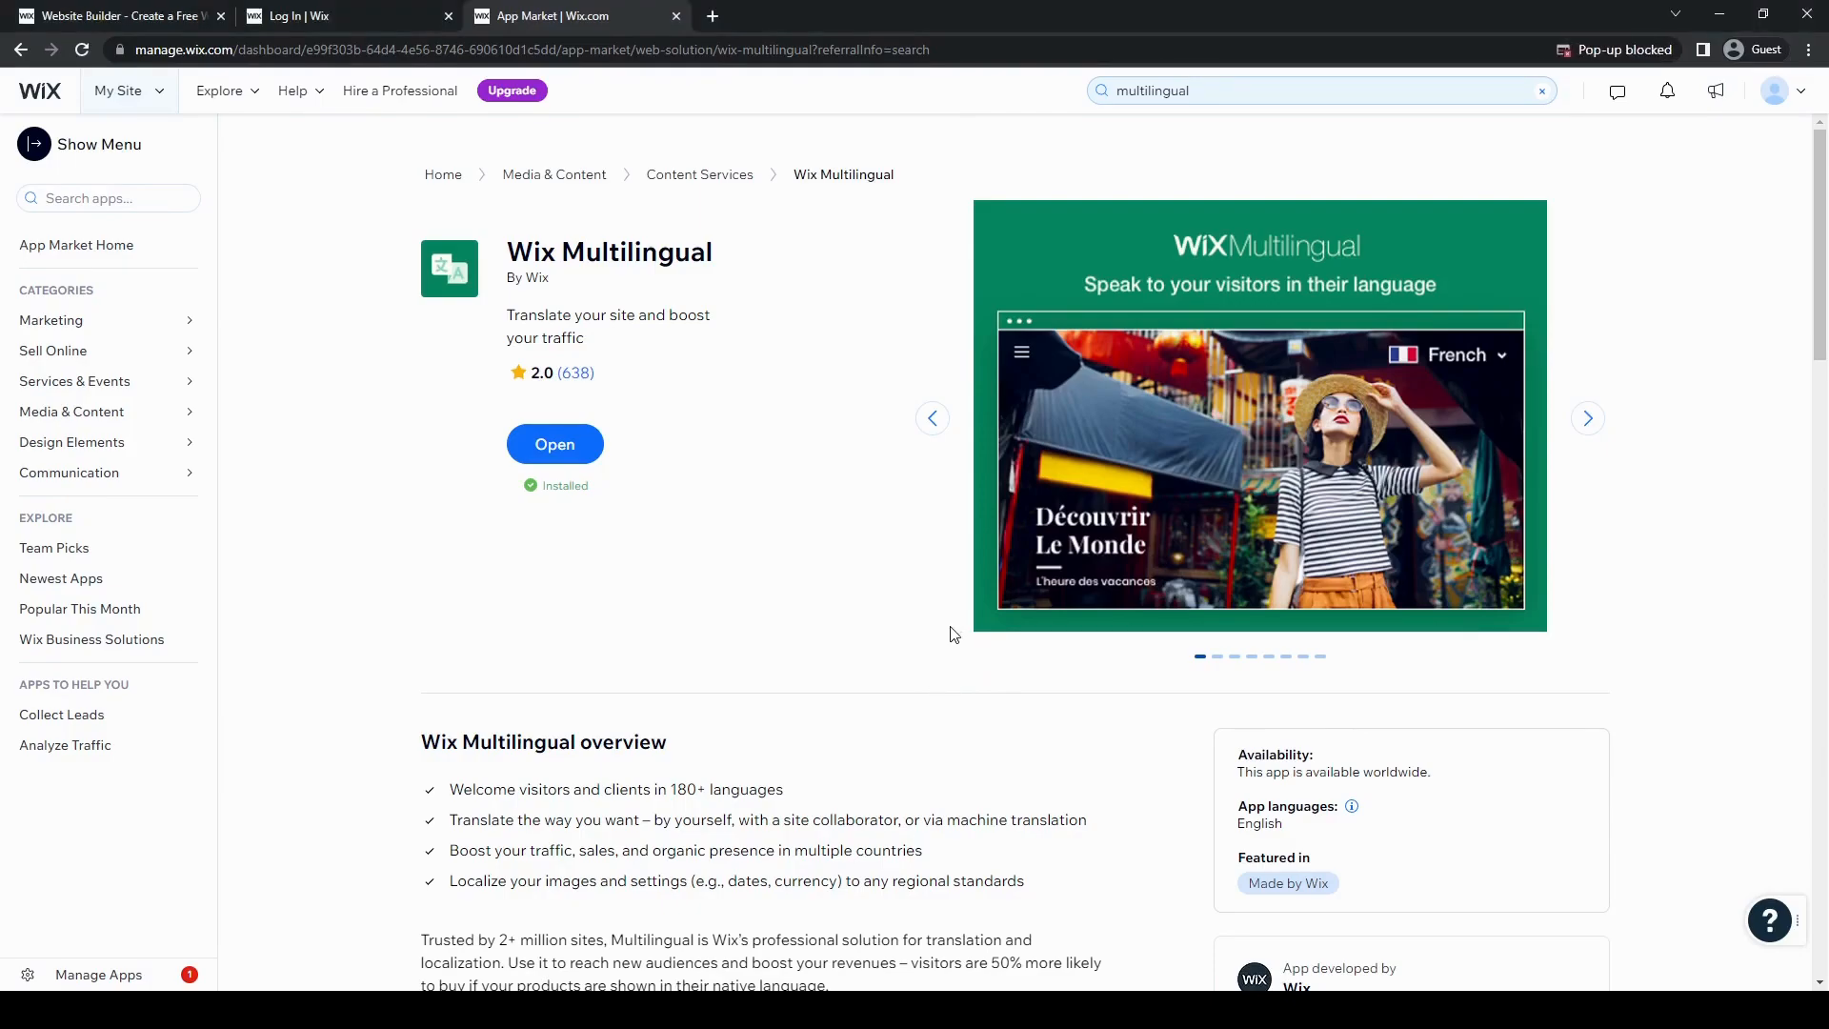
pyautogui.scroll(-3)
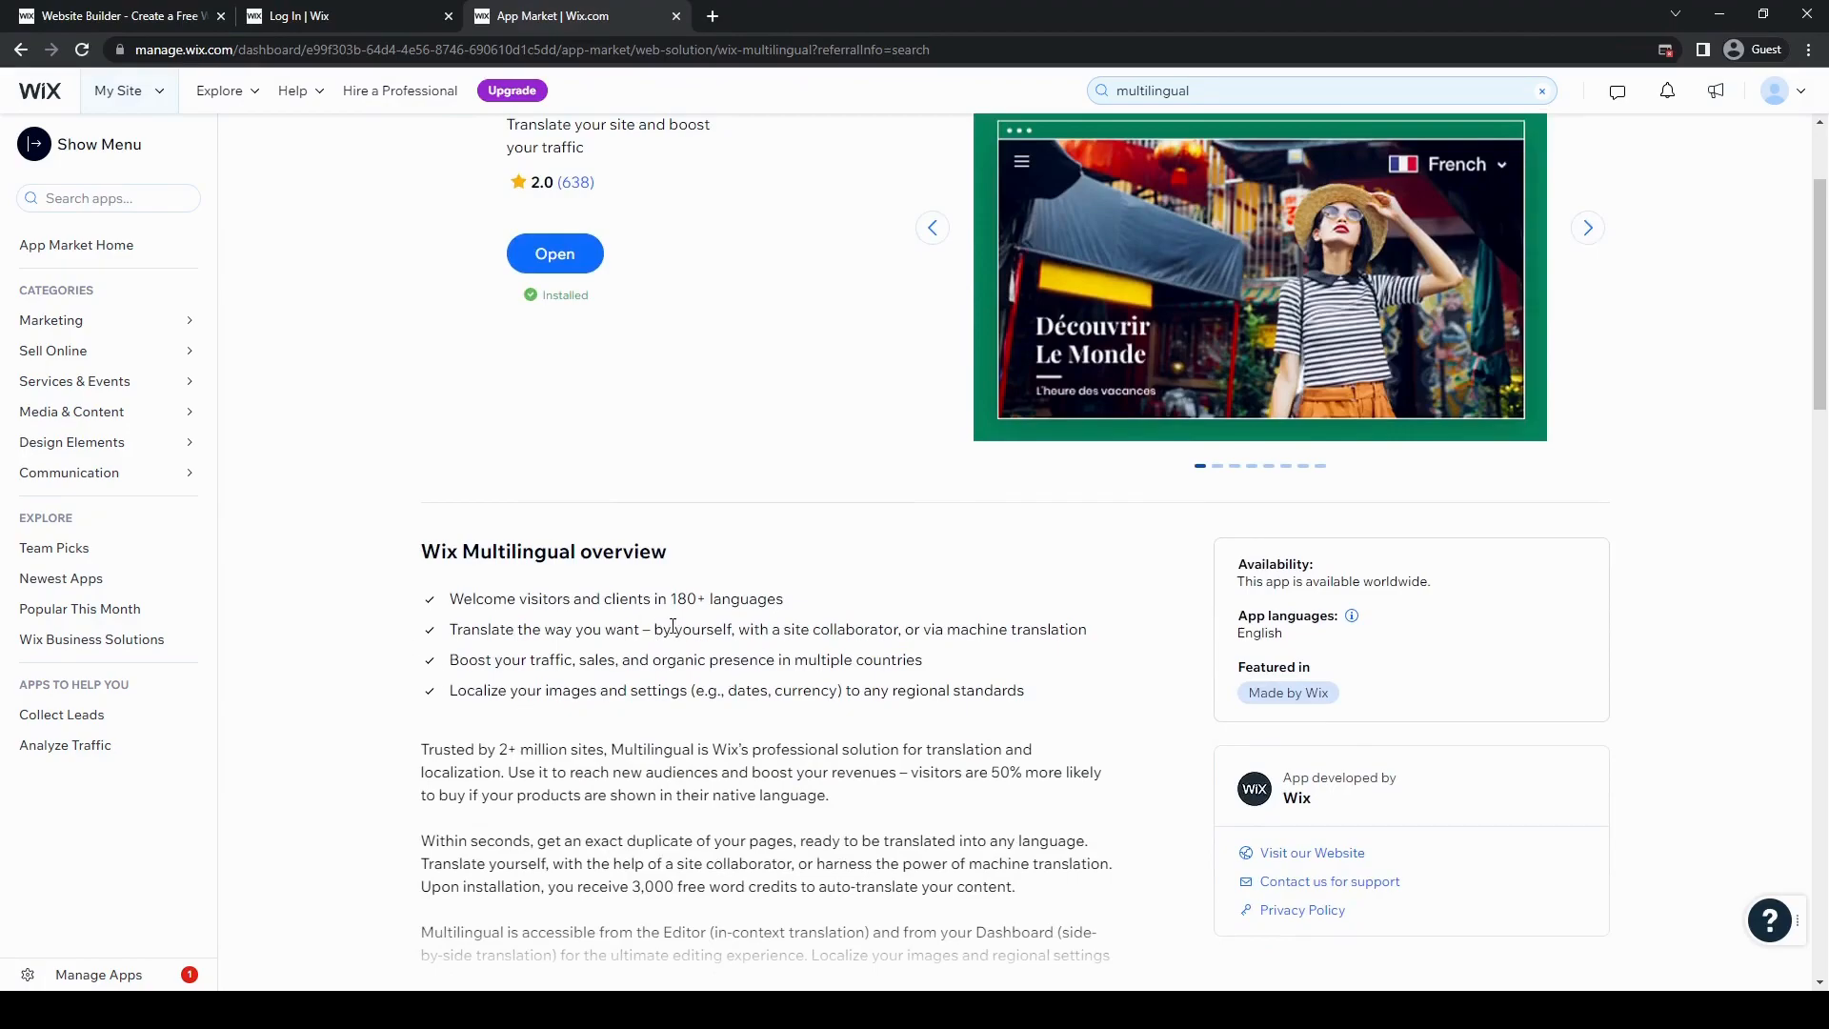
pyautogui.scroll(-3)
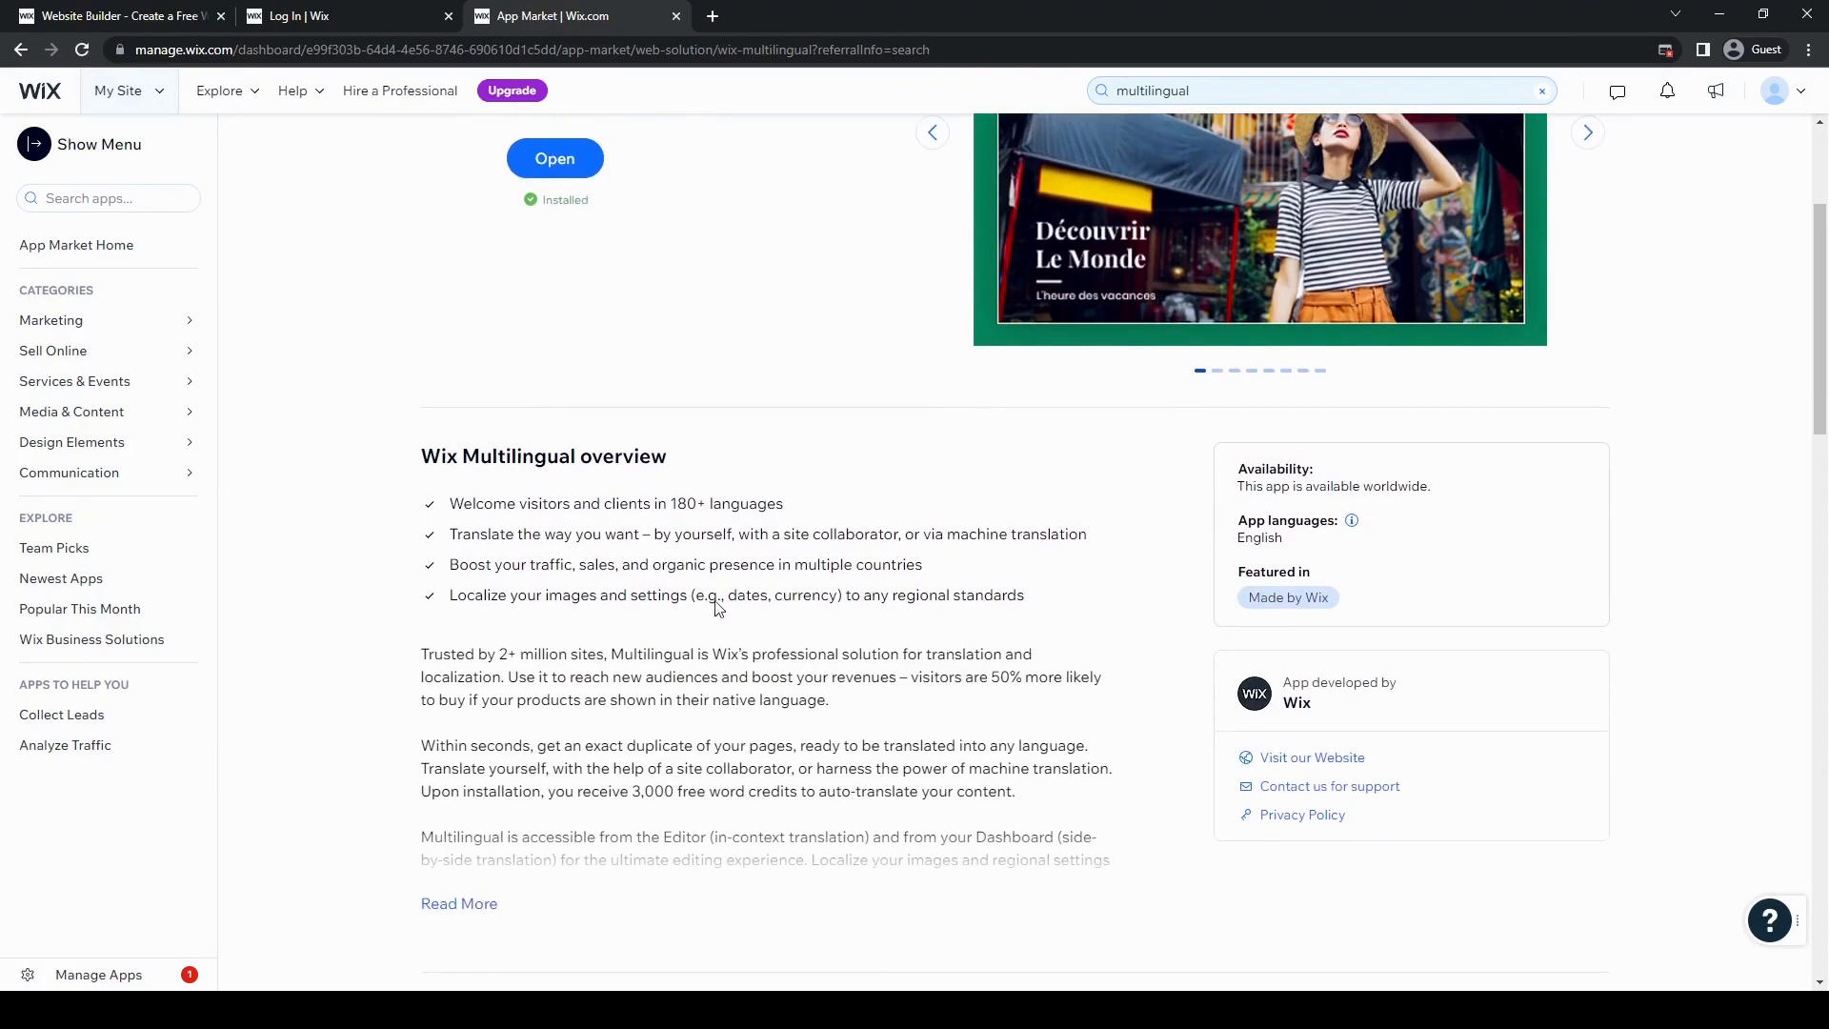
pyautogui.moveTo(937, 568)
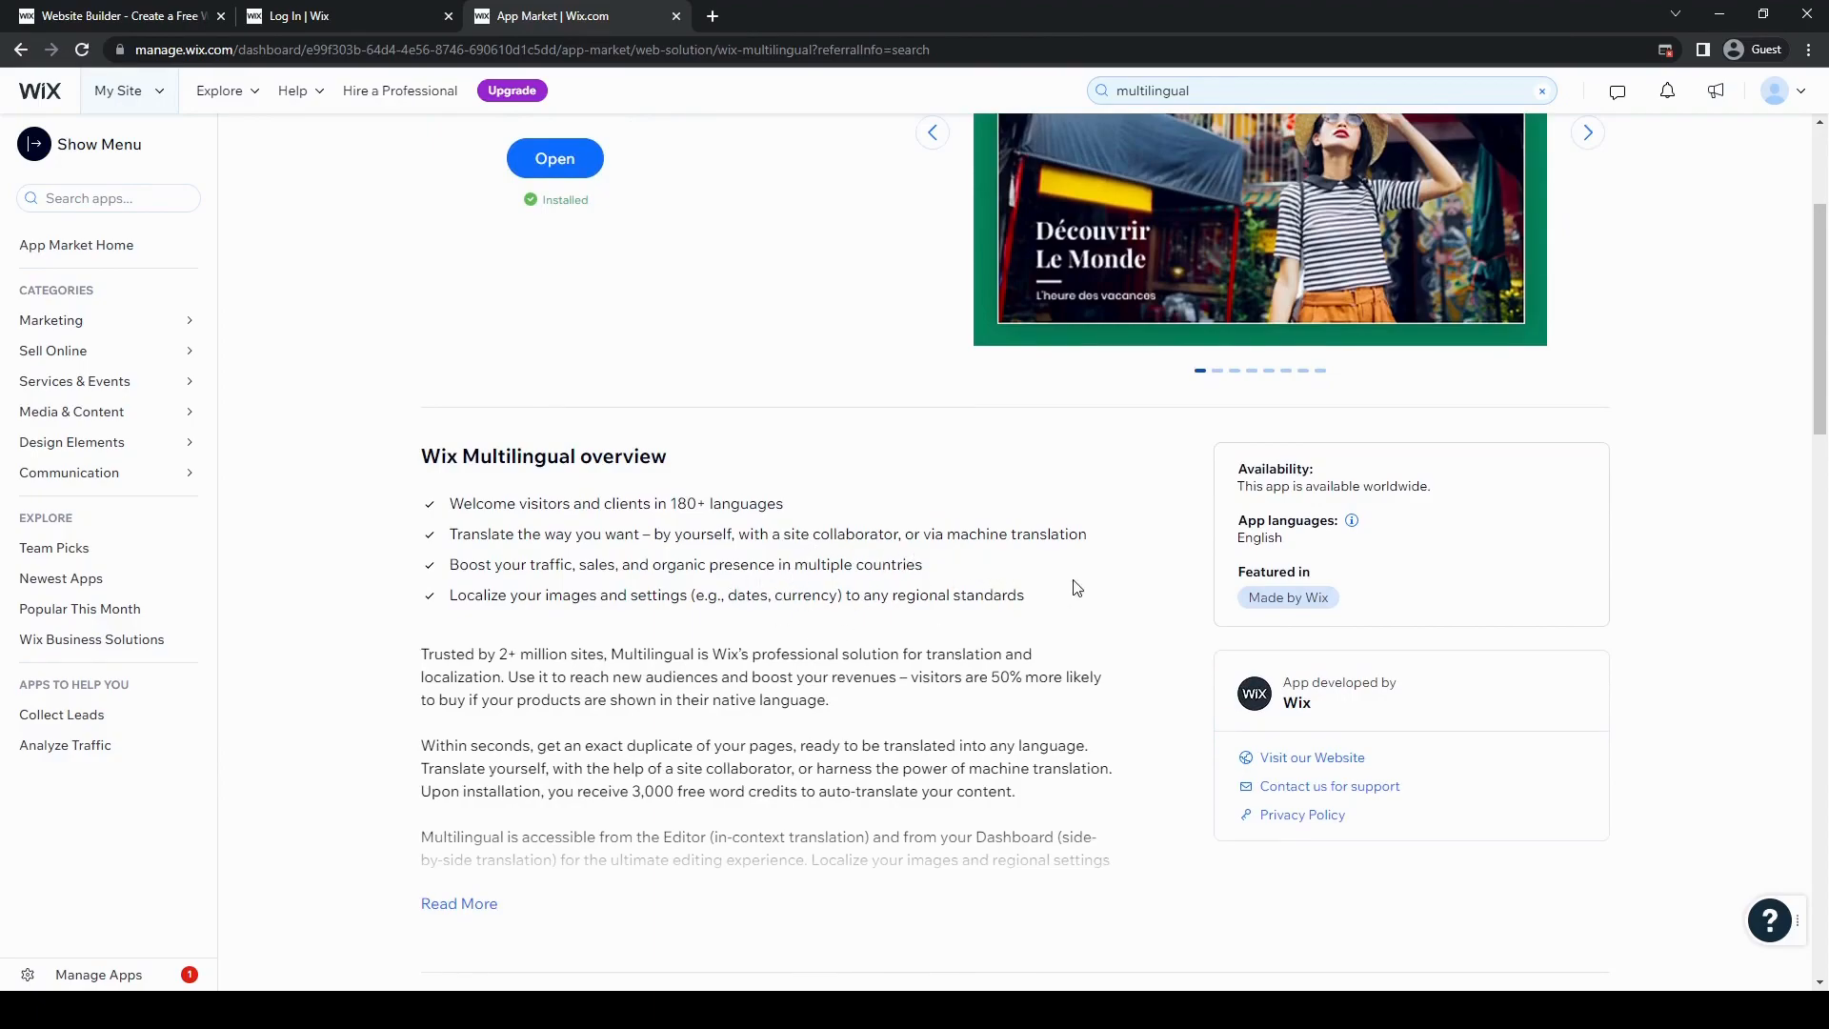
pyautogui.scroll(-3)
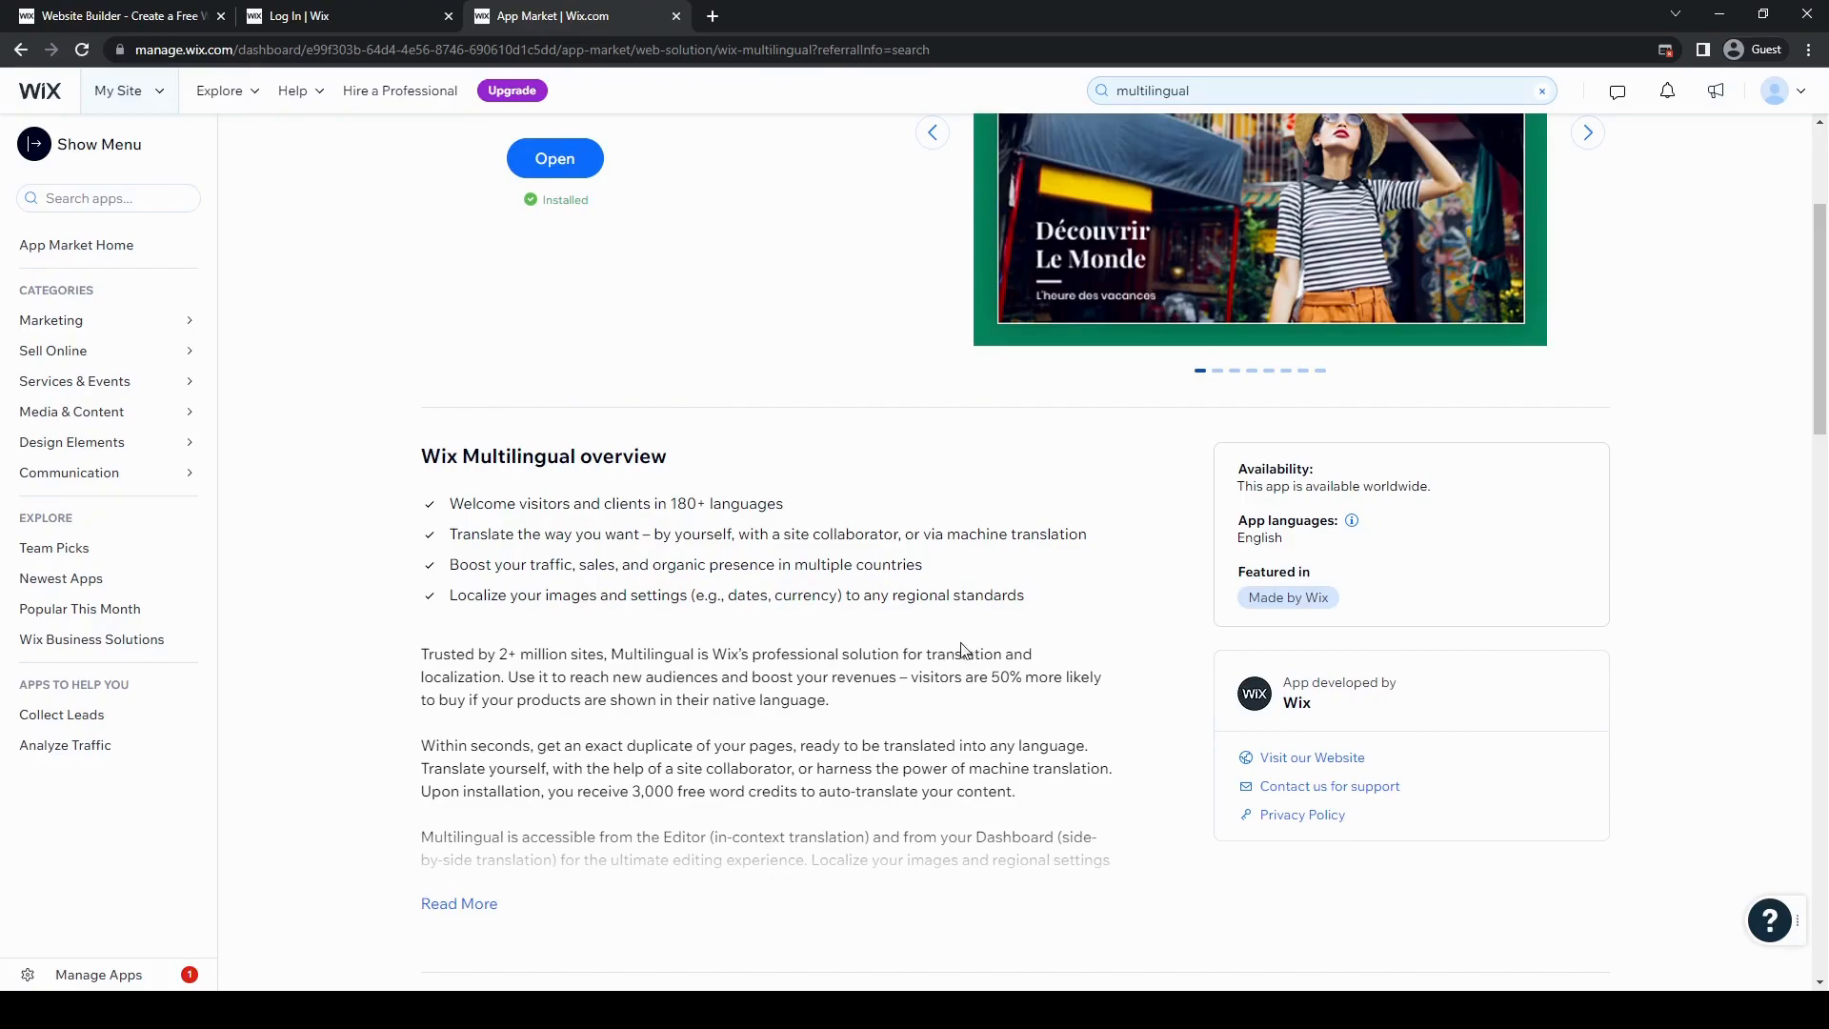
pyautogui.moveTo(729, 627)
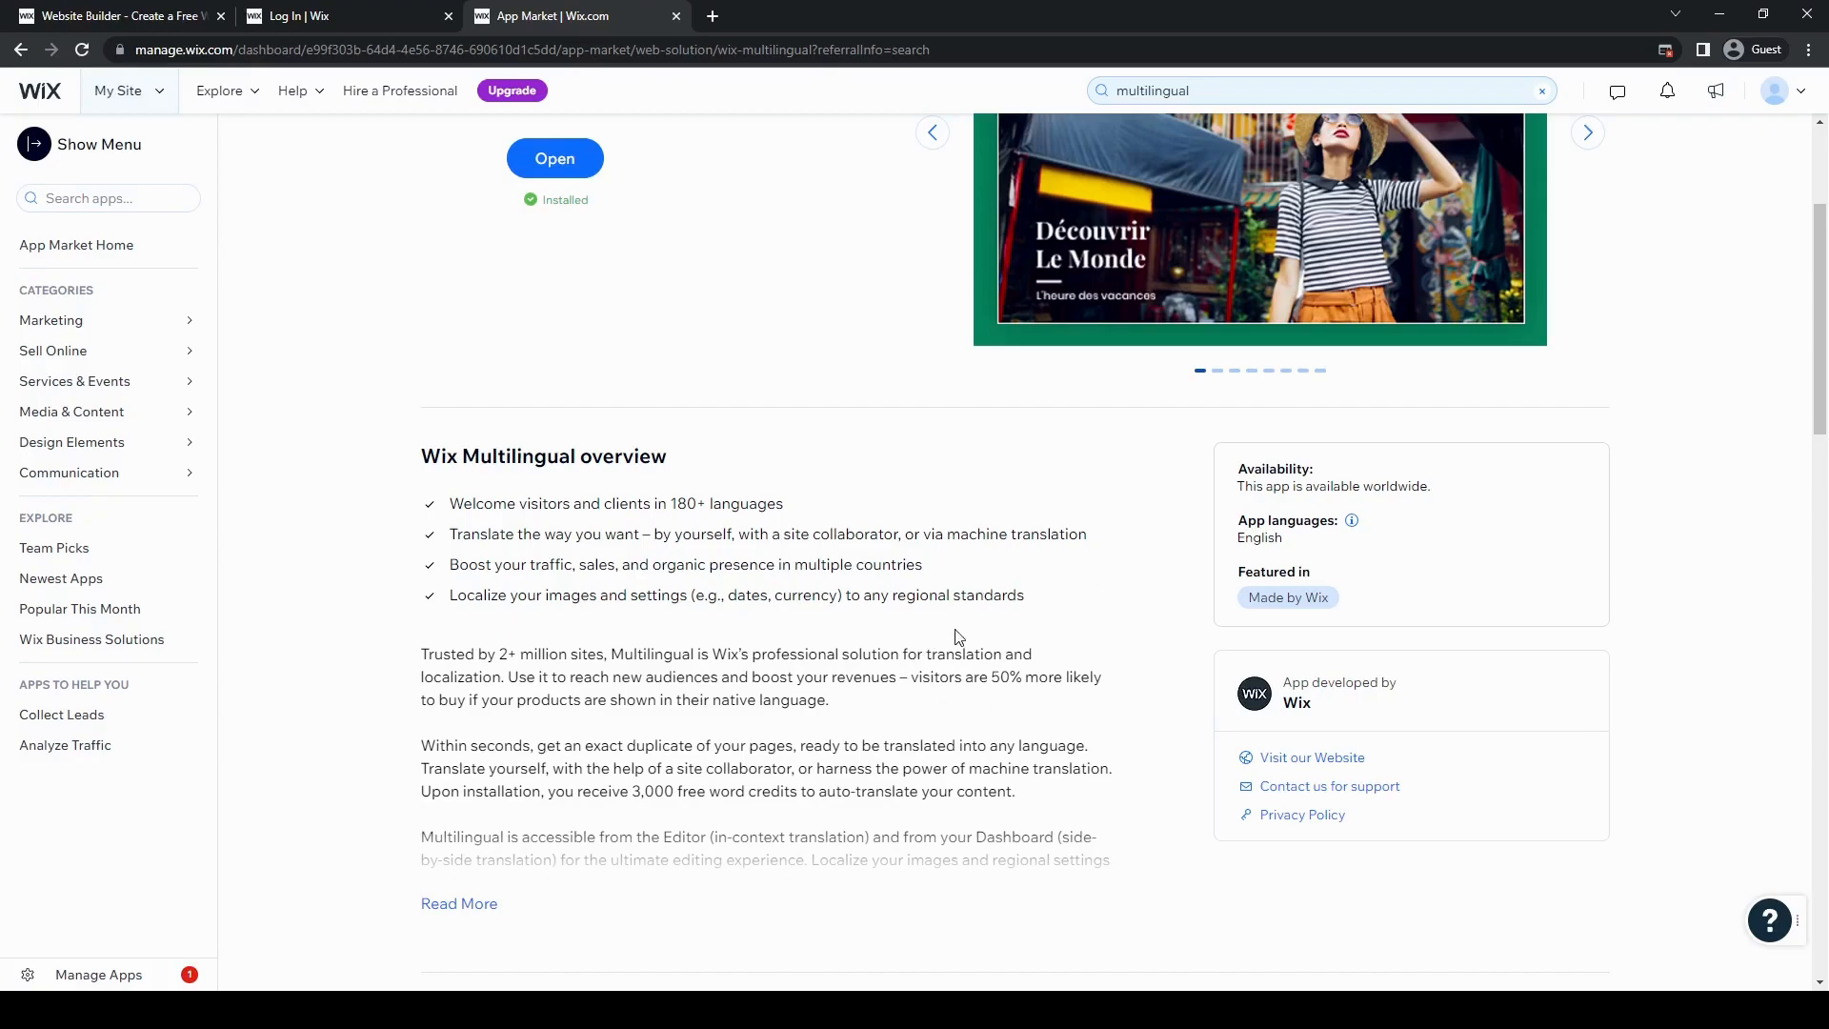
pyautogui.moveTo(876, 648)
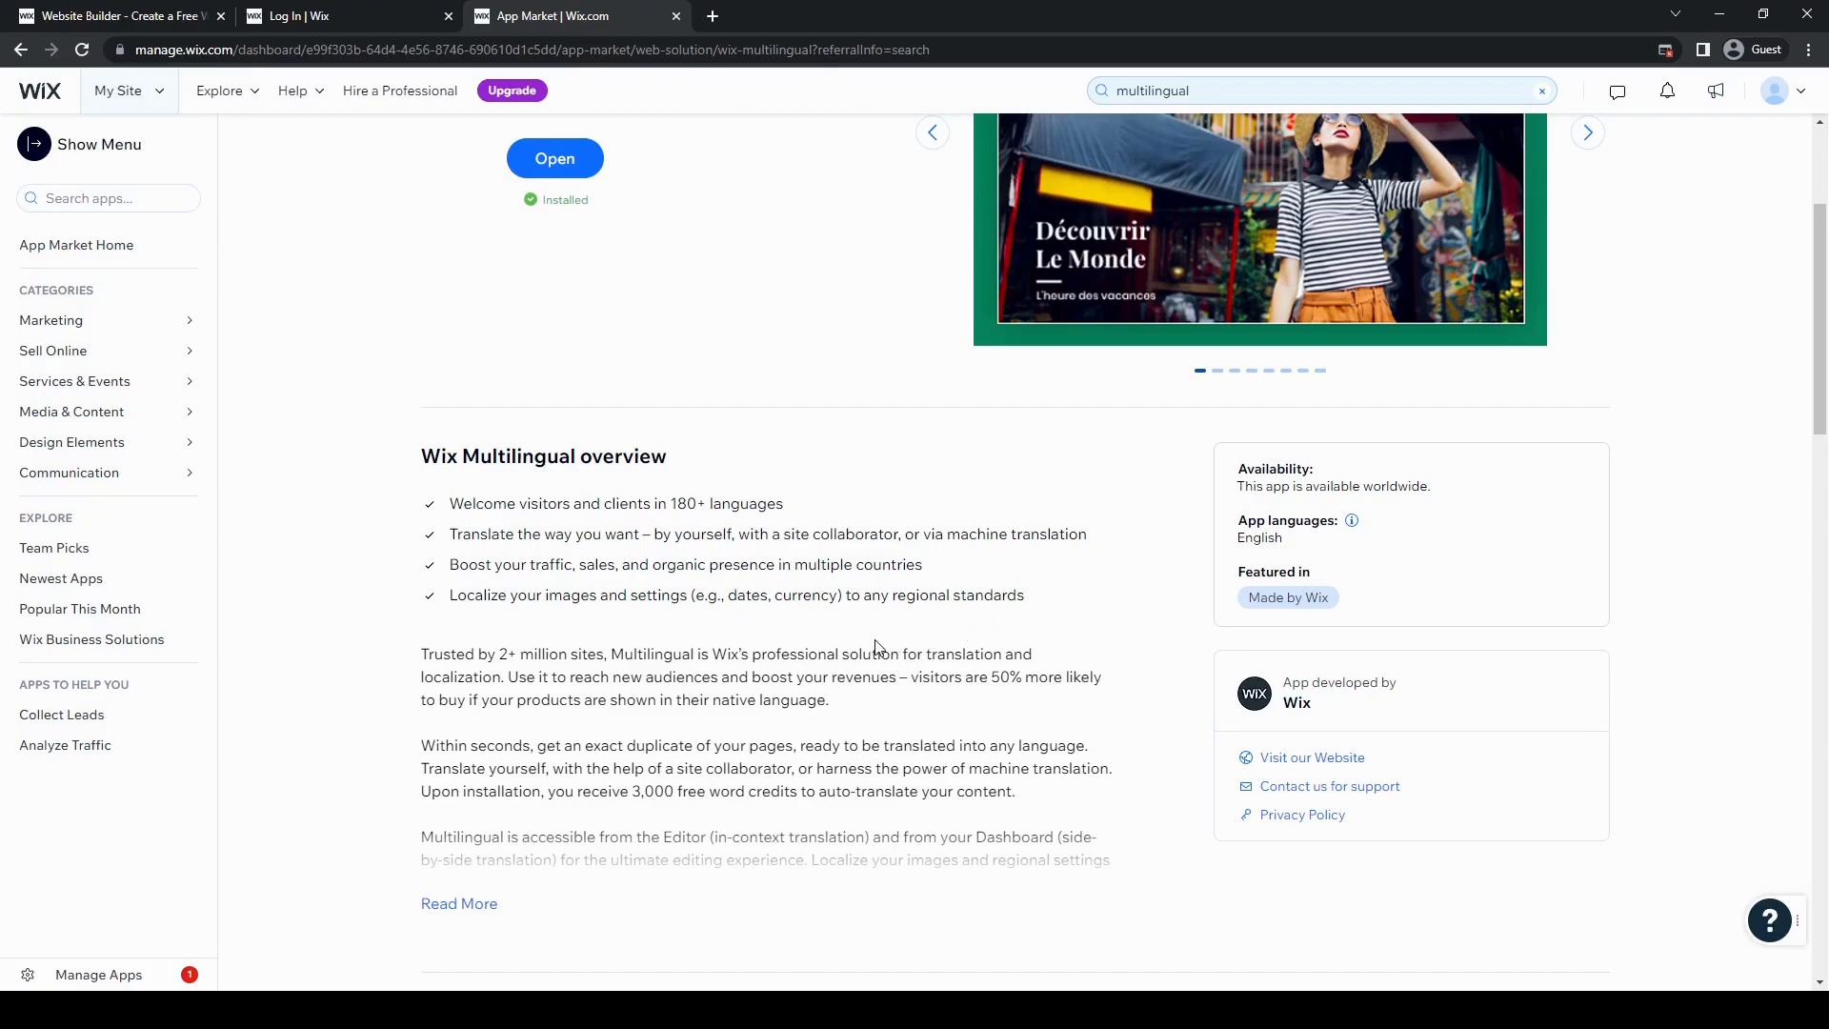
pyautogui.moveTo(757, 636)
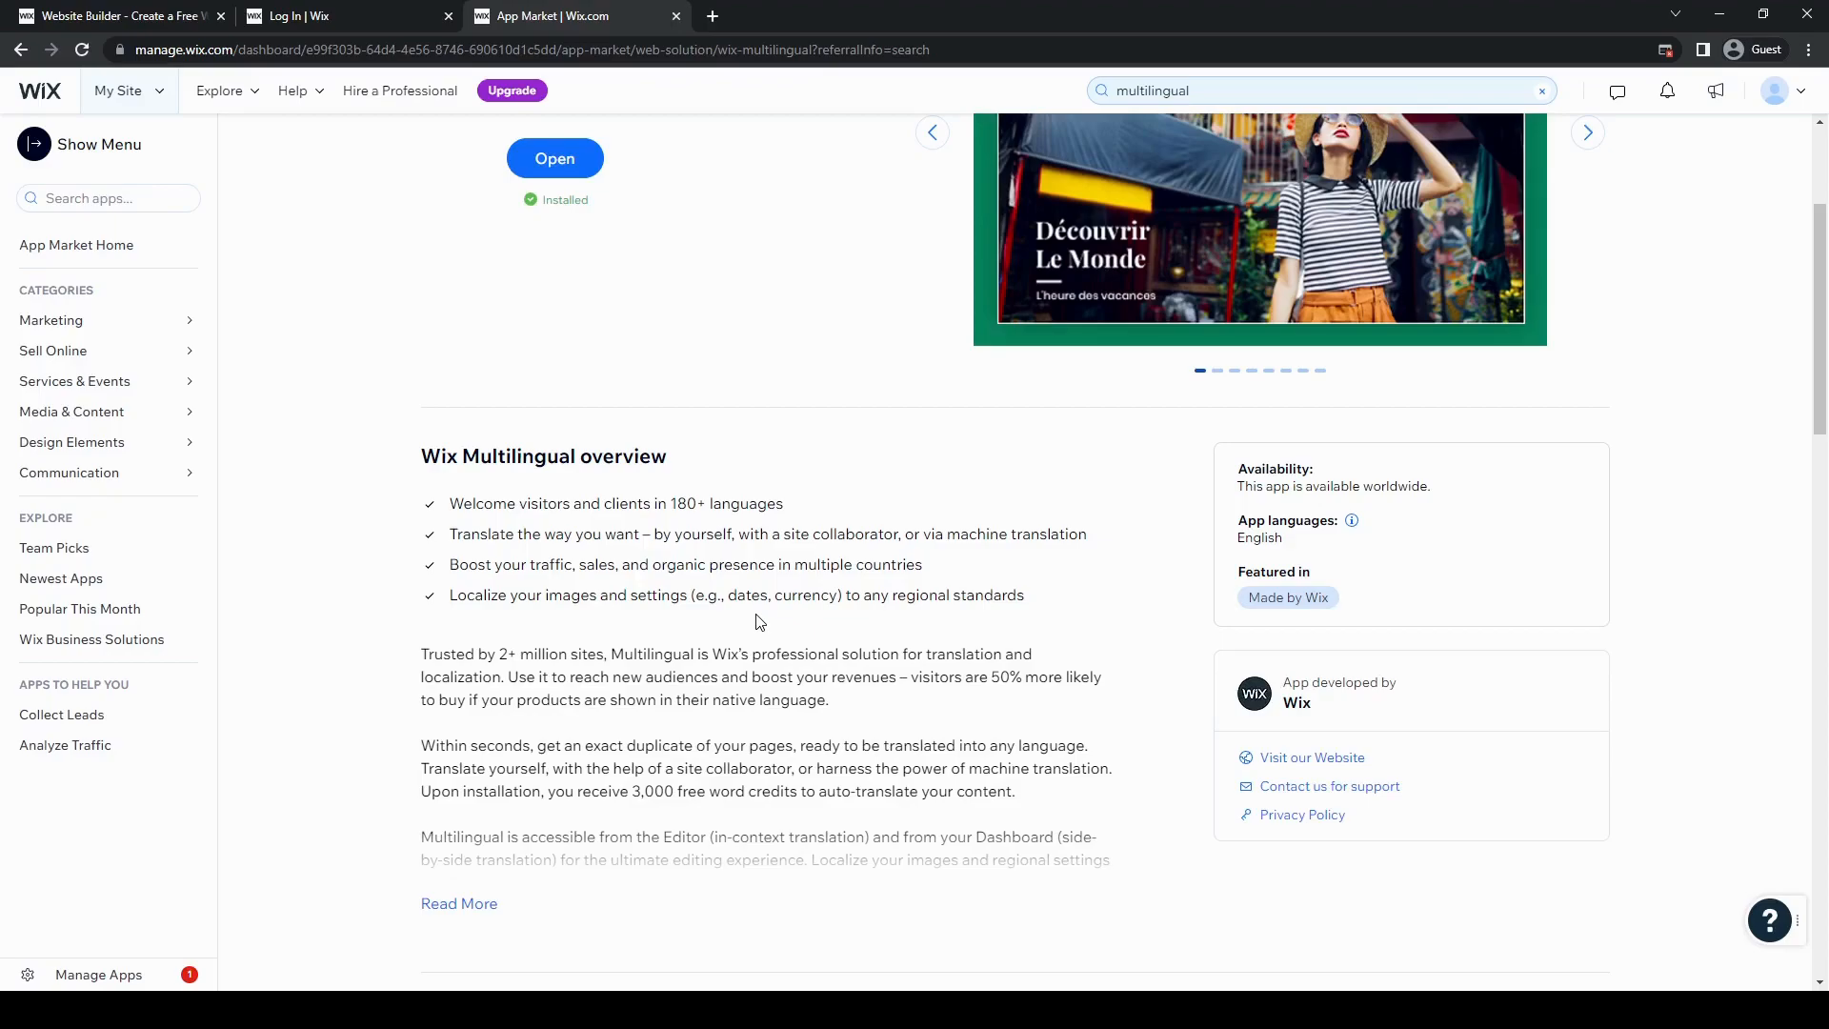
pyautogui.scroll(-3)
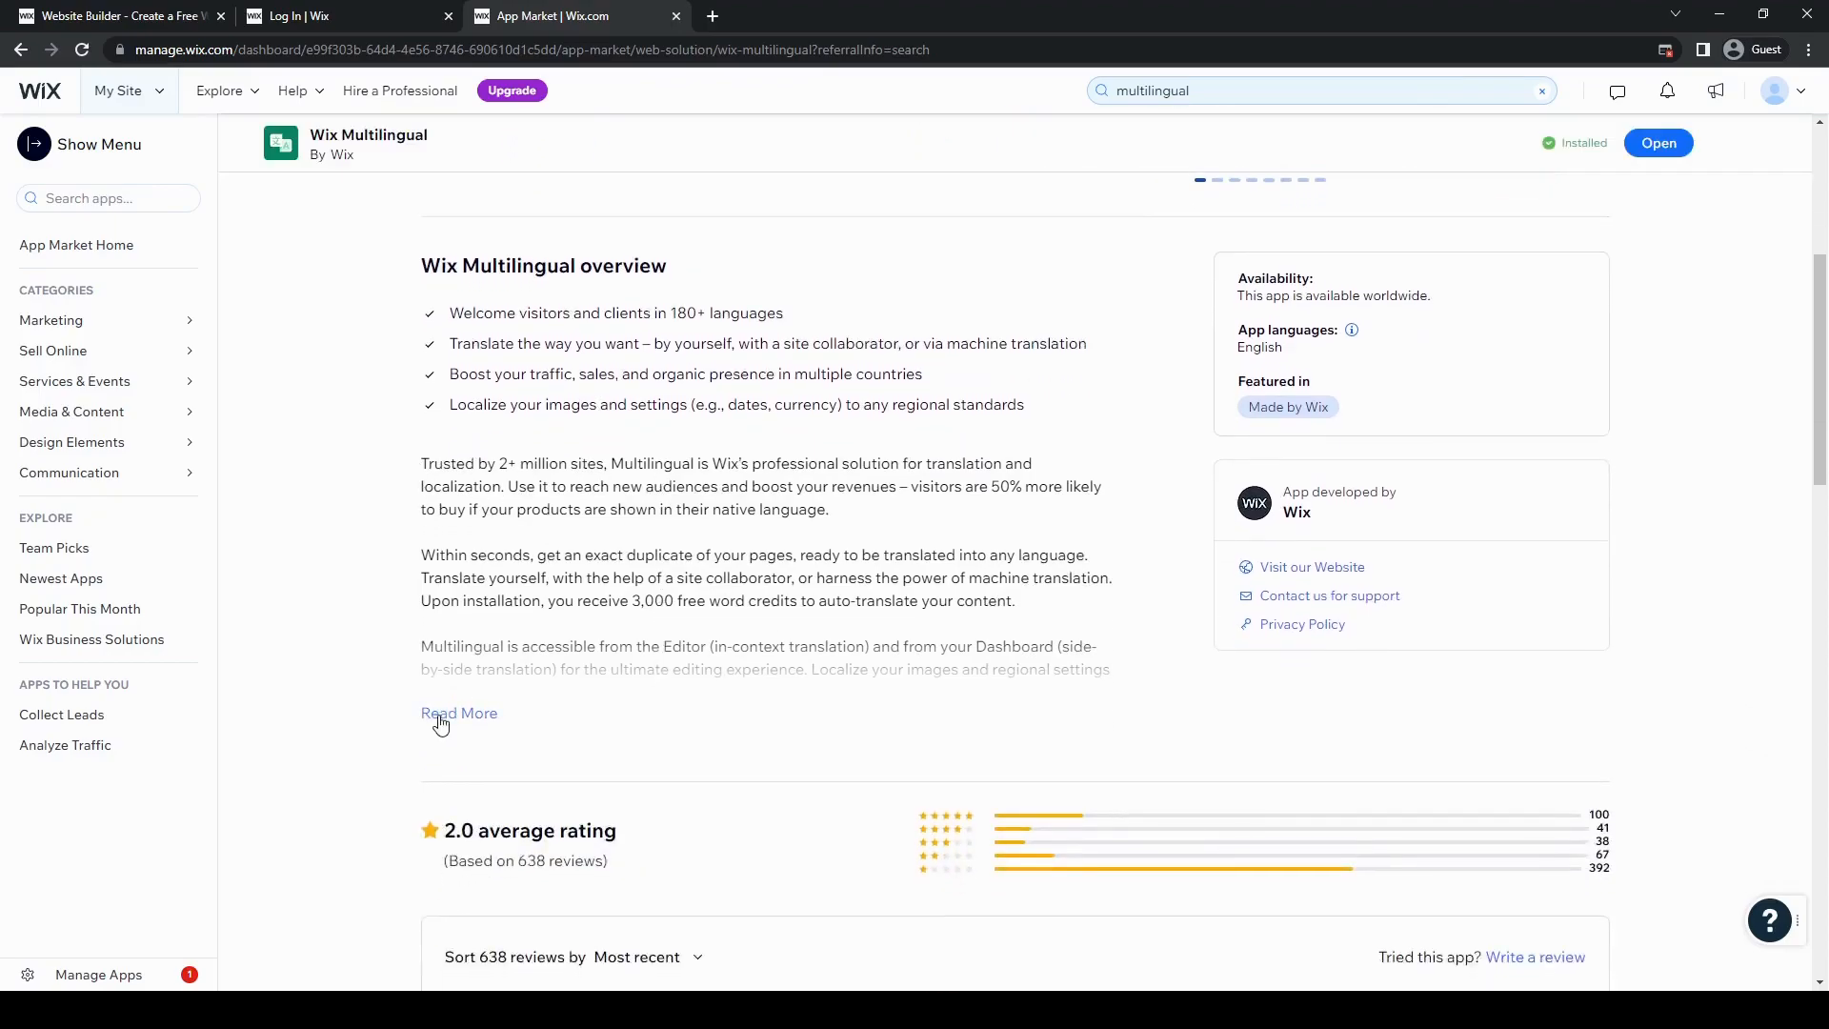
pyautogui.scroll(3)
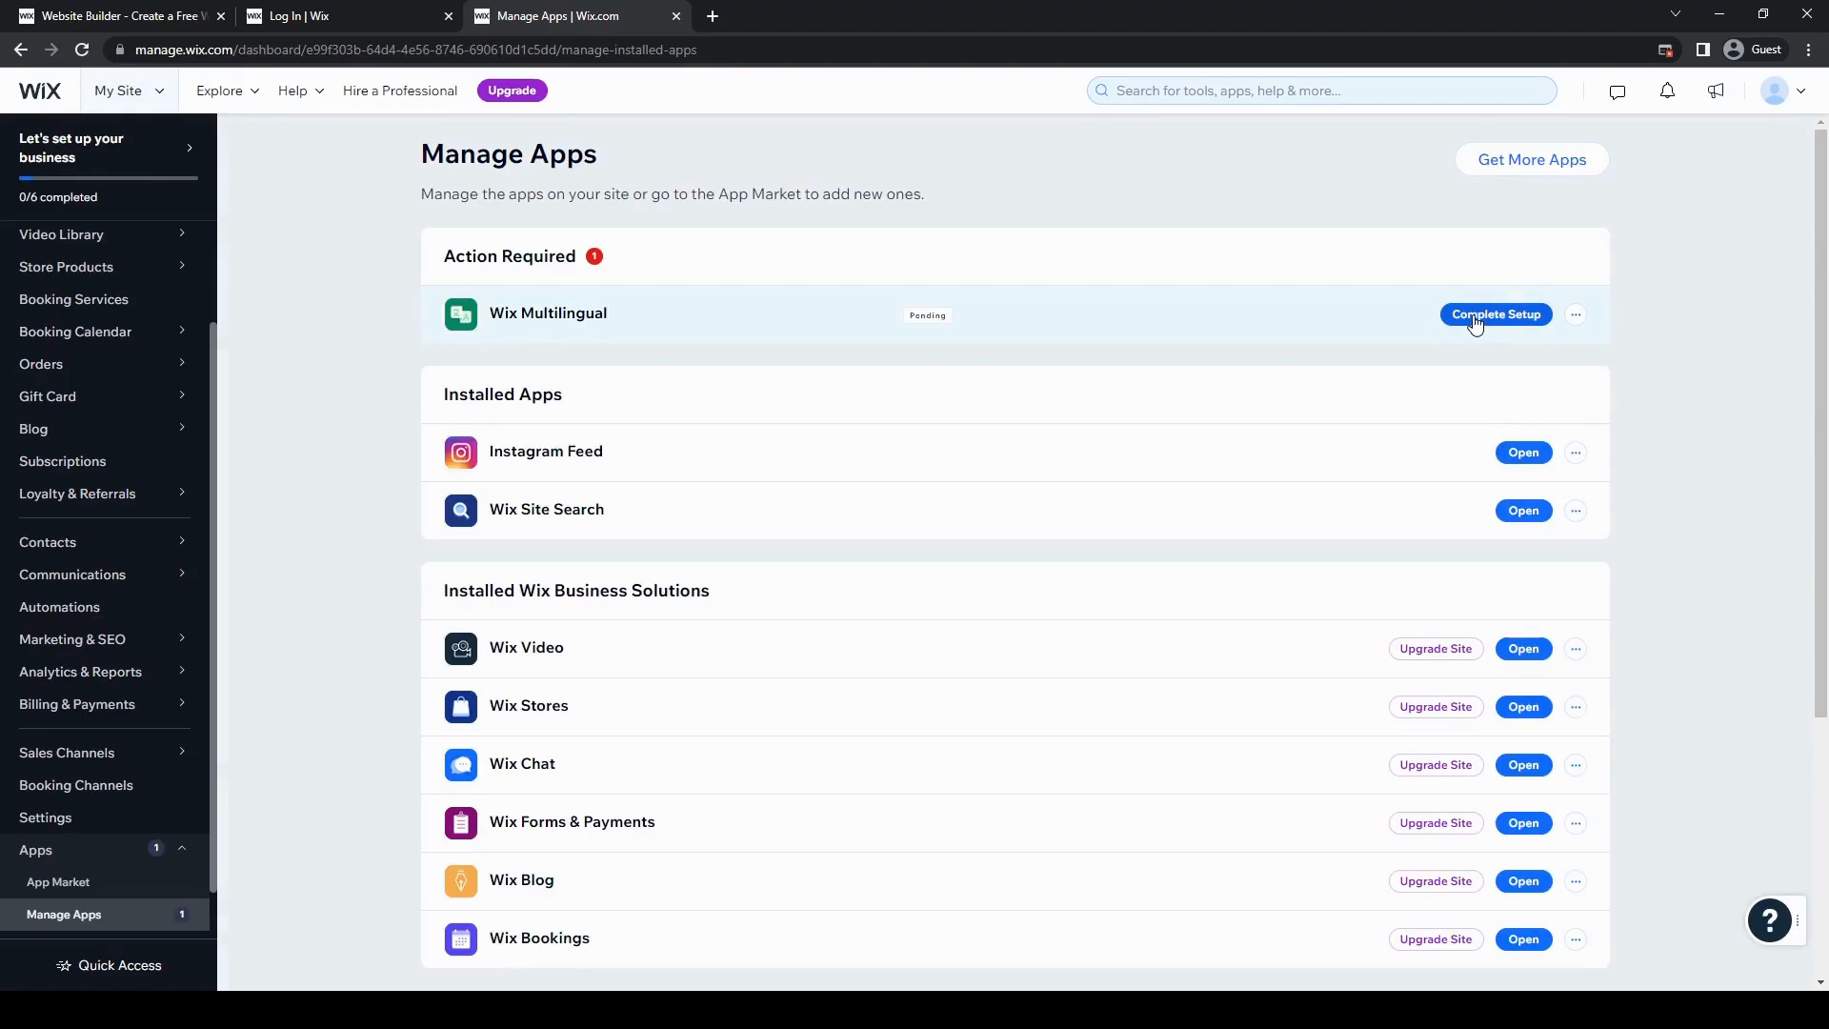
# Complete the pending Wix Multilingual setup, opening the Wix Editor on the Home page
pyautogui.click(1497, 314)
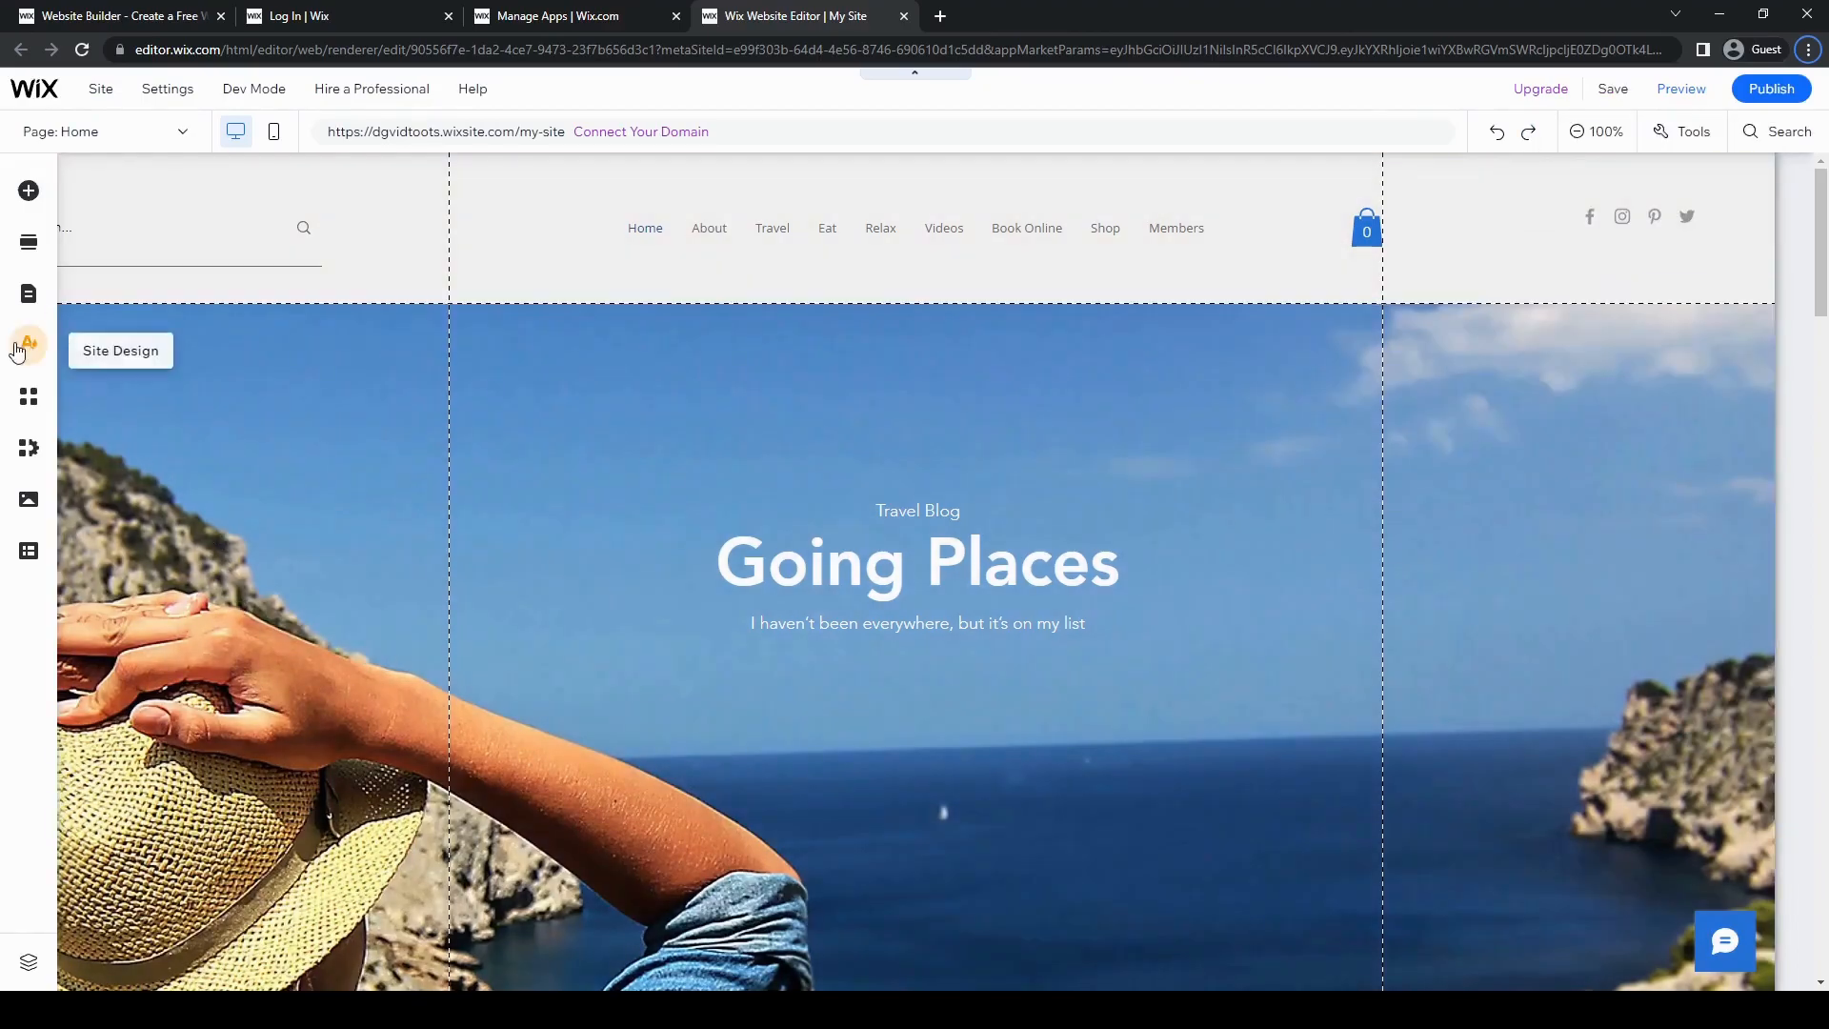
pyautogui.moveTo(29, 191)
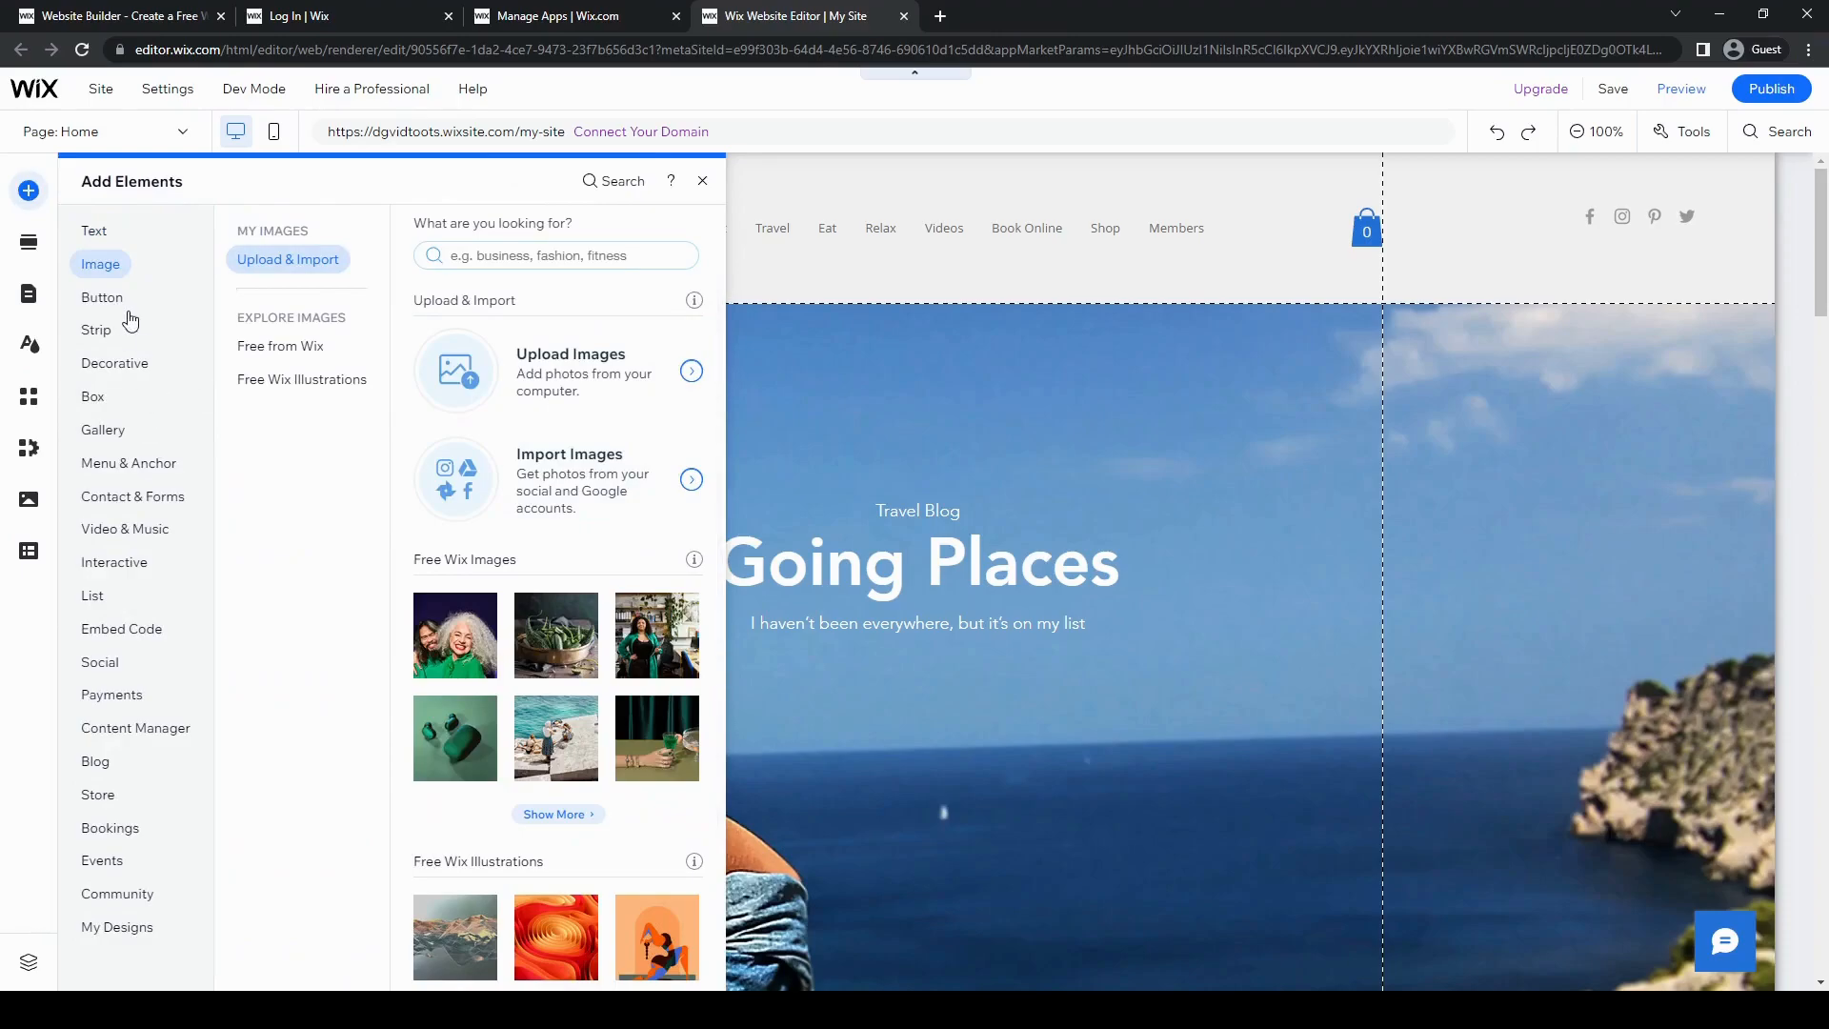
# Search the editor's Add Elements for 'multilingual' and choose Language Menus
pyautogui.click(110, 693)
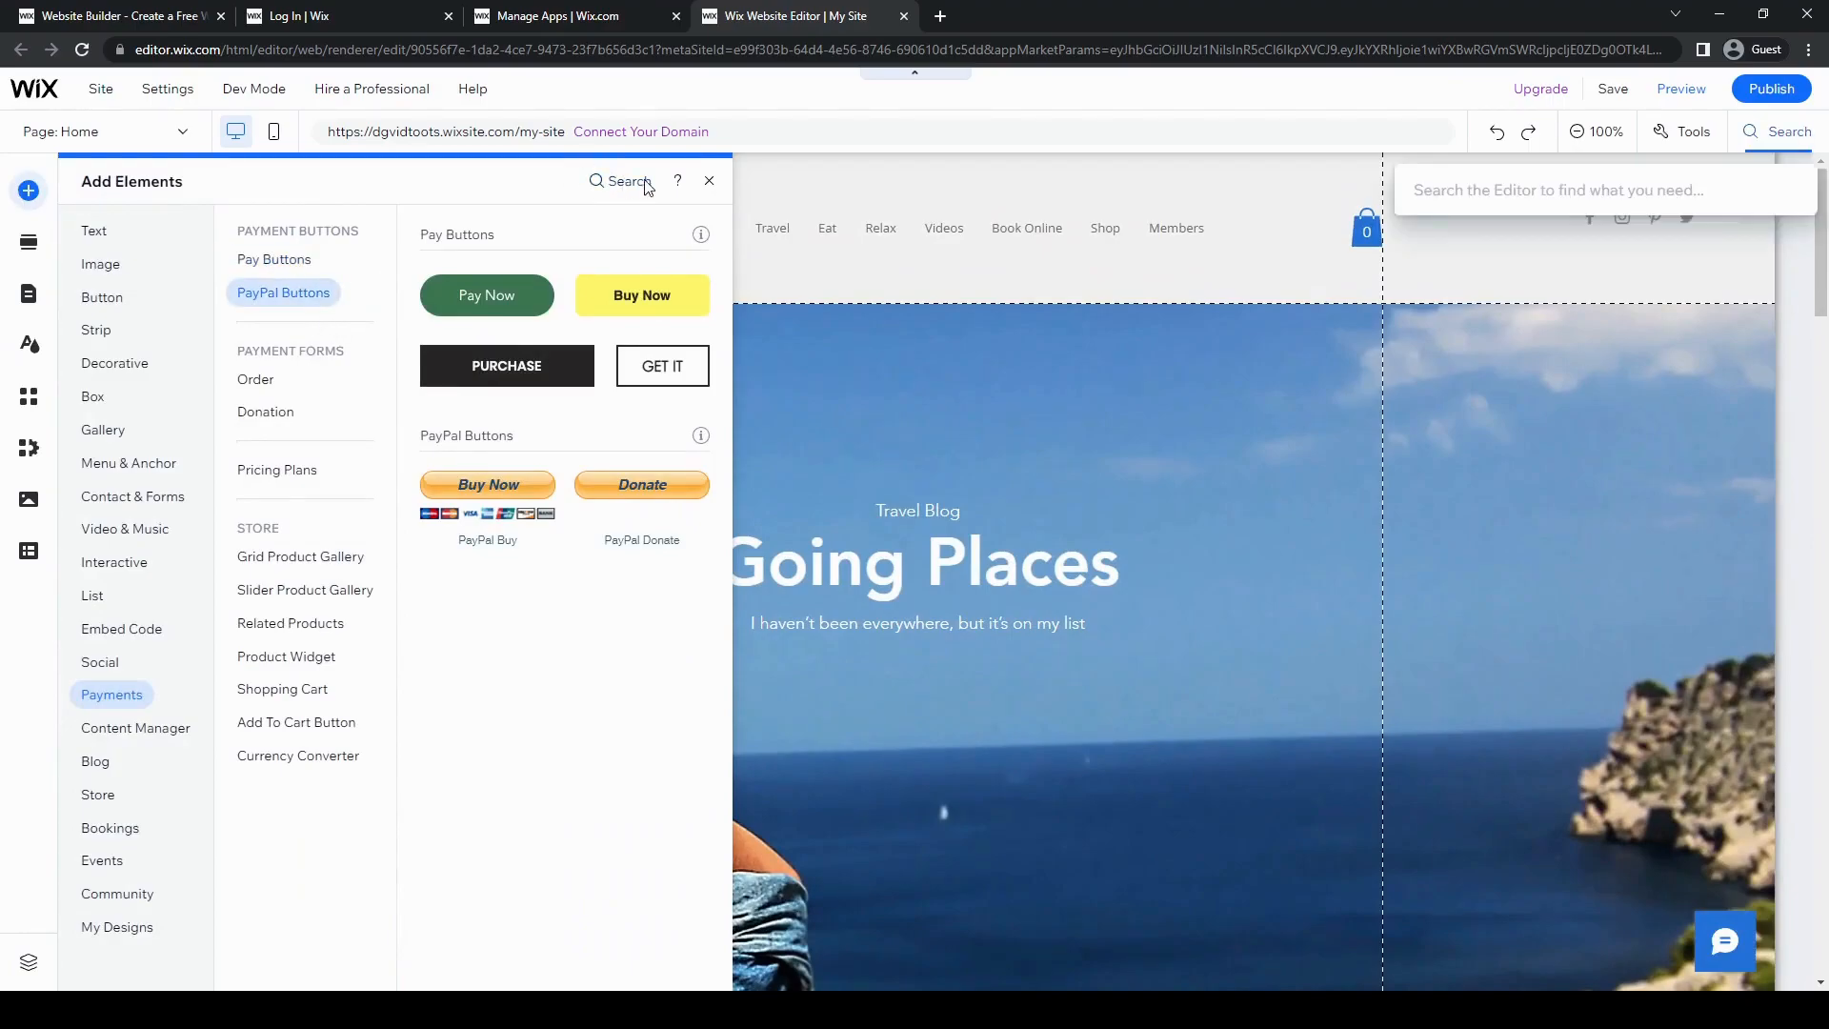
pyautogui.write('mul')
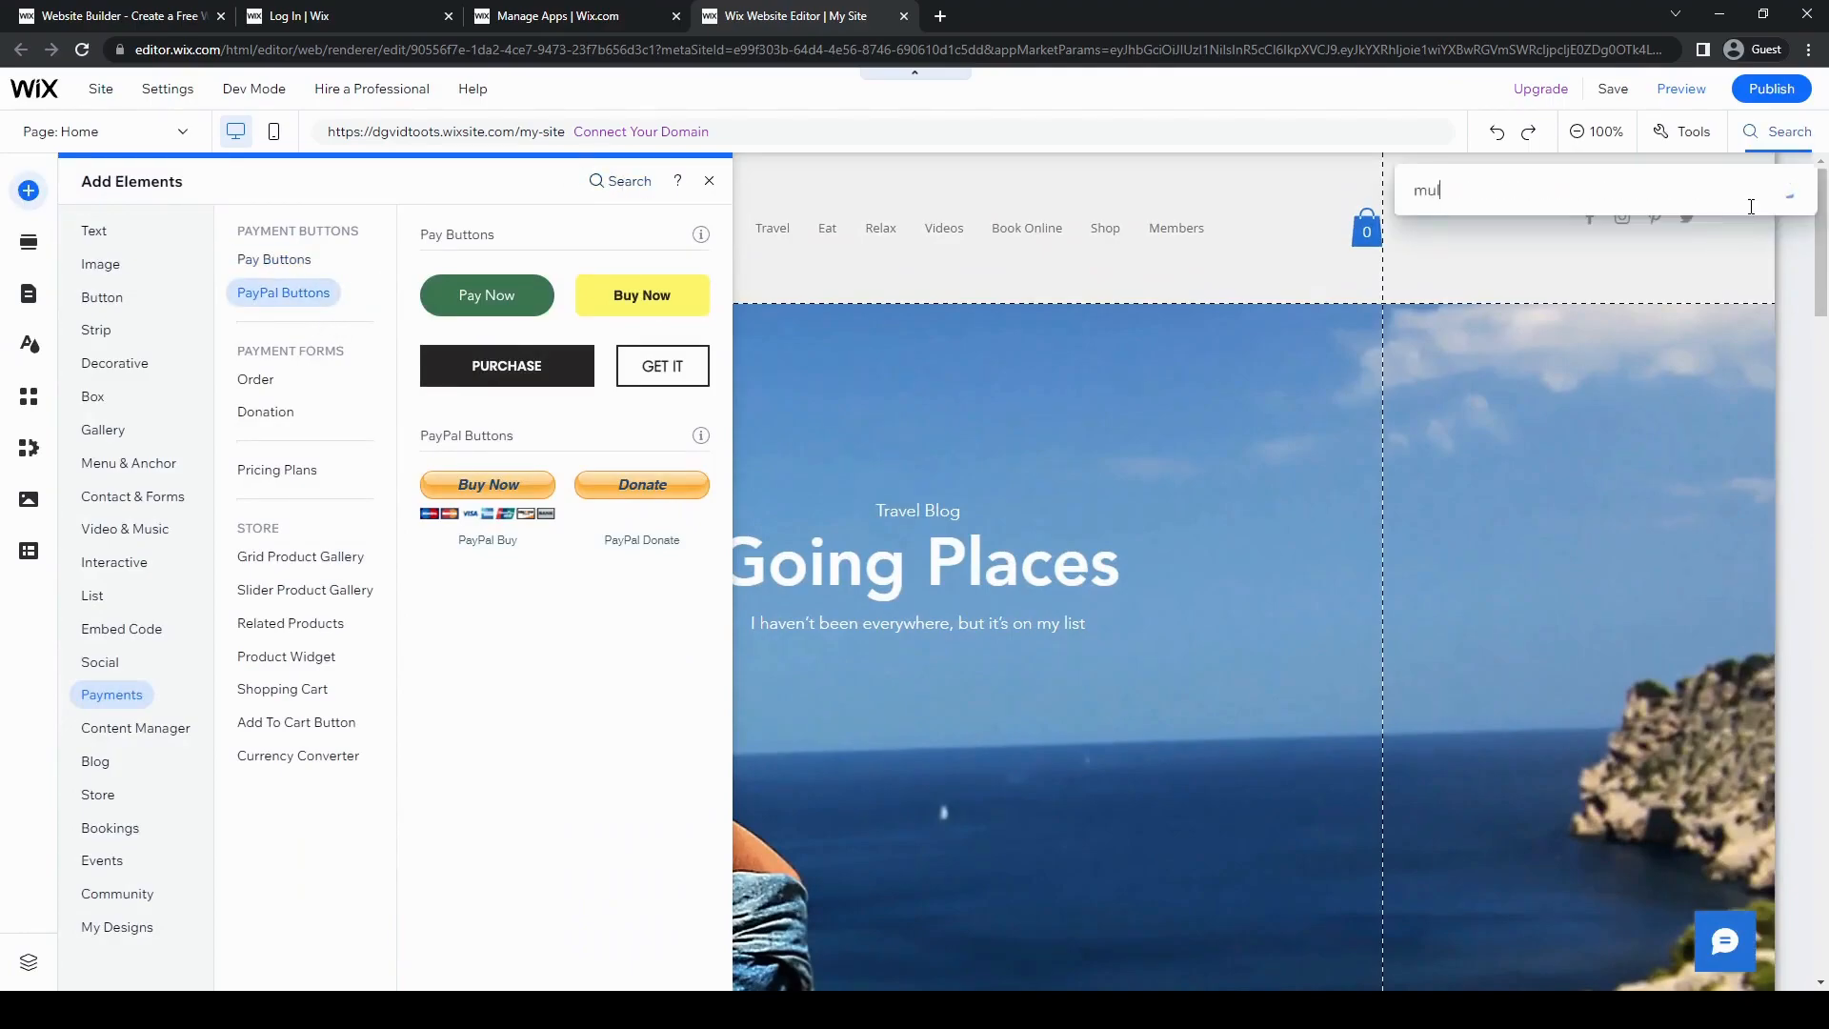
pyautogui.write('tilingual')
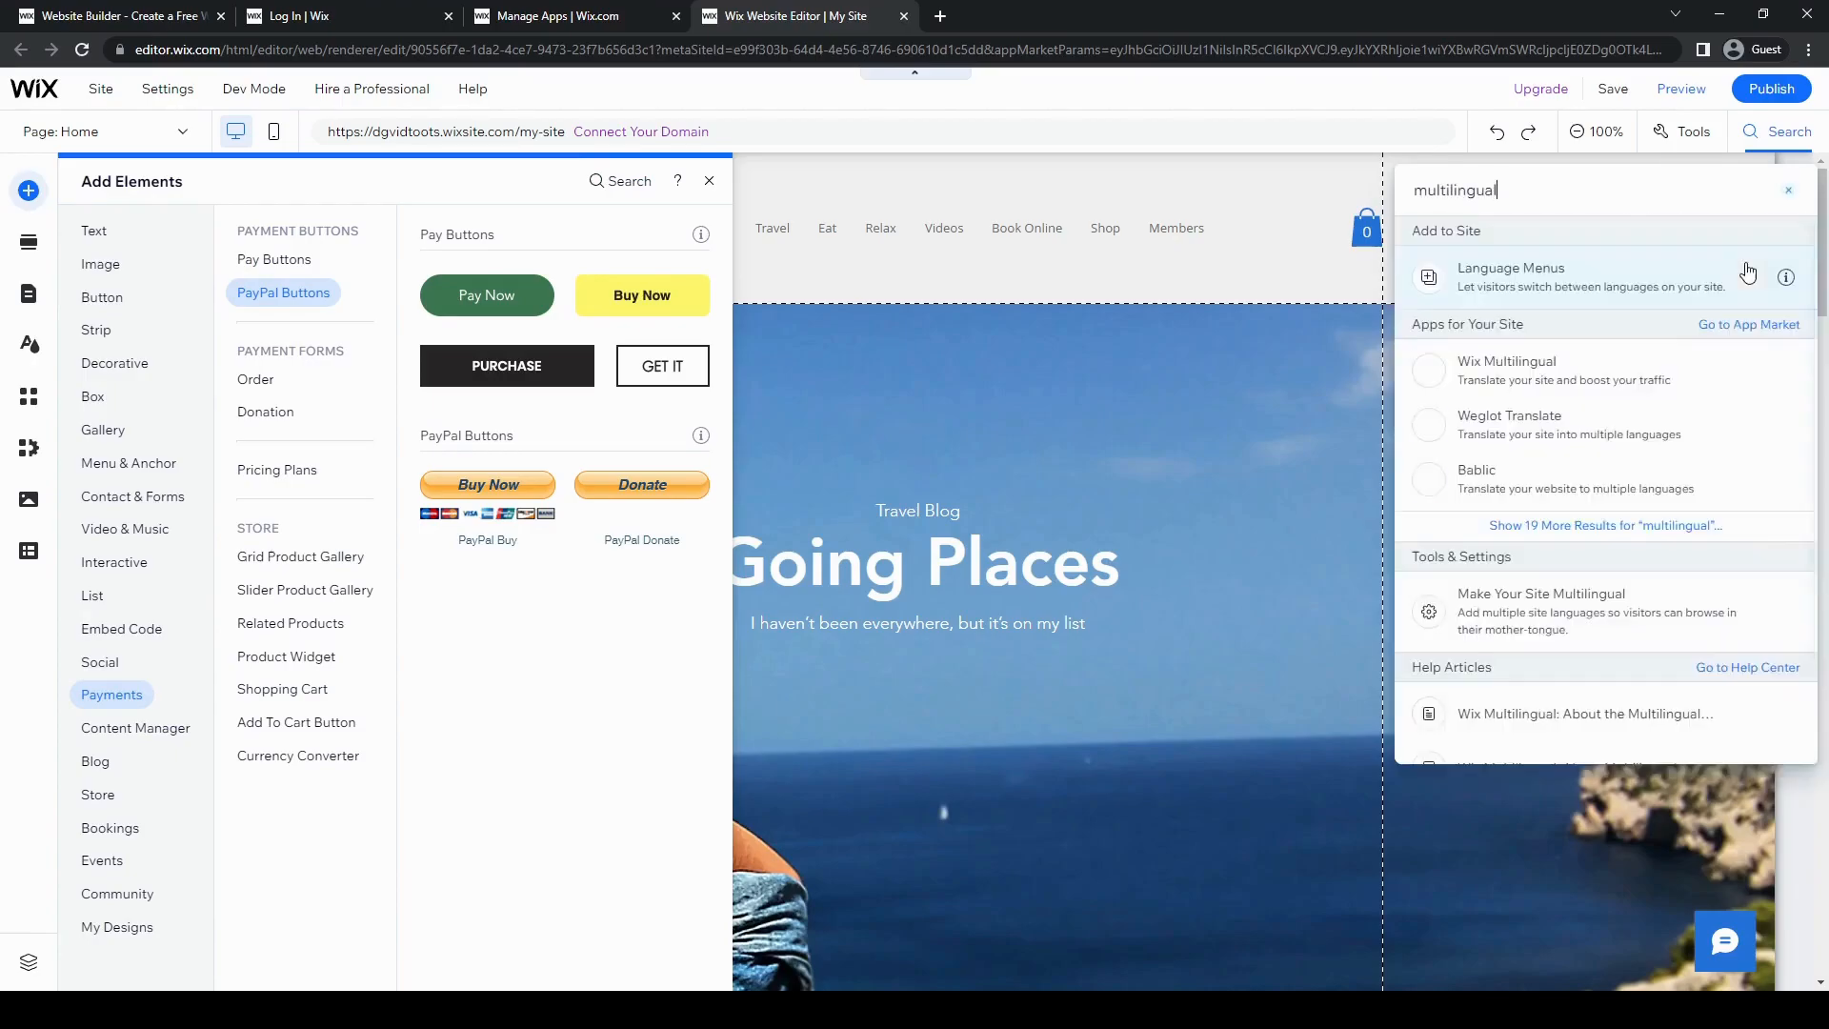
pyautogui.click(1509, 277)
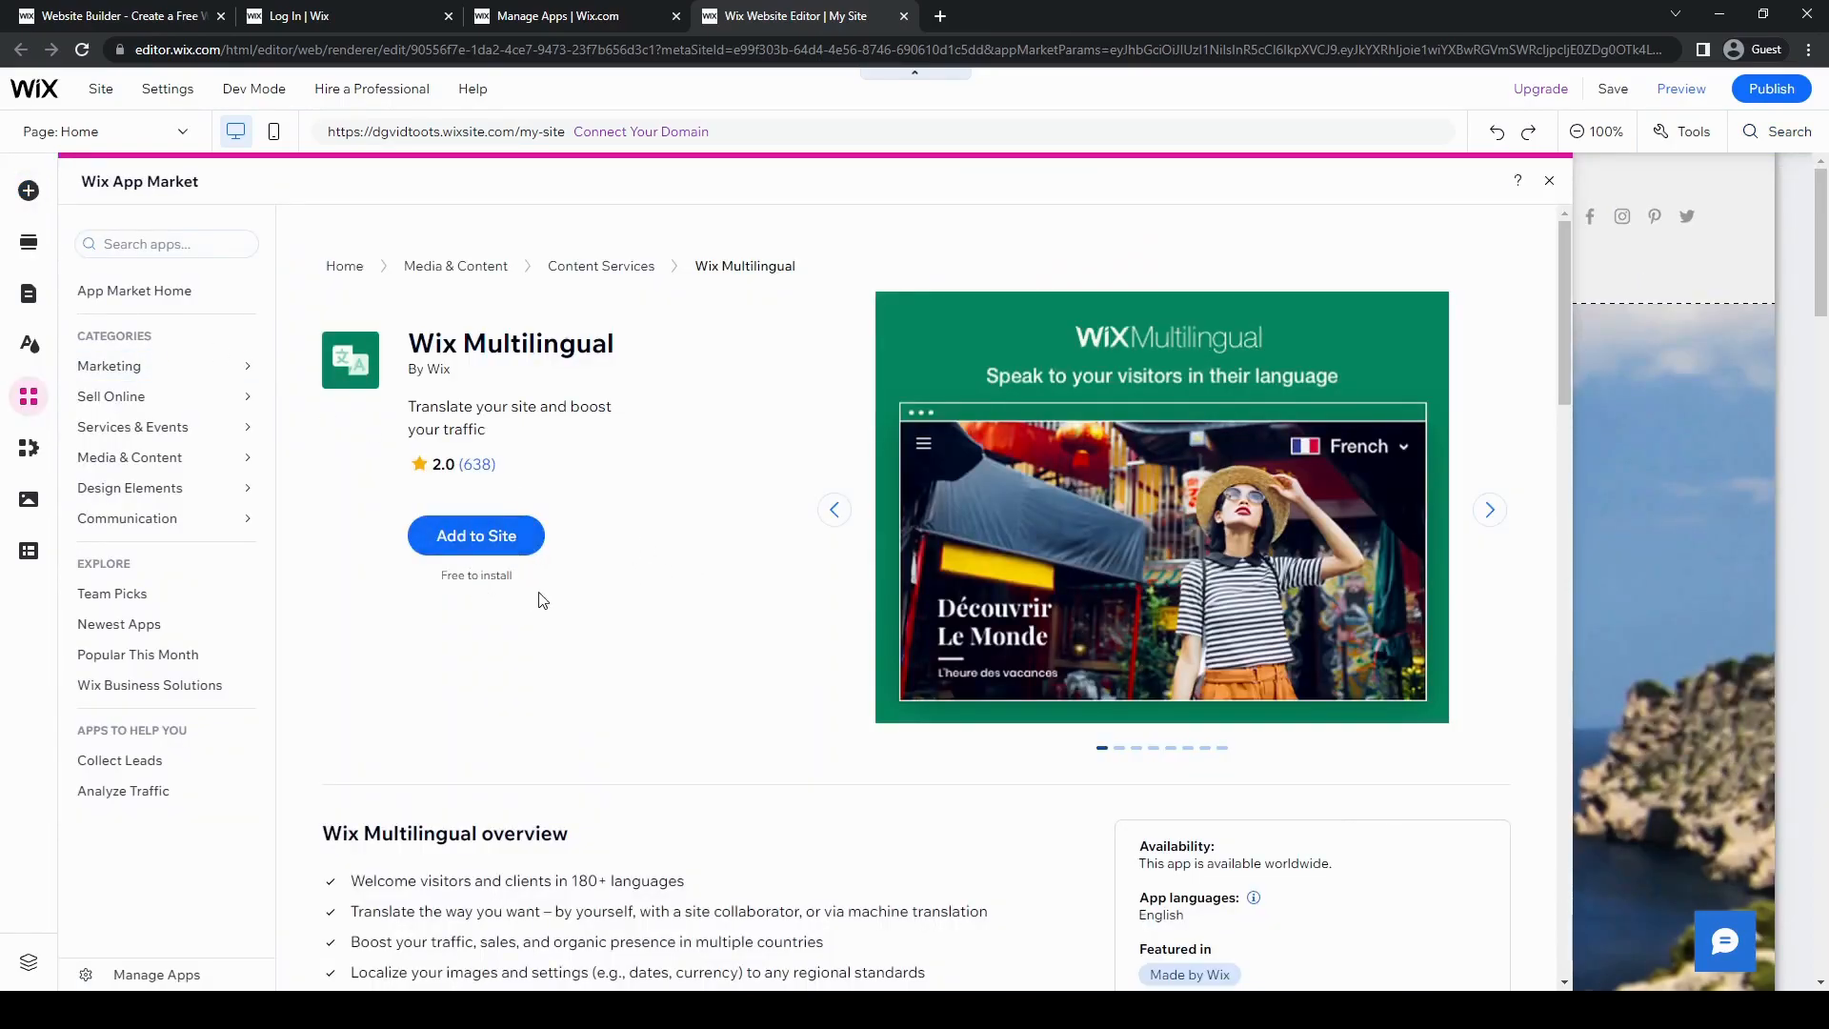
# Review the Wix Multilingual App Market page and add the app to the site
pyautogui.scroll(-3)
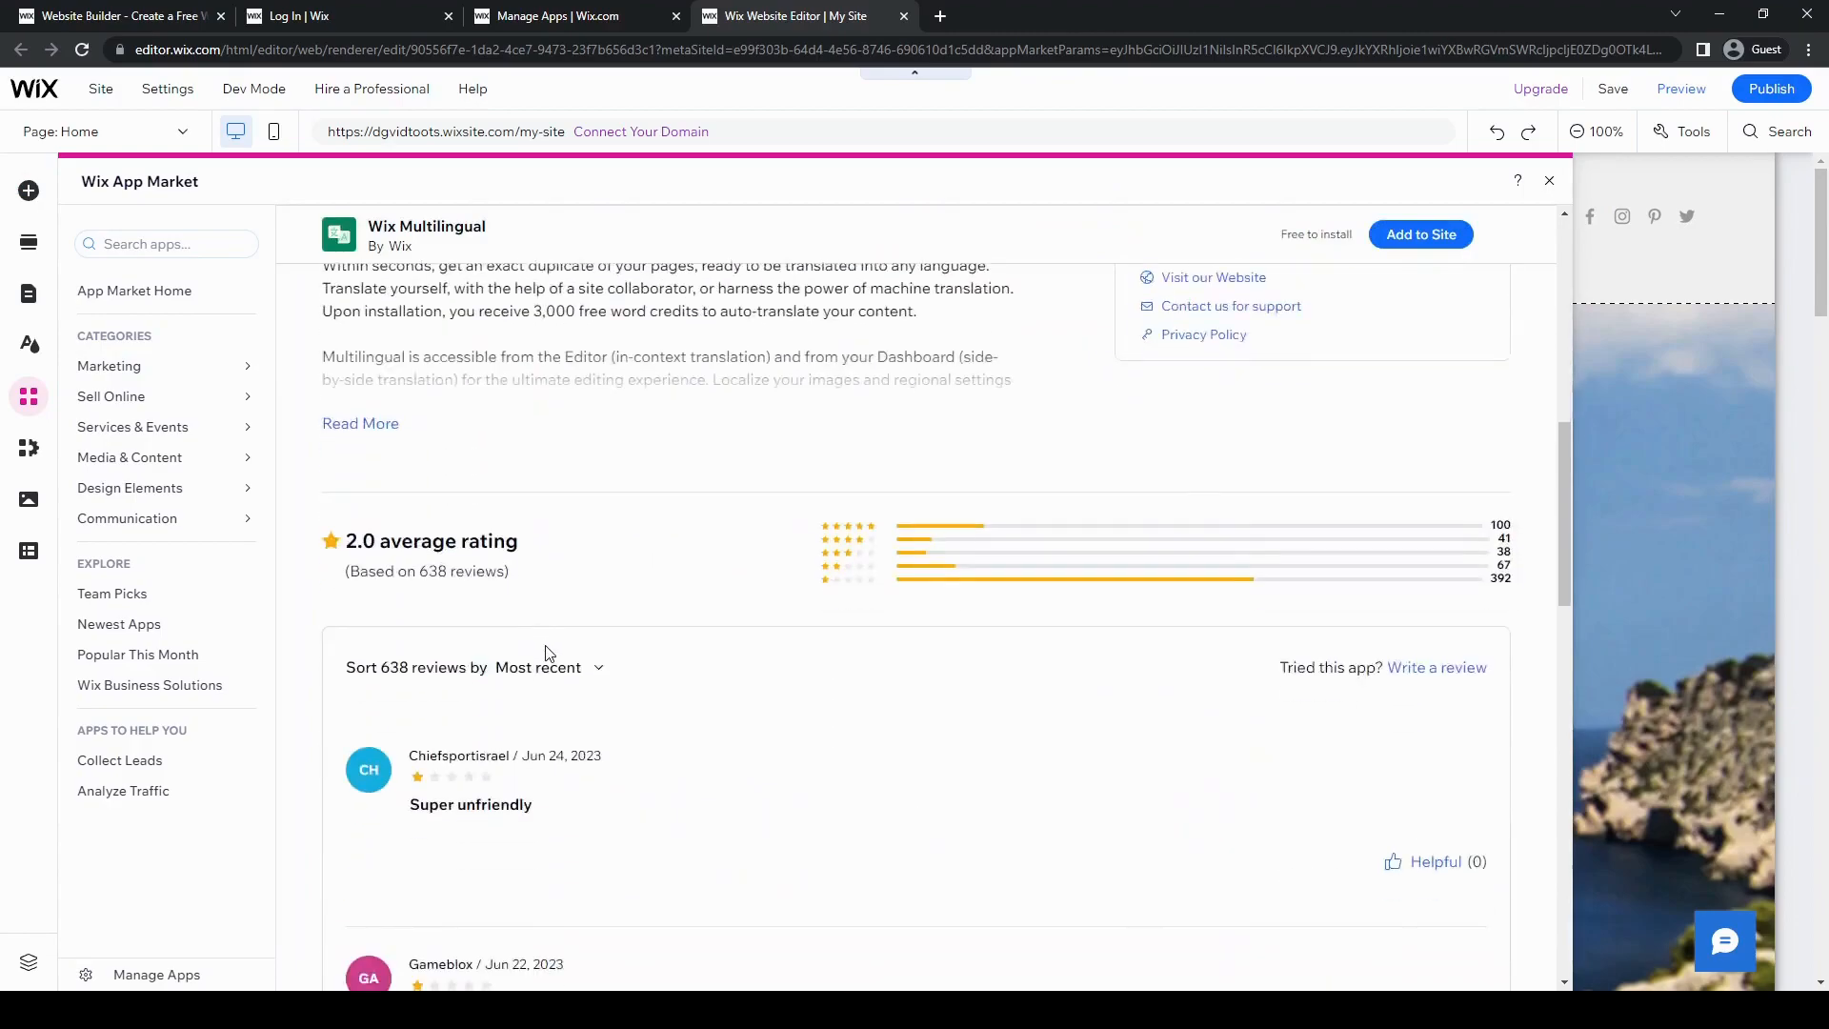
pyautogui.scroll(3)
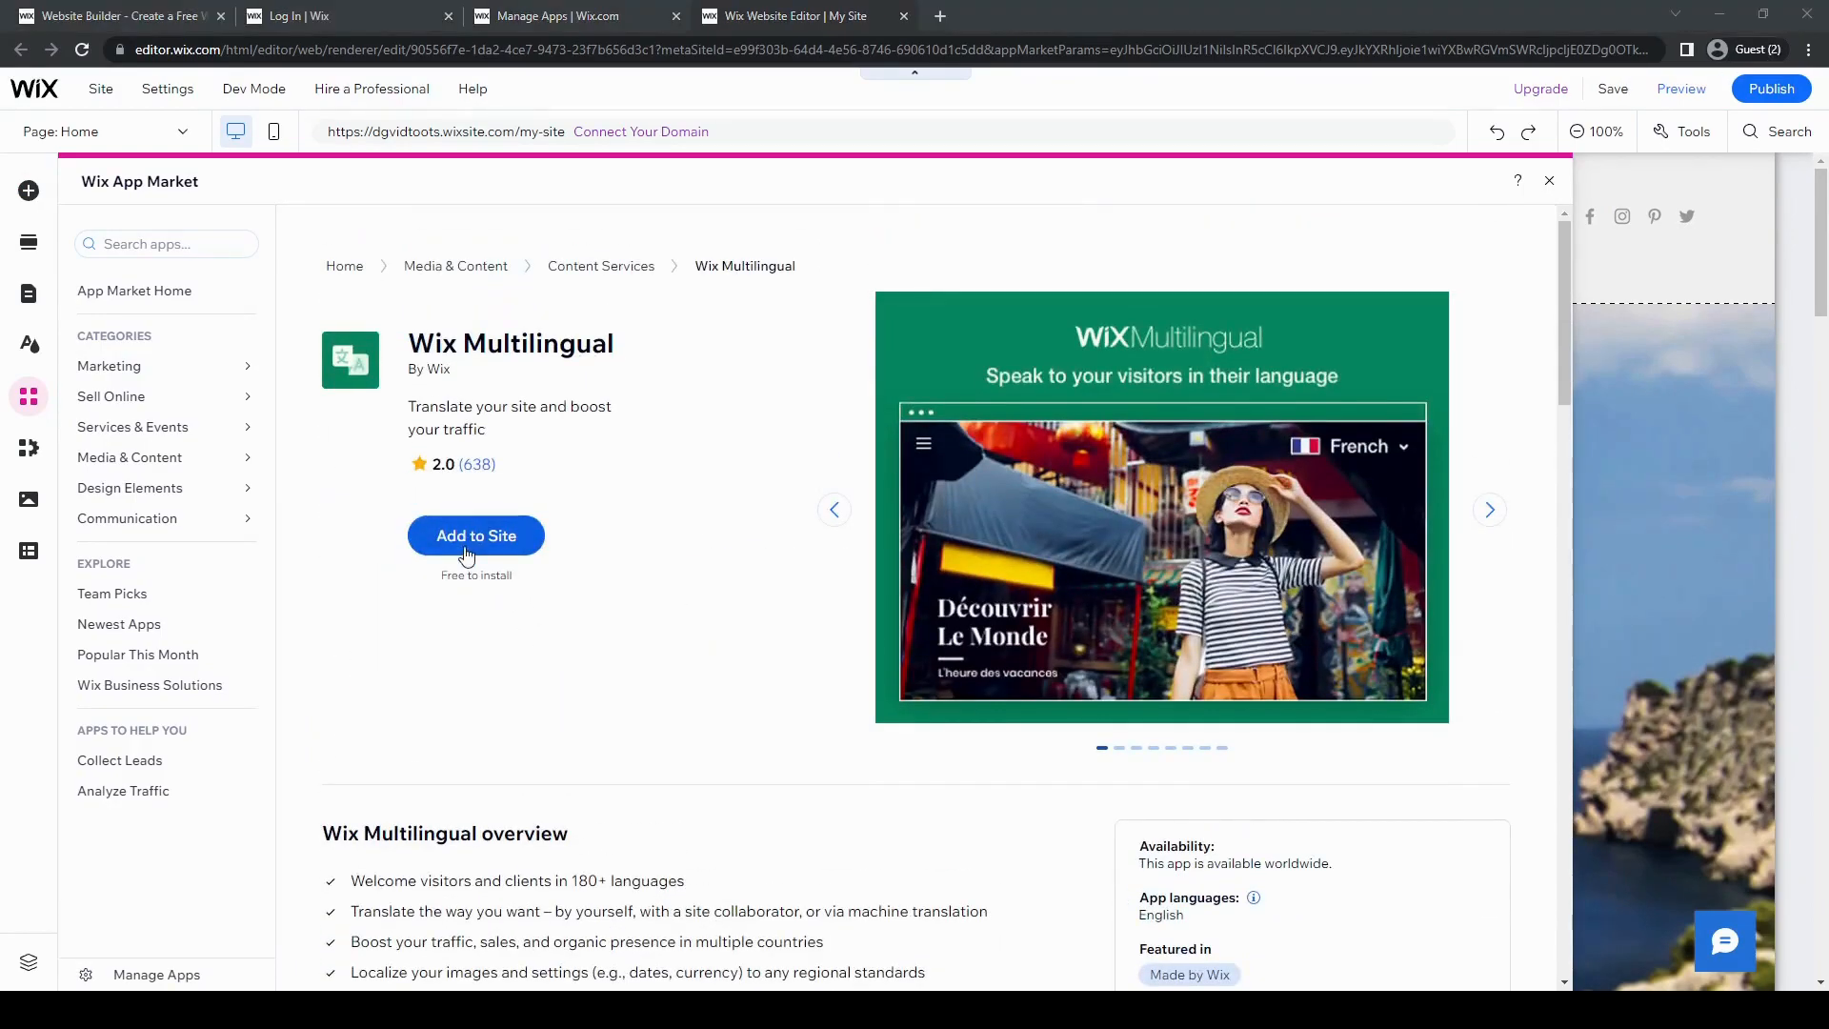
pyautogui.click(1549, 181)
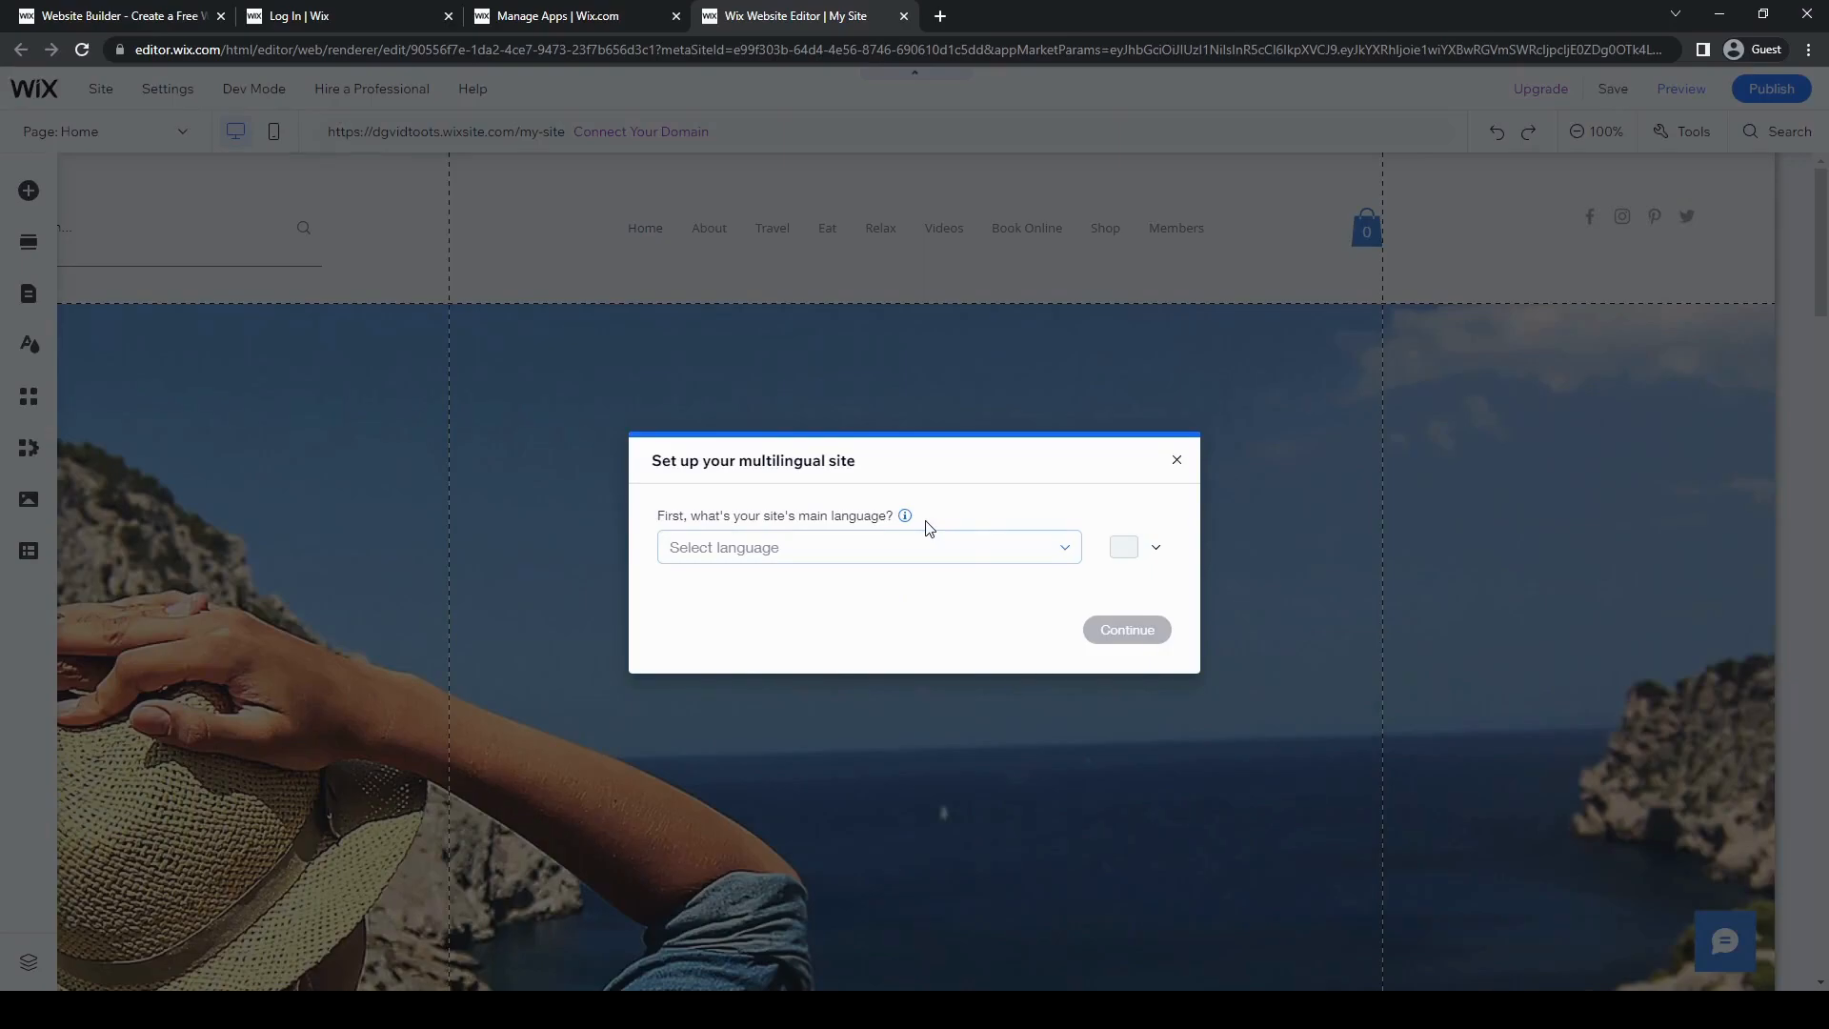
pyautogui.moveTo(1091, 684)
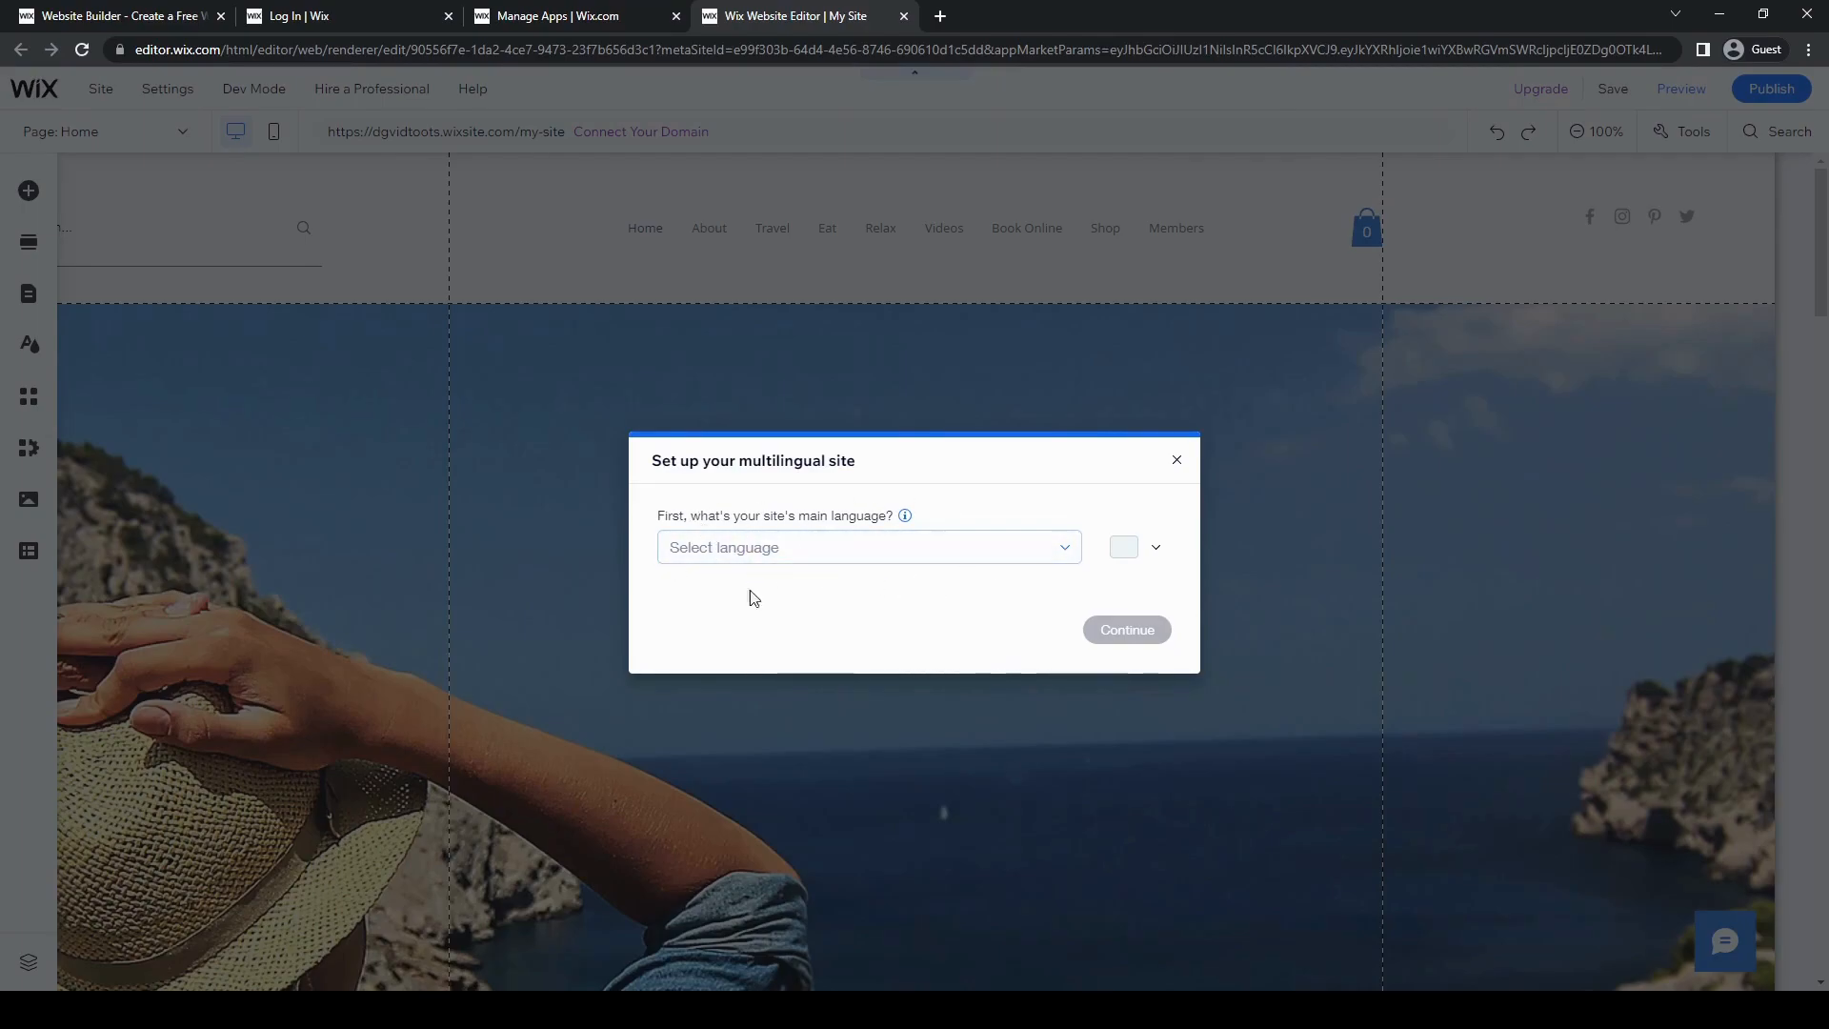
# Choose English as the site's main language
pyautogui.click(867, 547)
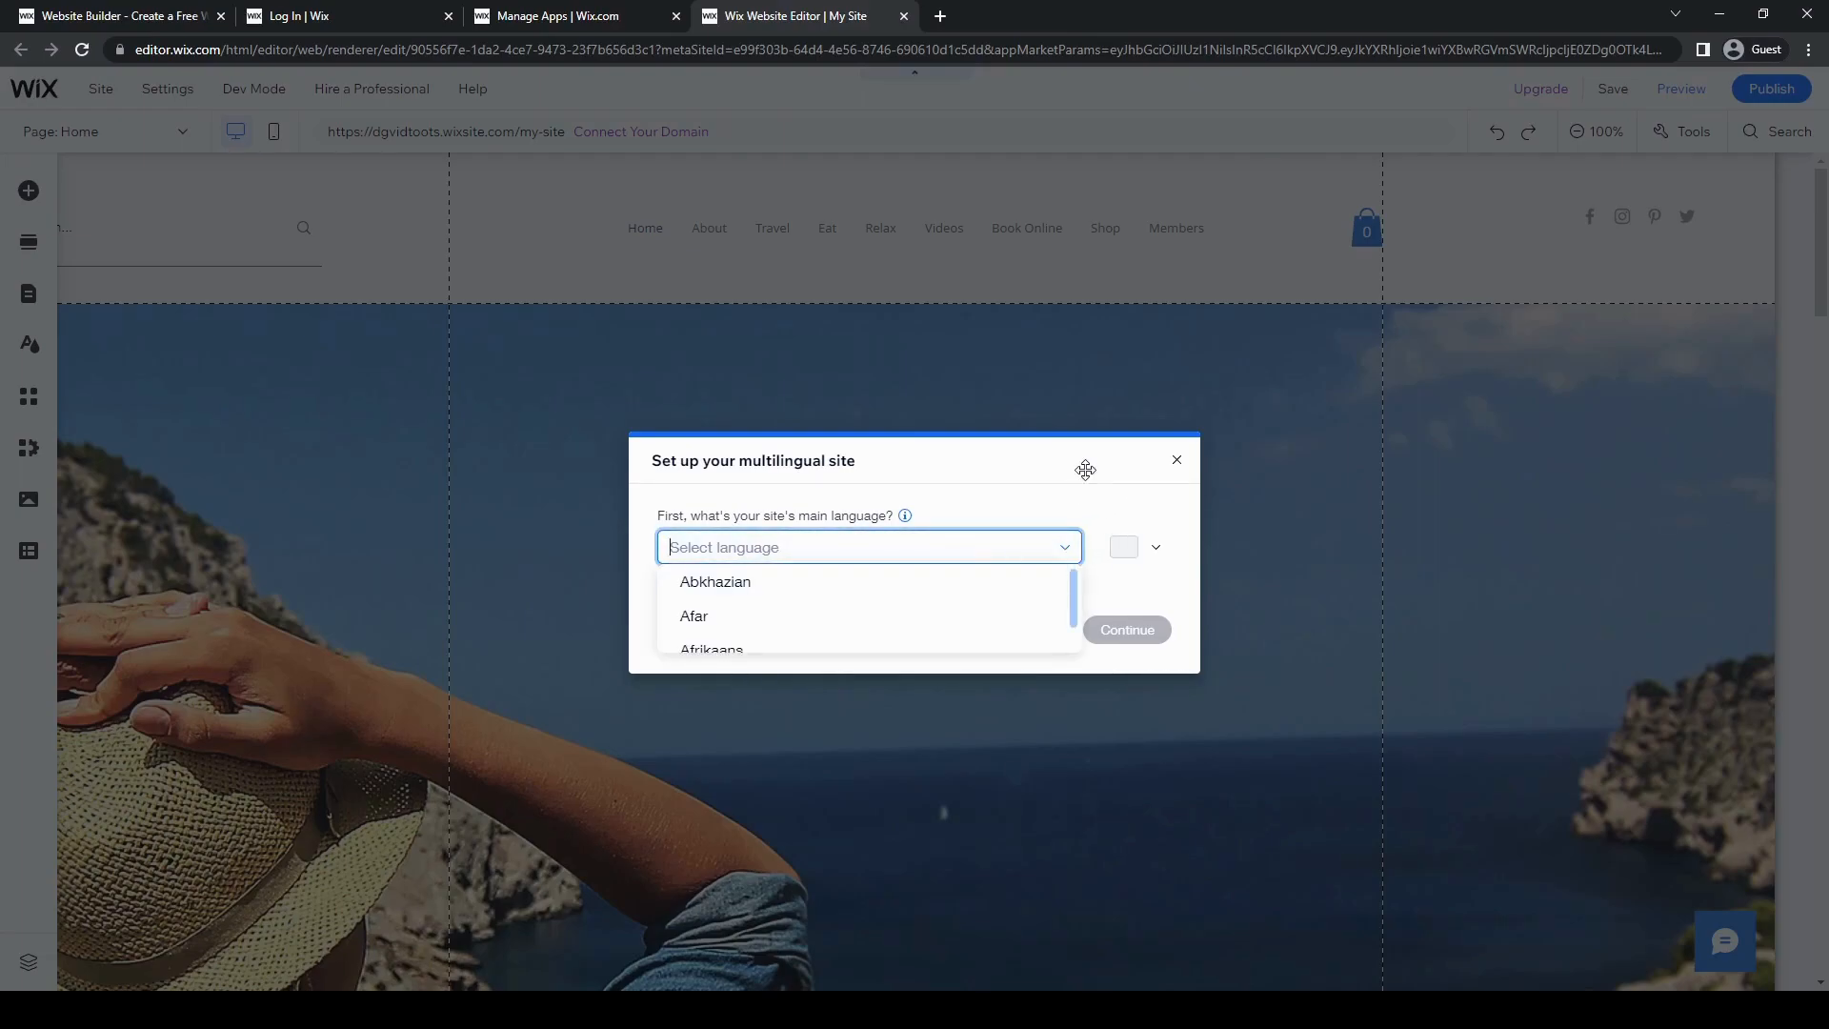
pyautogui.write('el')
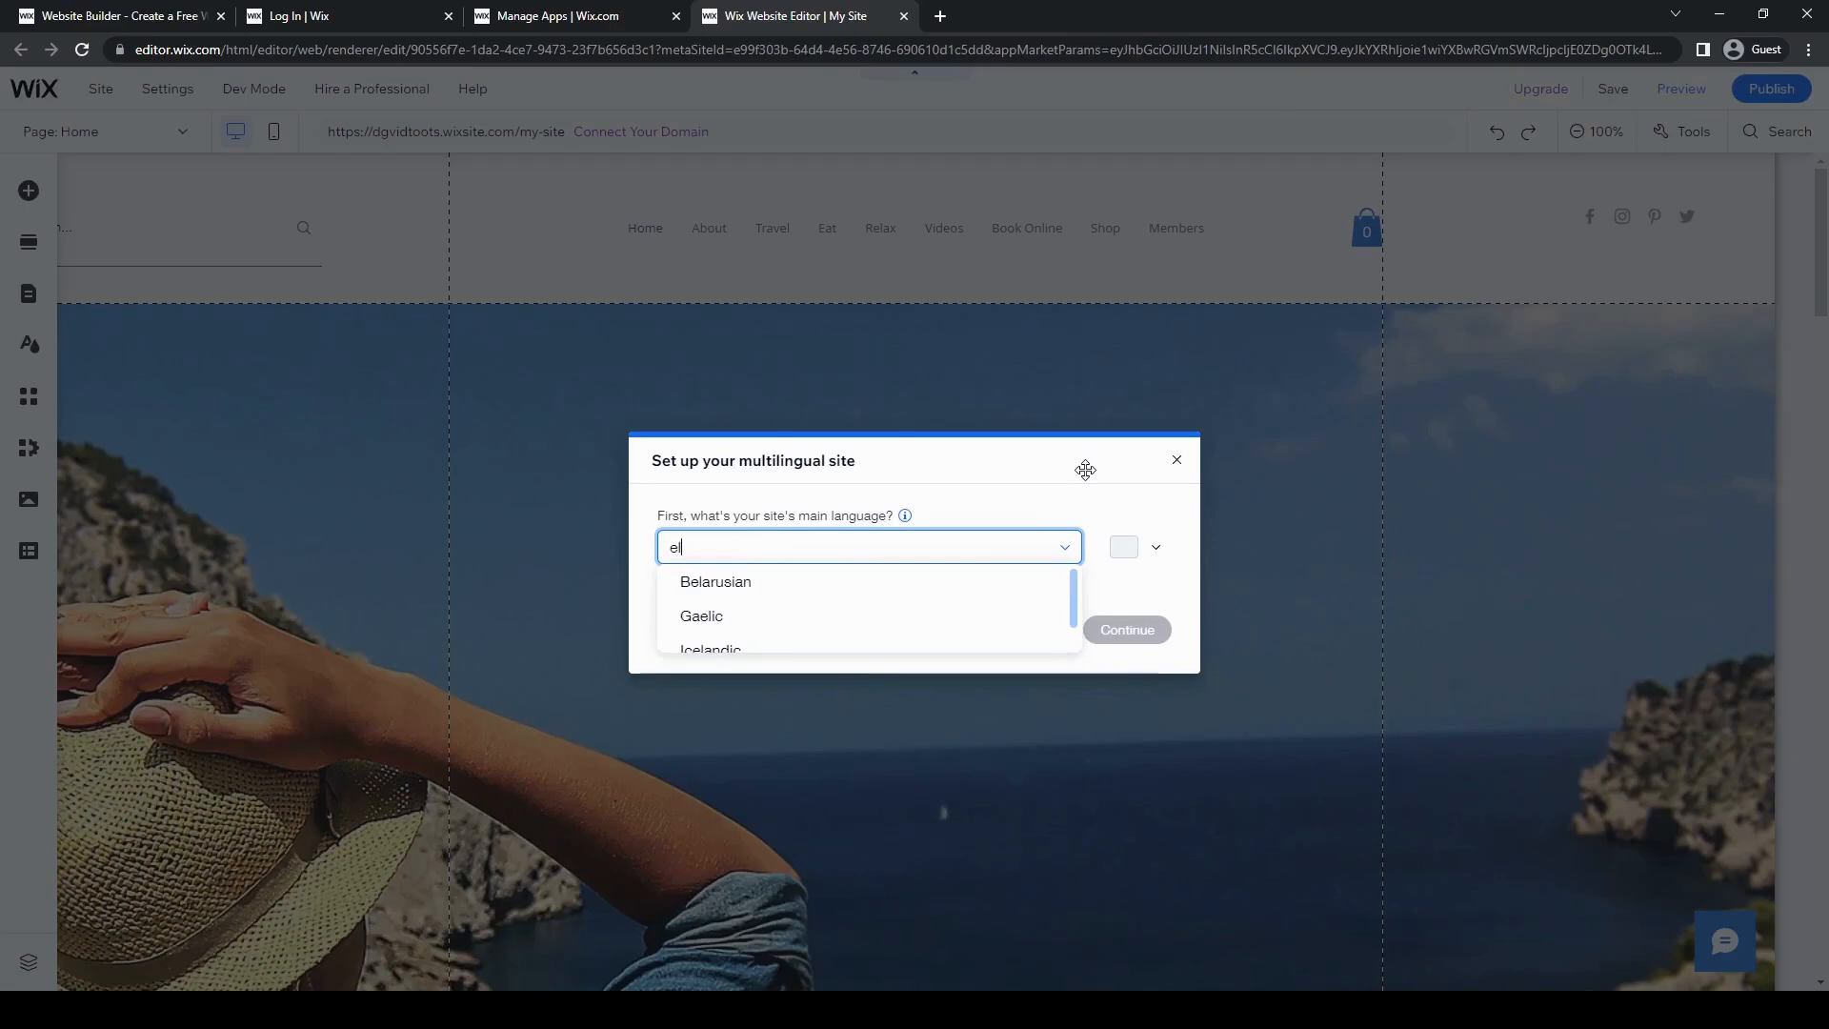
pyautogui.write('ngli')
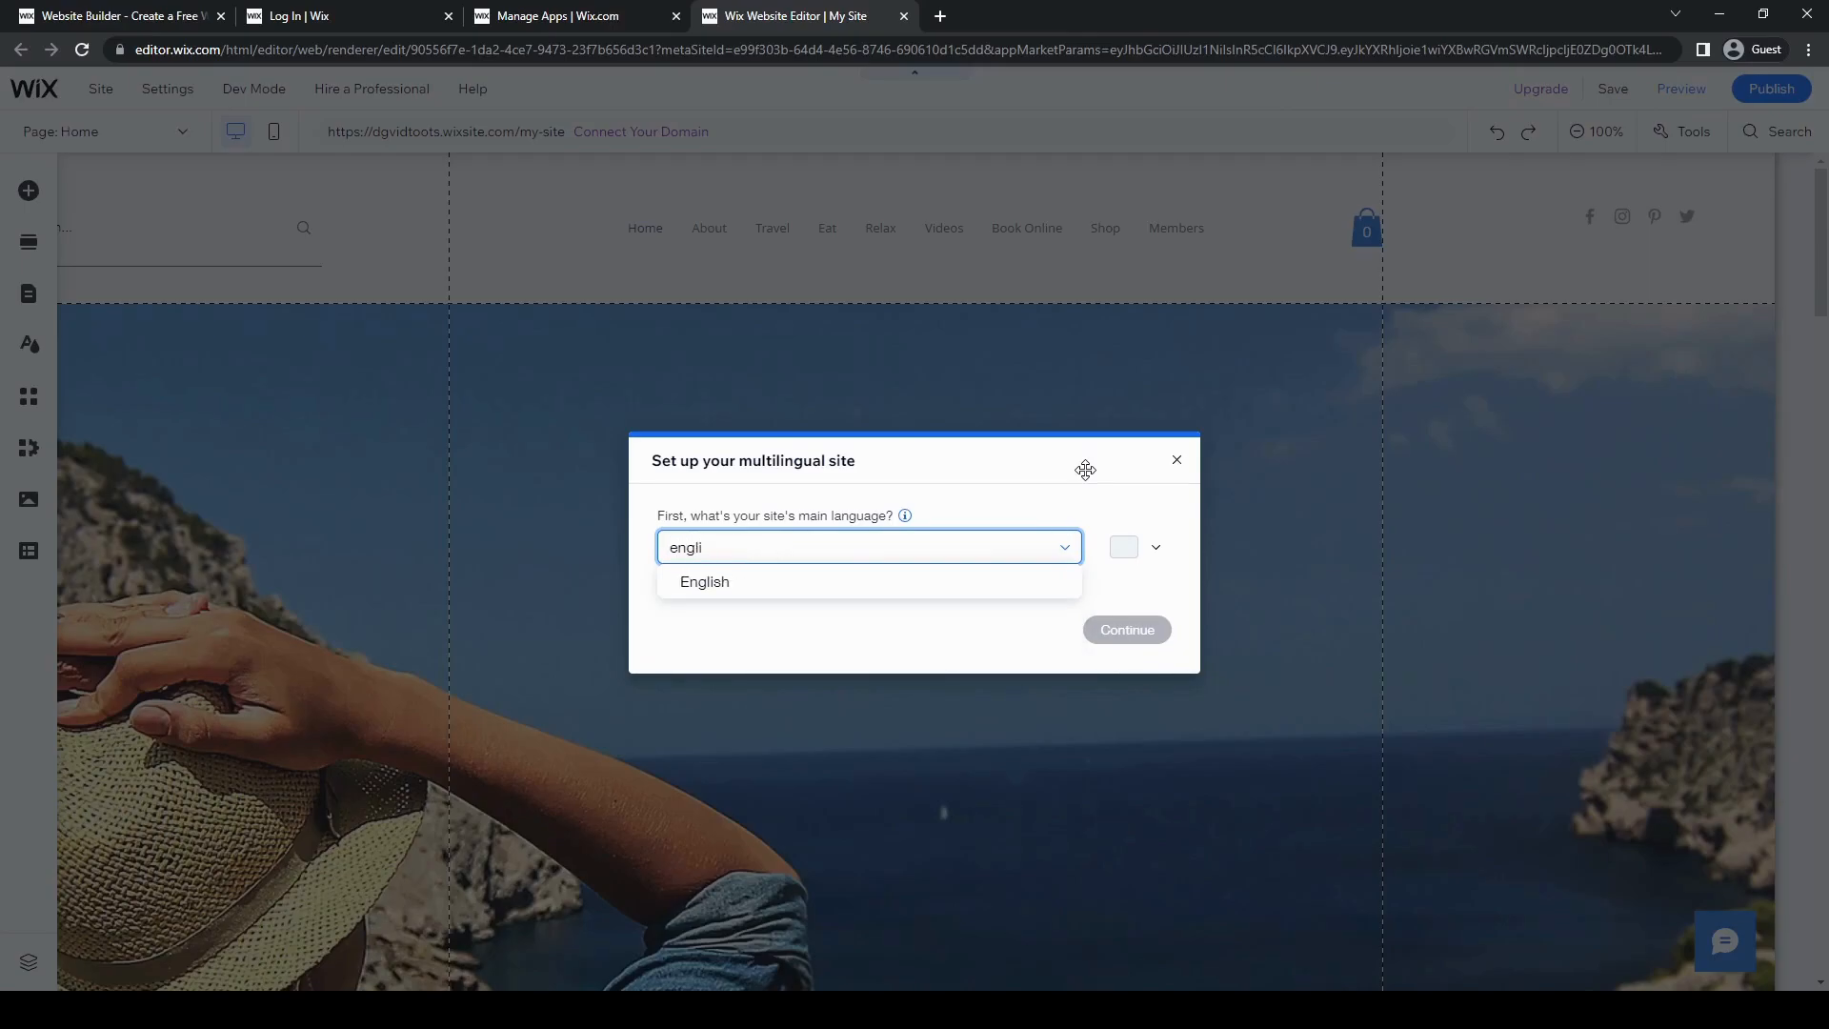
pyautogui.click(705, 583)
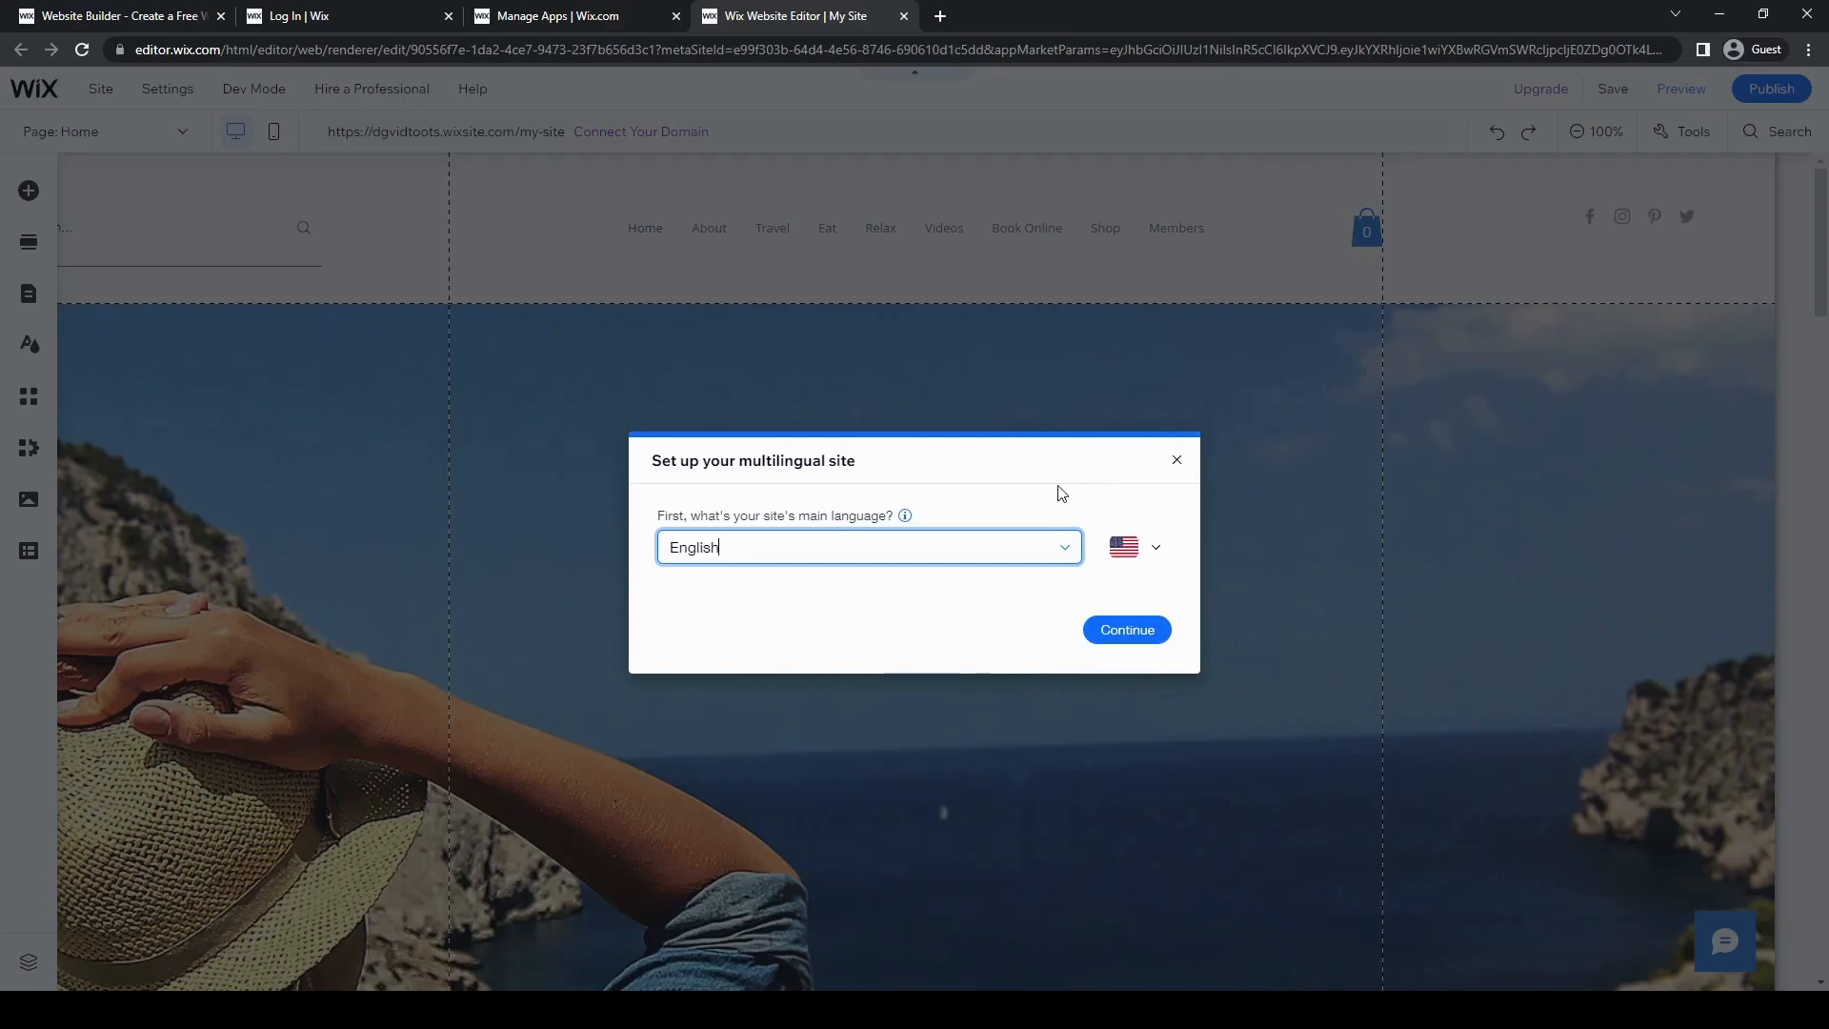
# Keep the United States flag for English and continue the multilingual setup
pyautogui.click(1154, 547)
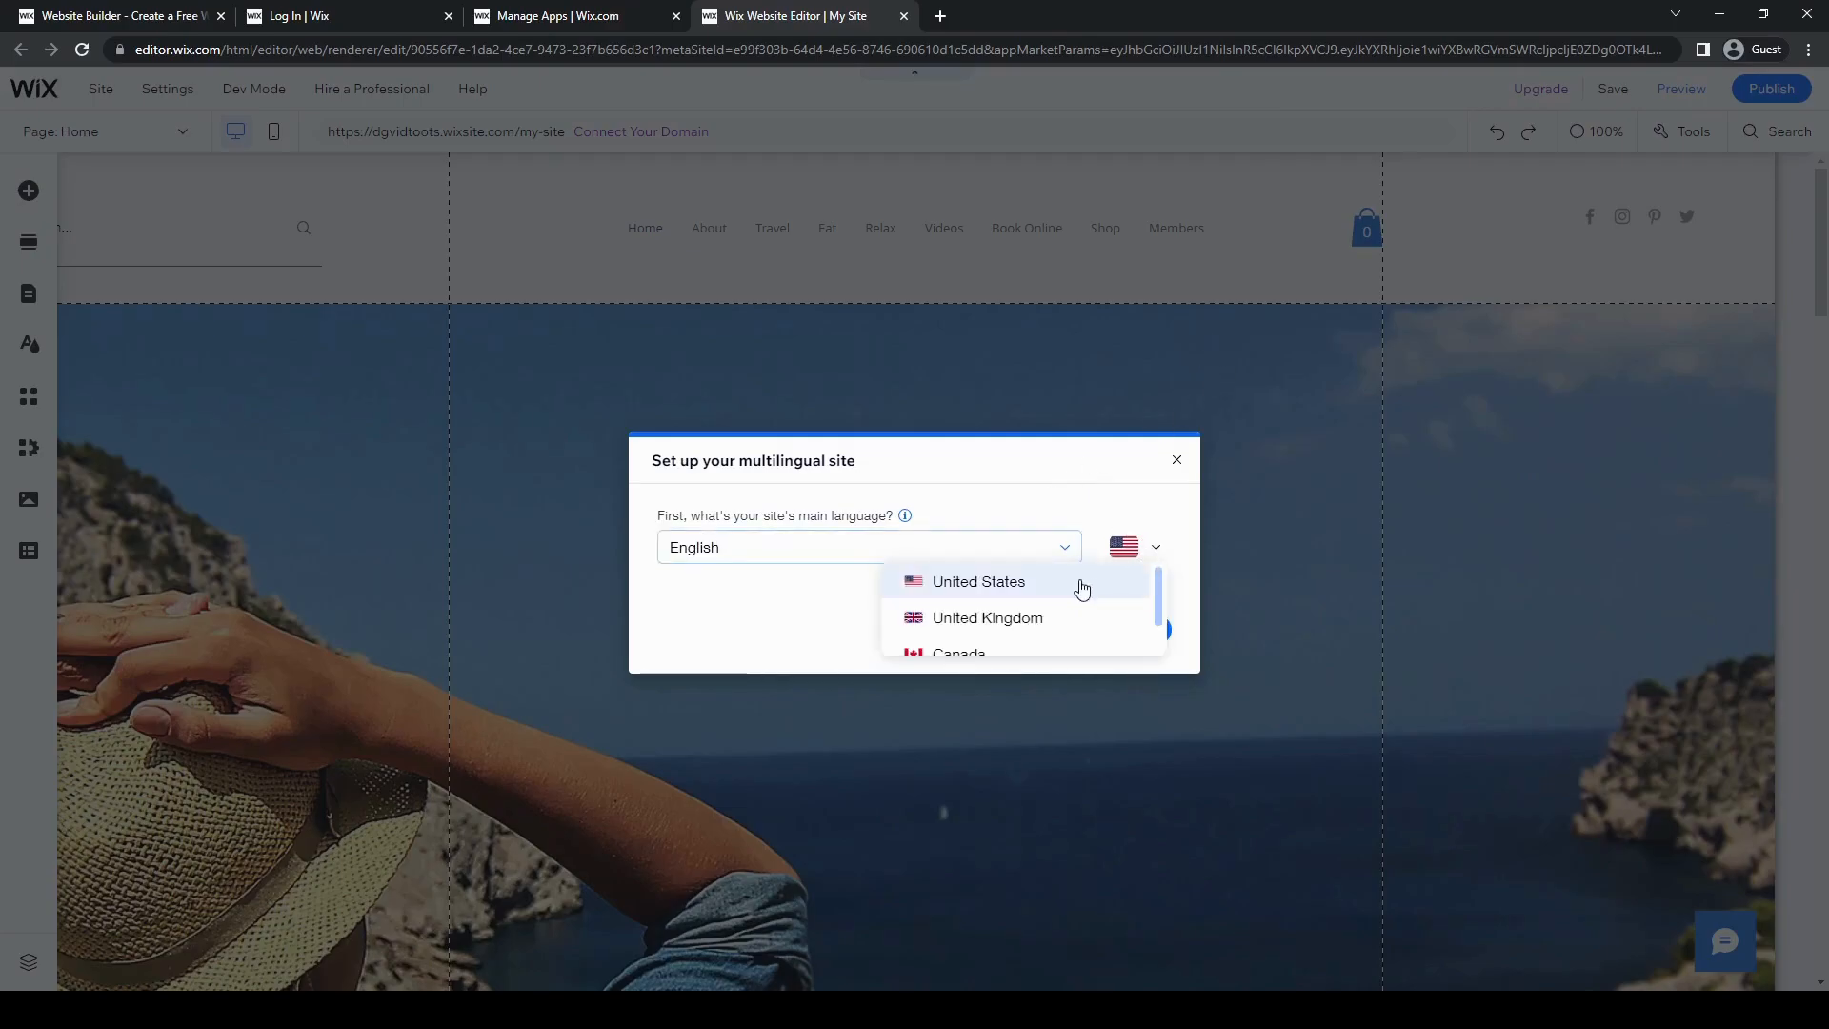
pyautogui.scroll(-3)
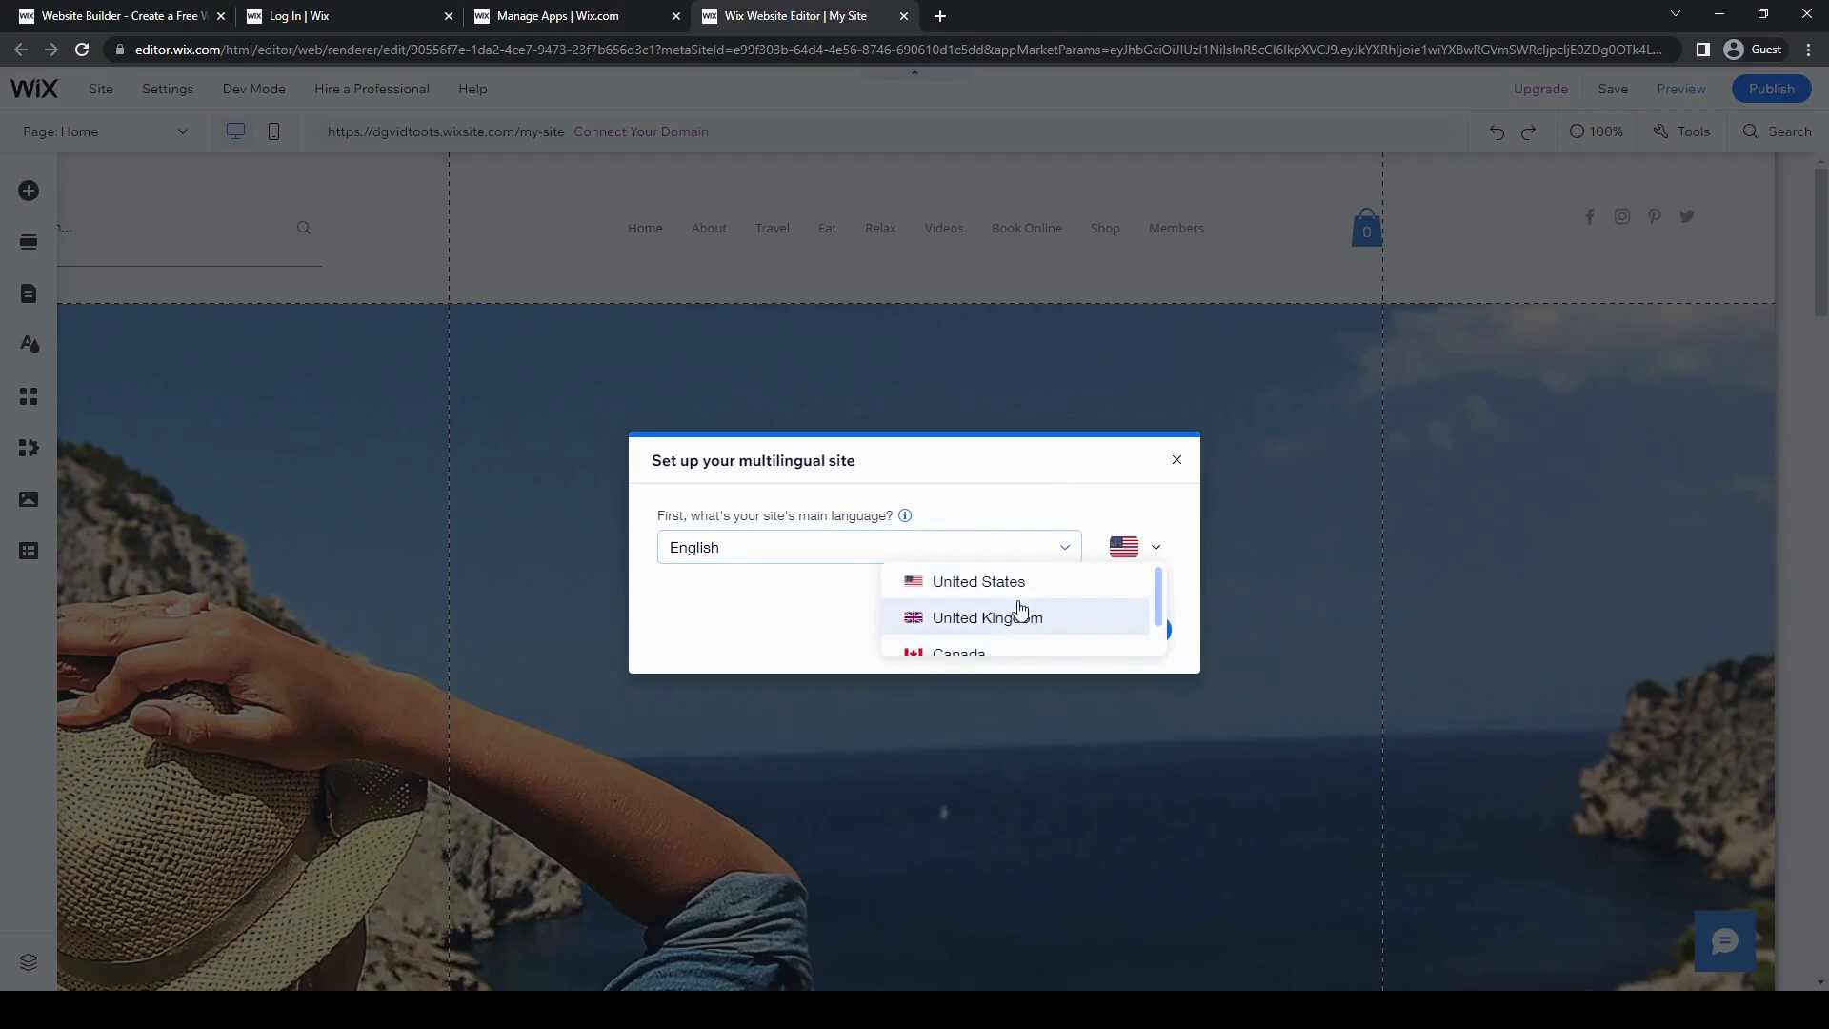
pyautogui.moveTo(1055, 617)
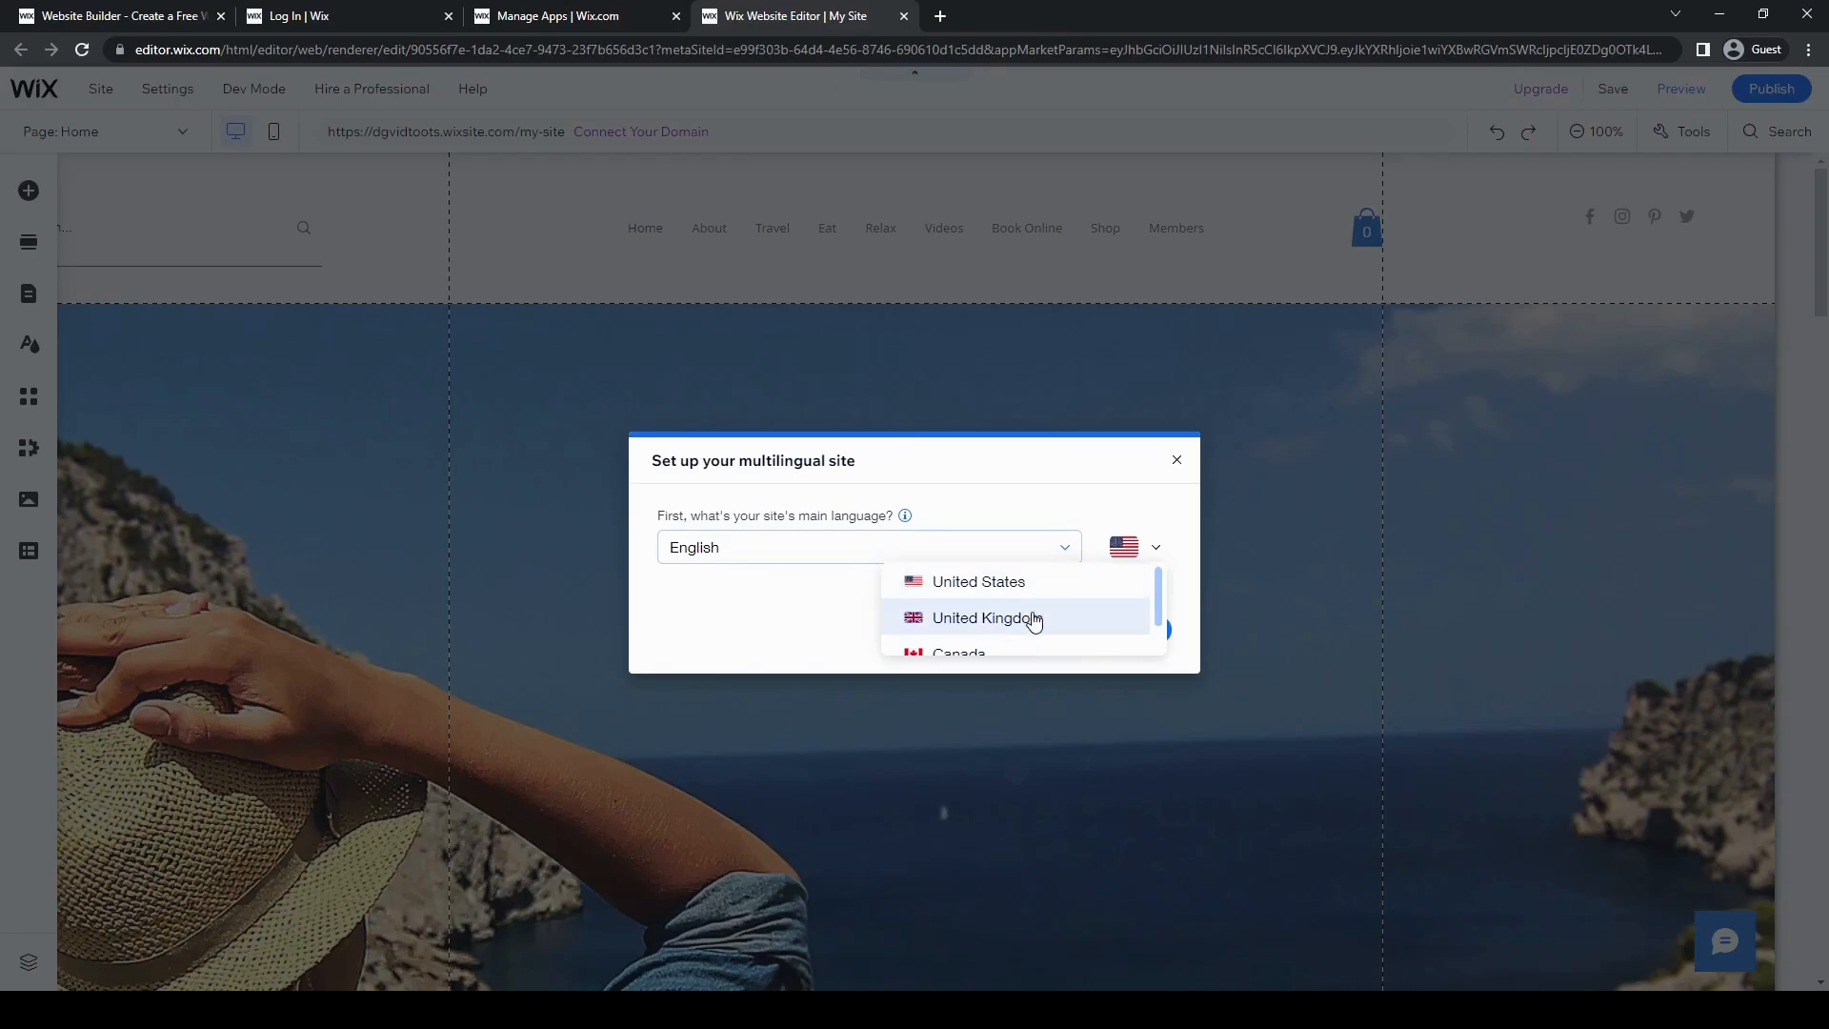
pyautogui.scroll(-3)
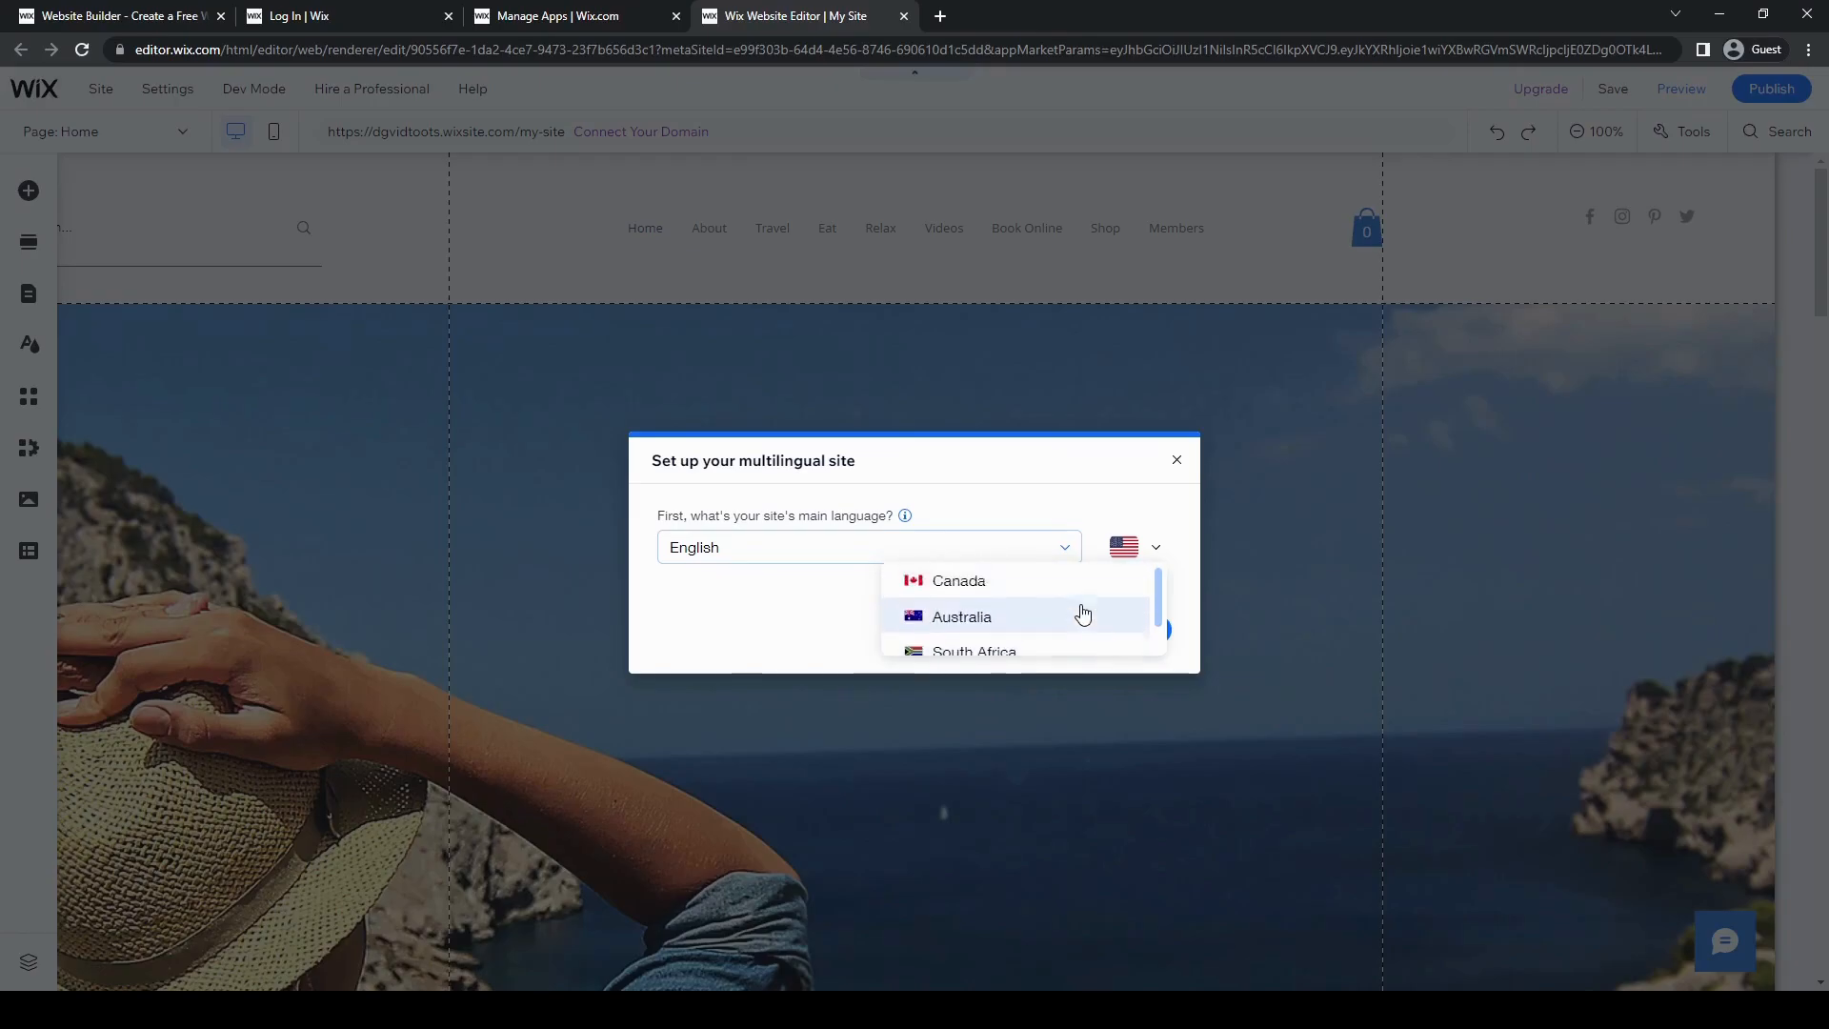
pyautogui.scroll(-3)
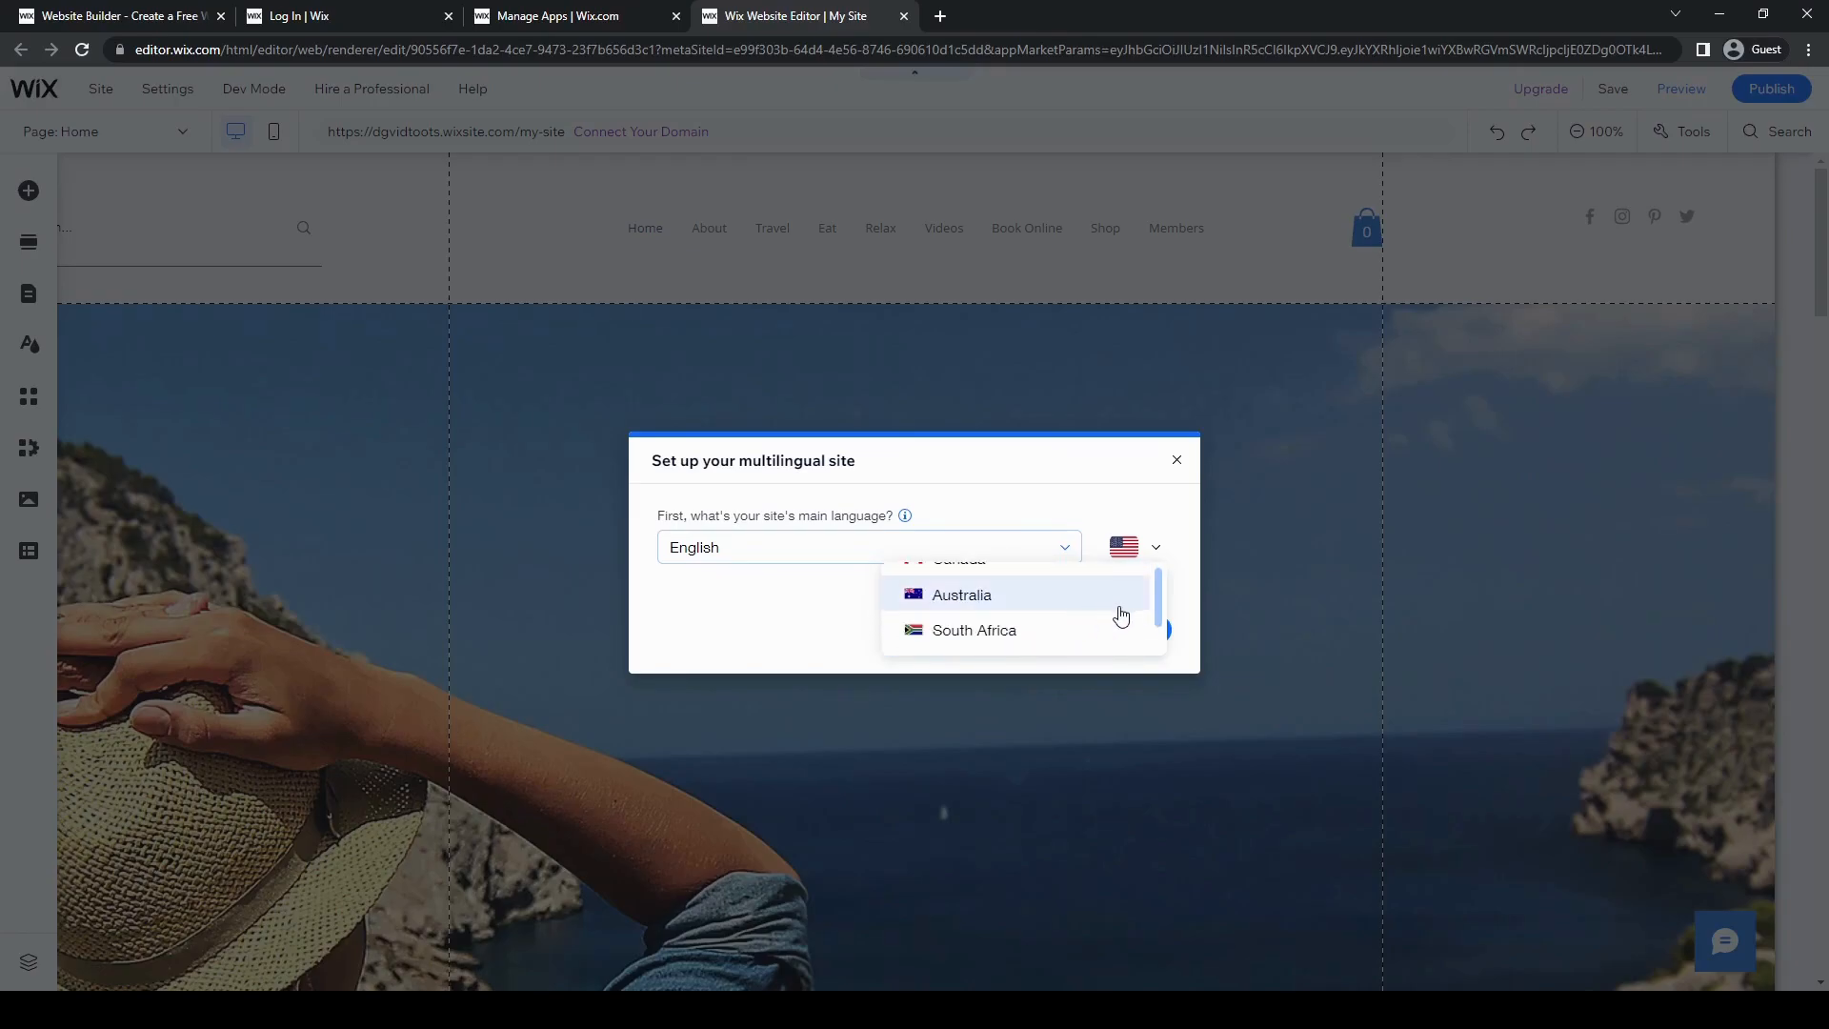
pyautogui.scroll(-3)
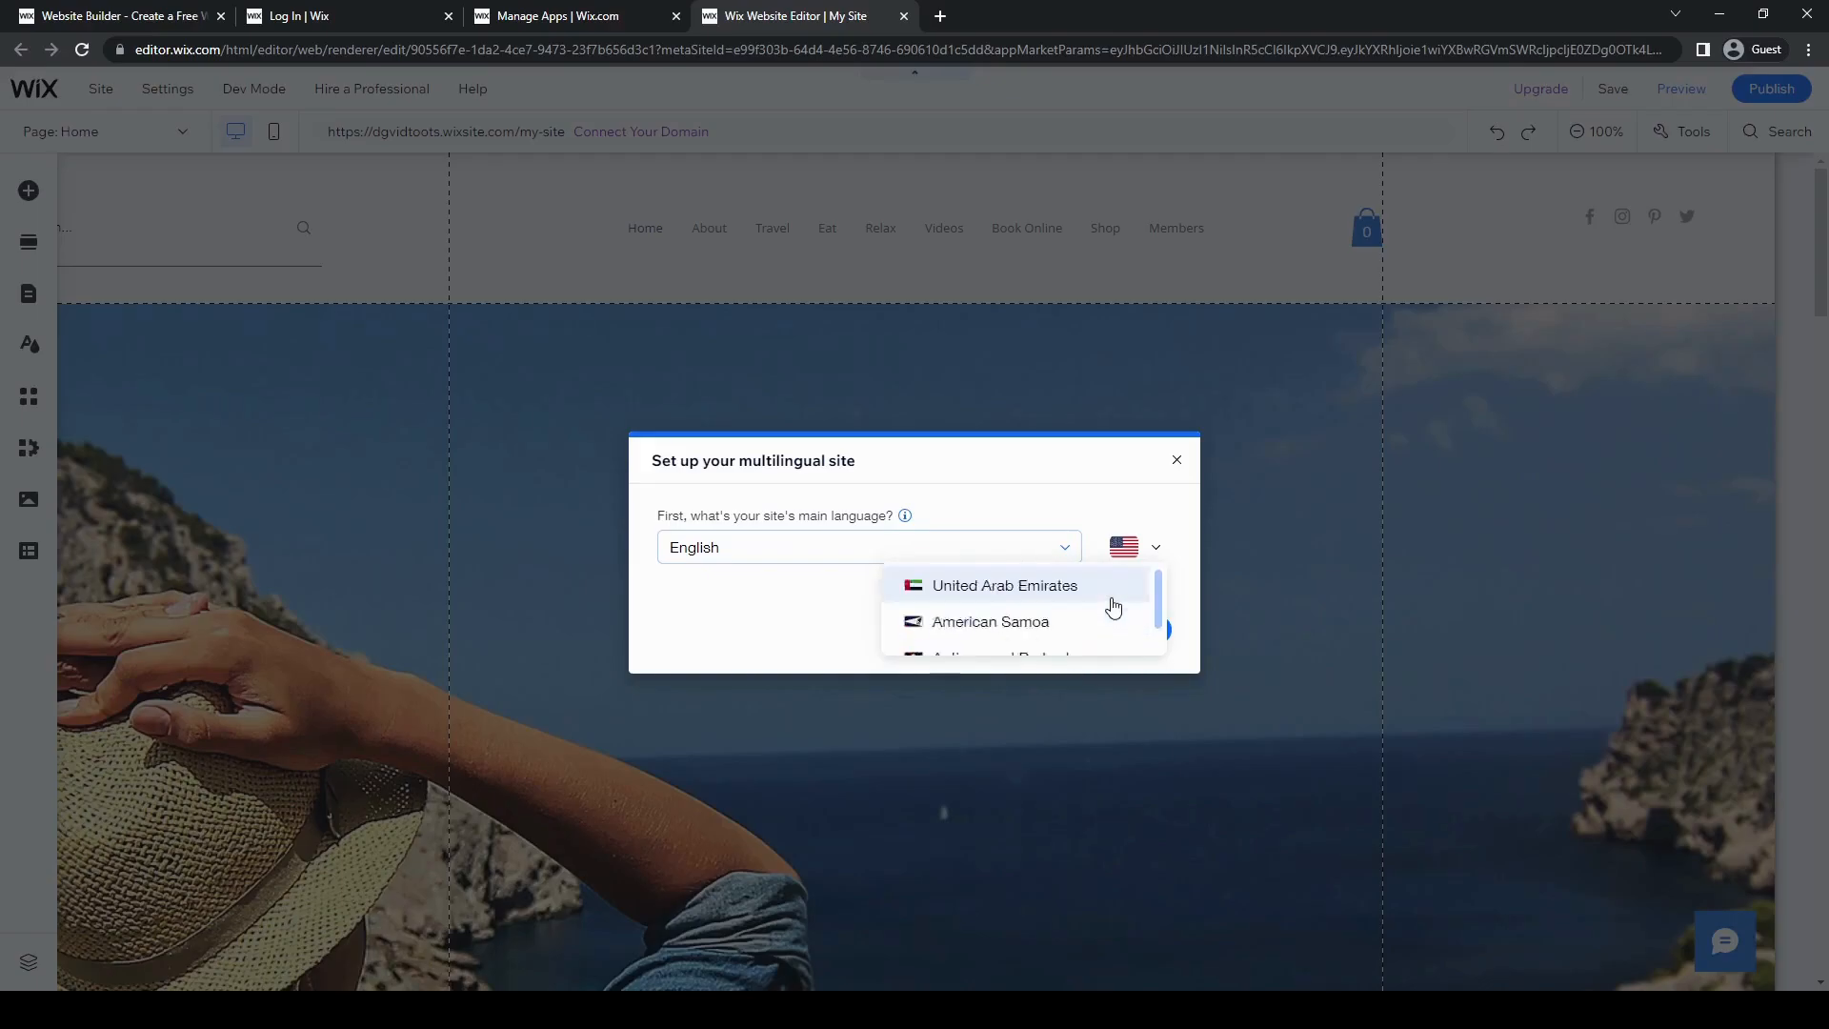
pyautogui.scroll(-3)
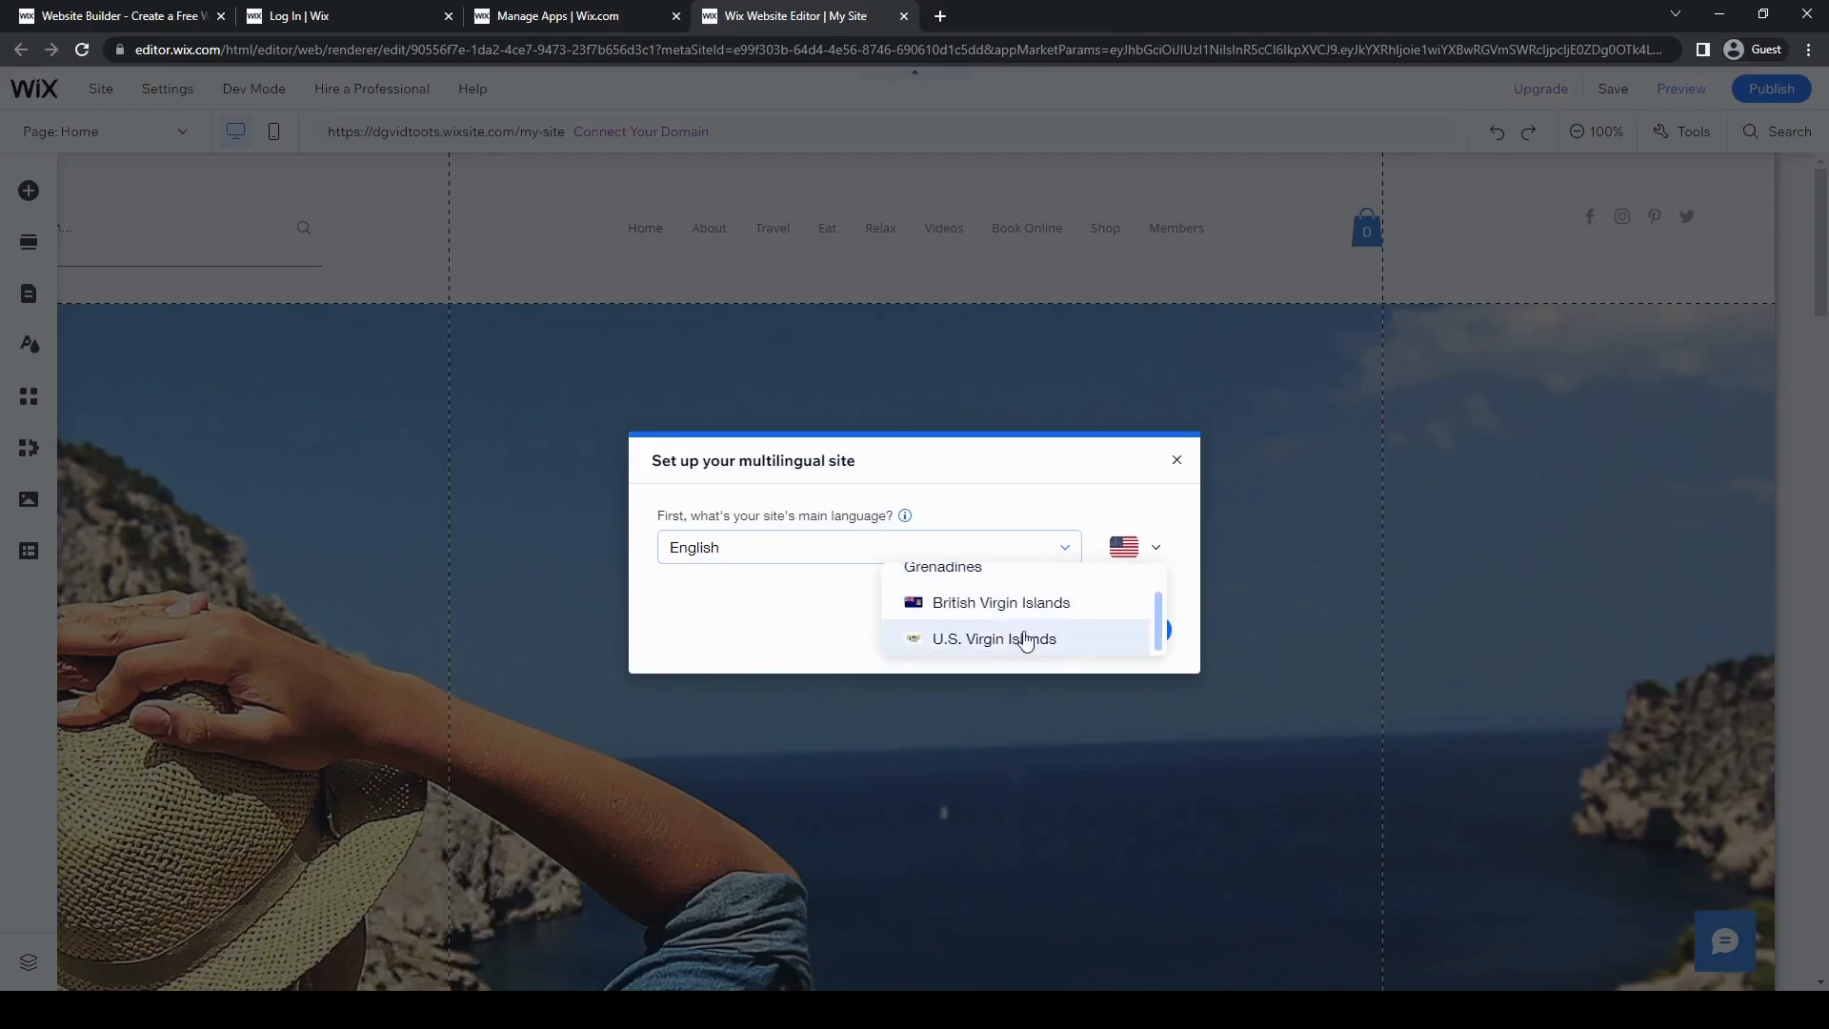
pyautogui.click(1154, 547)
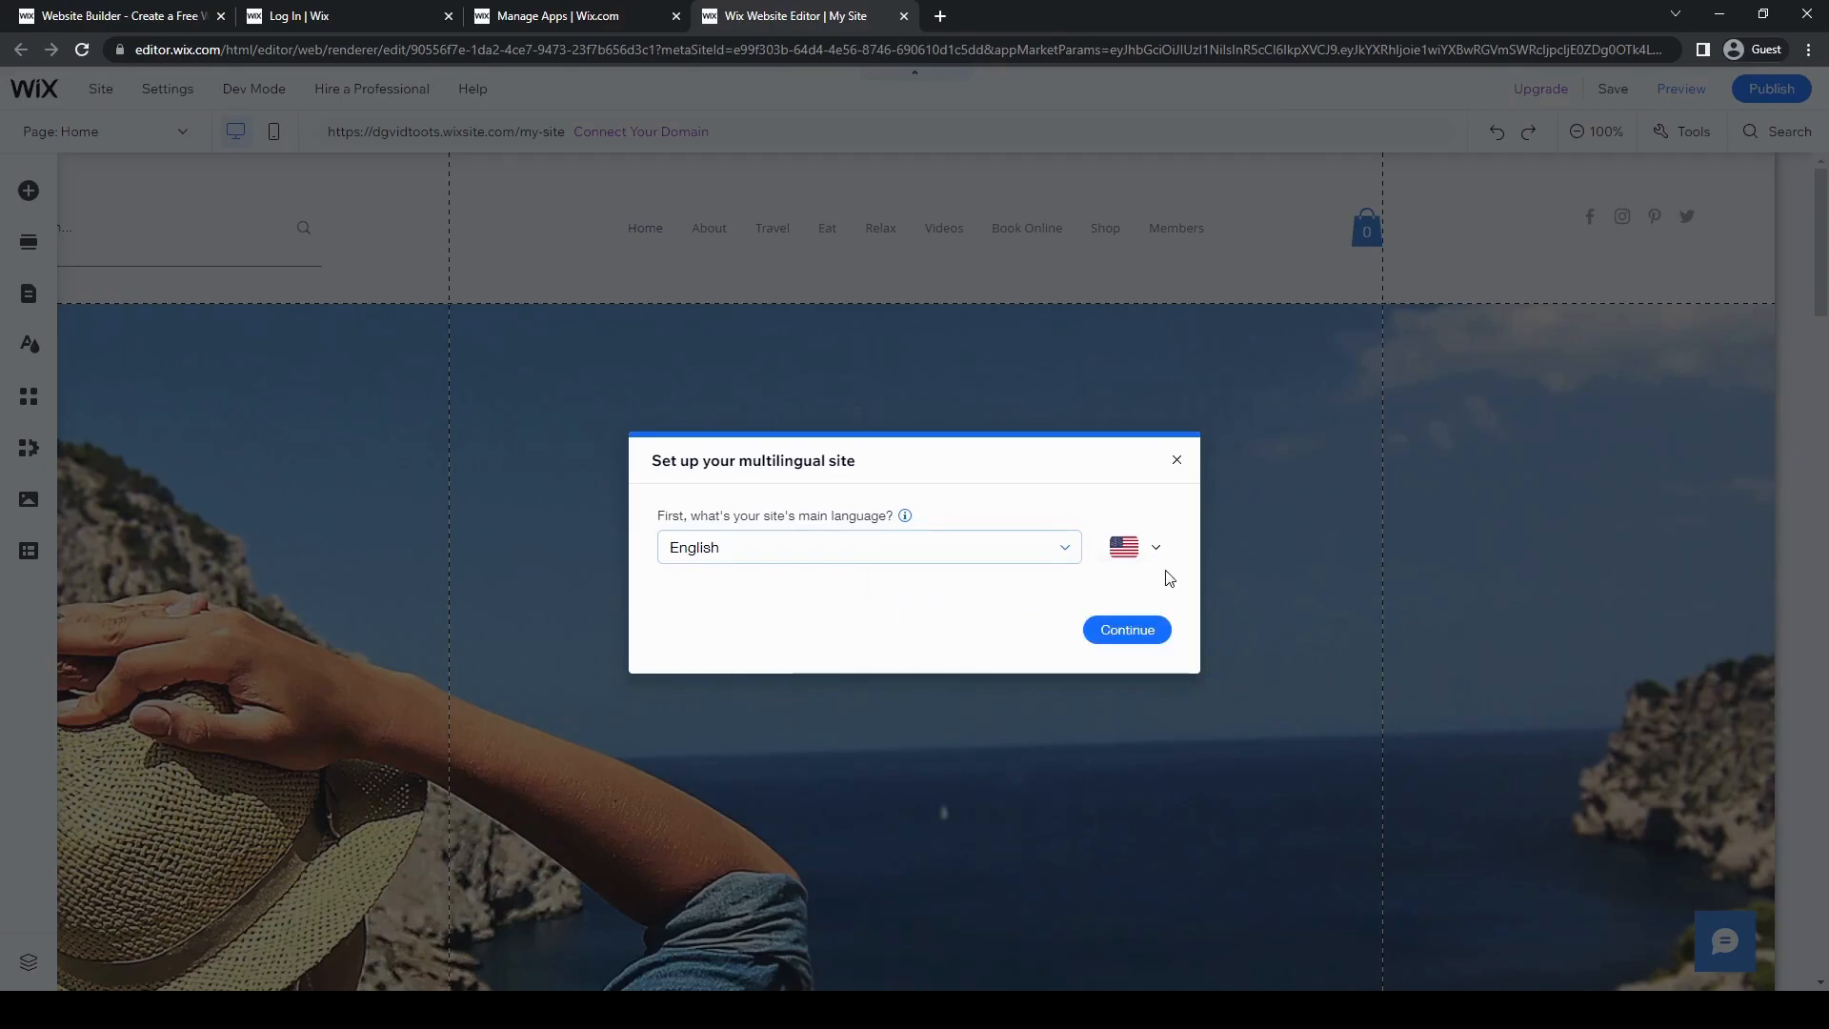
pyautogui.click(1124, 629)
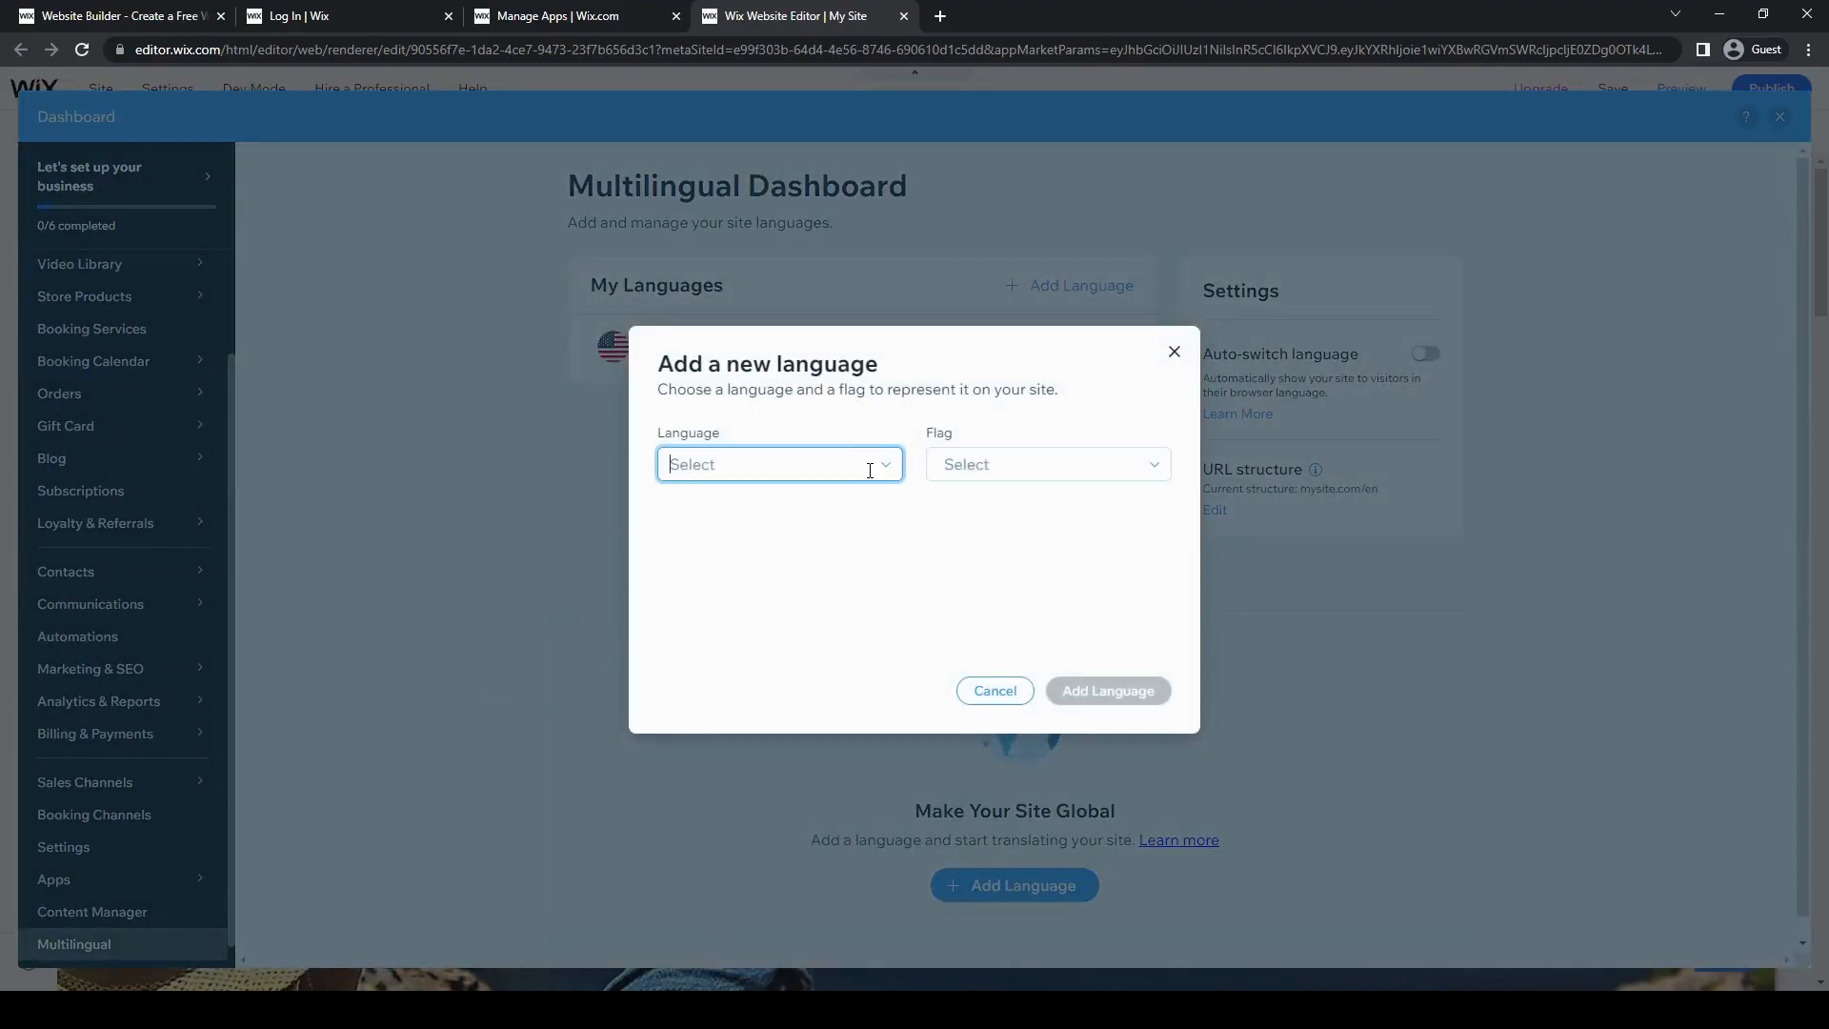
# Choose Spanish as the new site language and bring up its flag choices
pyautogui.click(777, 463)
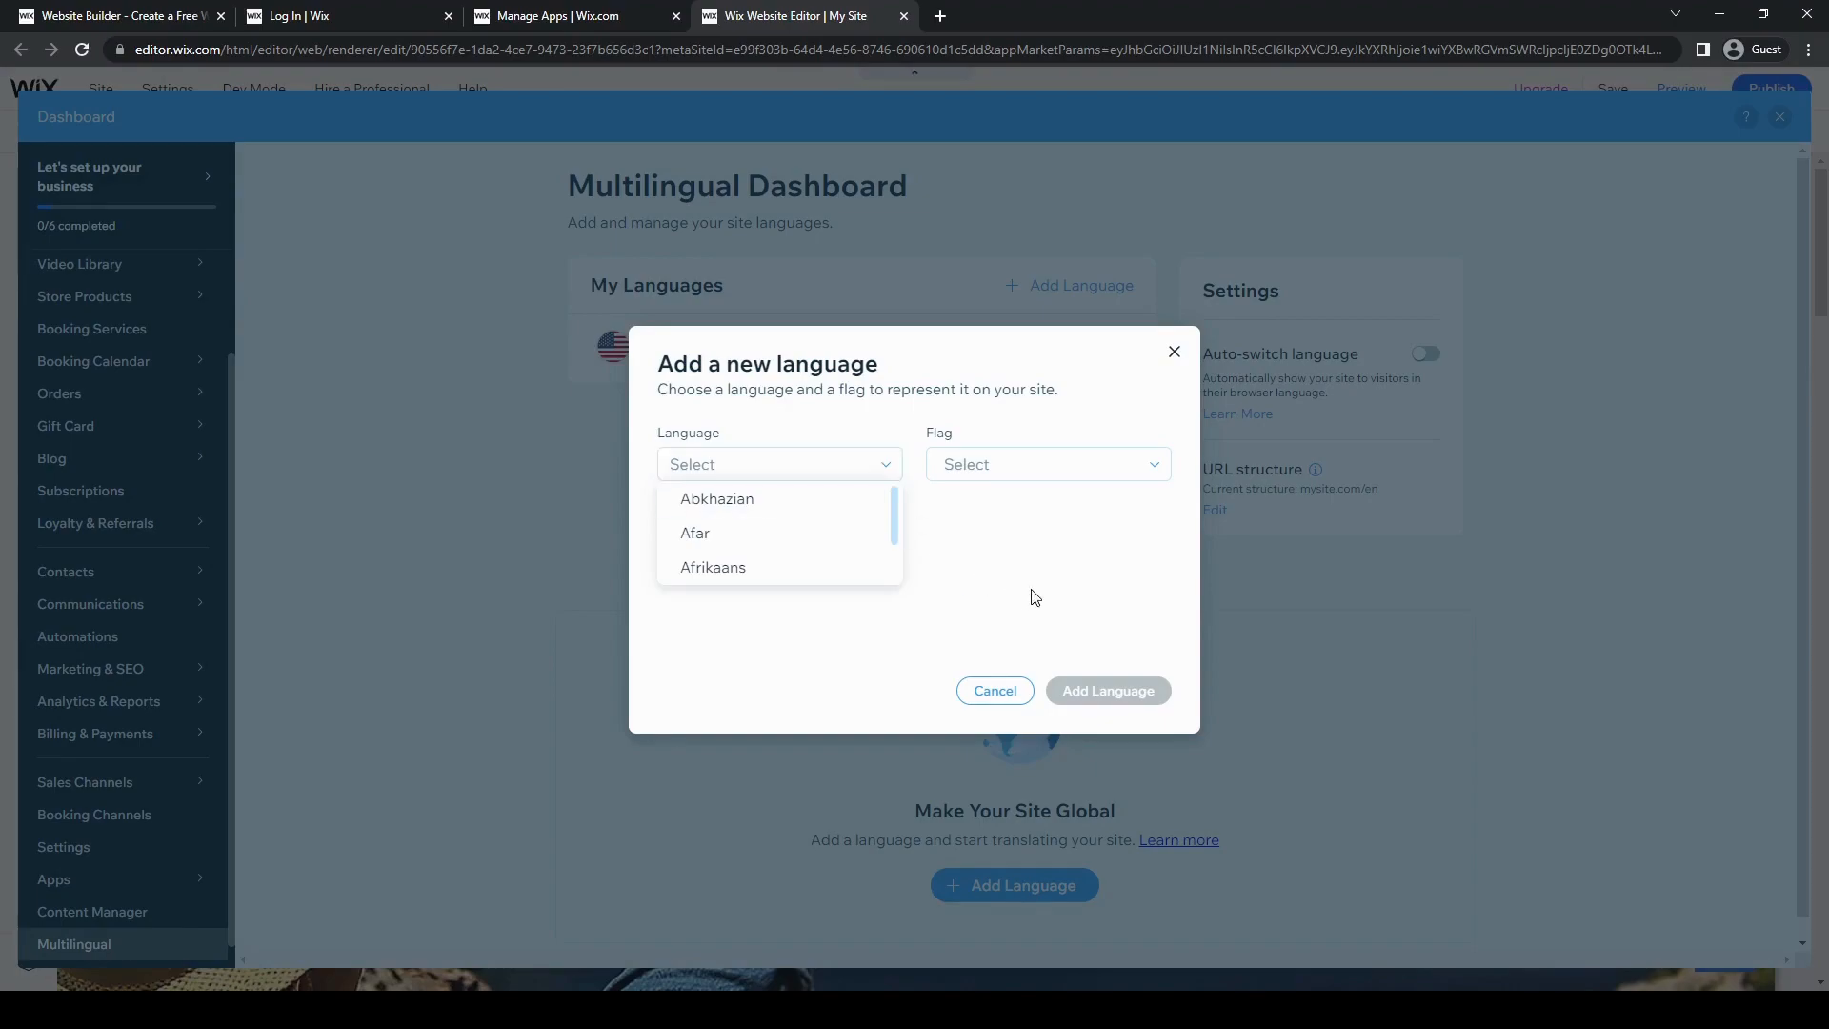
pyautogui.click(779, 463)
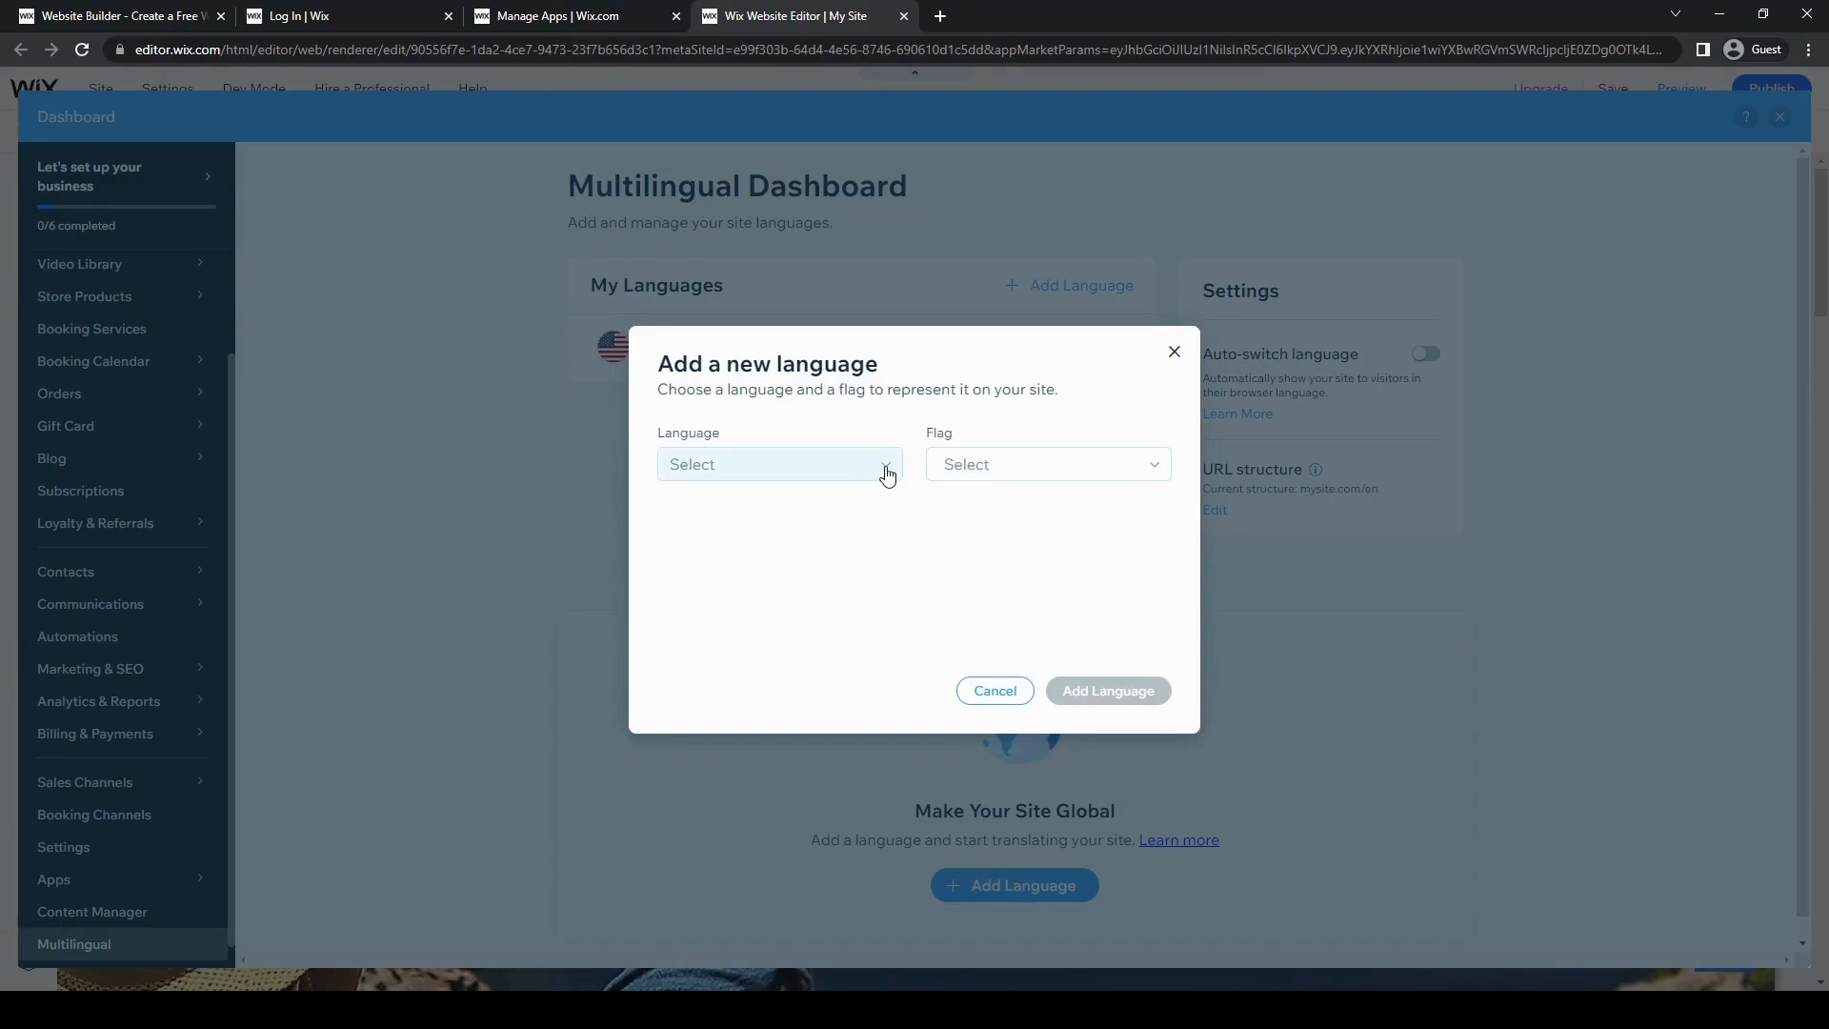
pyautogui.click(777, 463)
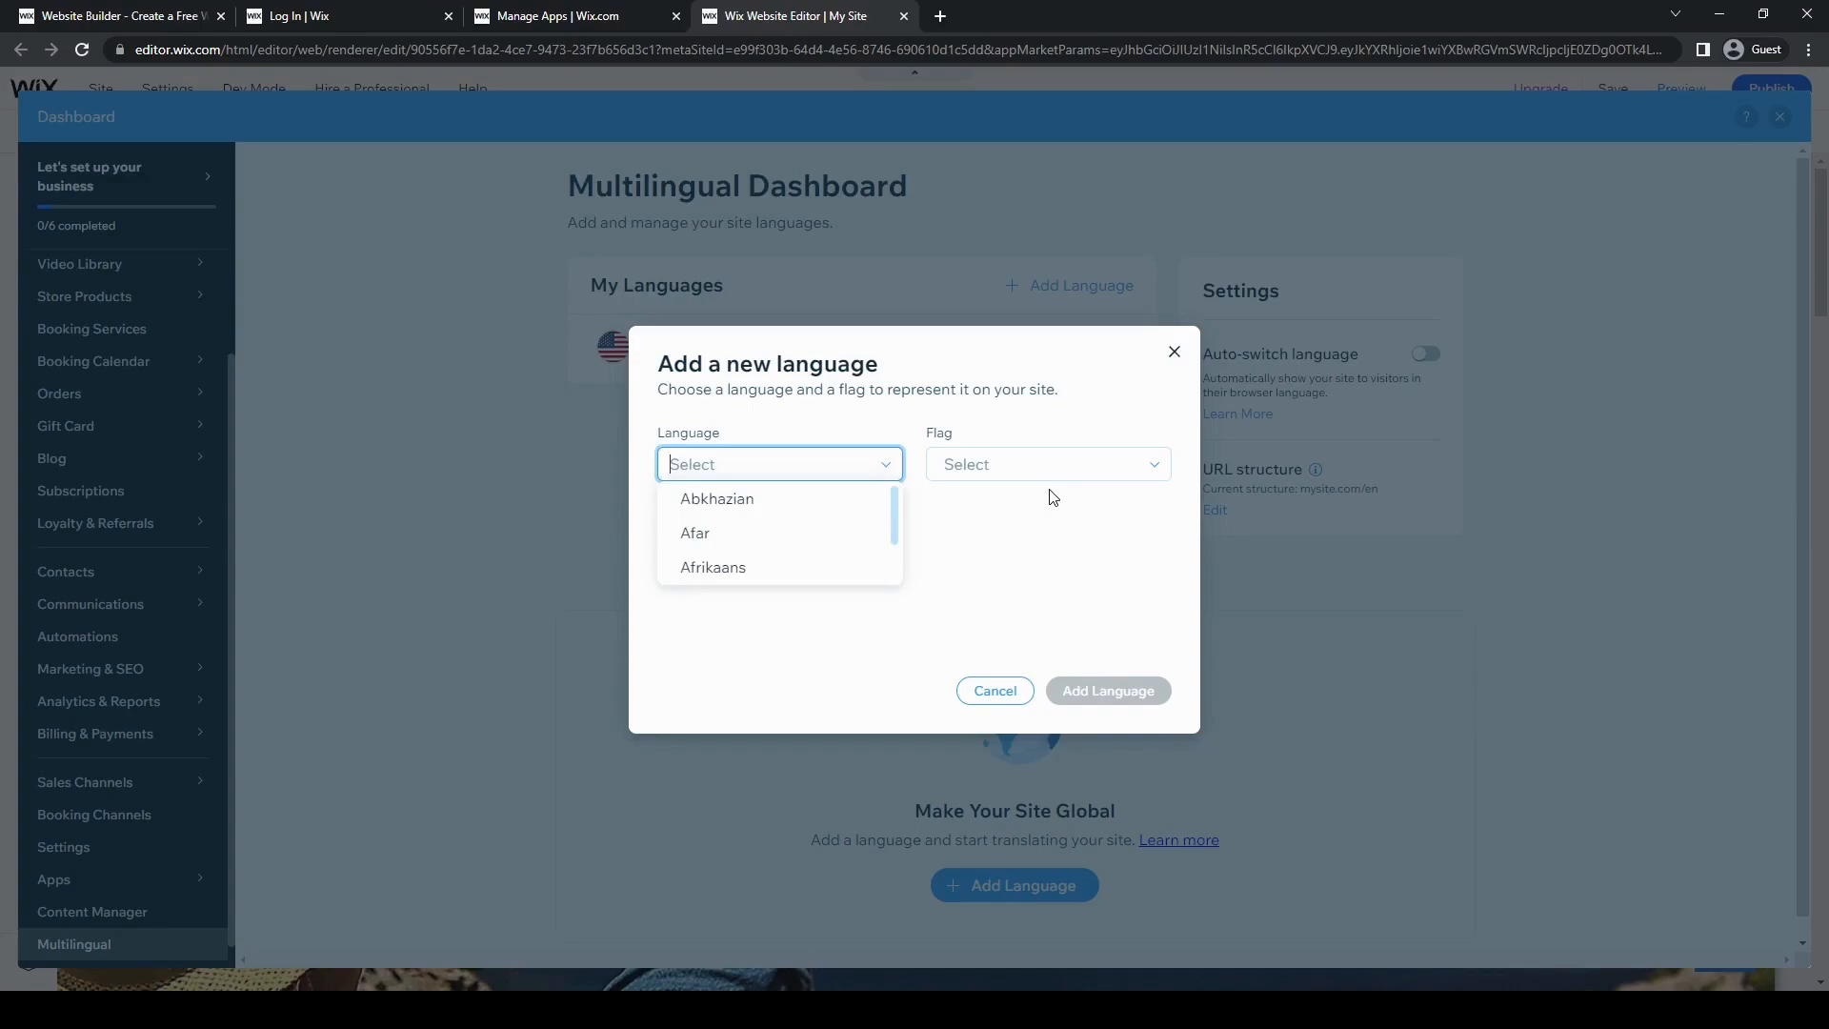
pyautogui.write('span')
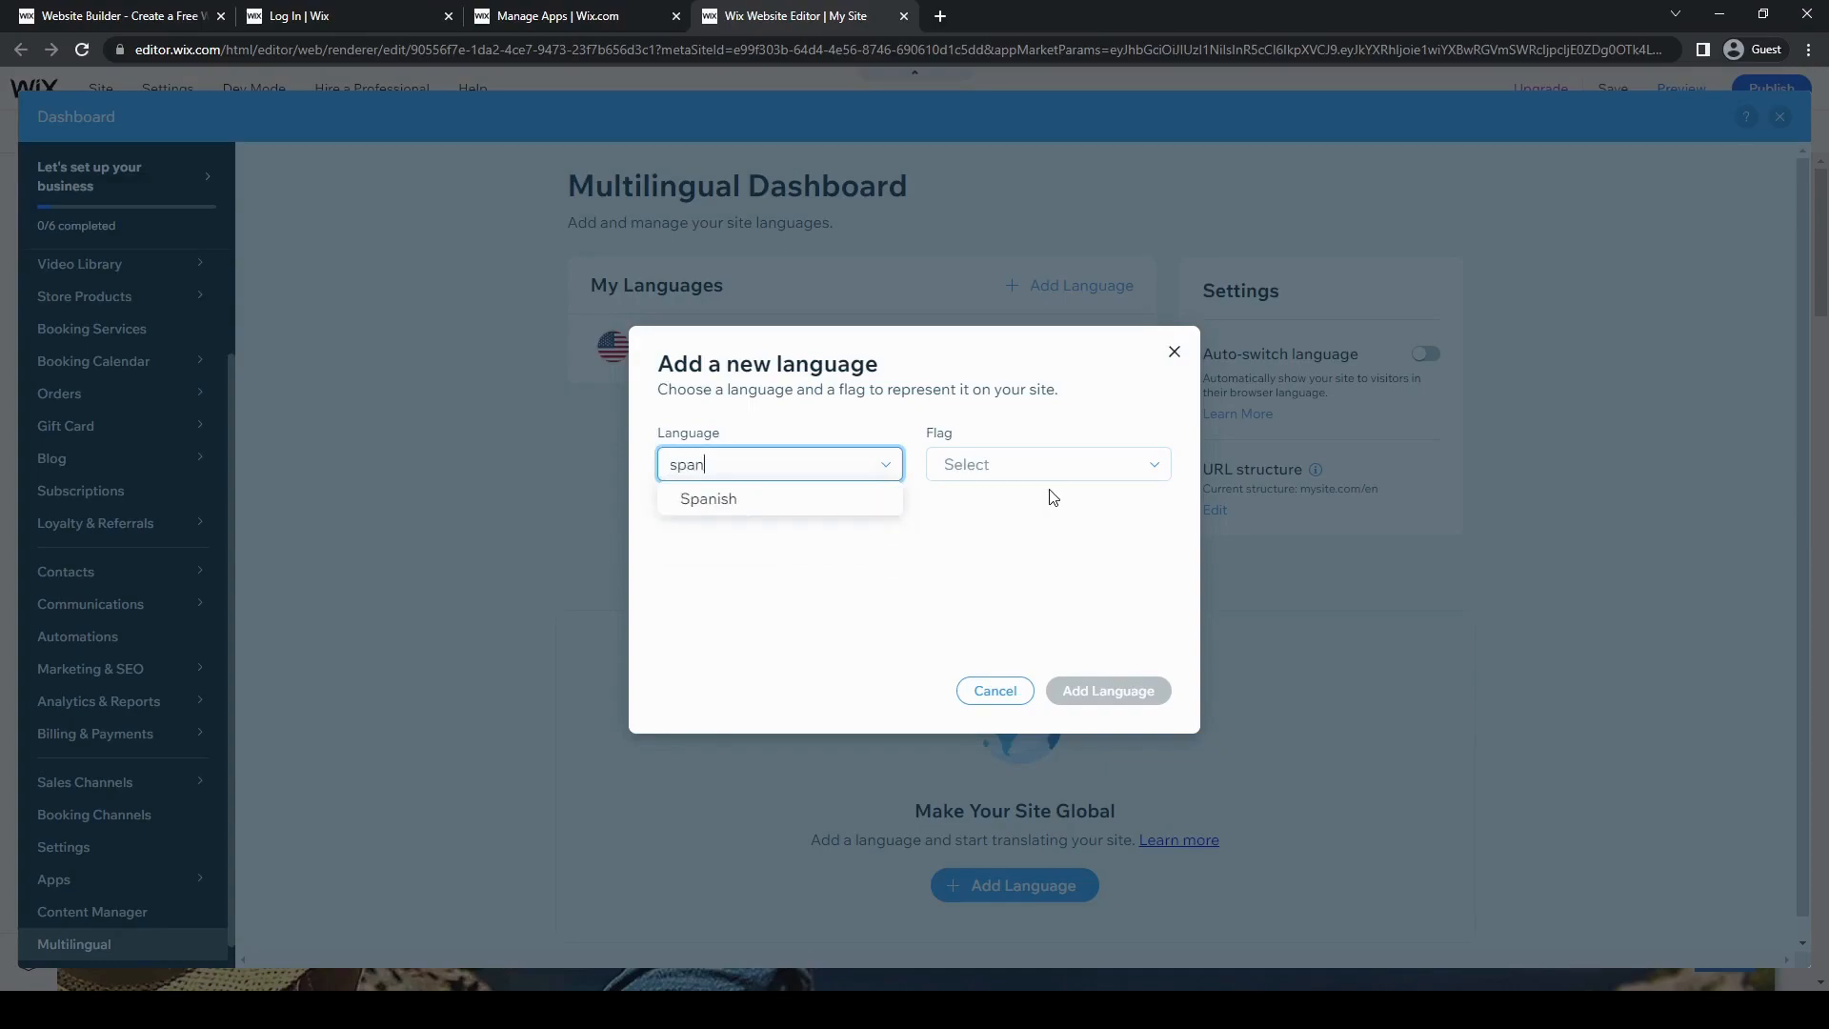
pyautogui.click(709, 499)
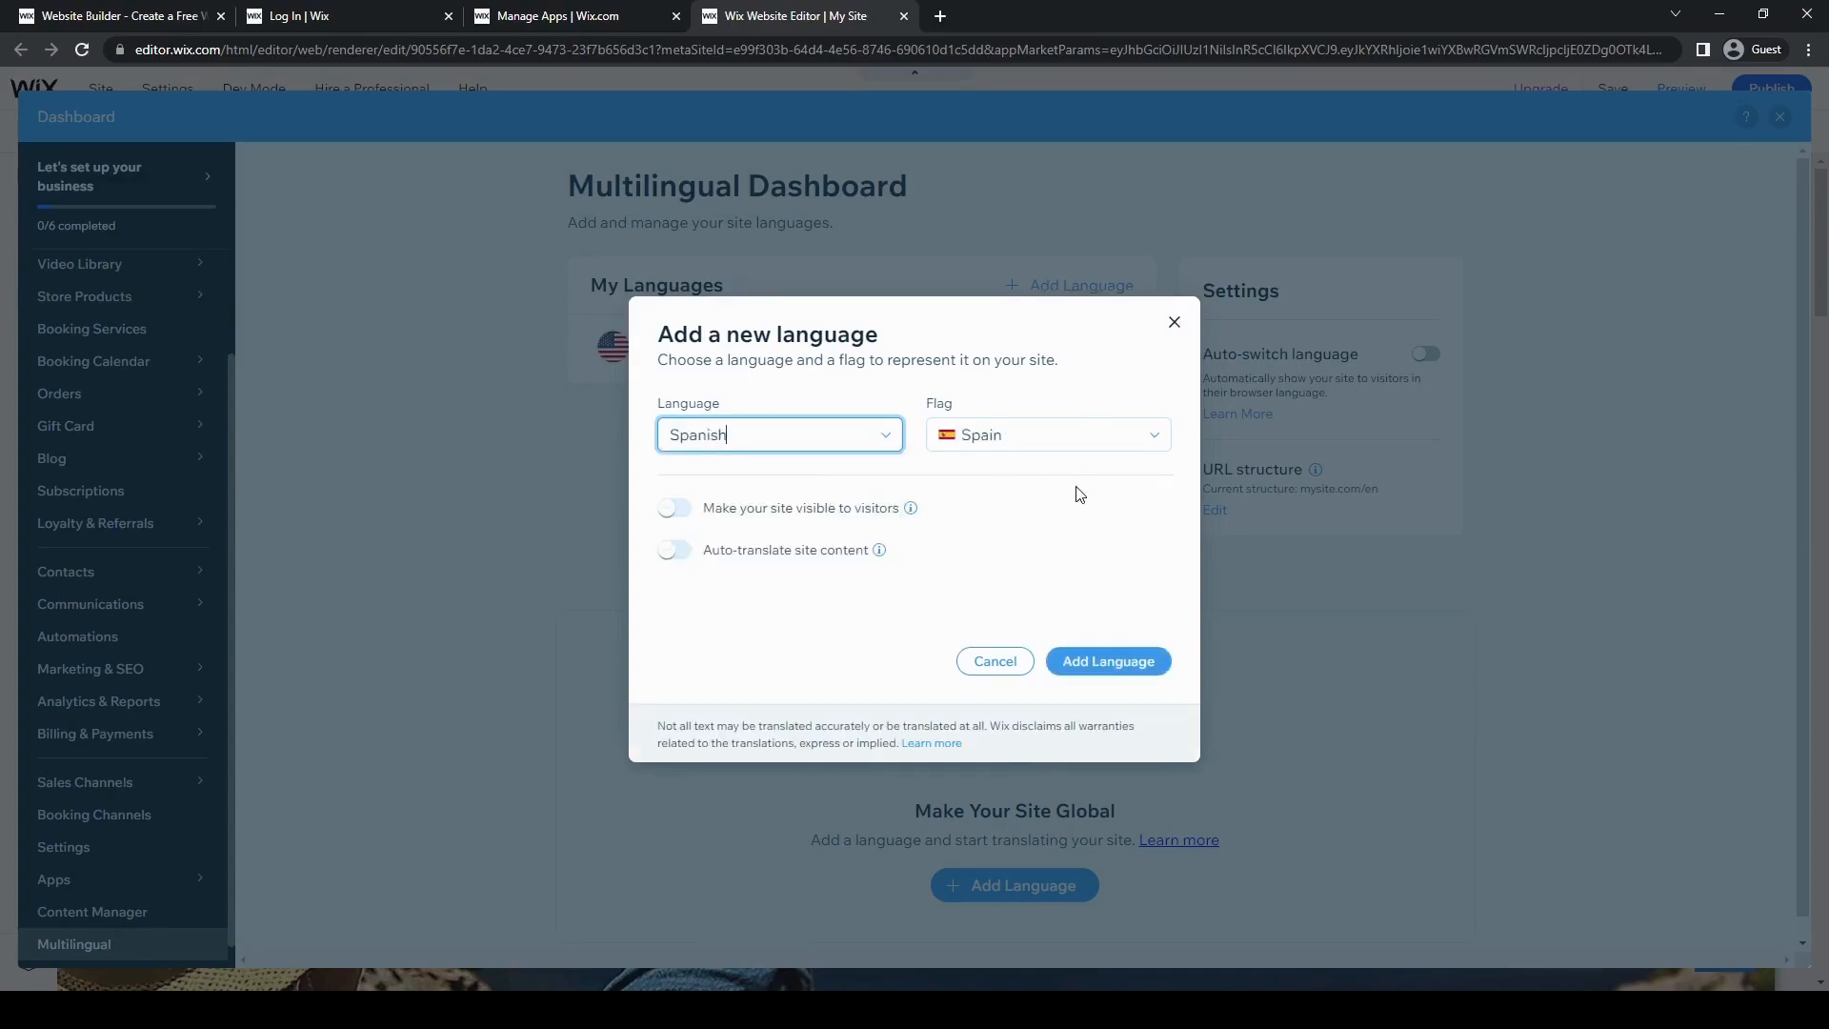
pyautogui.click(1044, 435)
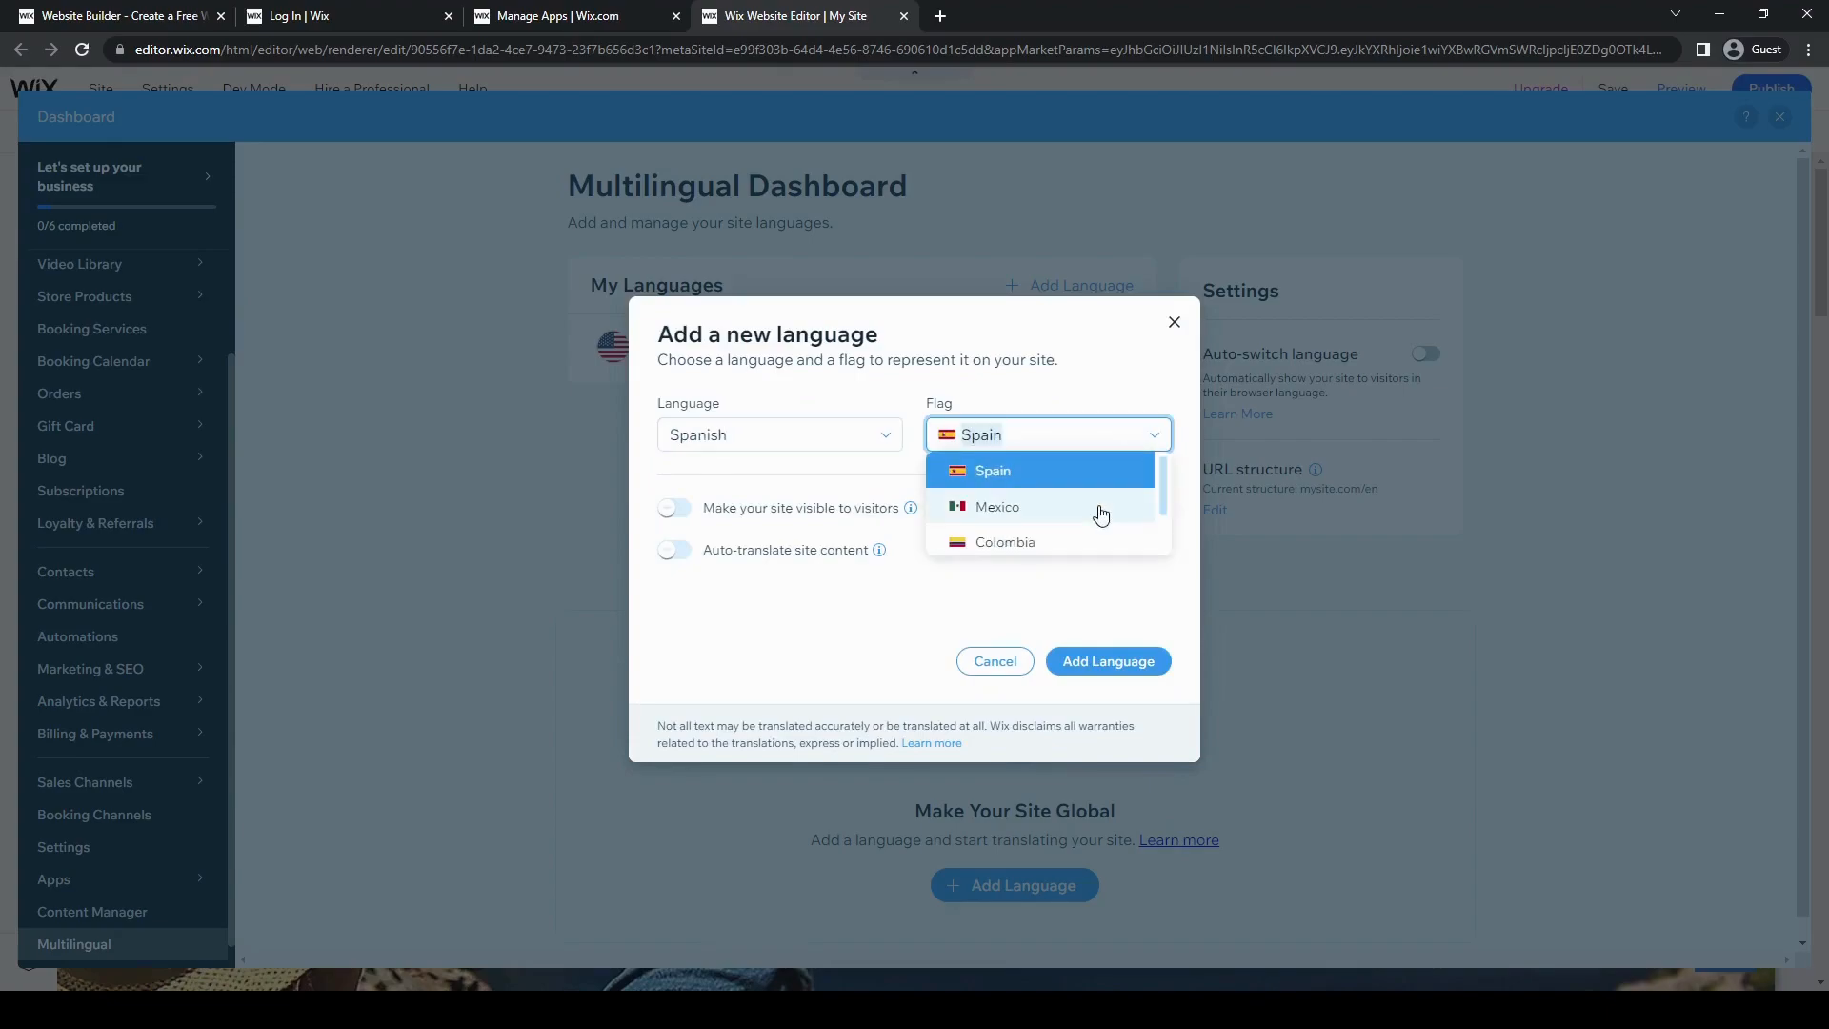
pyautogui.moveTo(1102, 520)
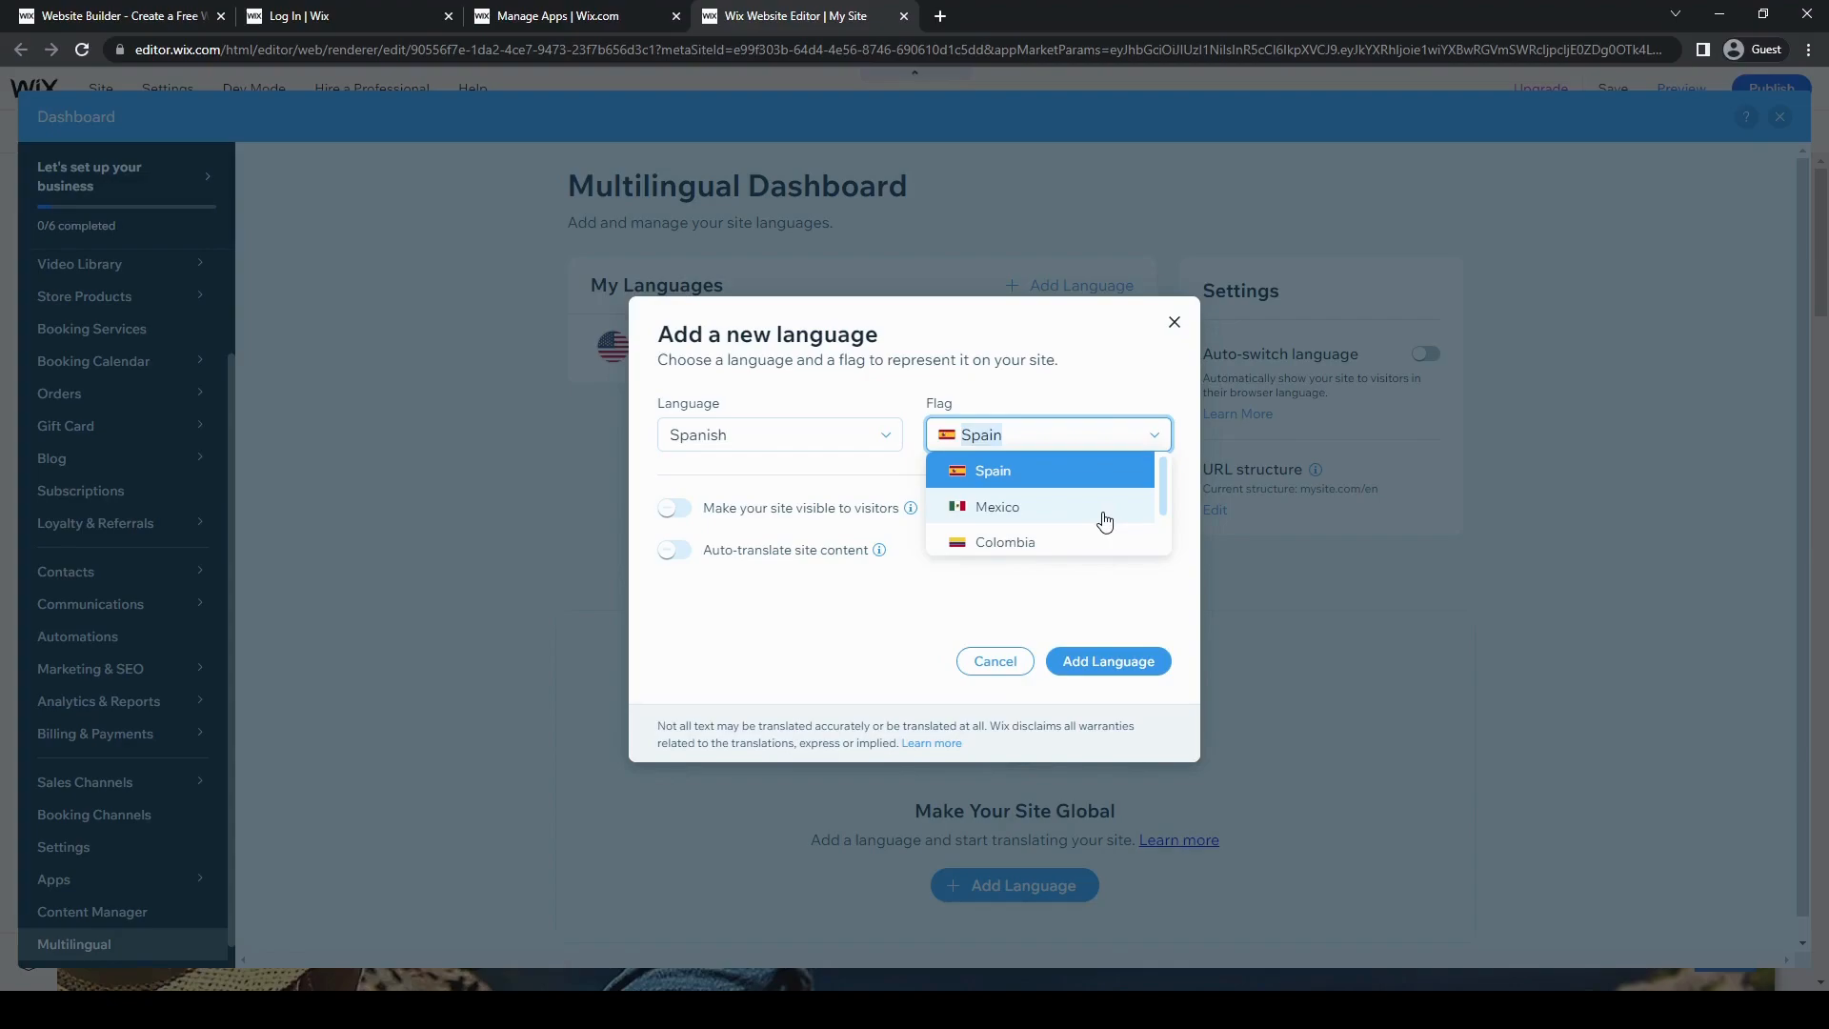
pyautogui.moveTo(1097, 516)
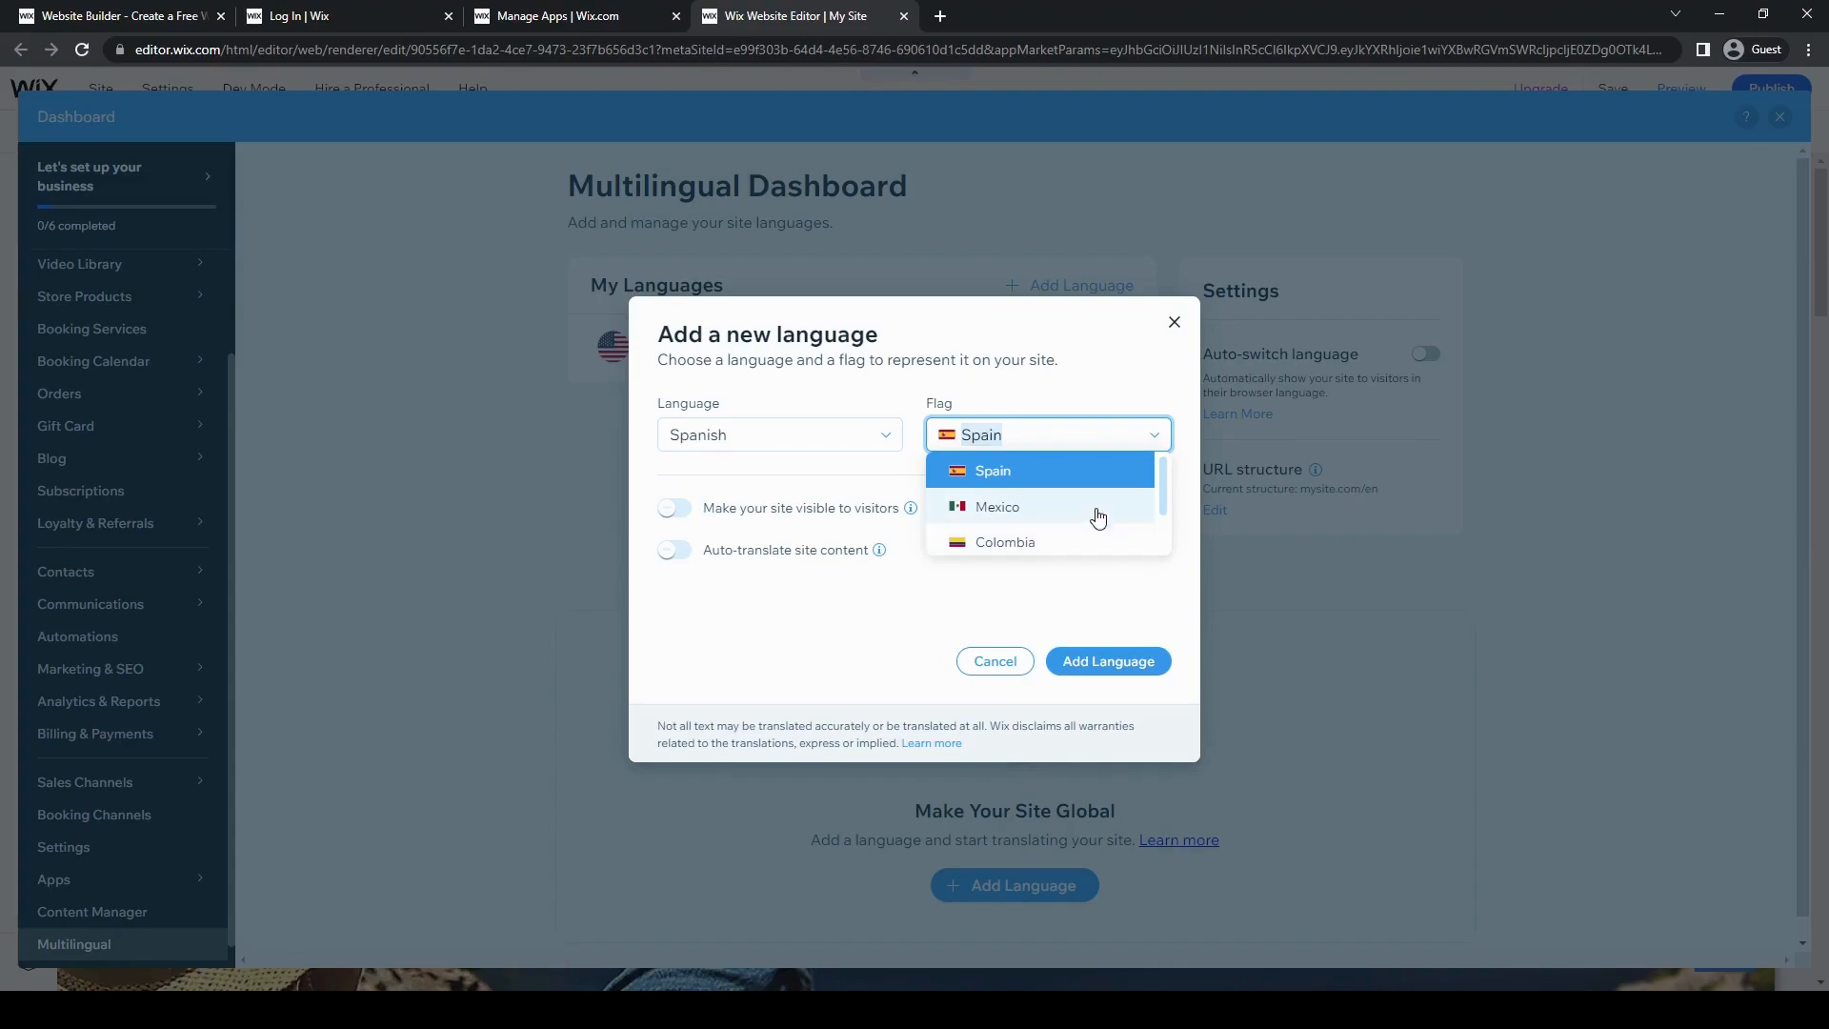
pyautogui.moveTo(1097, 516)
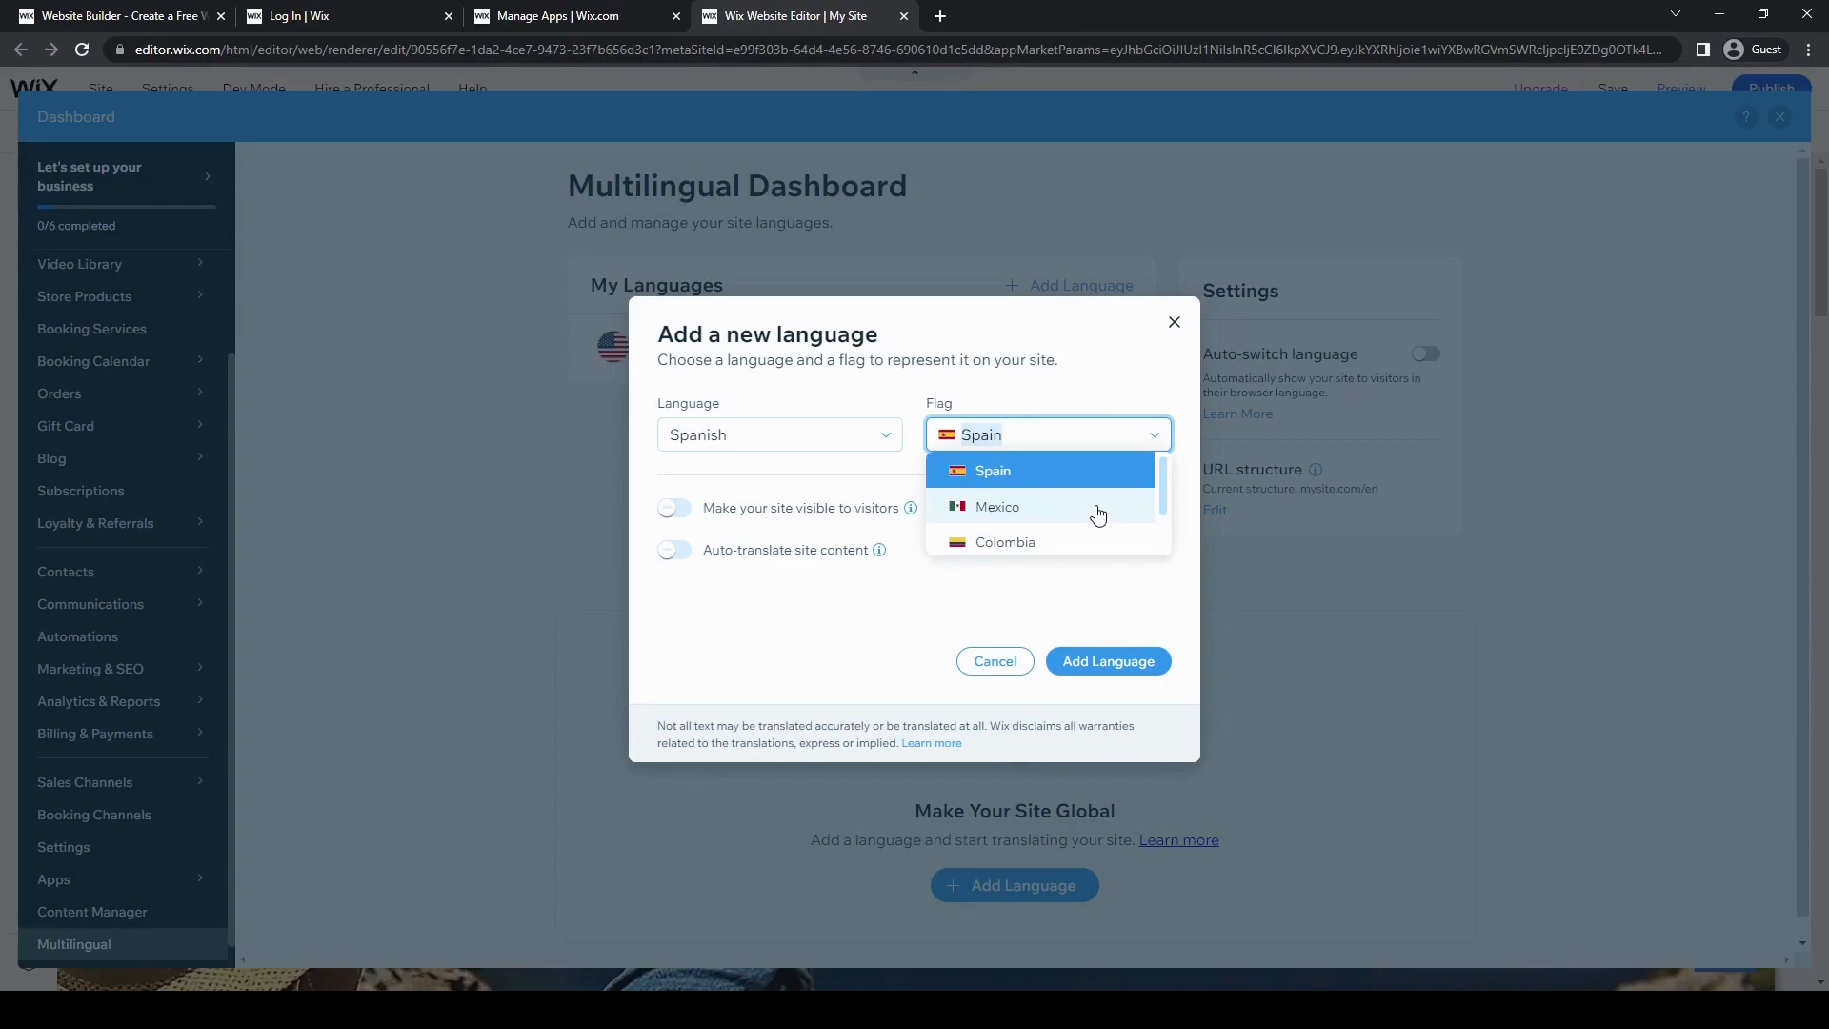
pyautogui.moveTo(1099, 510)
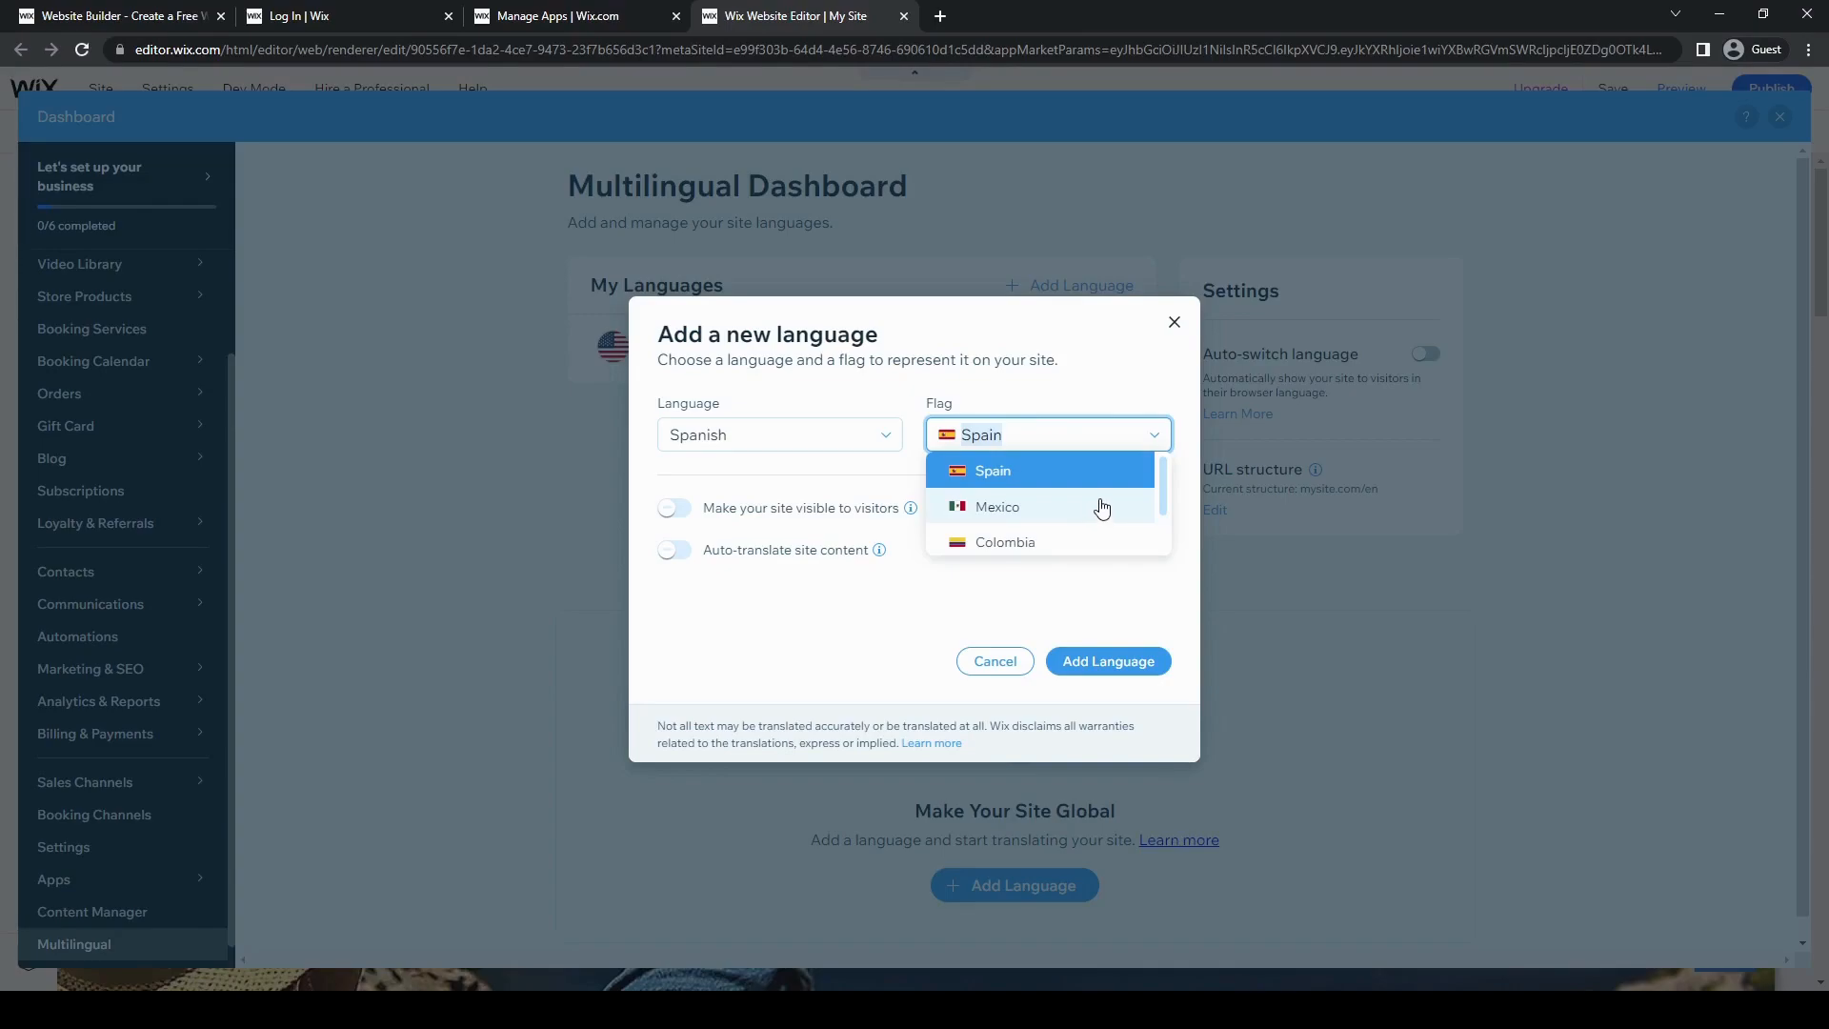
pyautogui.moveTo(1072, 524)
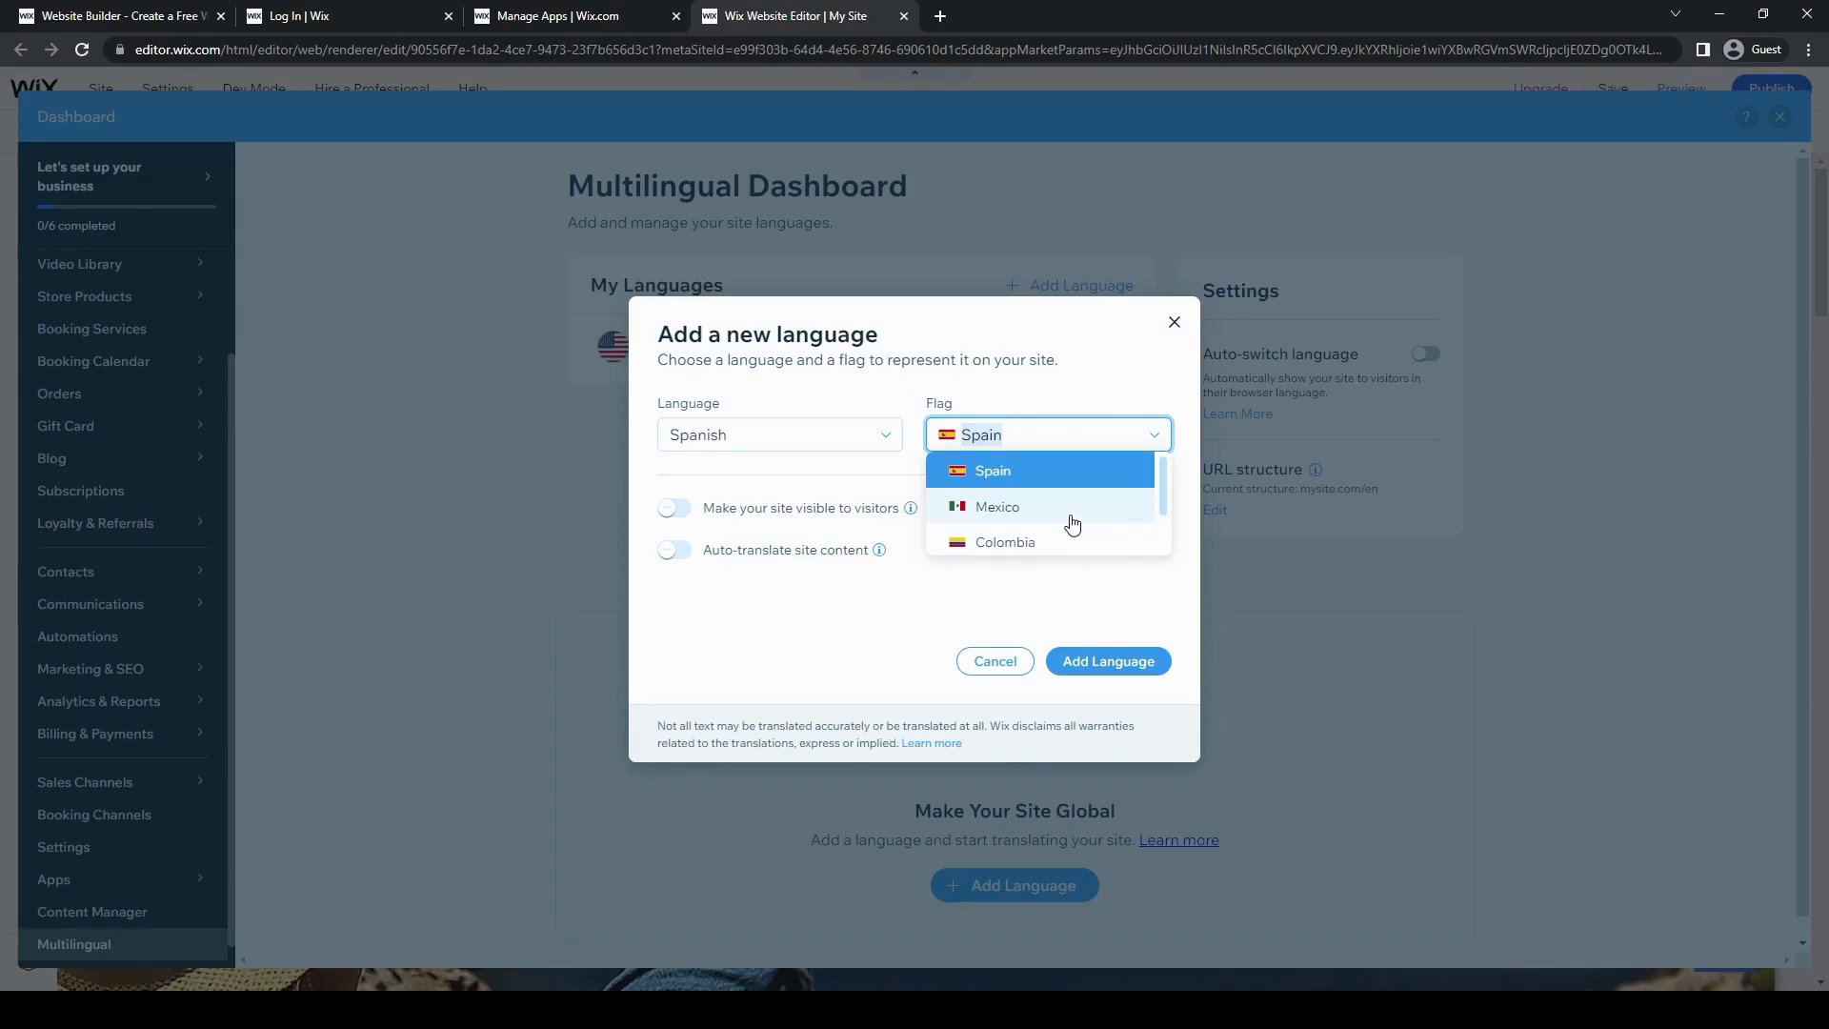
# Set Mexico's flag for Spanish, enable visitor visibility and auto-translate, and add the language
pyautogui.click(996, 507)
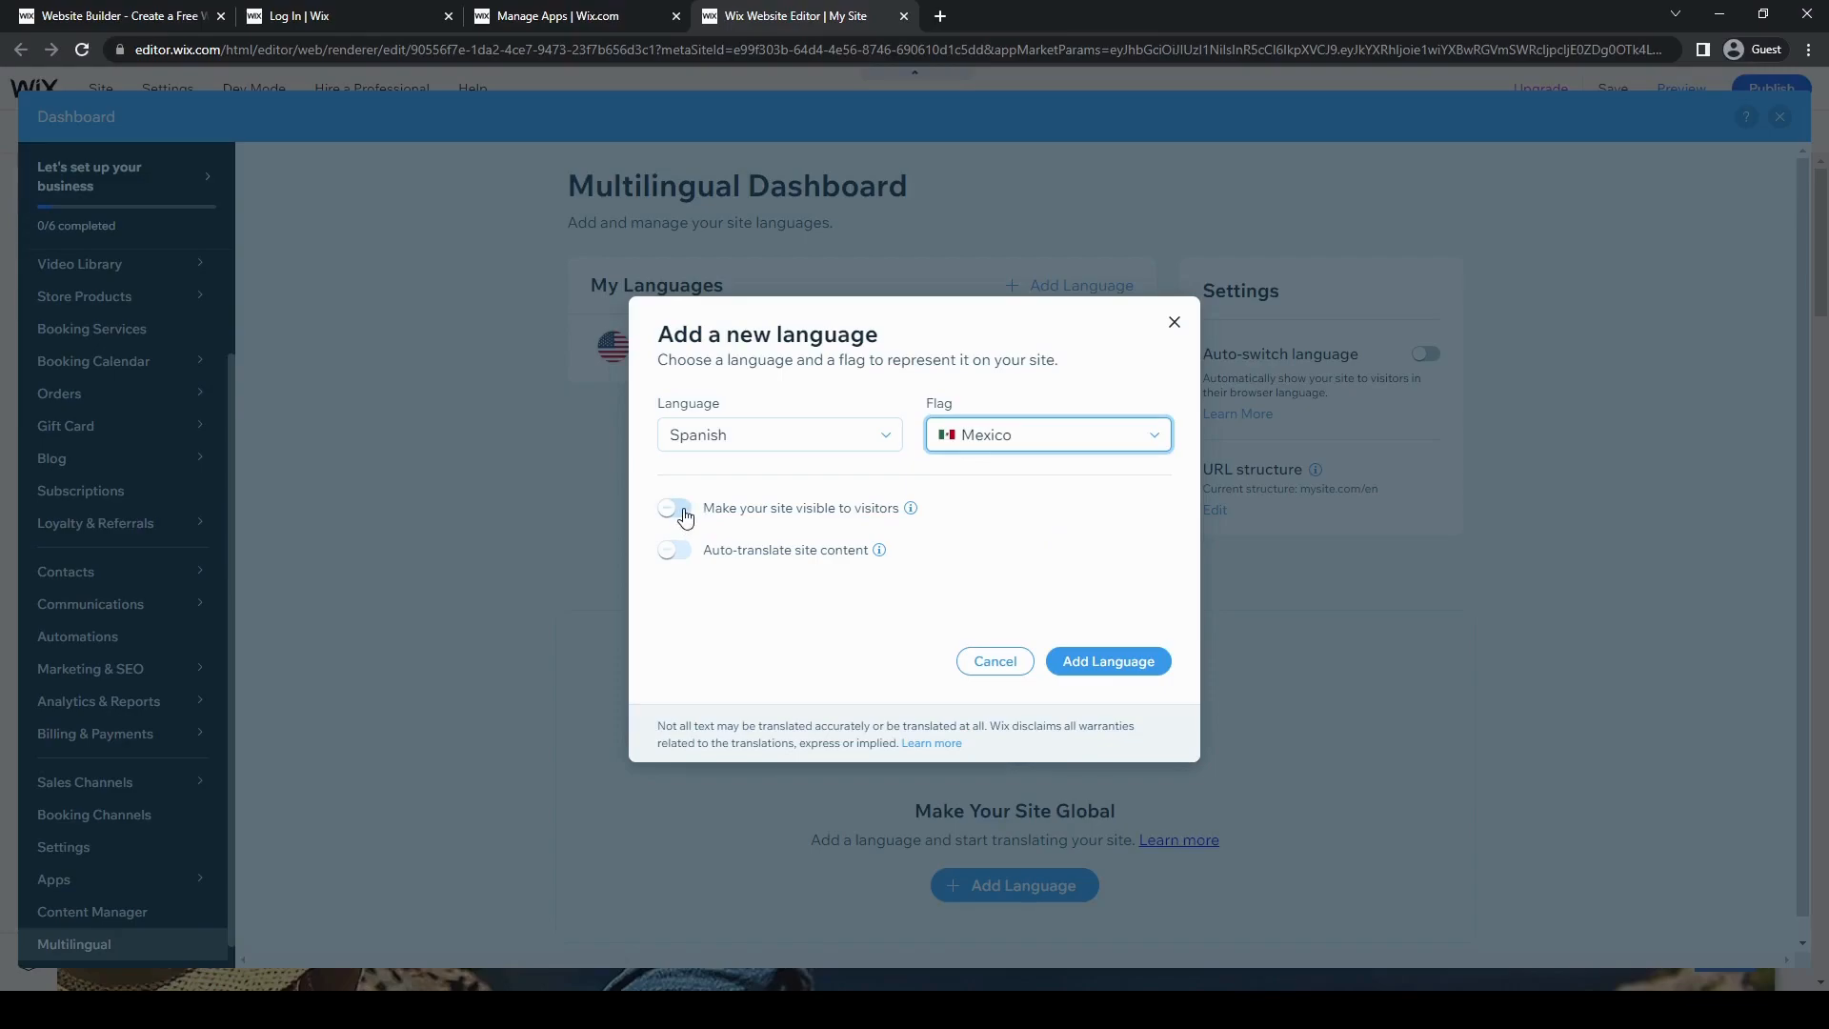
pyautogui.click(674, 506)
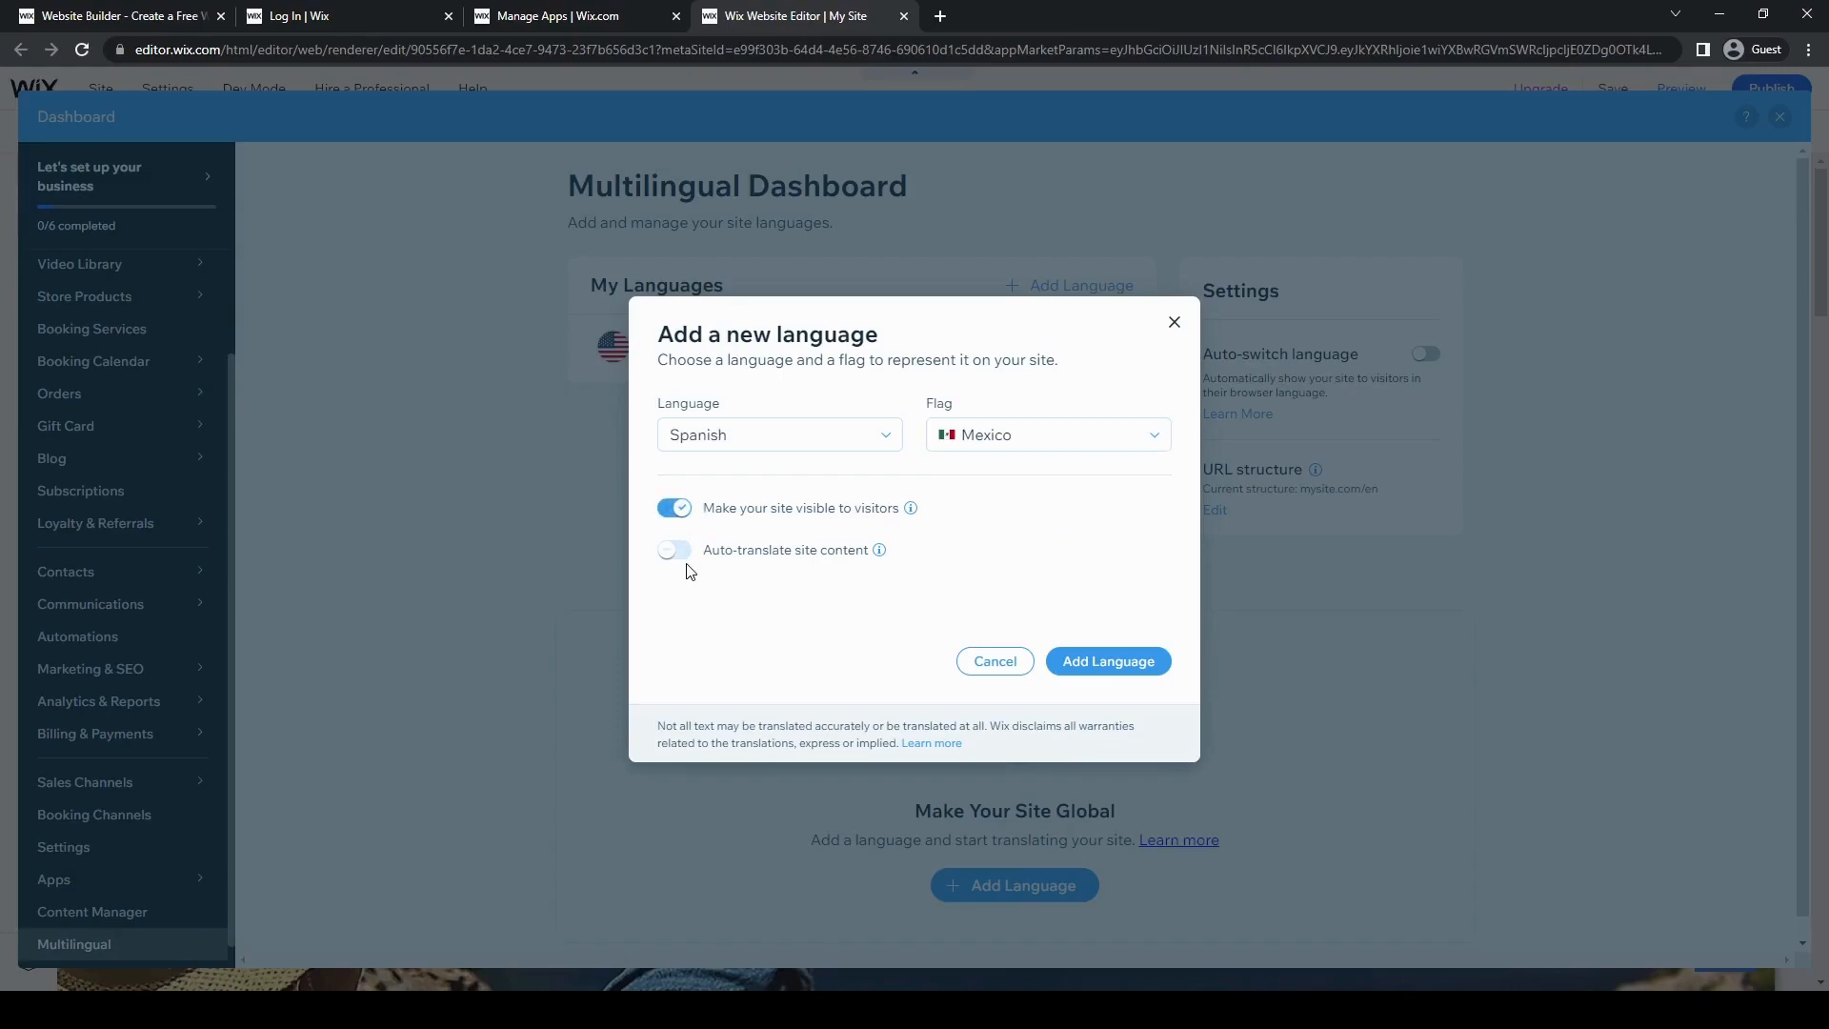
pyautogui.click(674, 548)
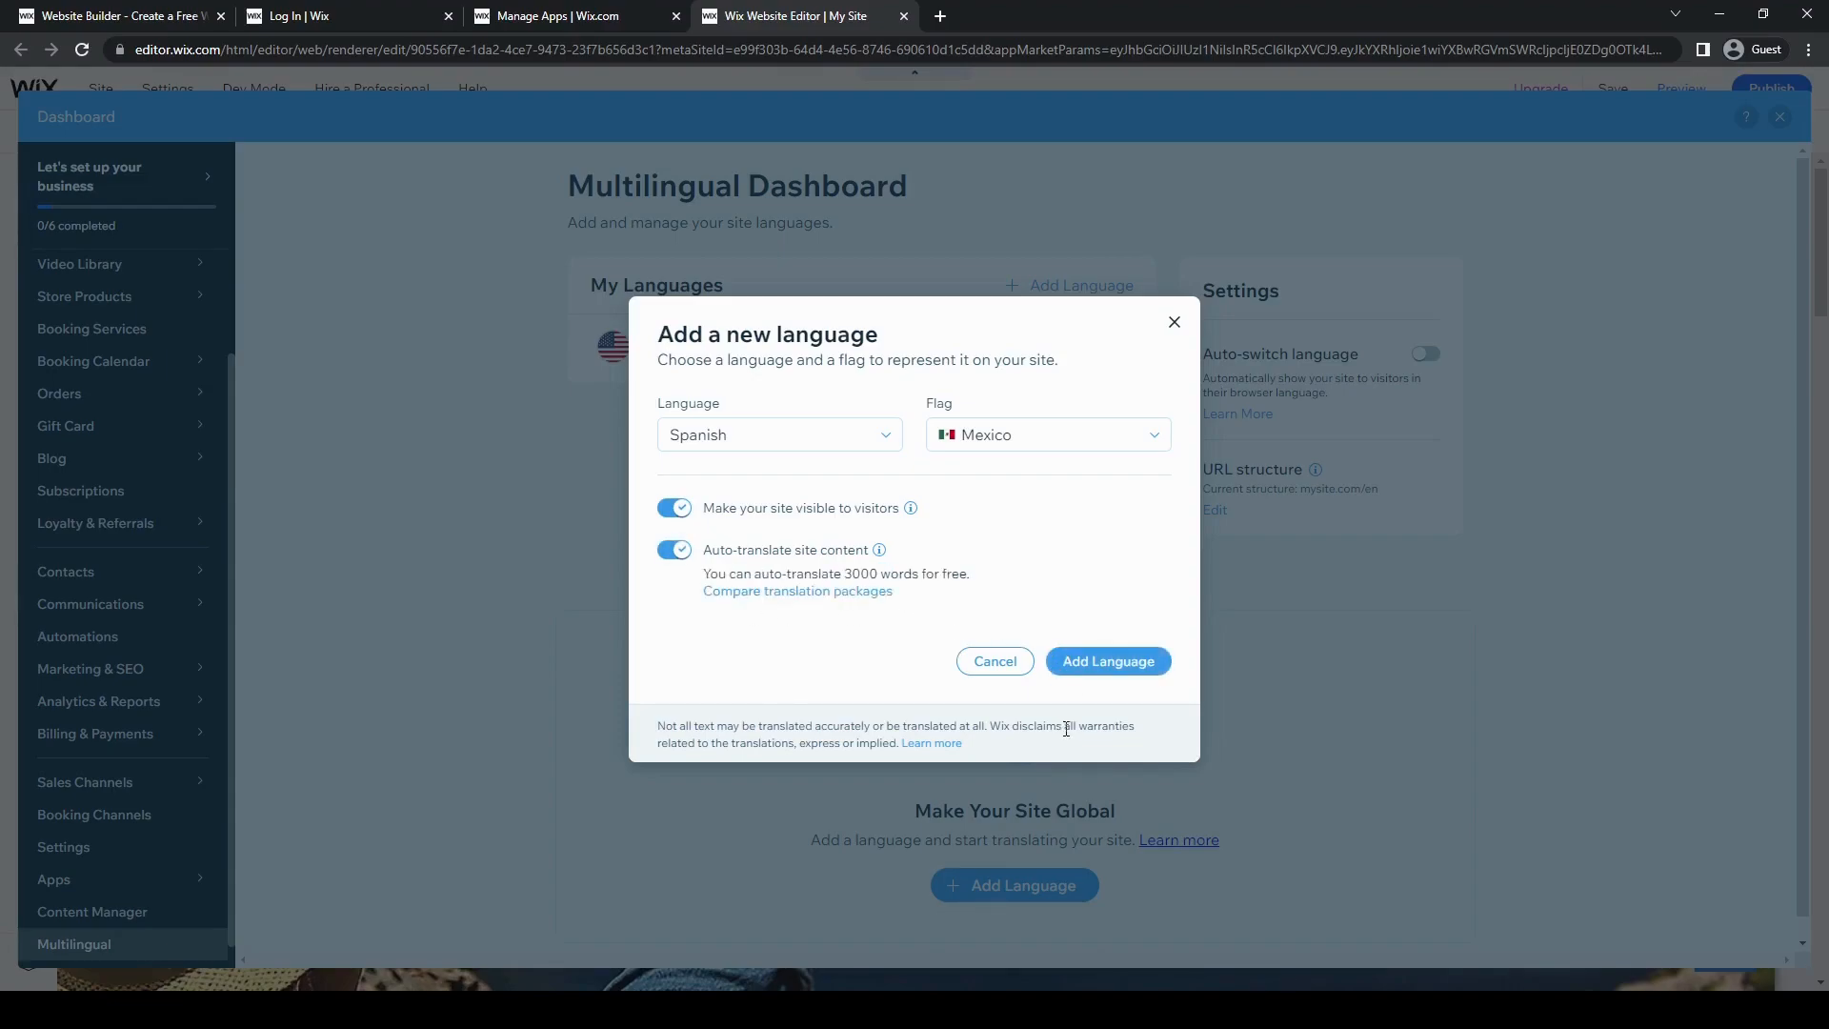
pyautogui.moveTo(1105, 661)
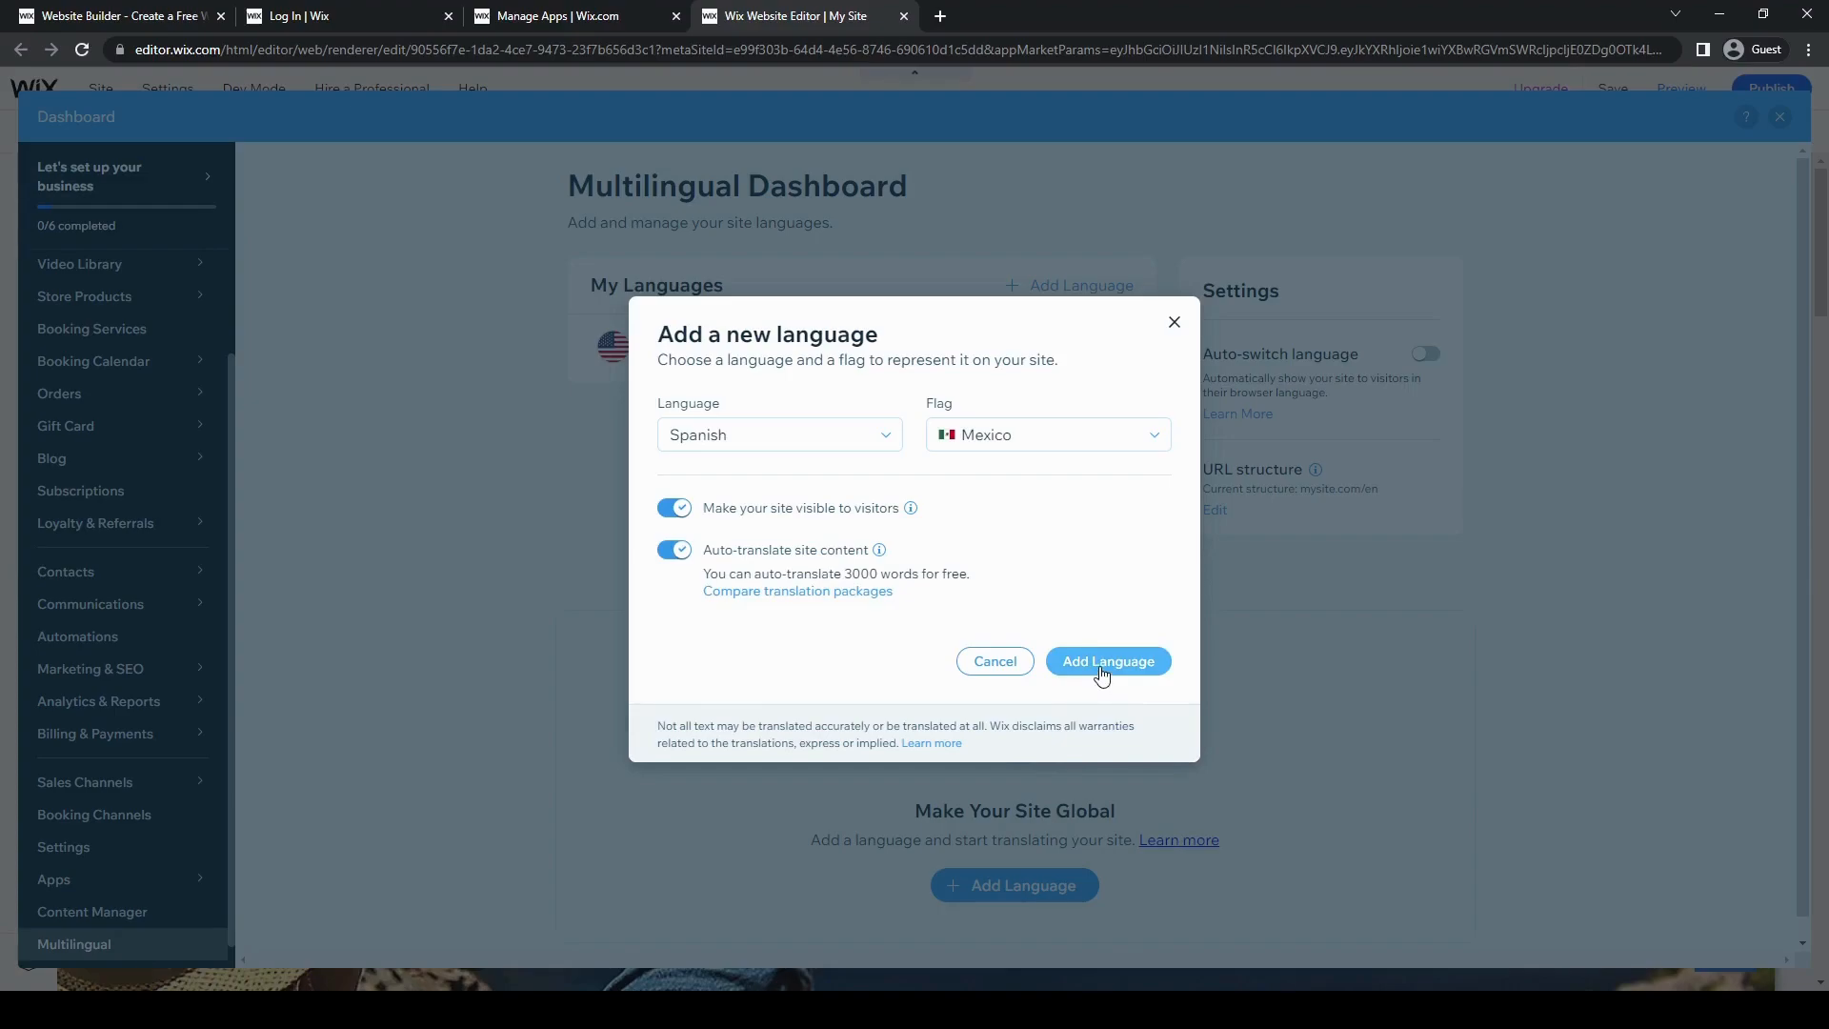
pyautogui.moveTo(1105, 670)
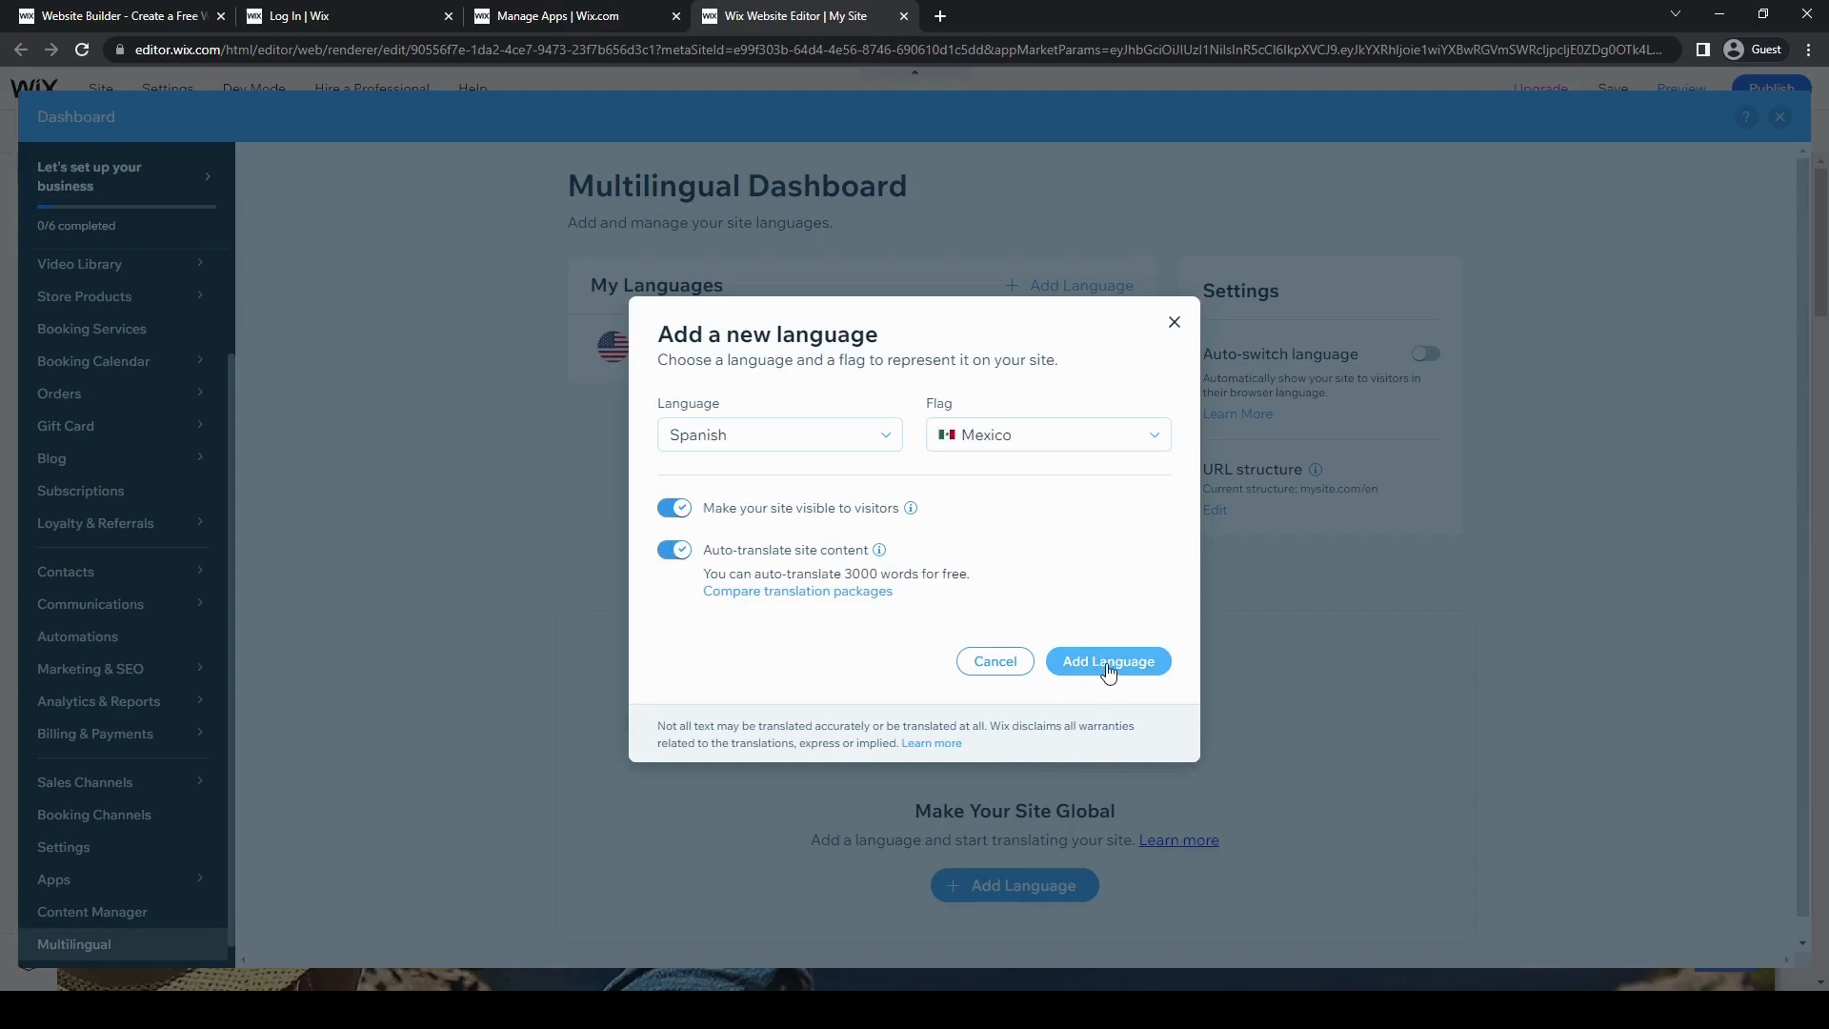
pyautogui.click(1105, 661)
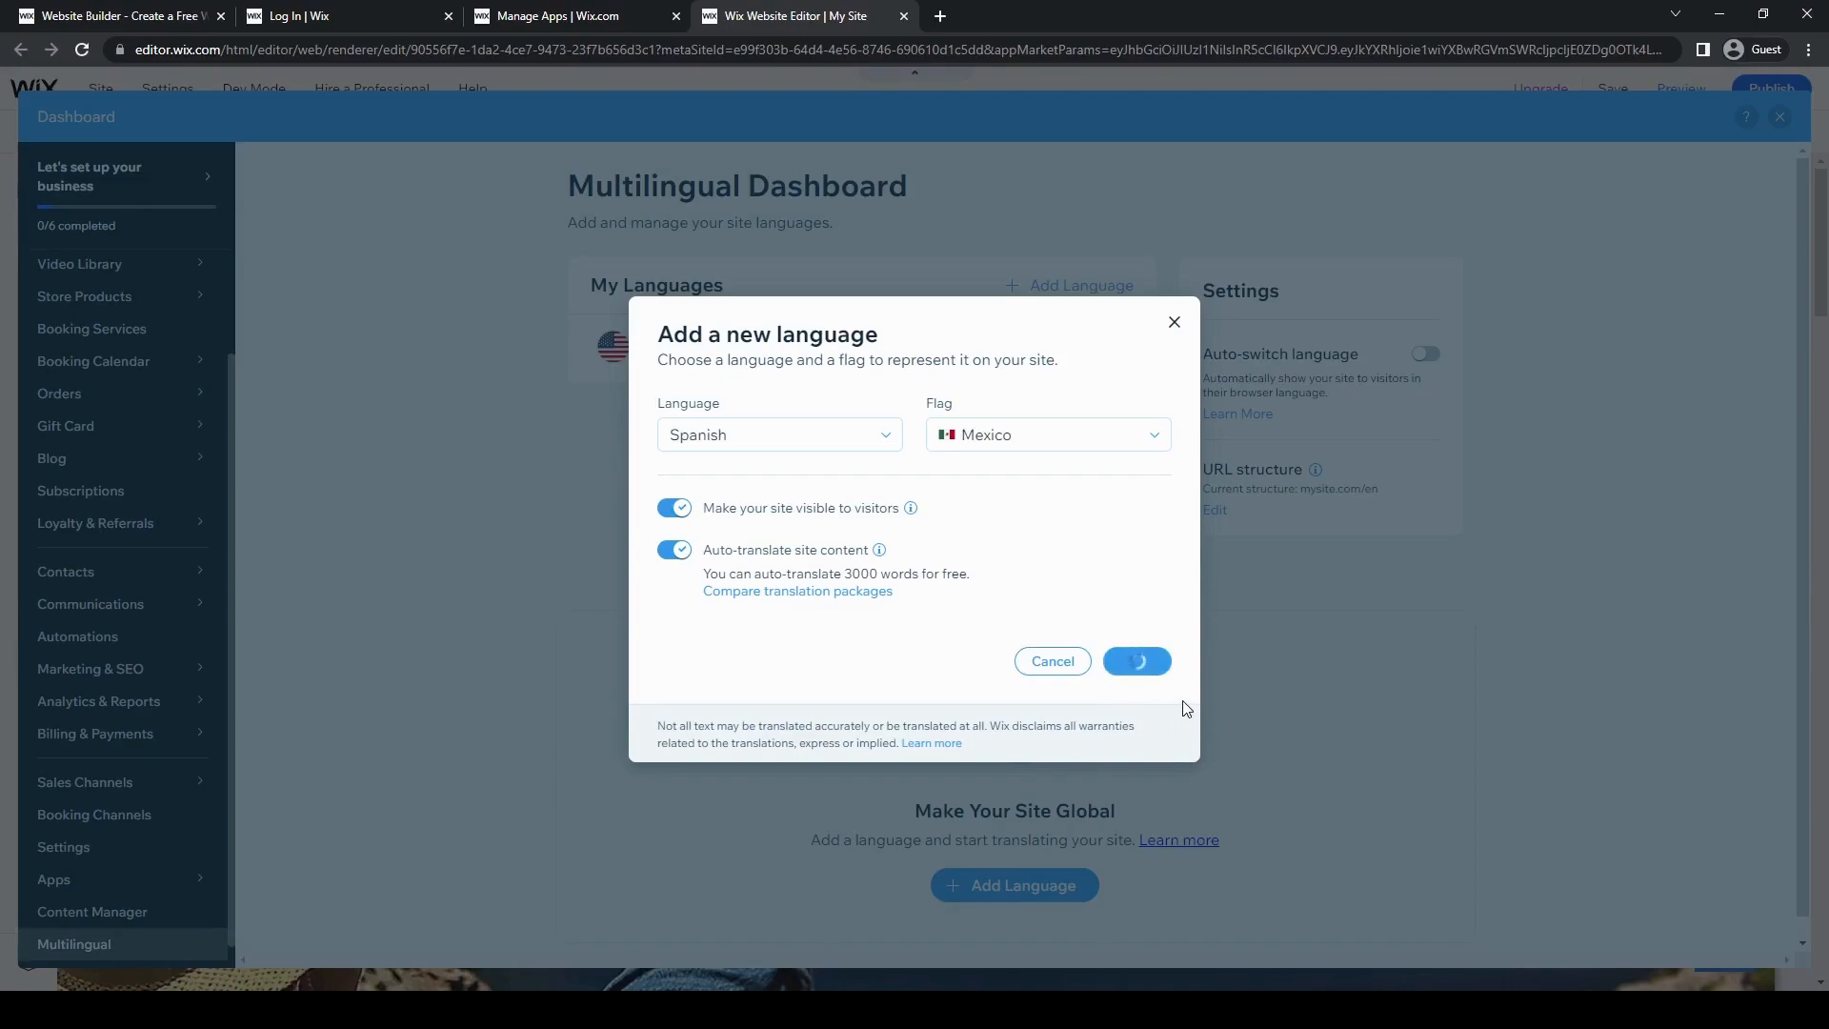
# Acknowledge the 'Spanish Translation Was Added' dialog and go to the editor
pyautogui.click(1136, 661)
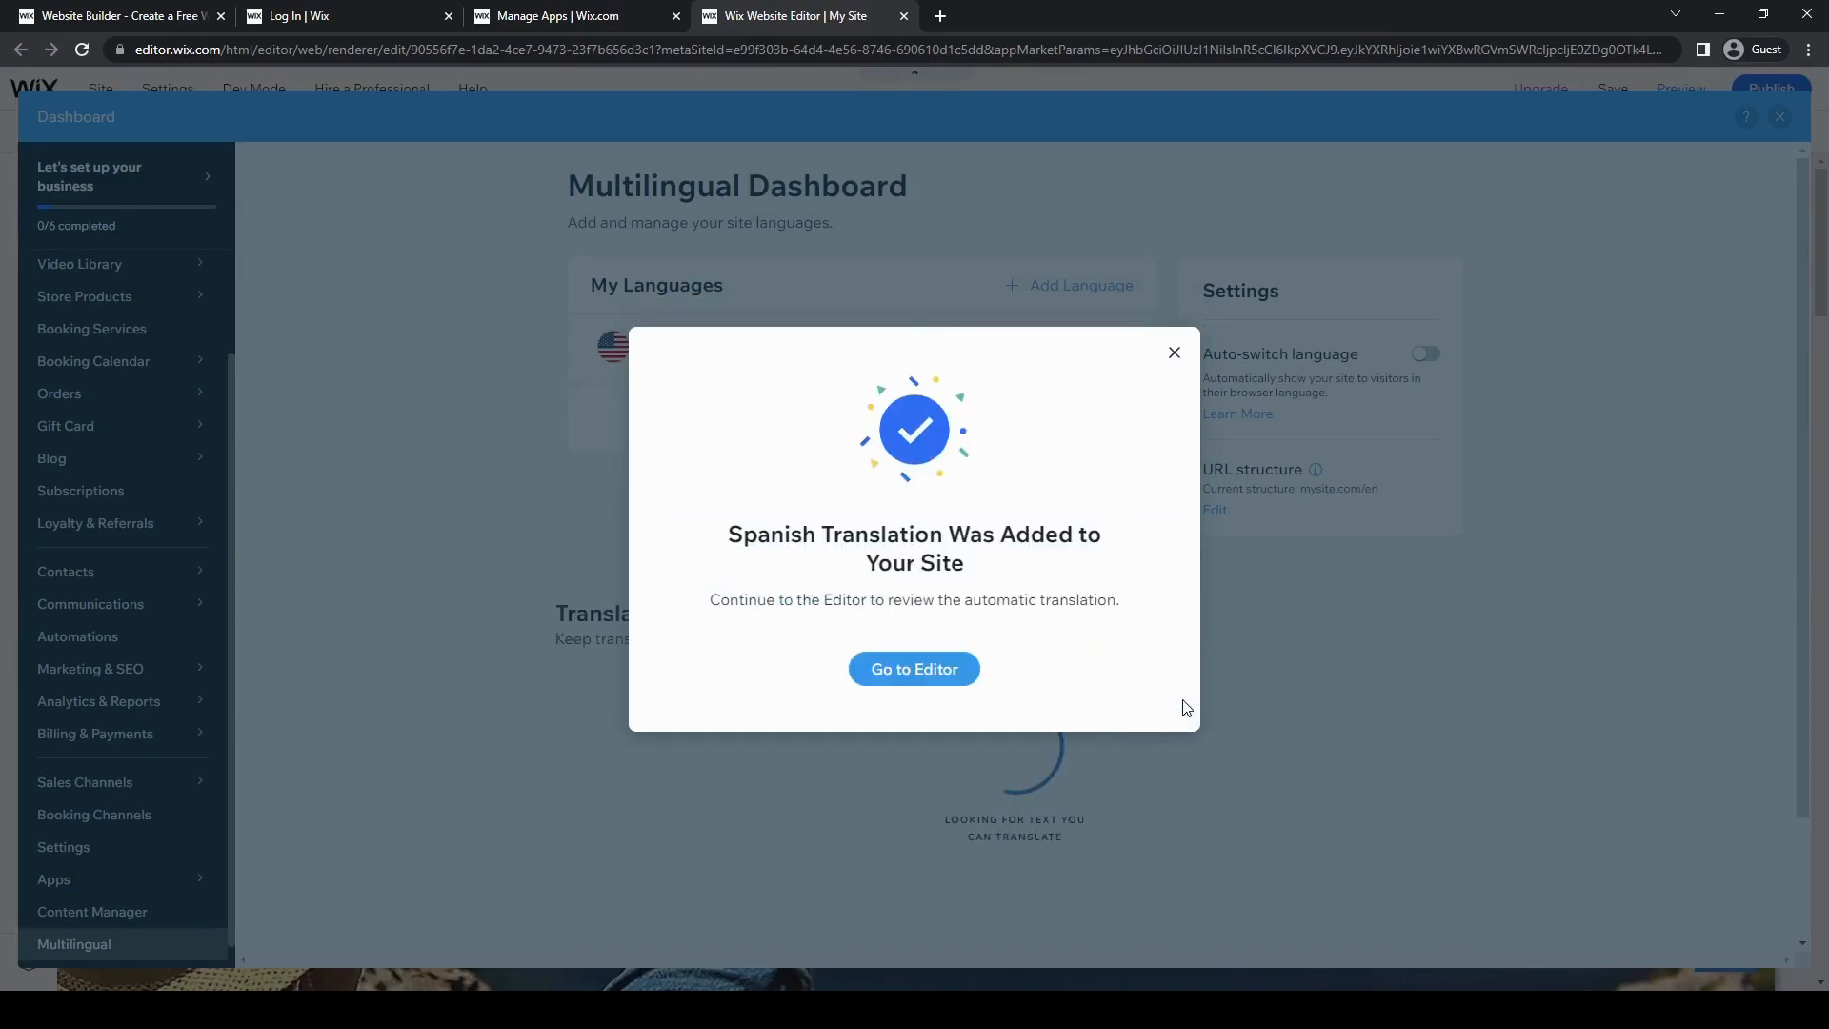
pyautogui.click(912, 669)
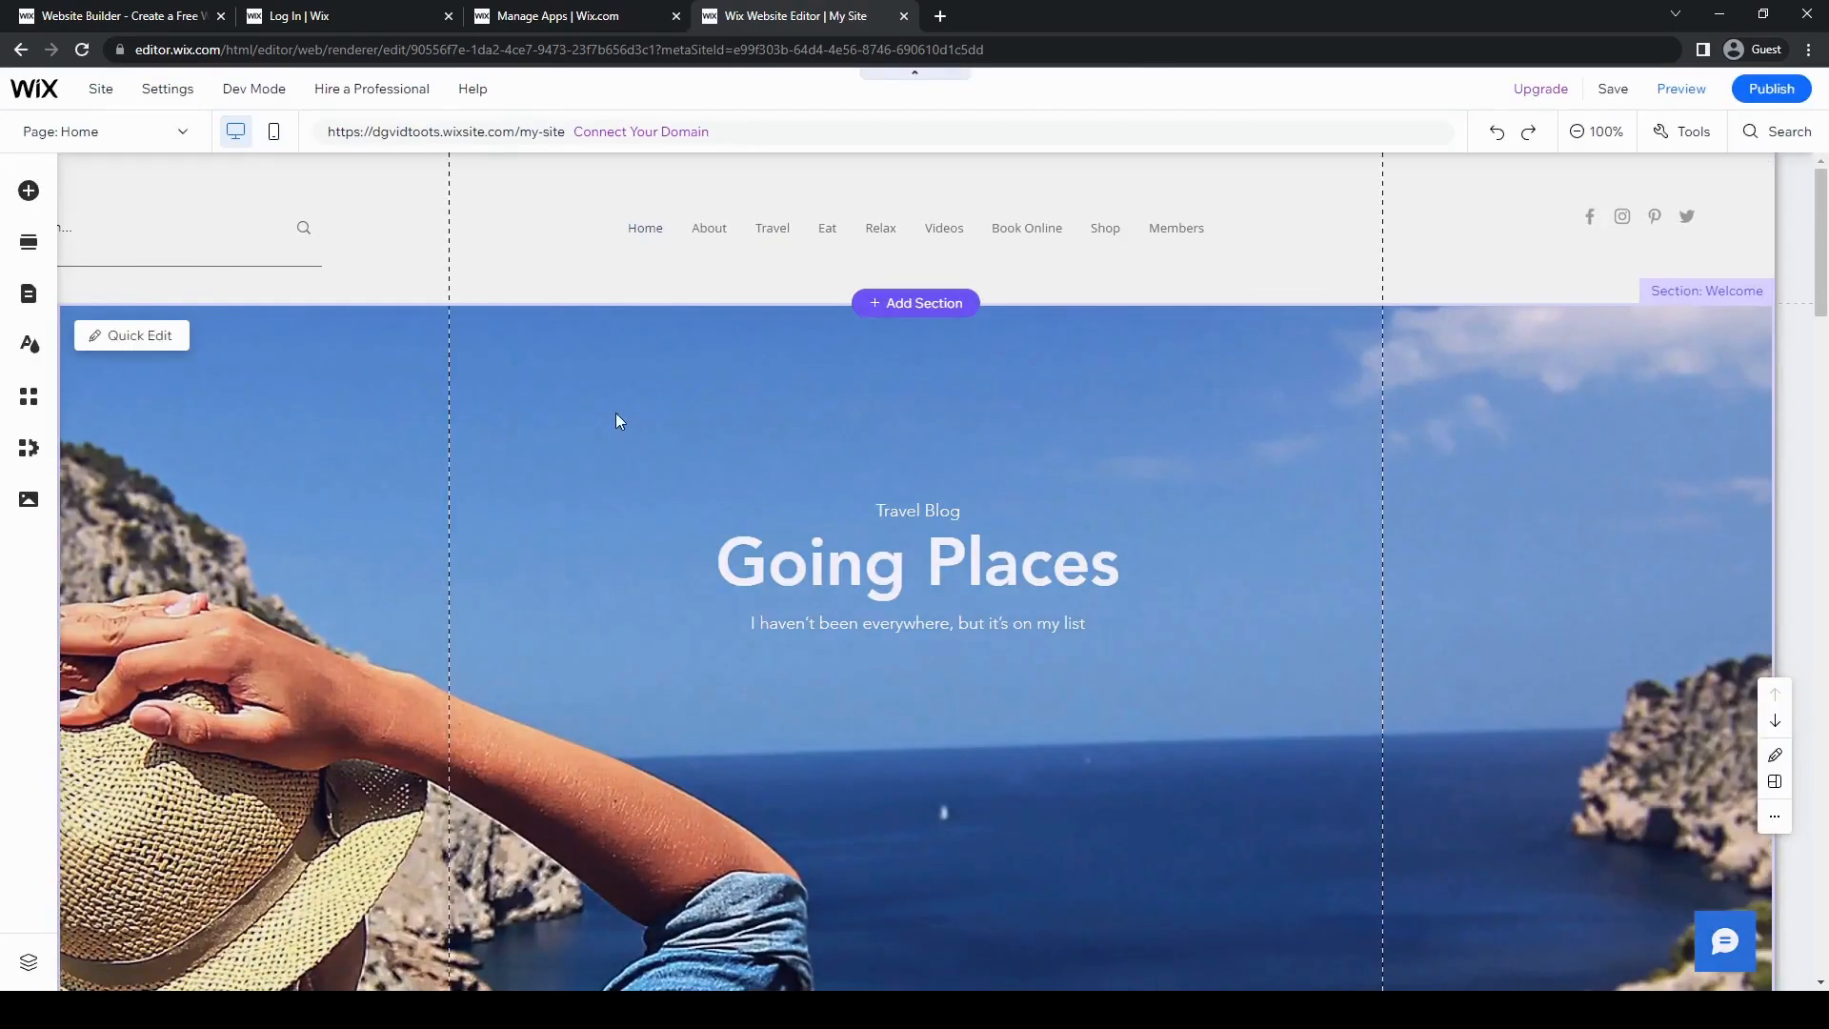
# Drag the language menu into the welcome section above the Going Places heading
pyautogui.scroll(-3)
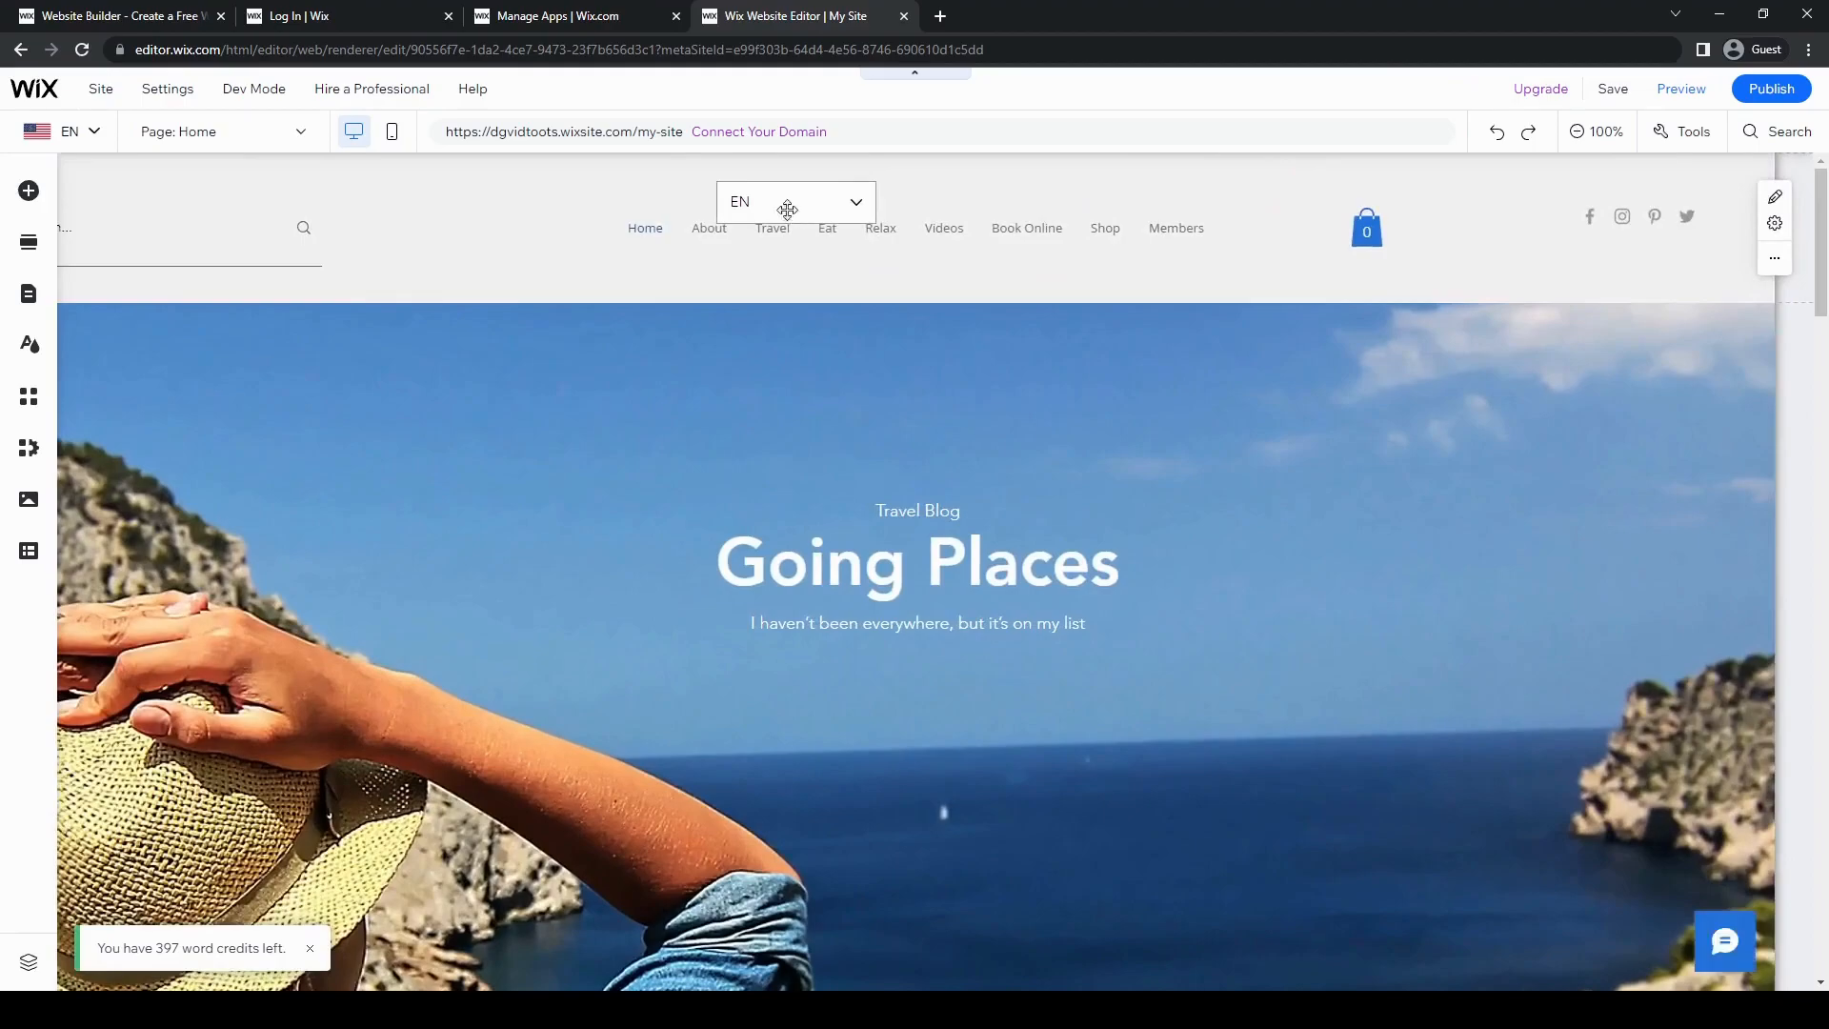
pyautogui.moveTo(787, 202); pyautogui.dragTo(872, 397)
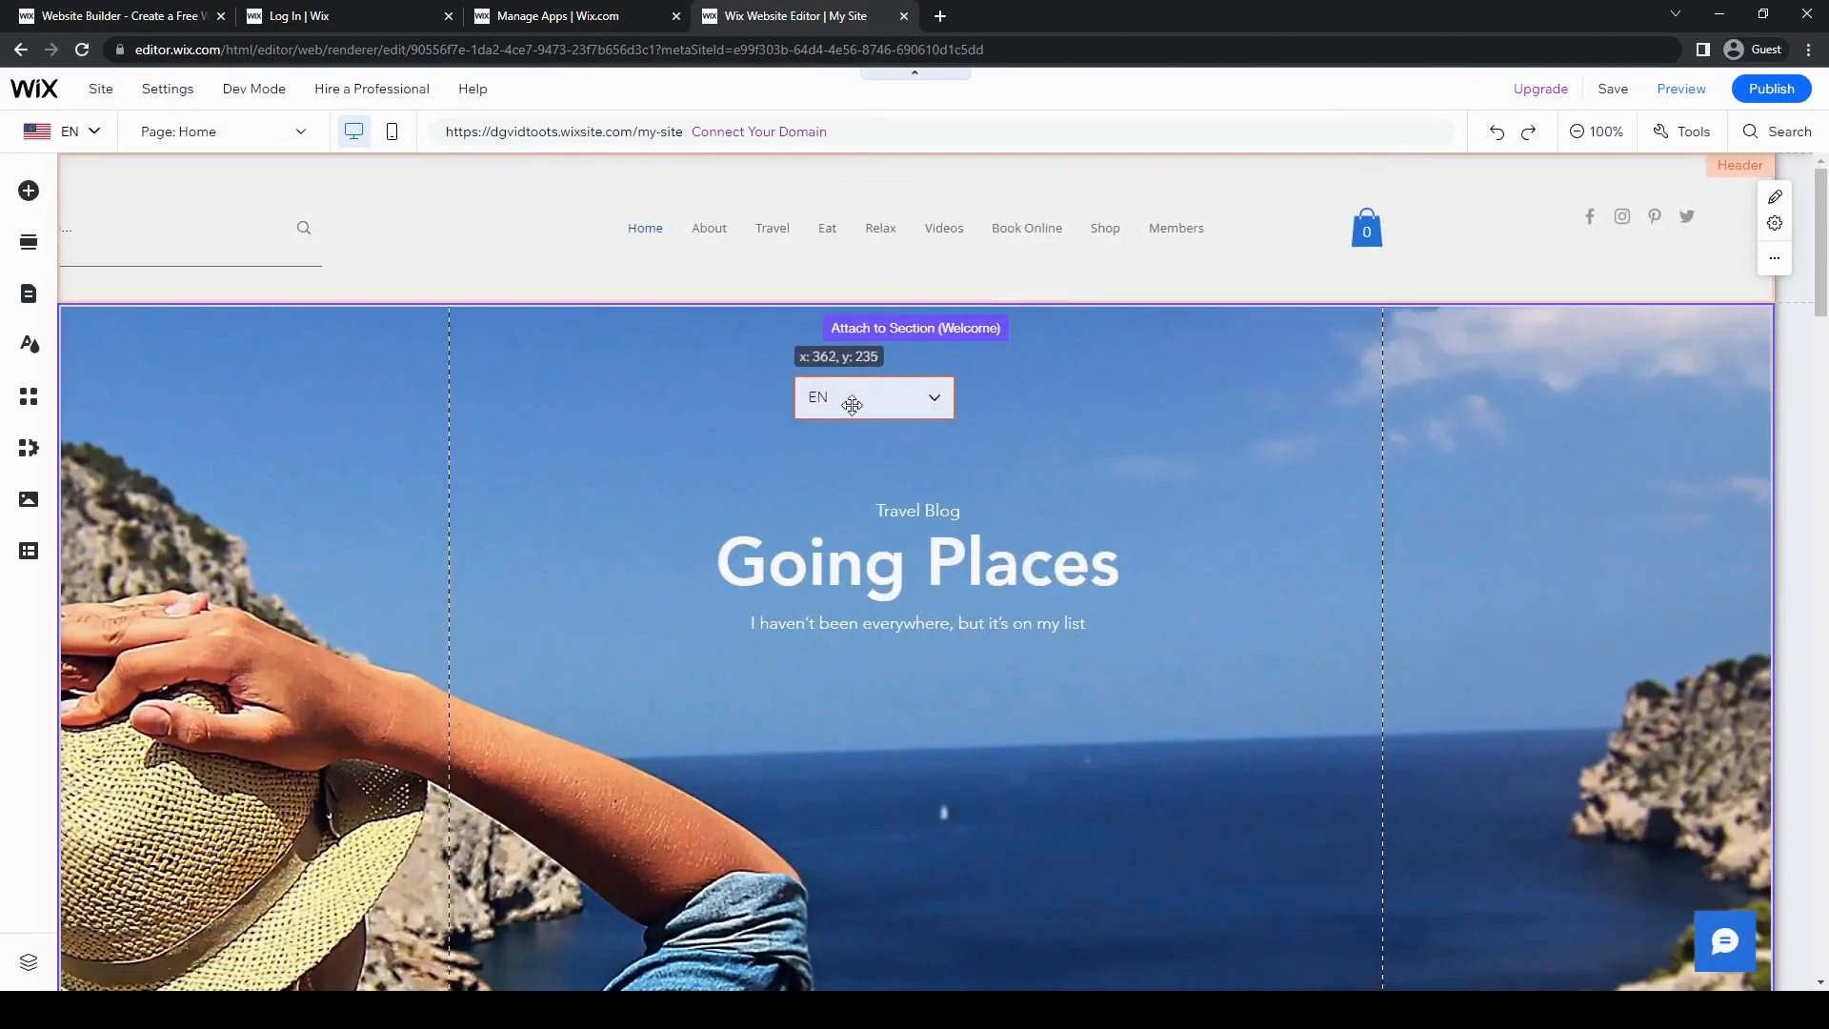
pyautogui.moveTo(851, 396); pyautogui.dragTo(897, 419)
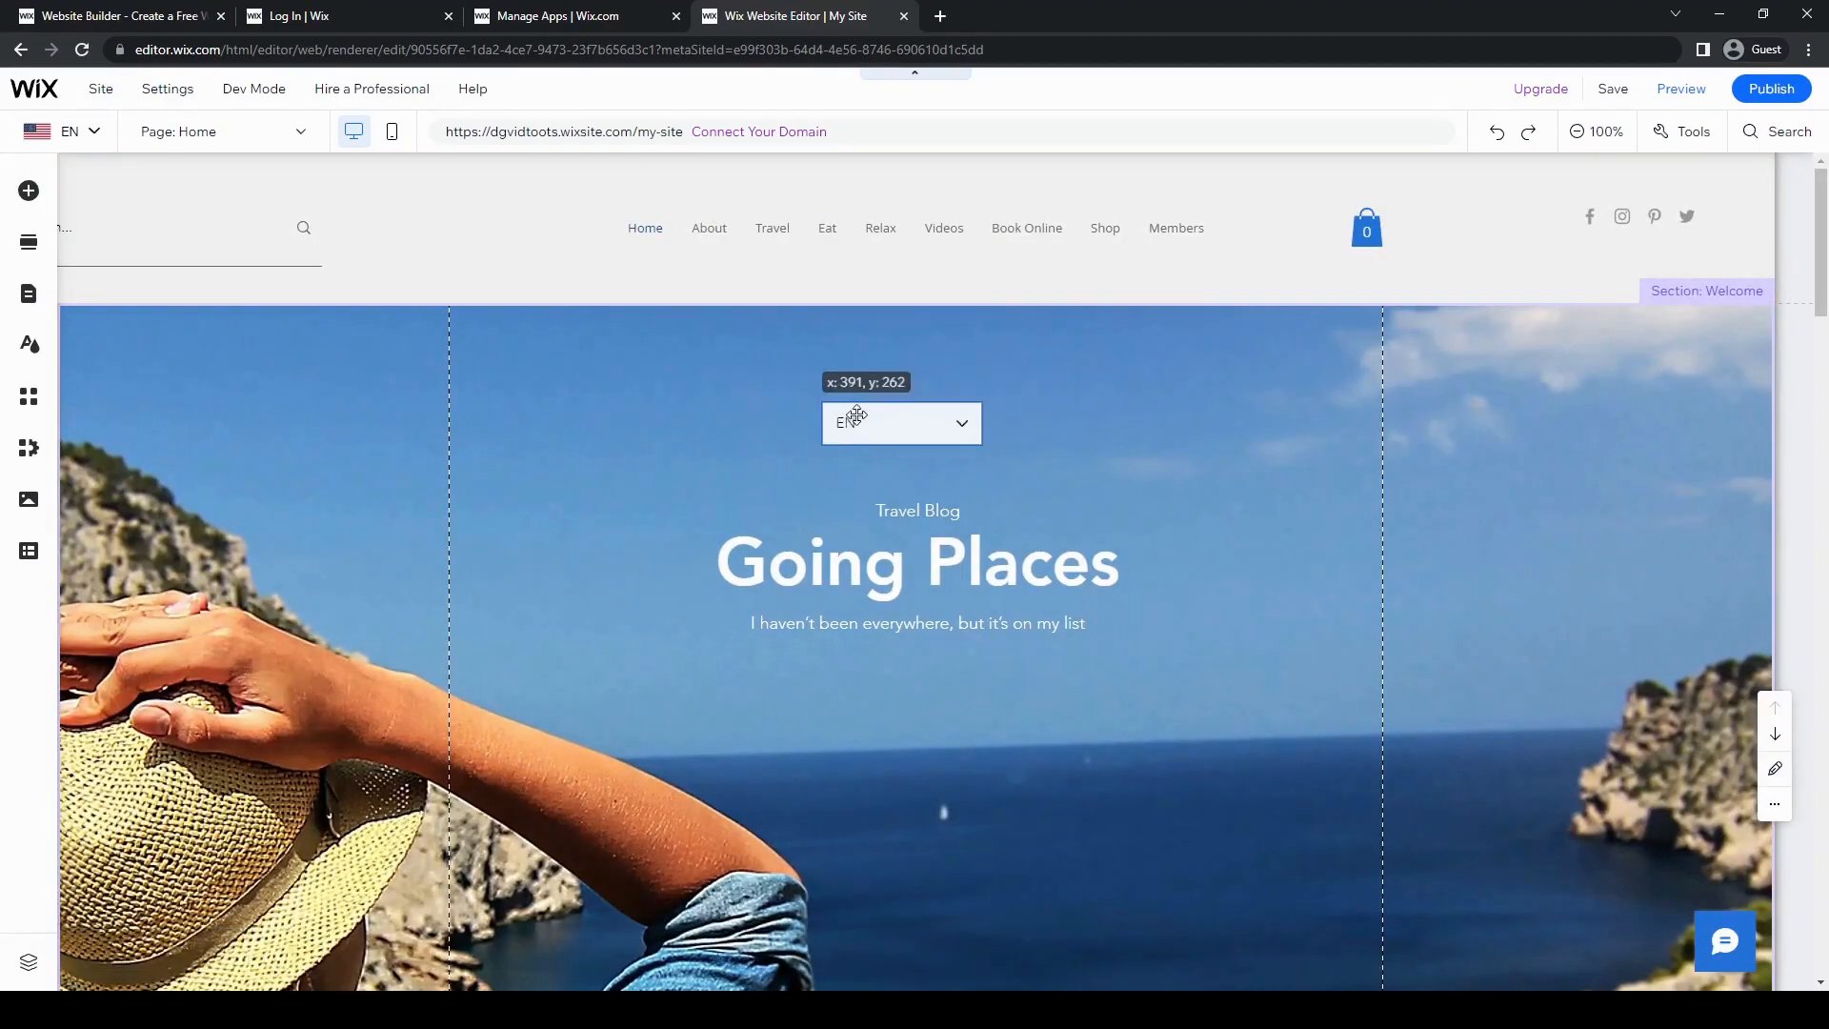
pyautogui.click(899, 421)
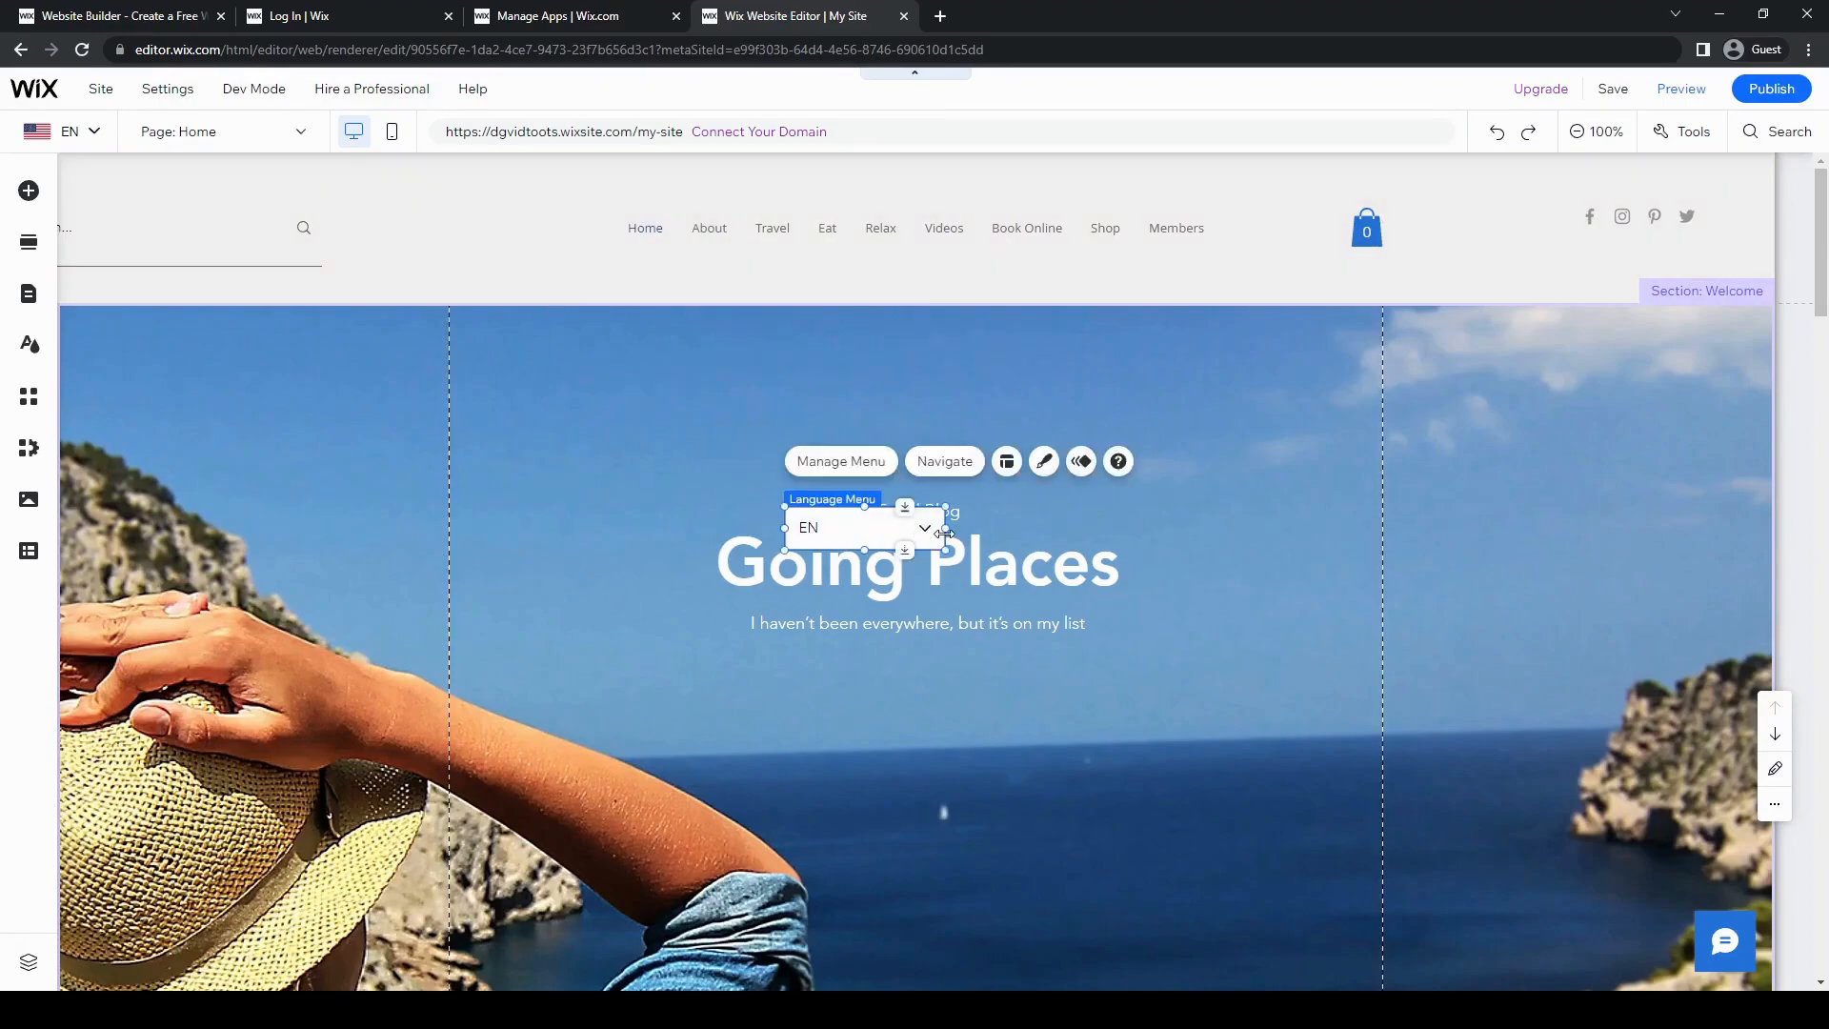
# Check the menu's site languages in Manage Menu and dismiss the panel
pyautogui.click(924, 527)
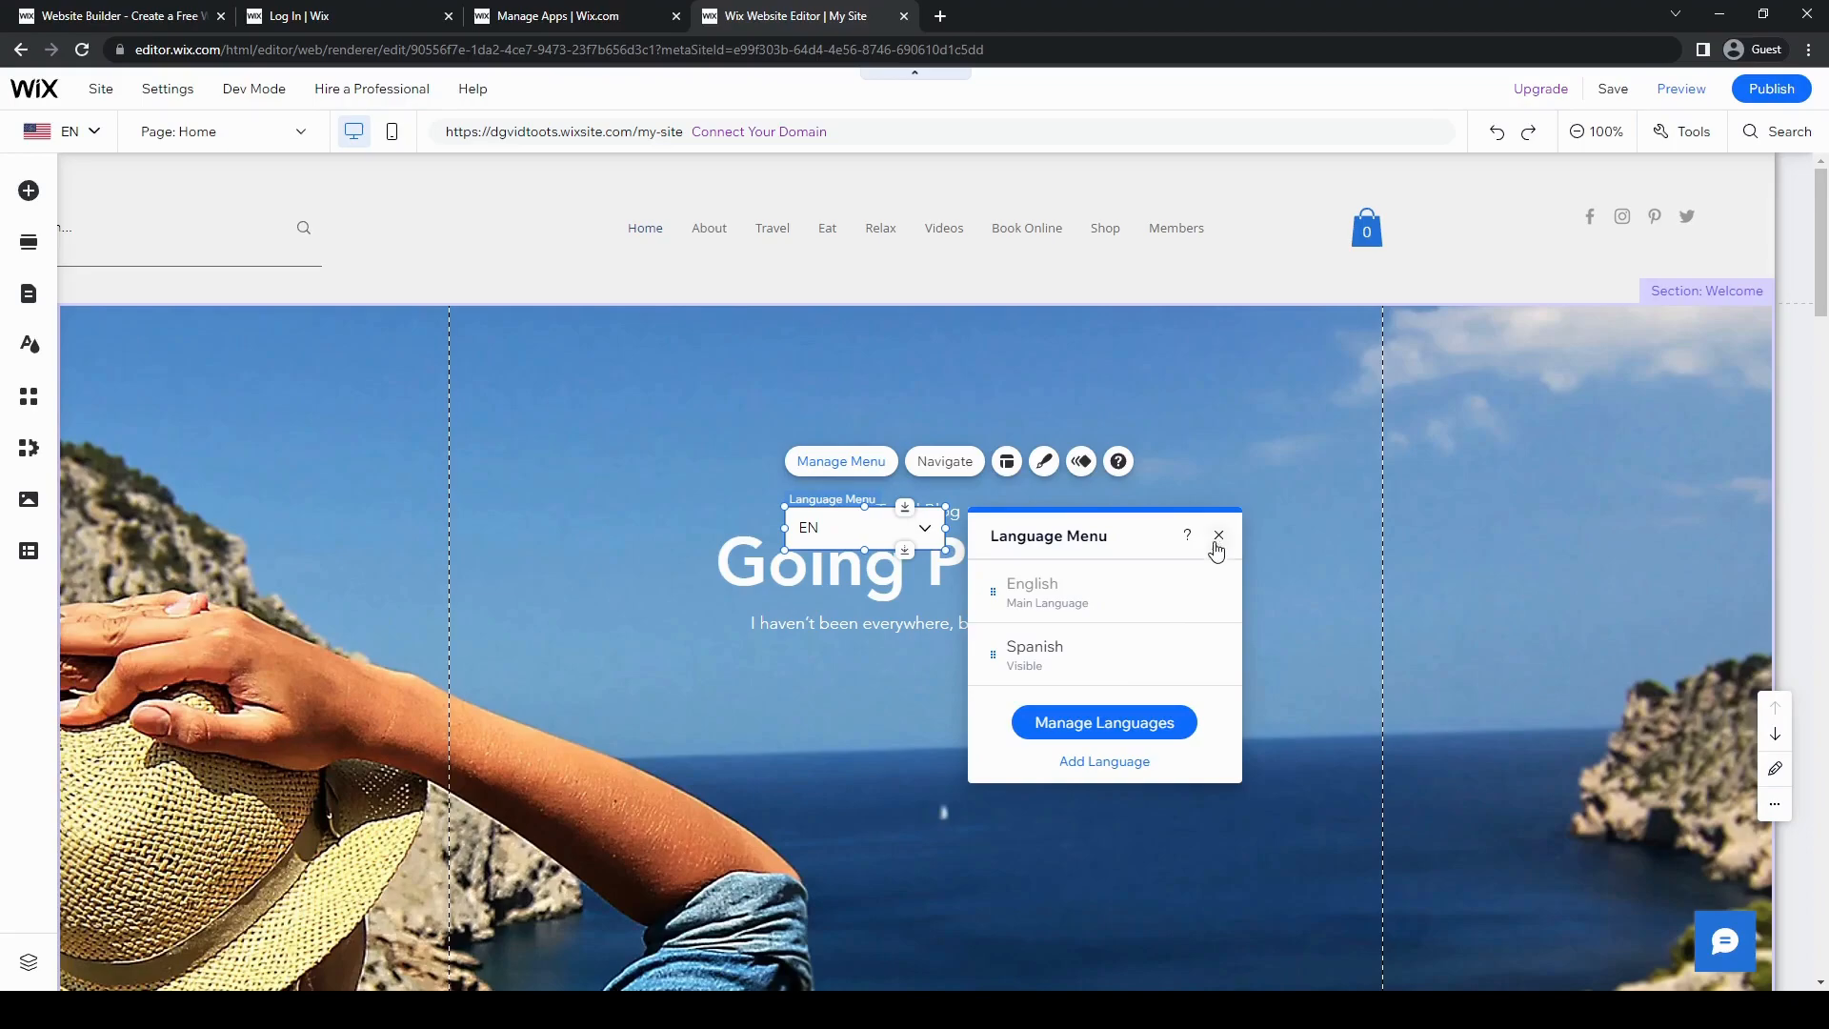
pyautogui.moveTo(1103, 720)
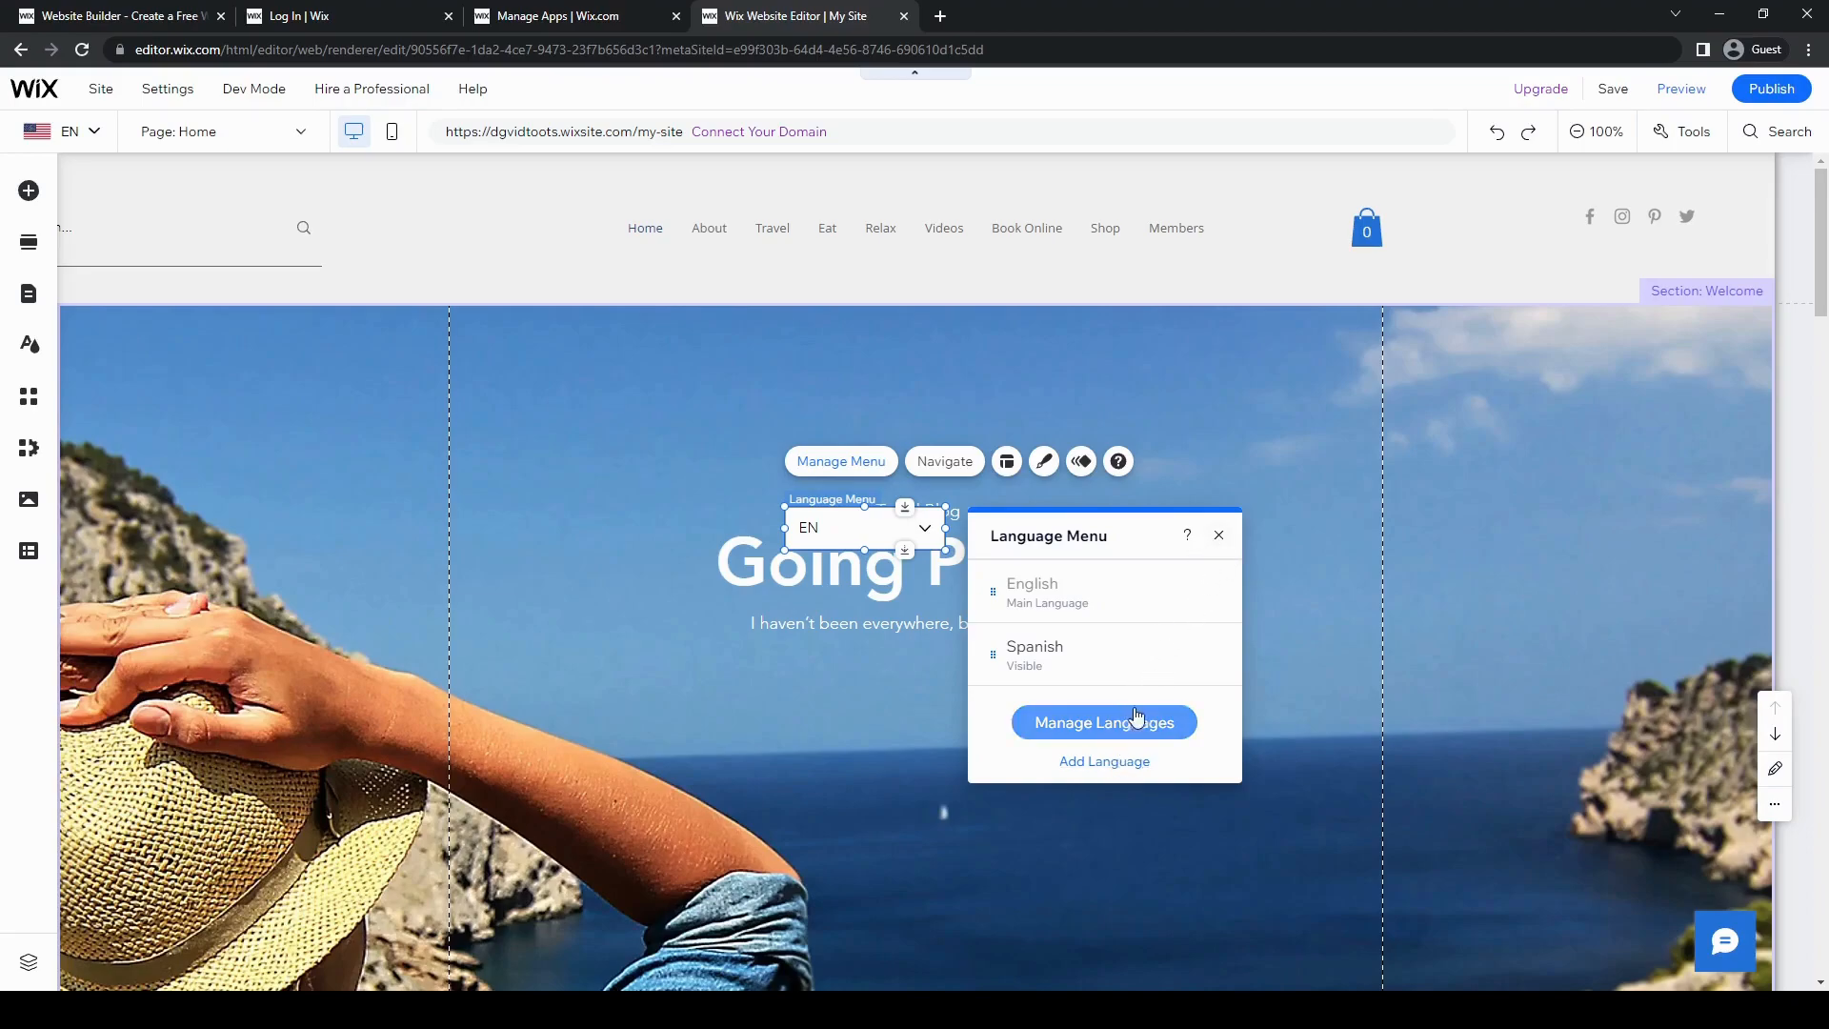
pyautogui.click(1102, 720)
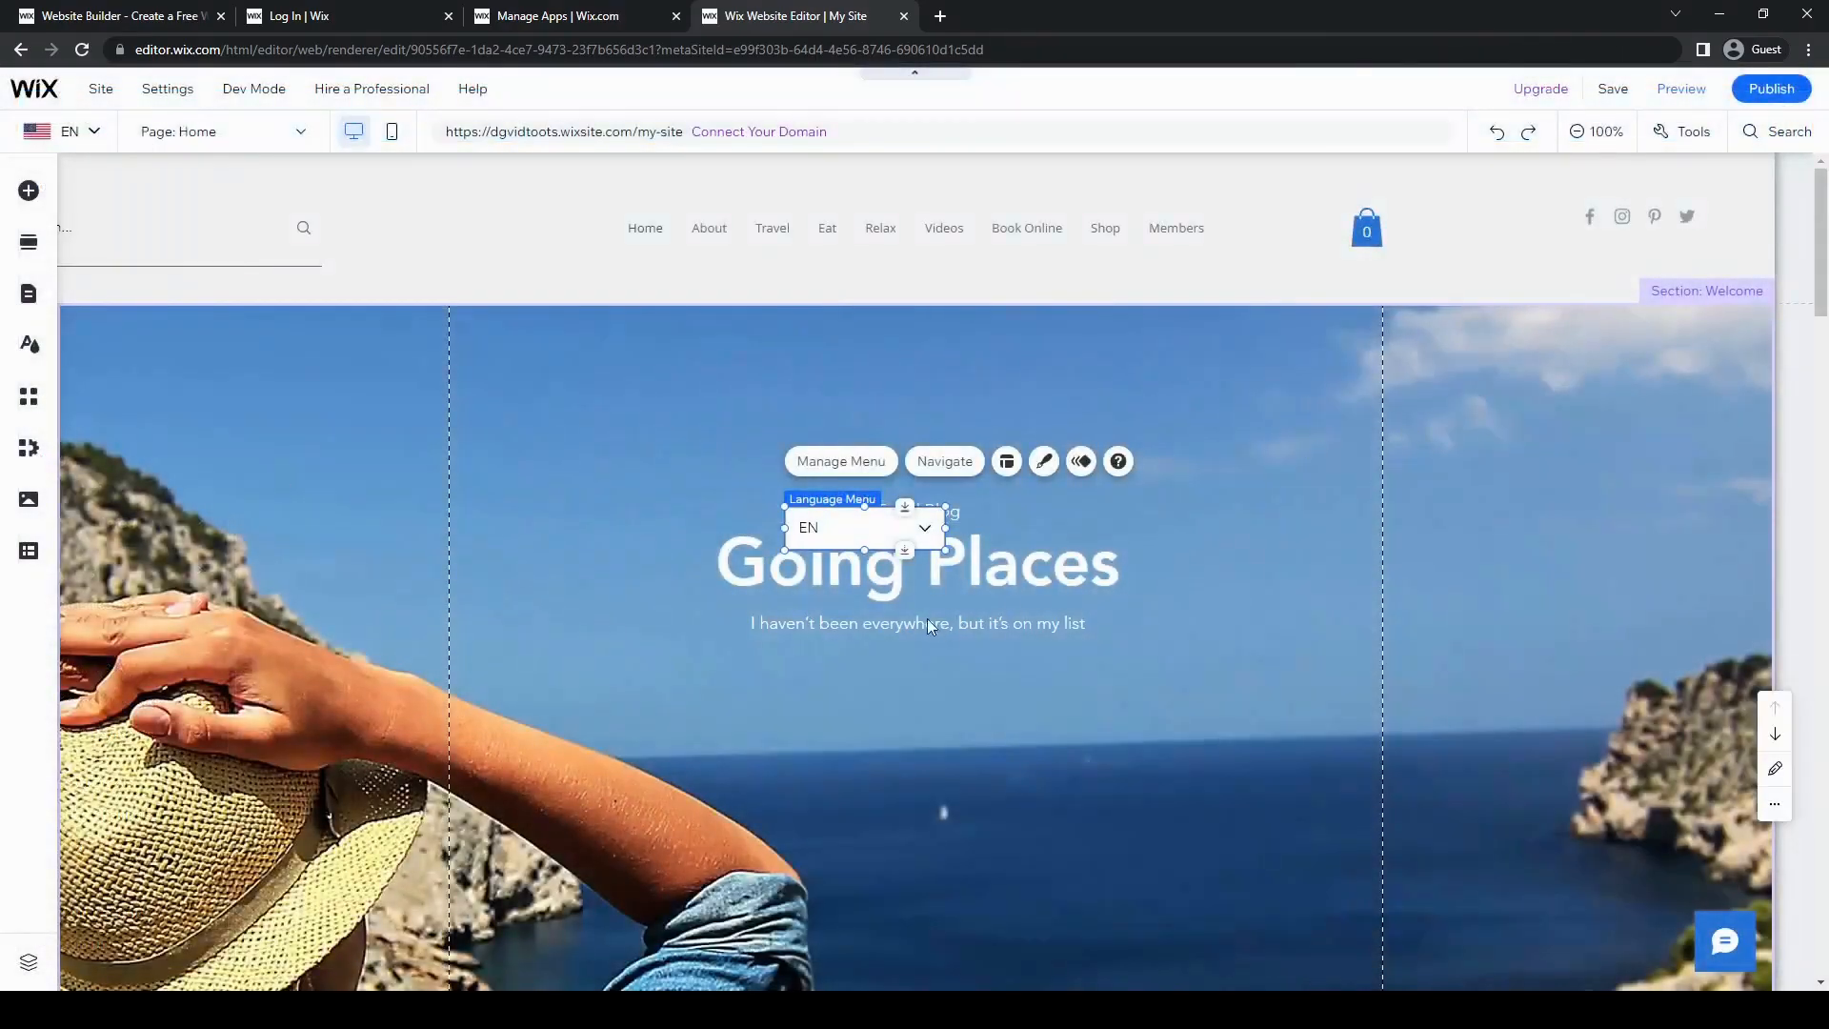
# View the Menu Layout settings showing an abbreviated dropdown with flags off
pyautogui.click(1006, 461)
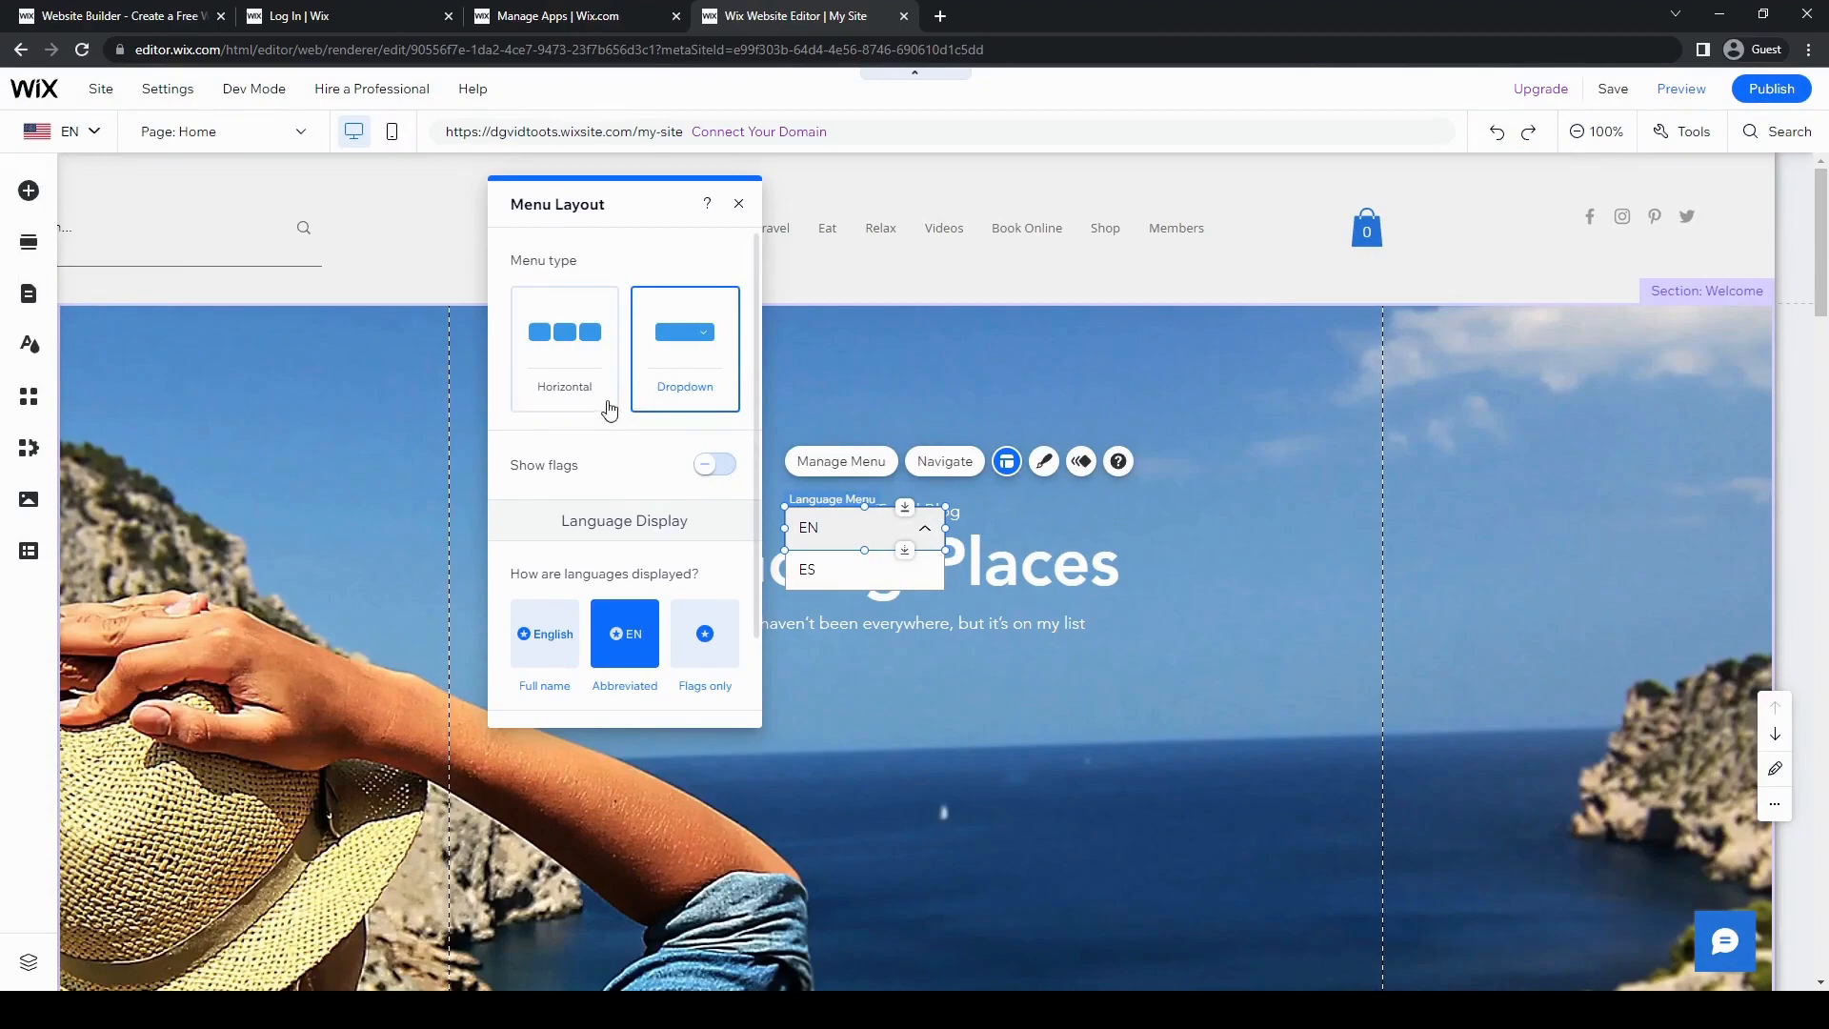
pyautogui.moveTo(566, 356)
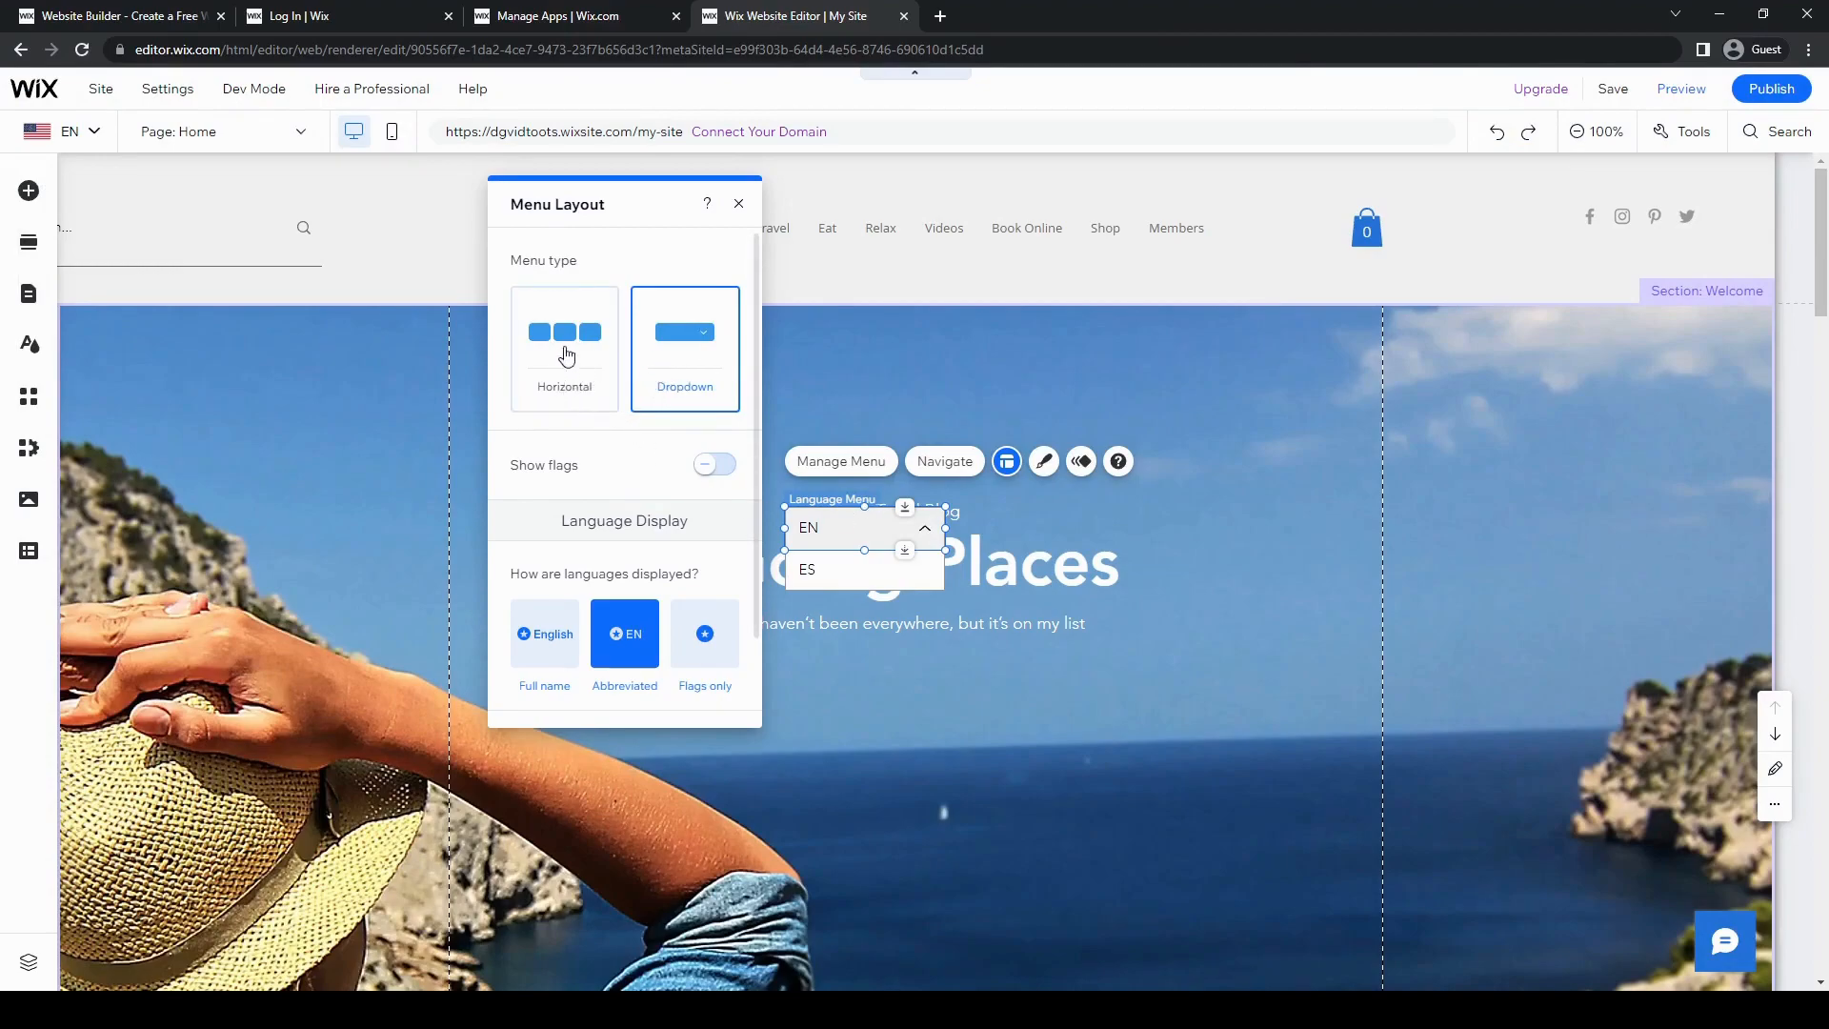
pyautogui.moveTo(1015, 638)
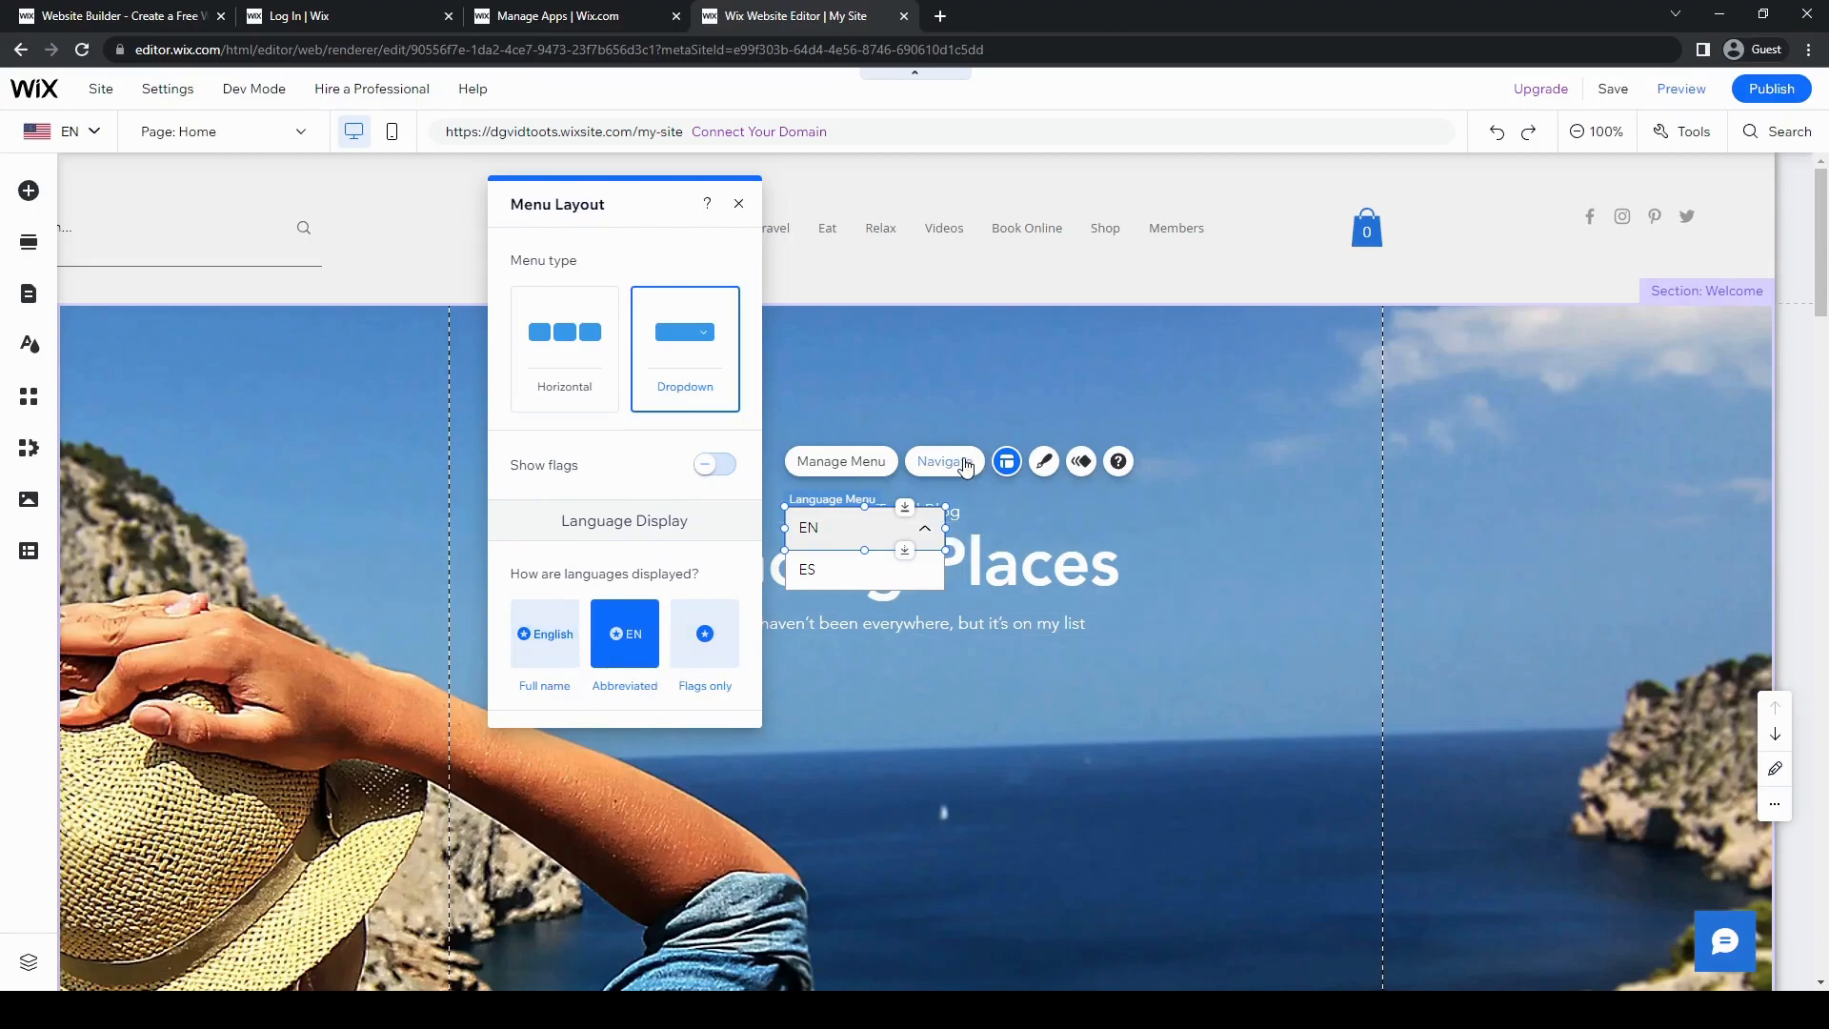
# Review the Menu Design presets, then view Choose Animation with none set
pyautogui.click(1042, 461)
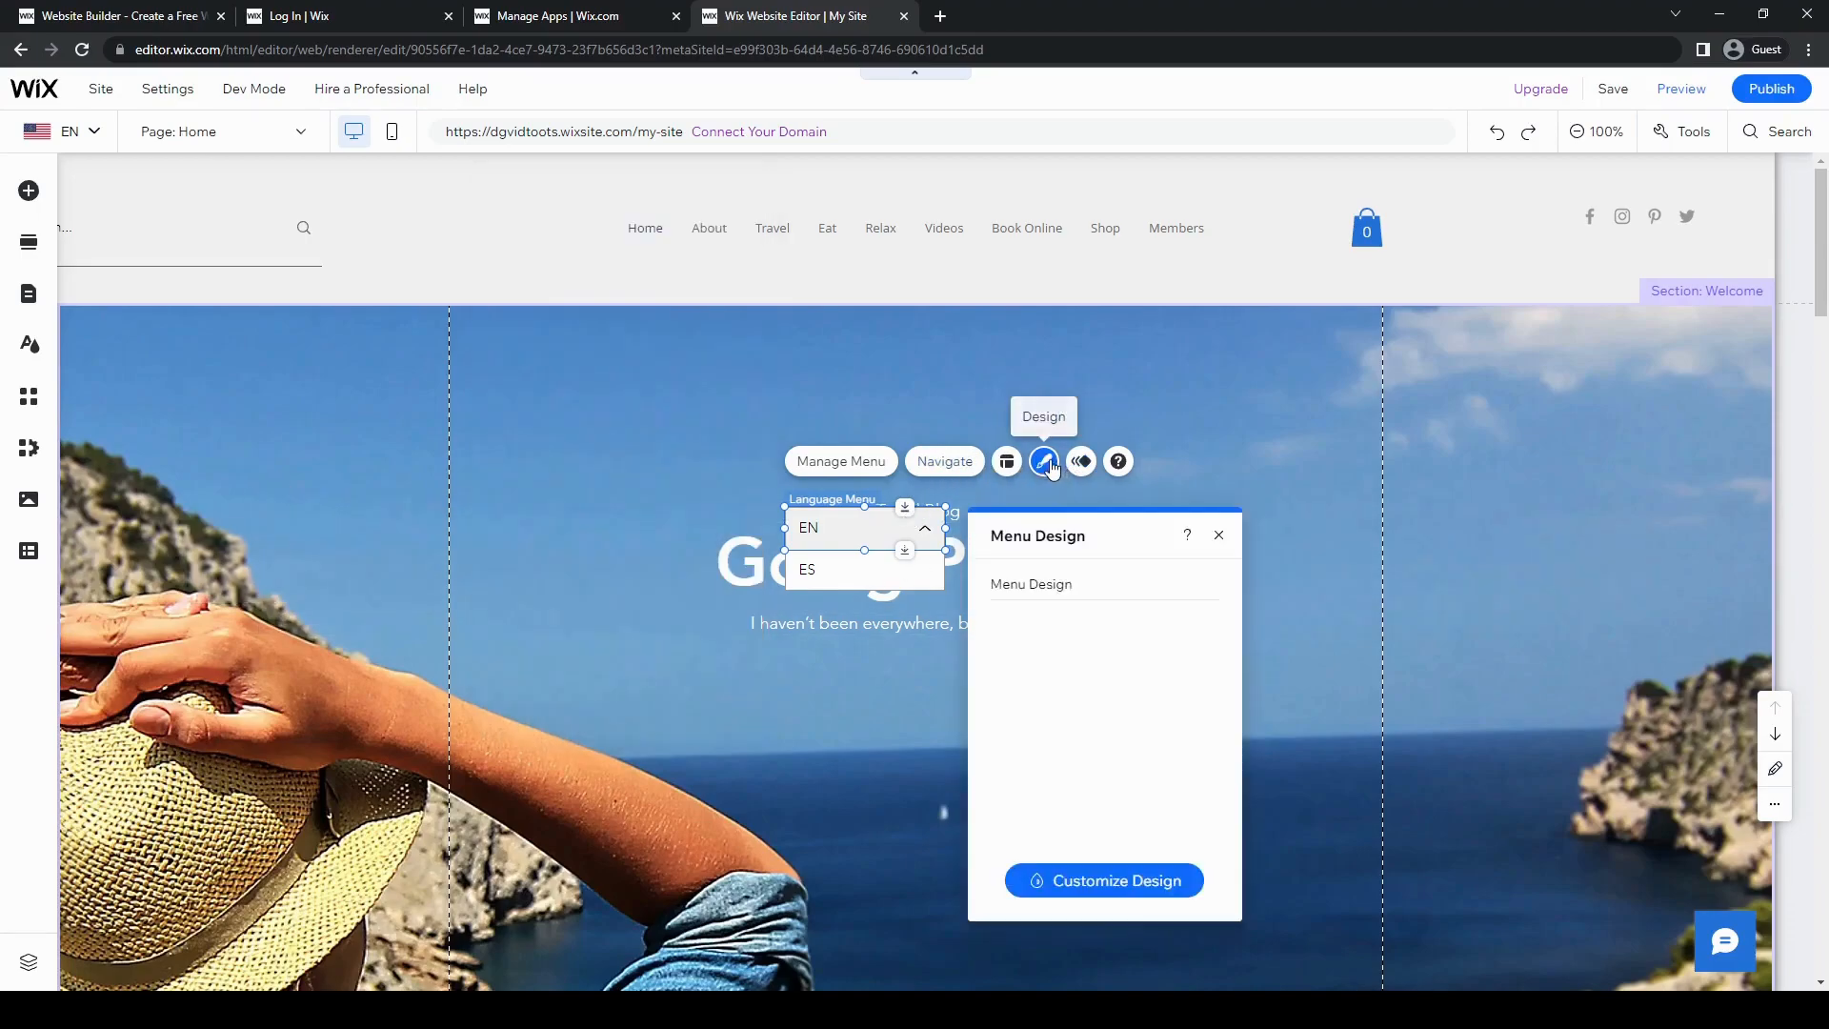
pyautogui.click(1042, 461)
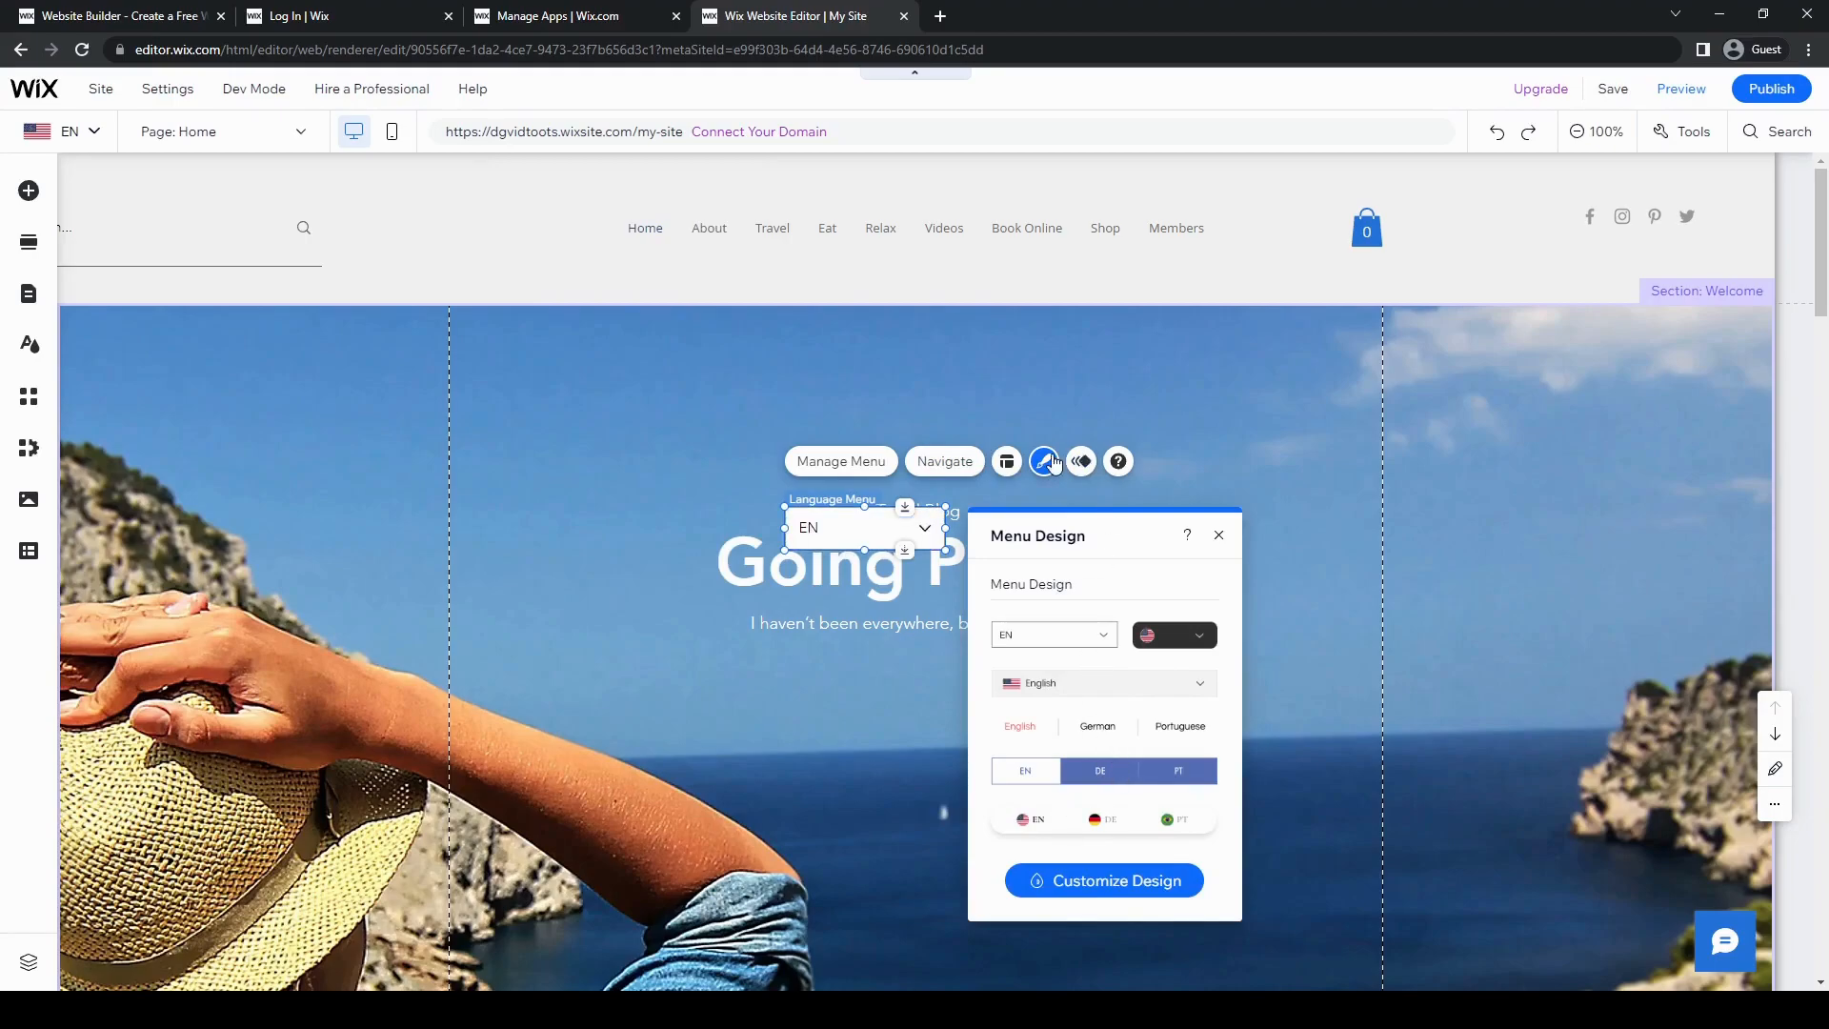
pyautogui.click(1080, 461)
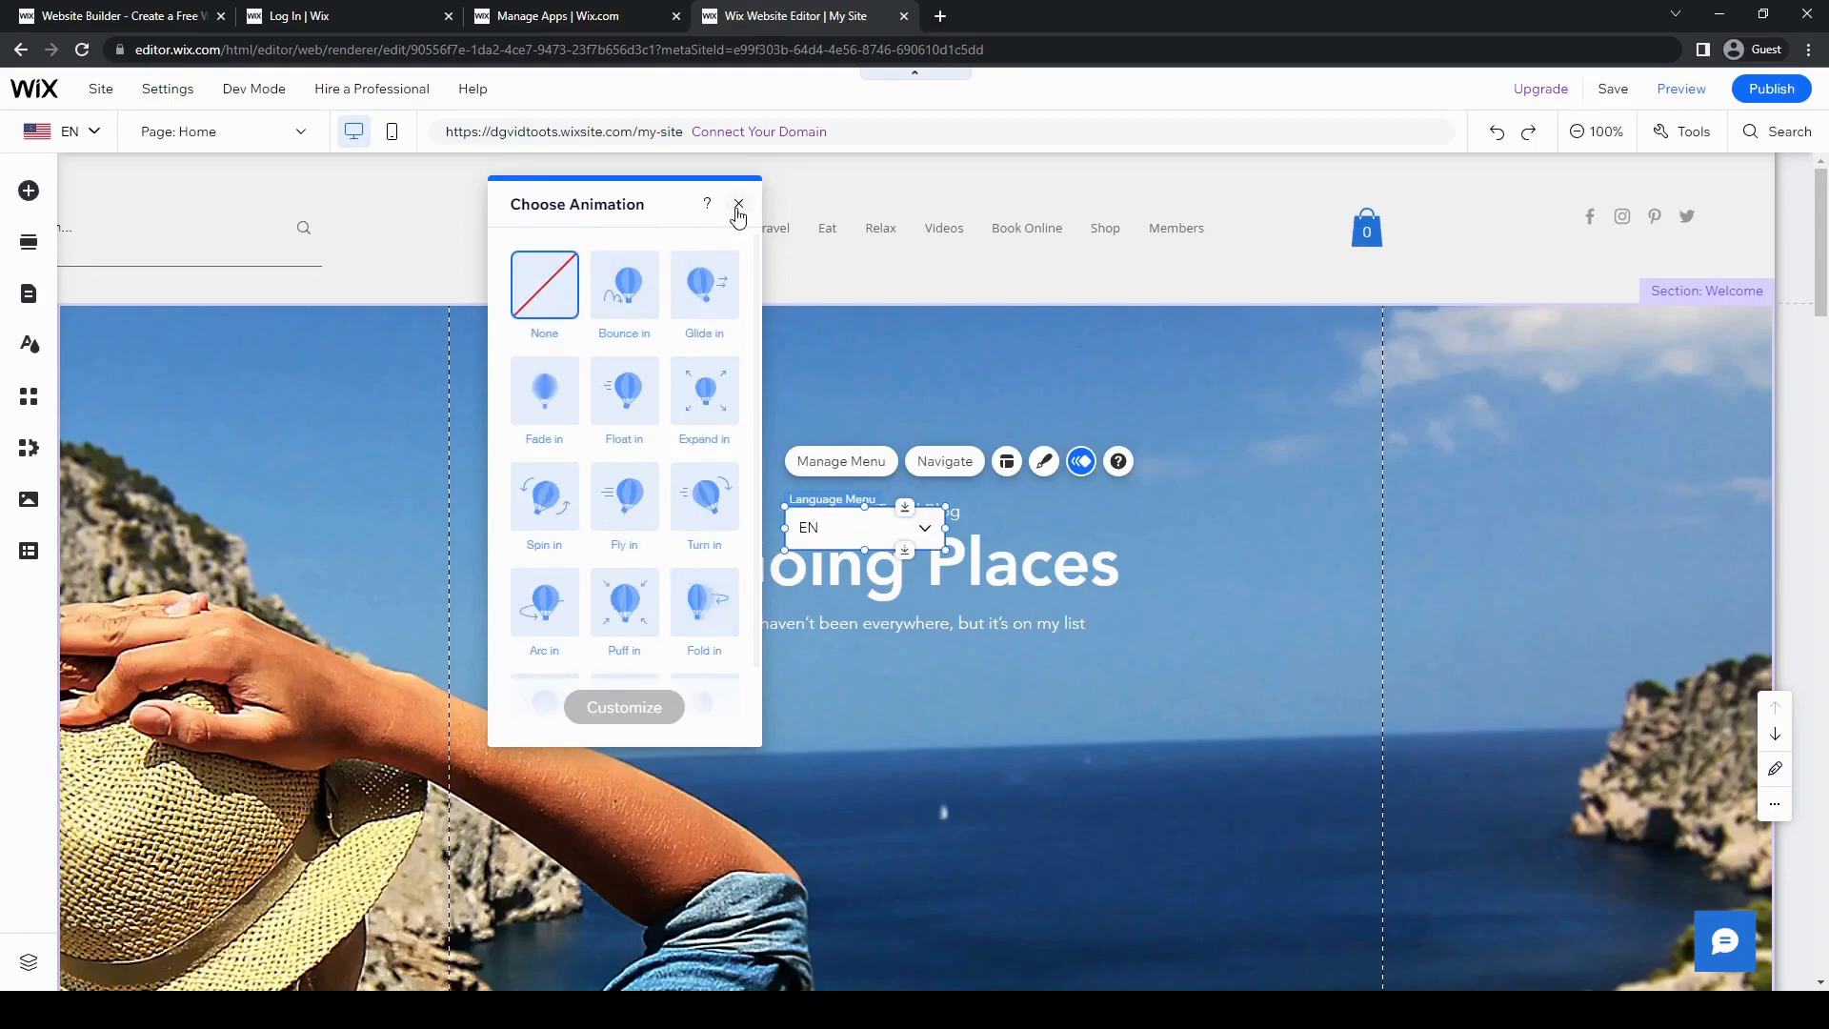
# Drag the language dropdown up above the Travel Blog heading and select it
pyautogui.click(735, 204)
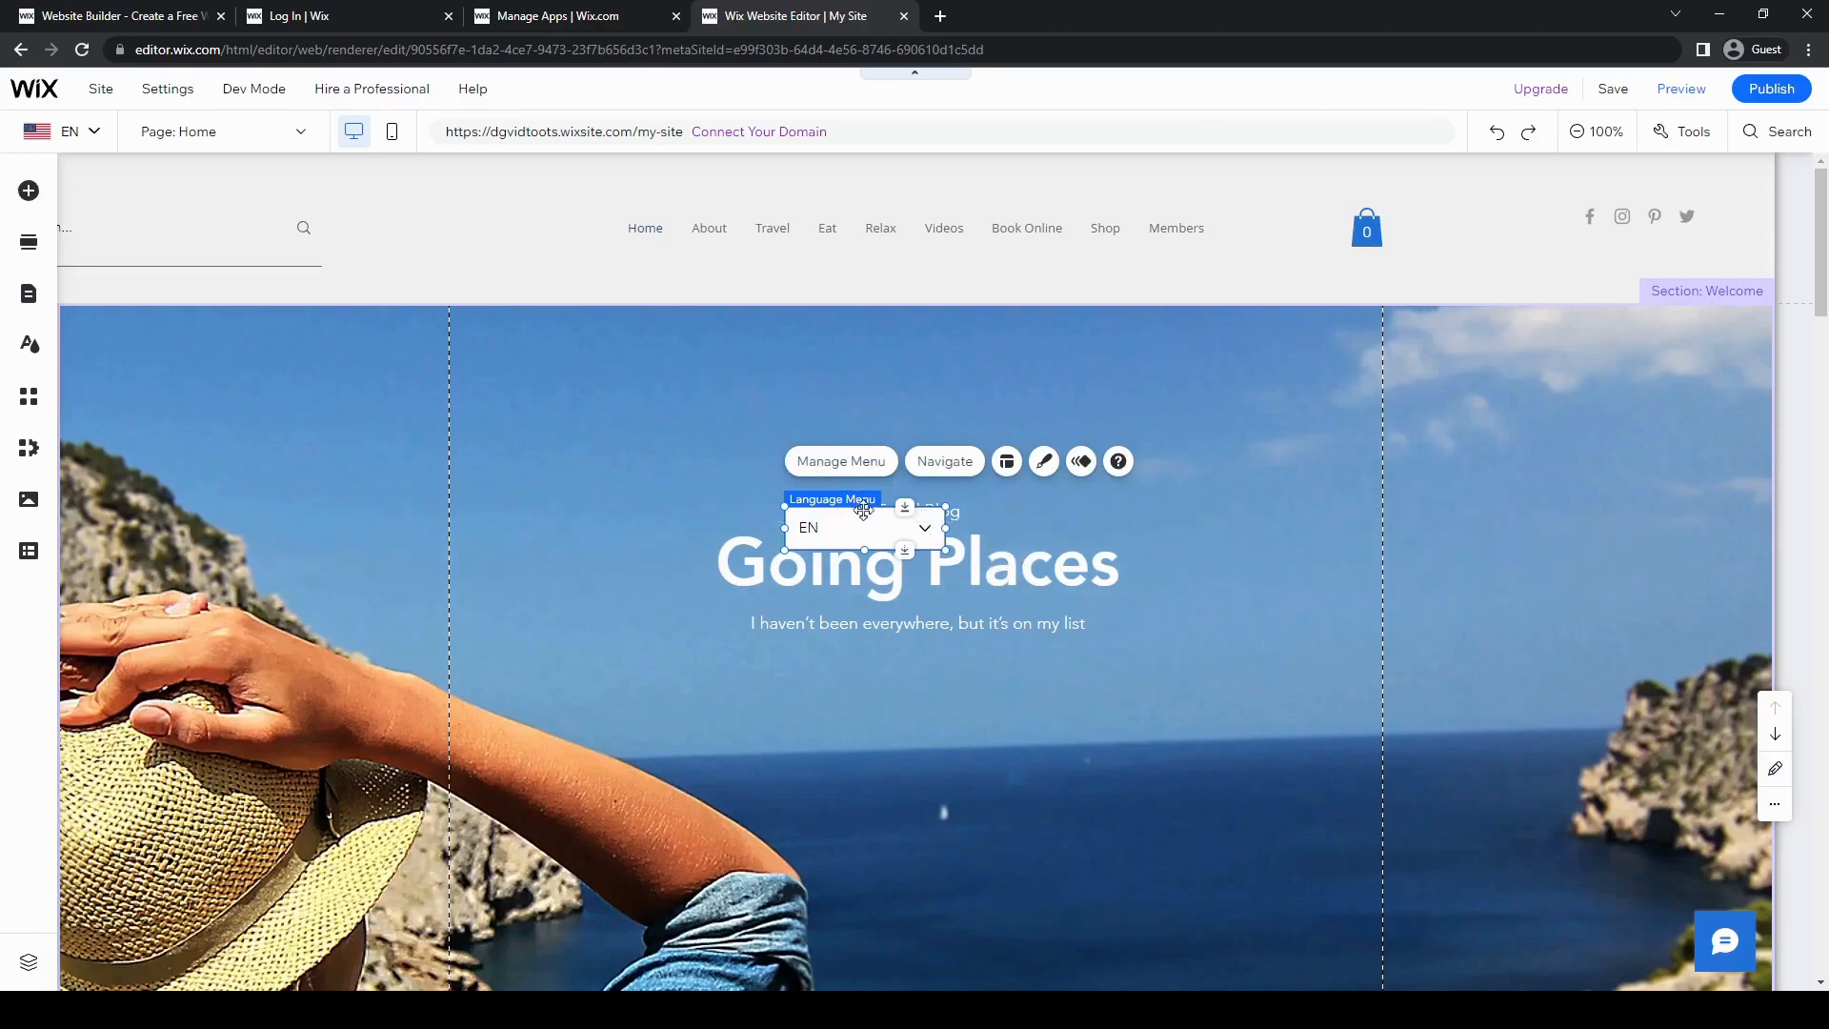
pyautogui.moveTo(861, 528); pyautogui.dragTo(872, 371)
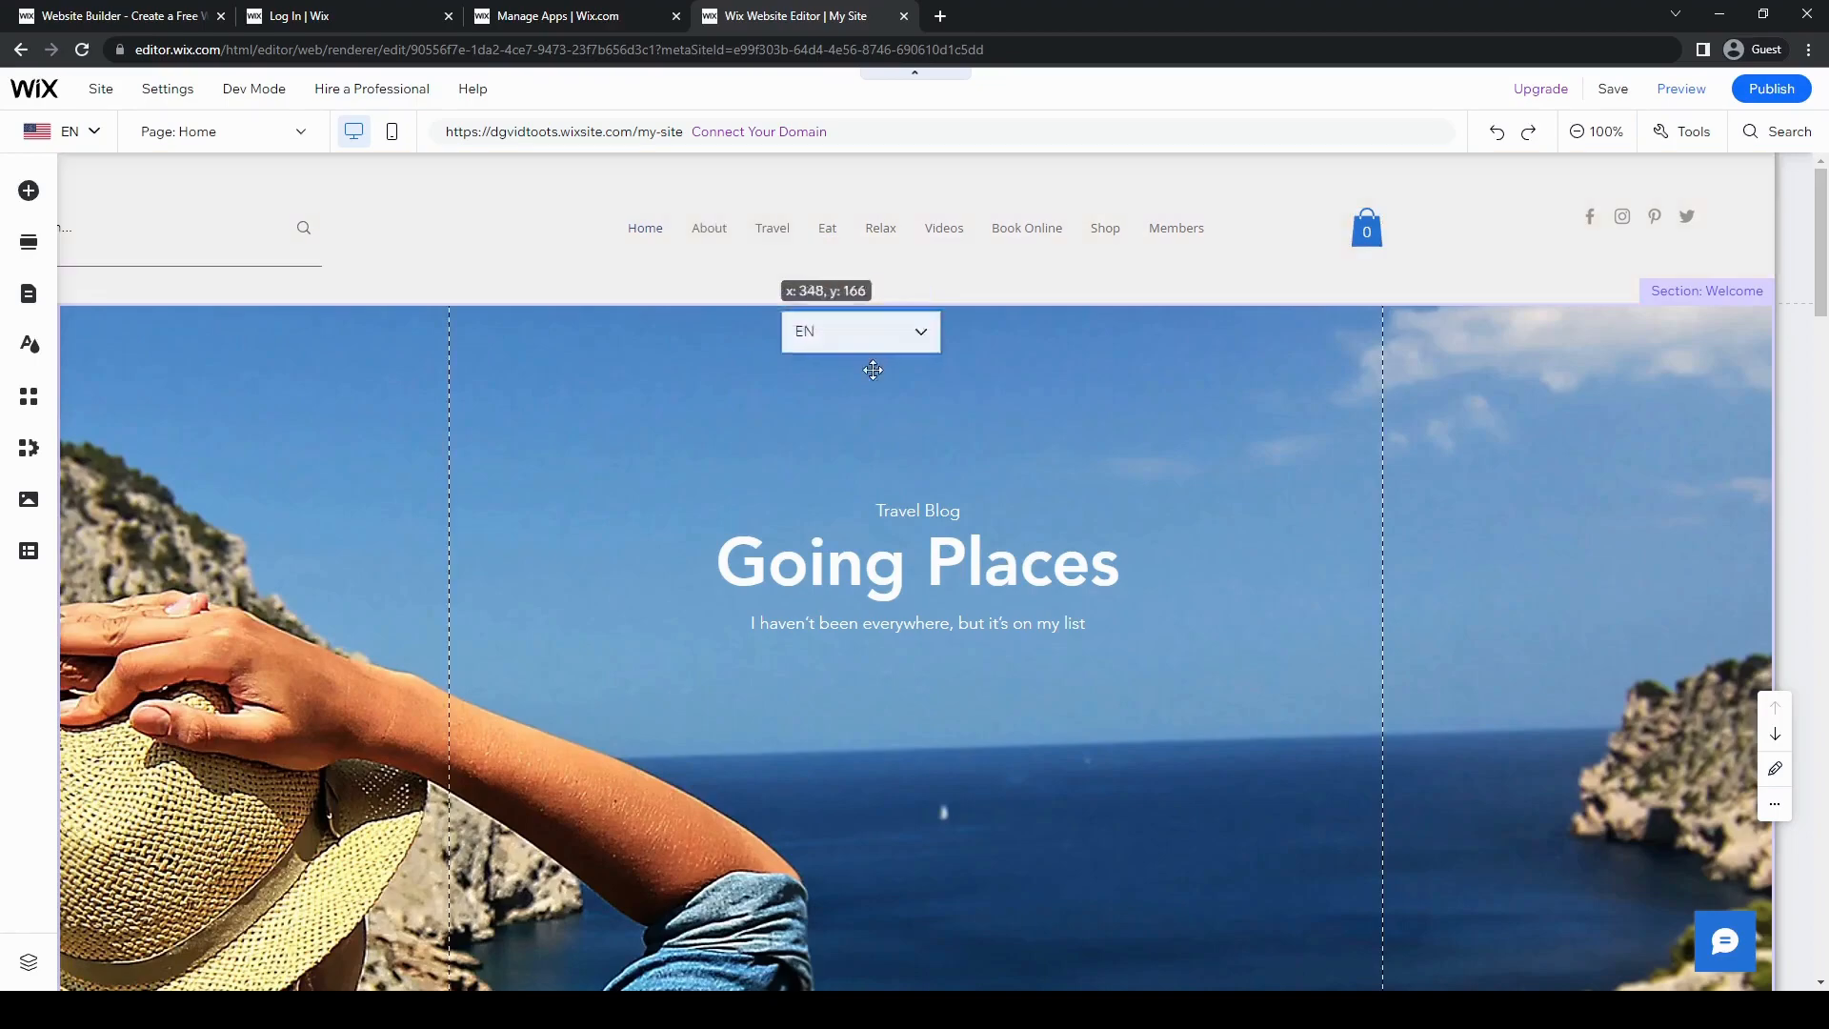
pyautogui.click(859, 331)
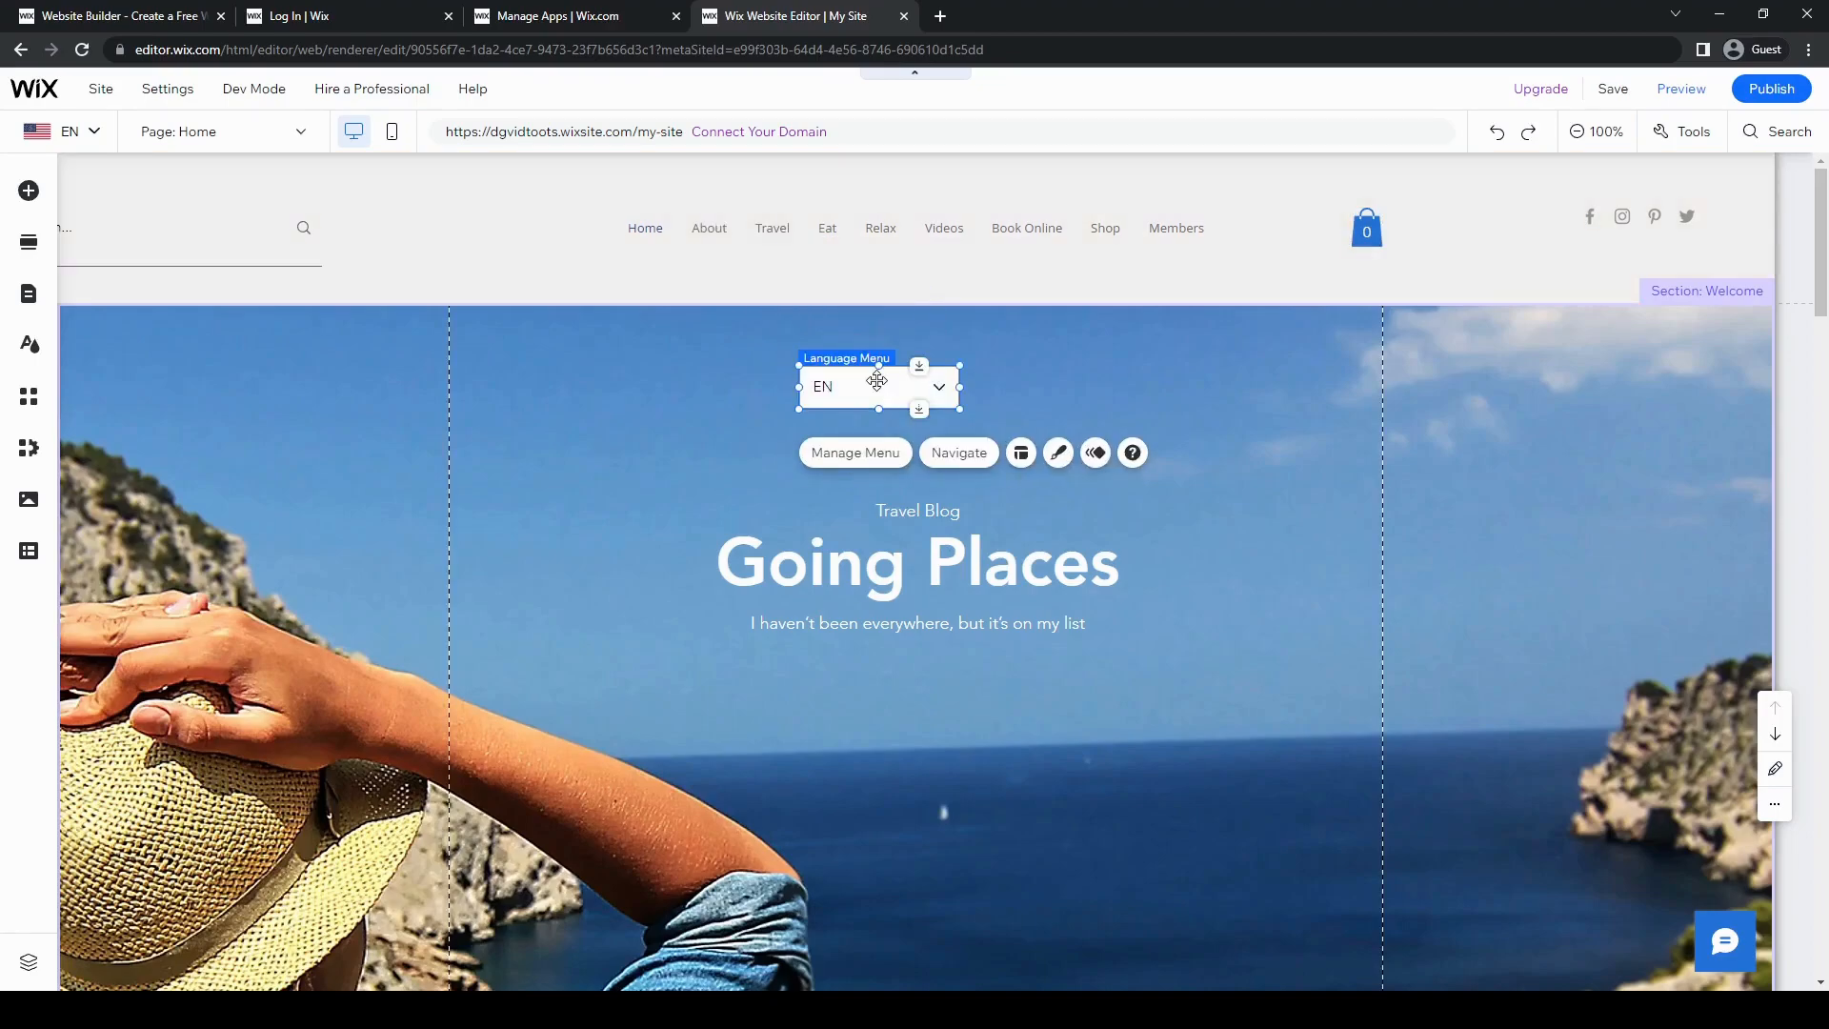